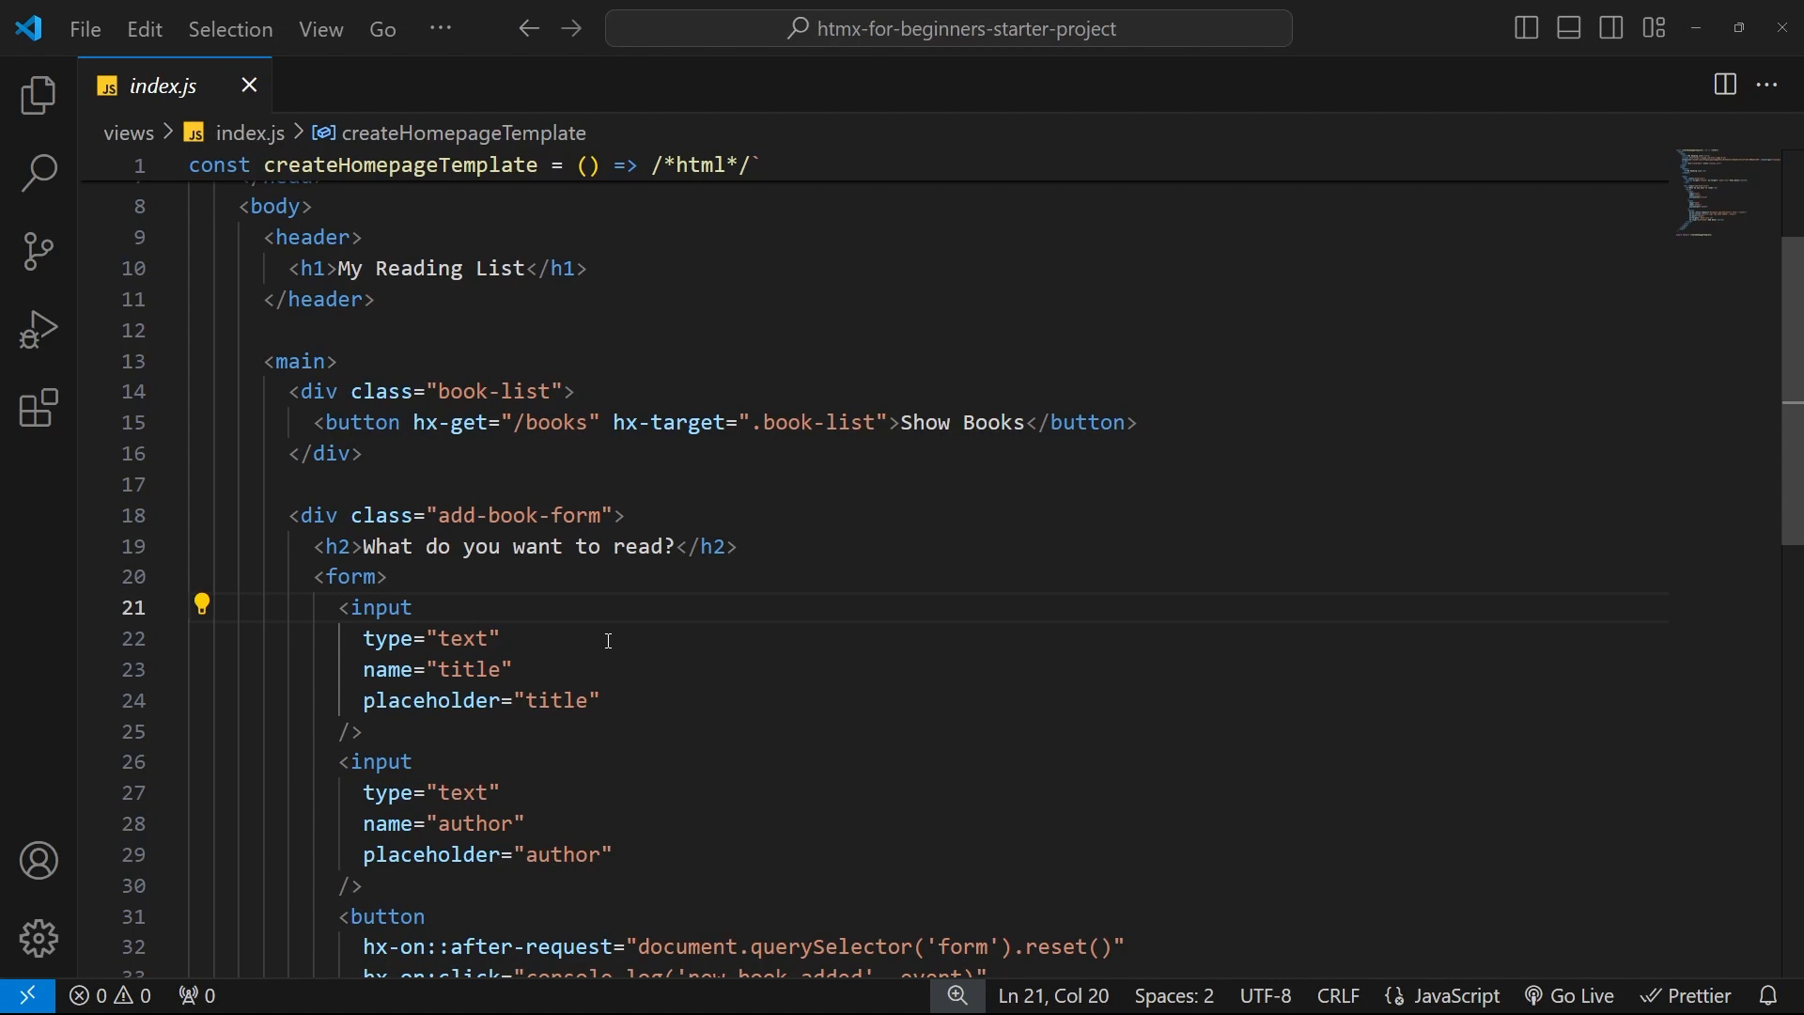
mouse_move(453, 434)
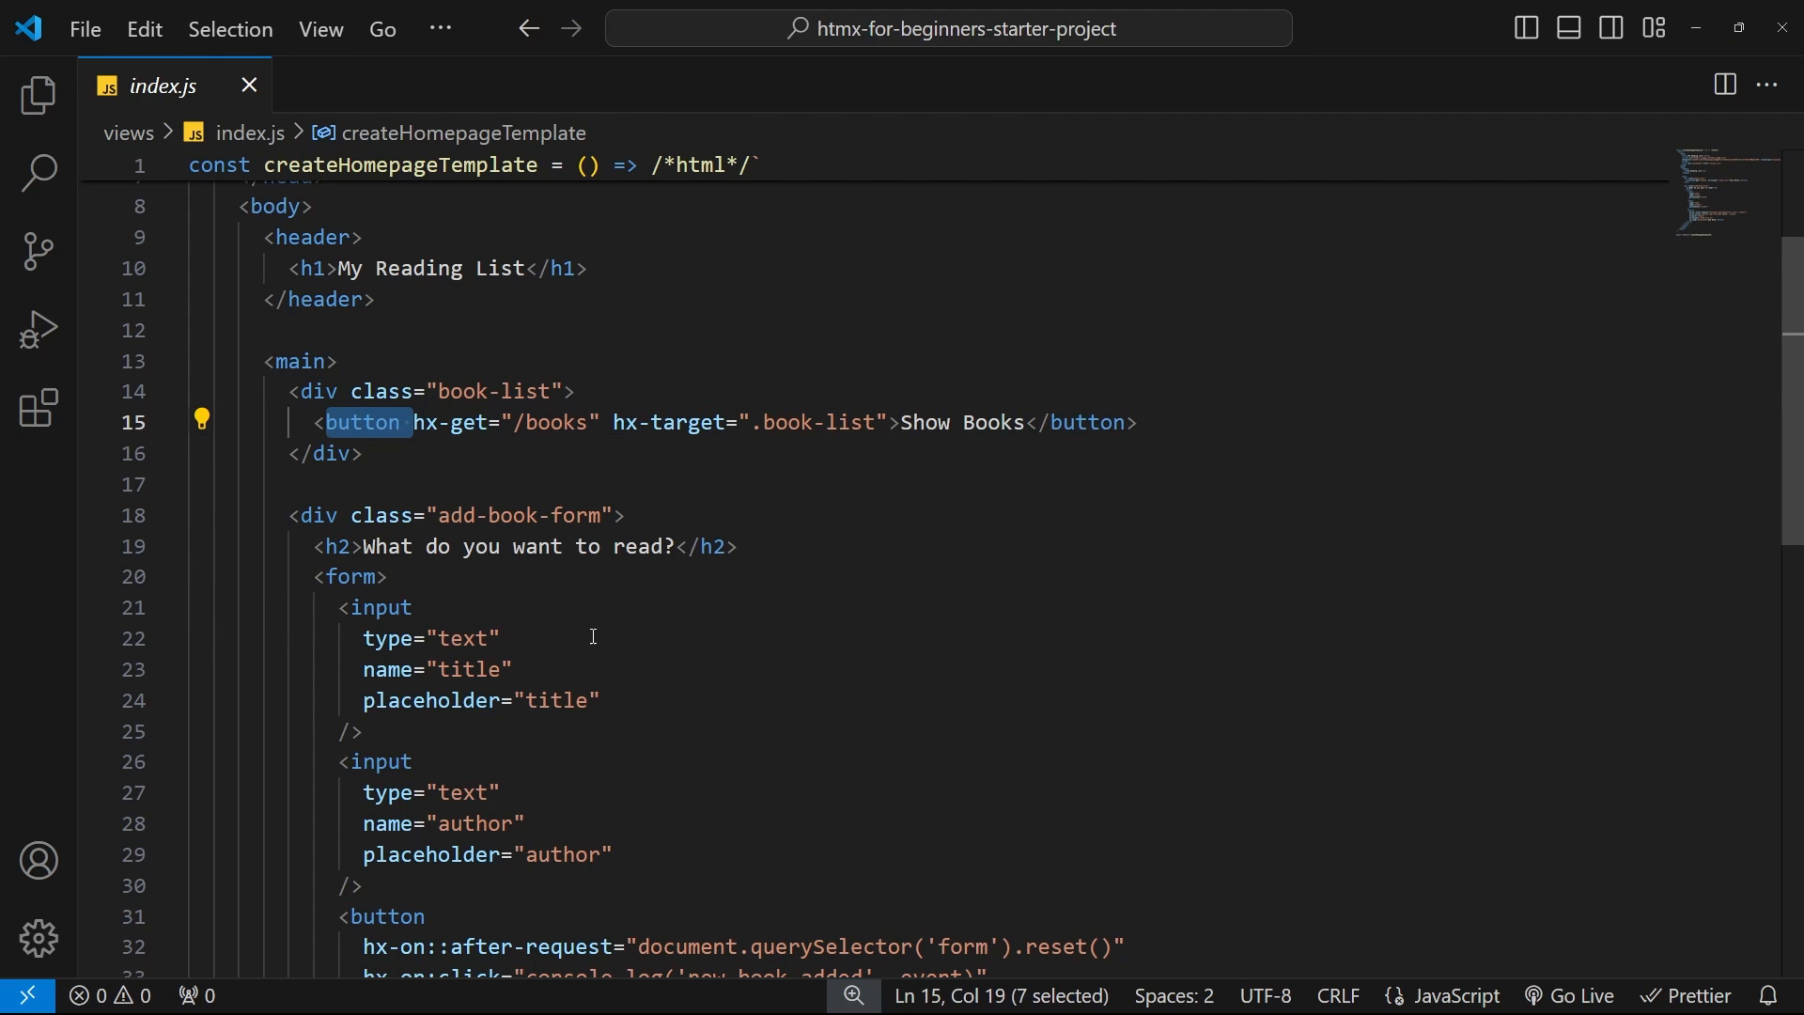
mouse_move(560, 648)
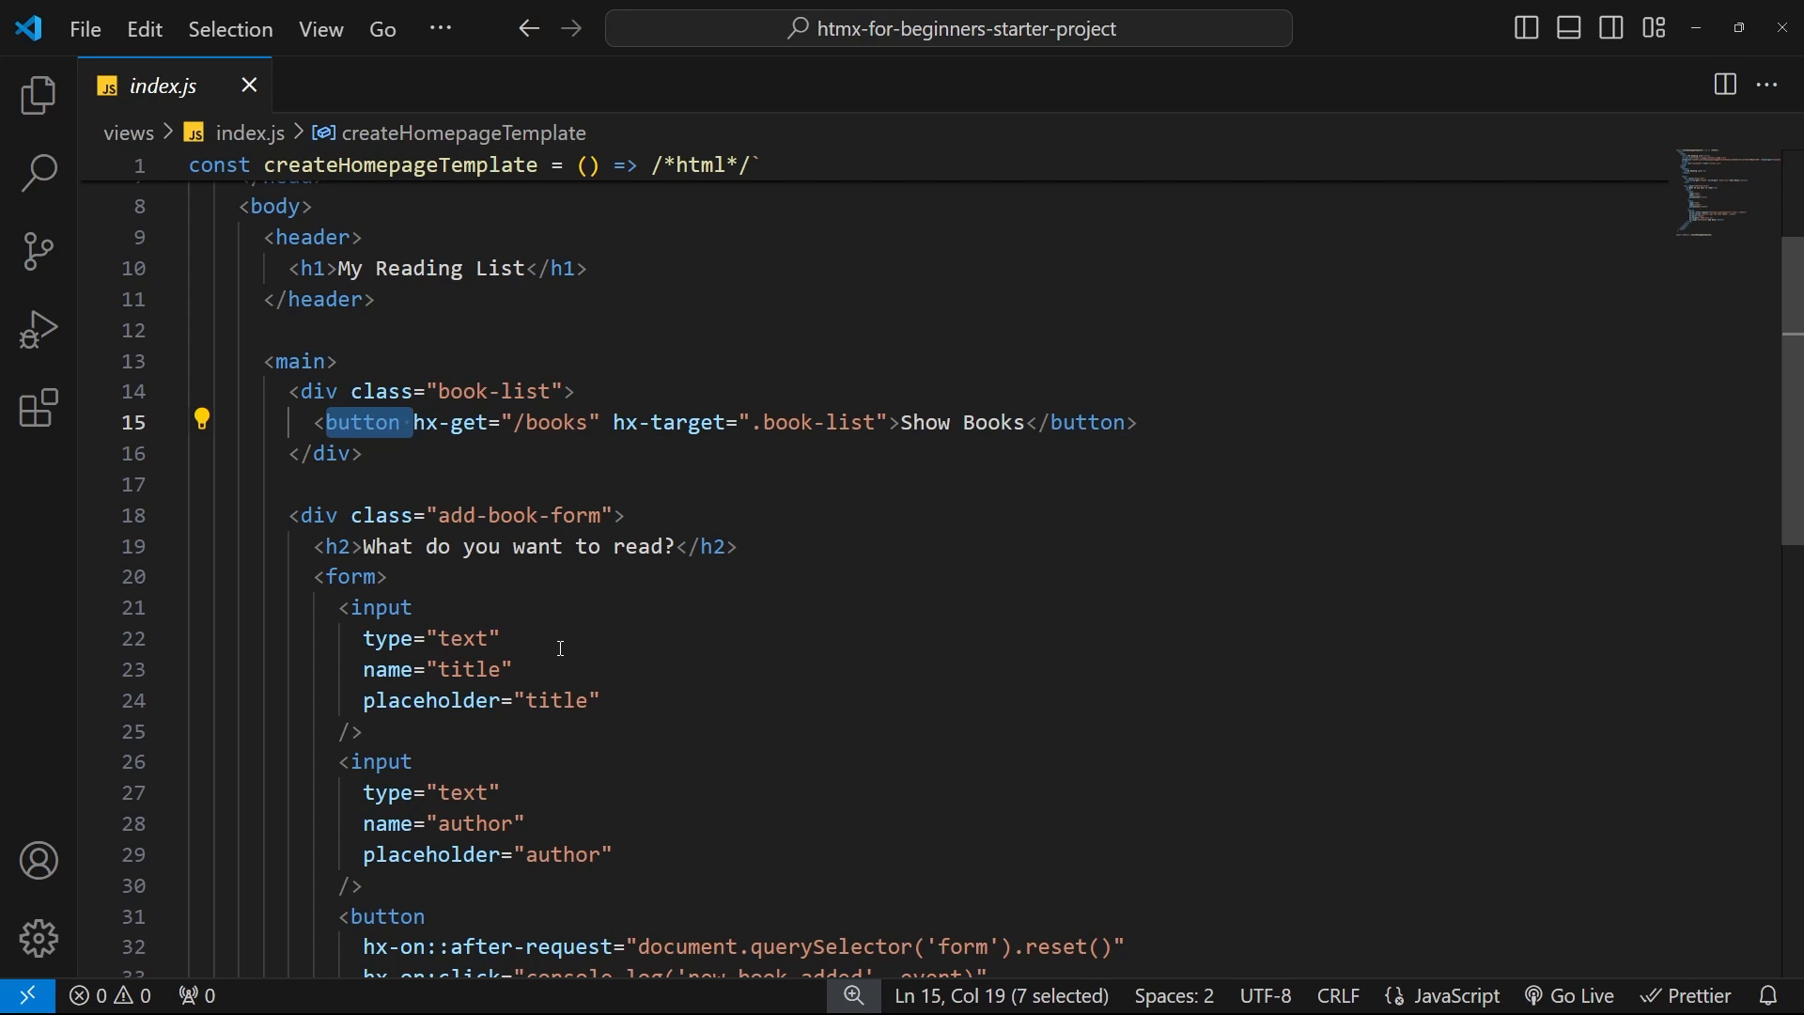
mouse_move(947, 453)
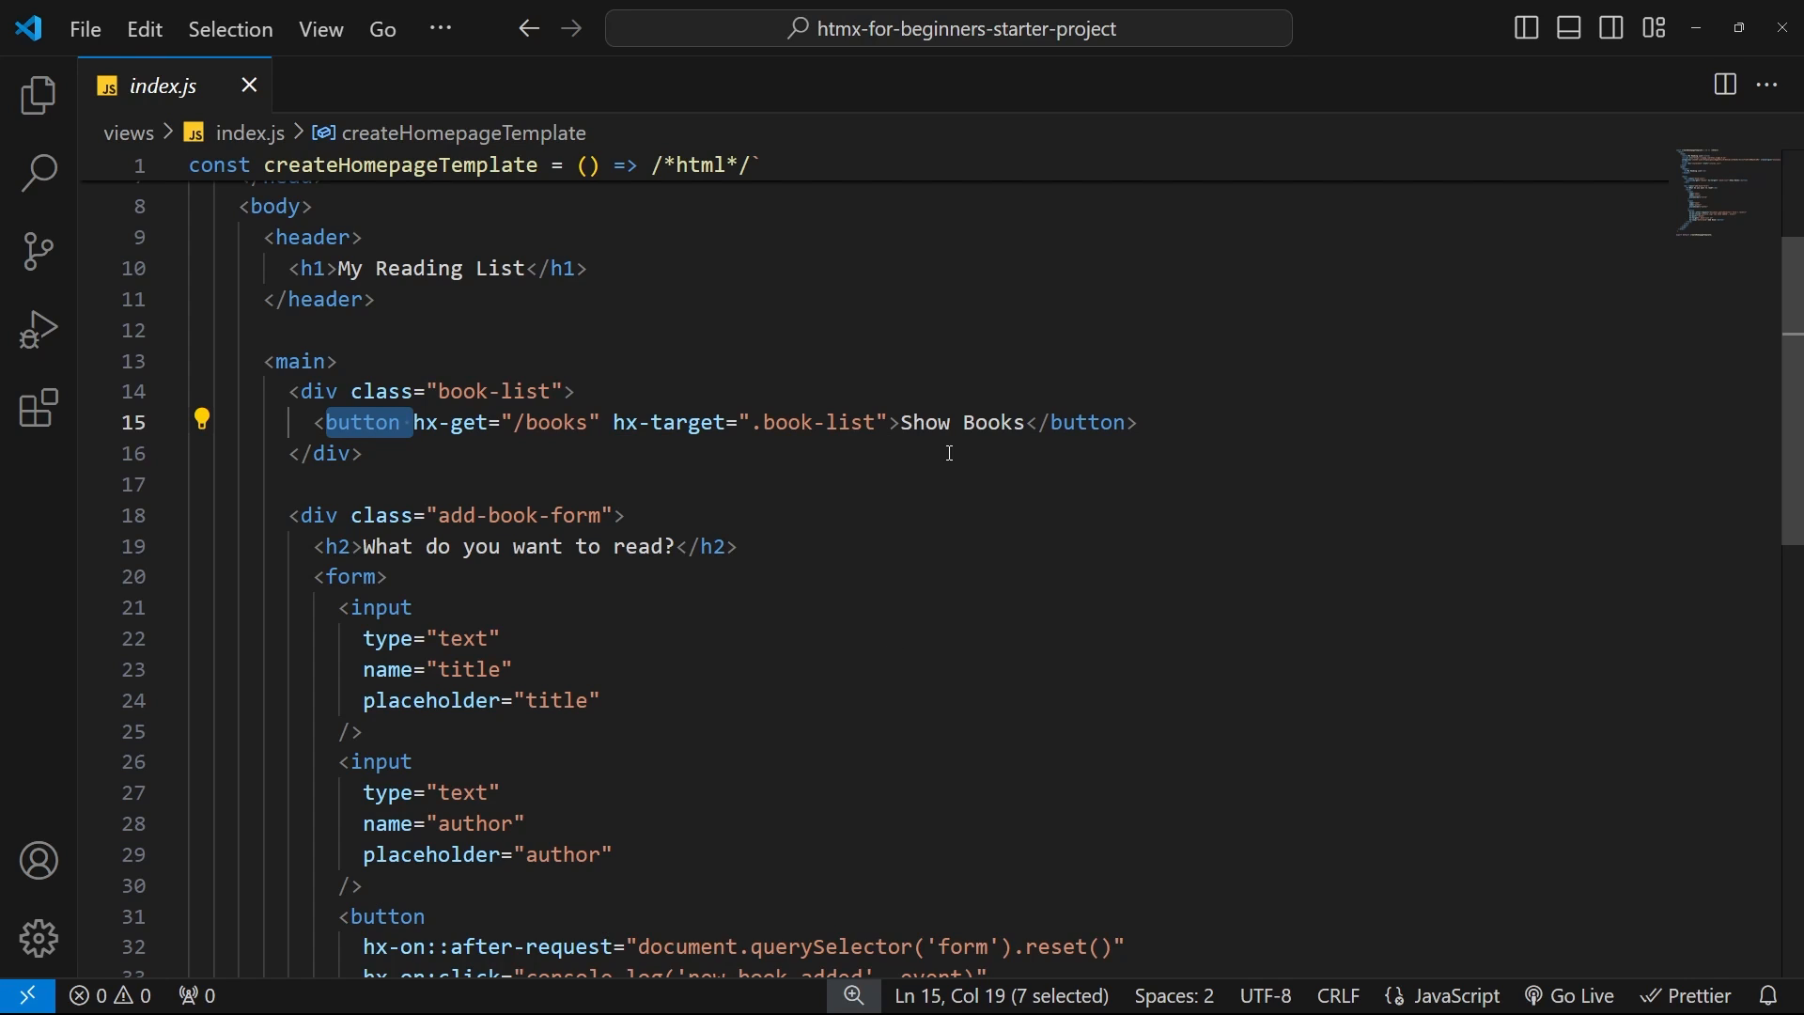
Place the caret after hx-target=".book-list" on the Show Books button line
click(1233, 541)
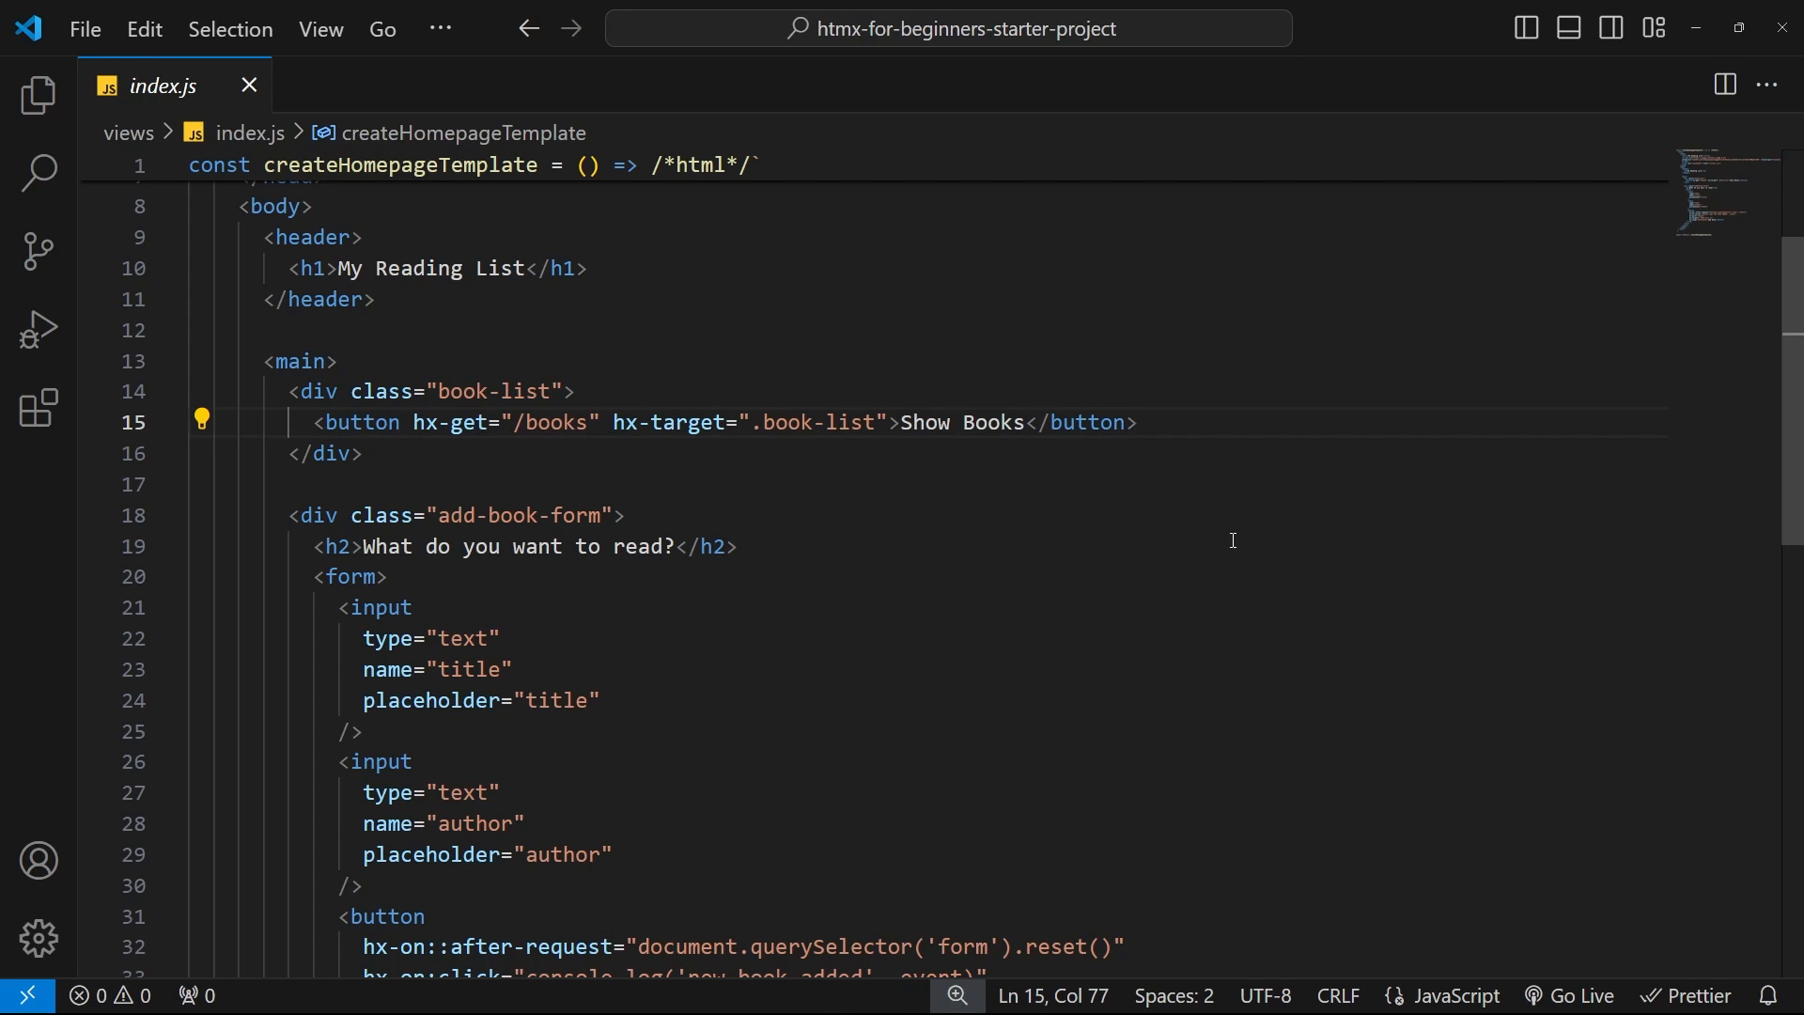
mouse_move(864, 699)
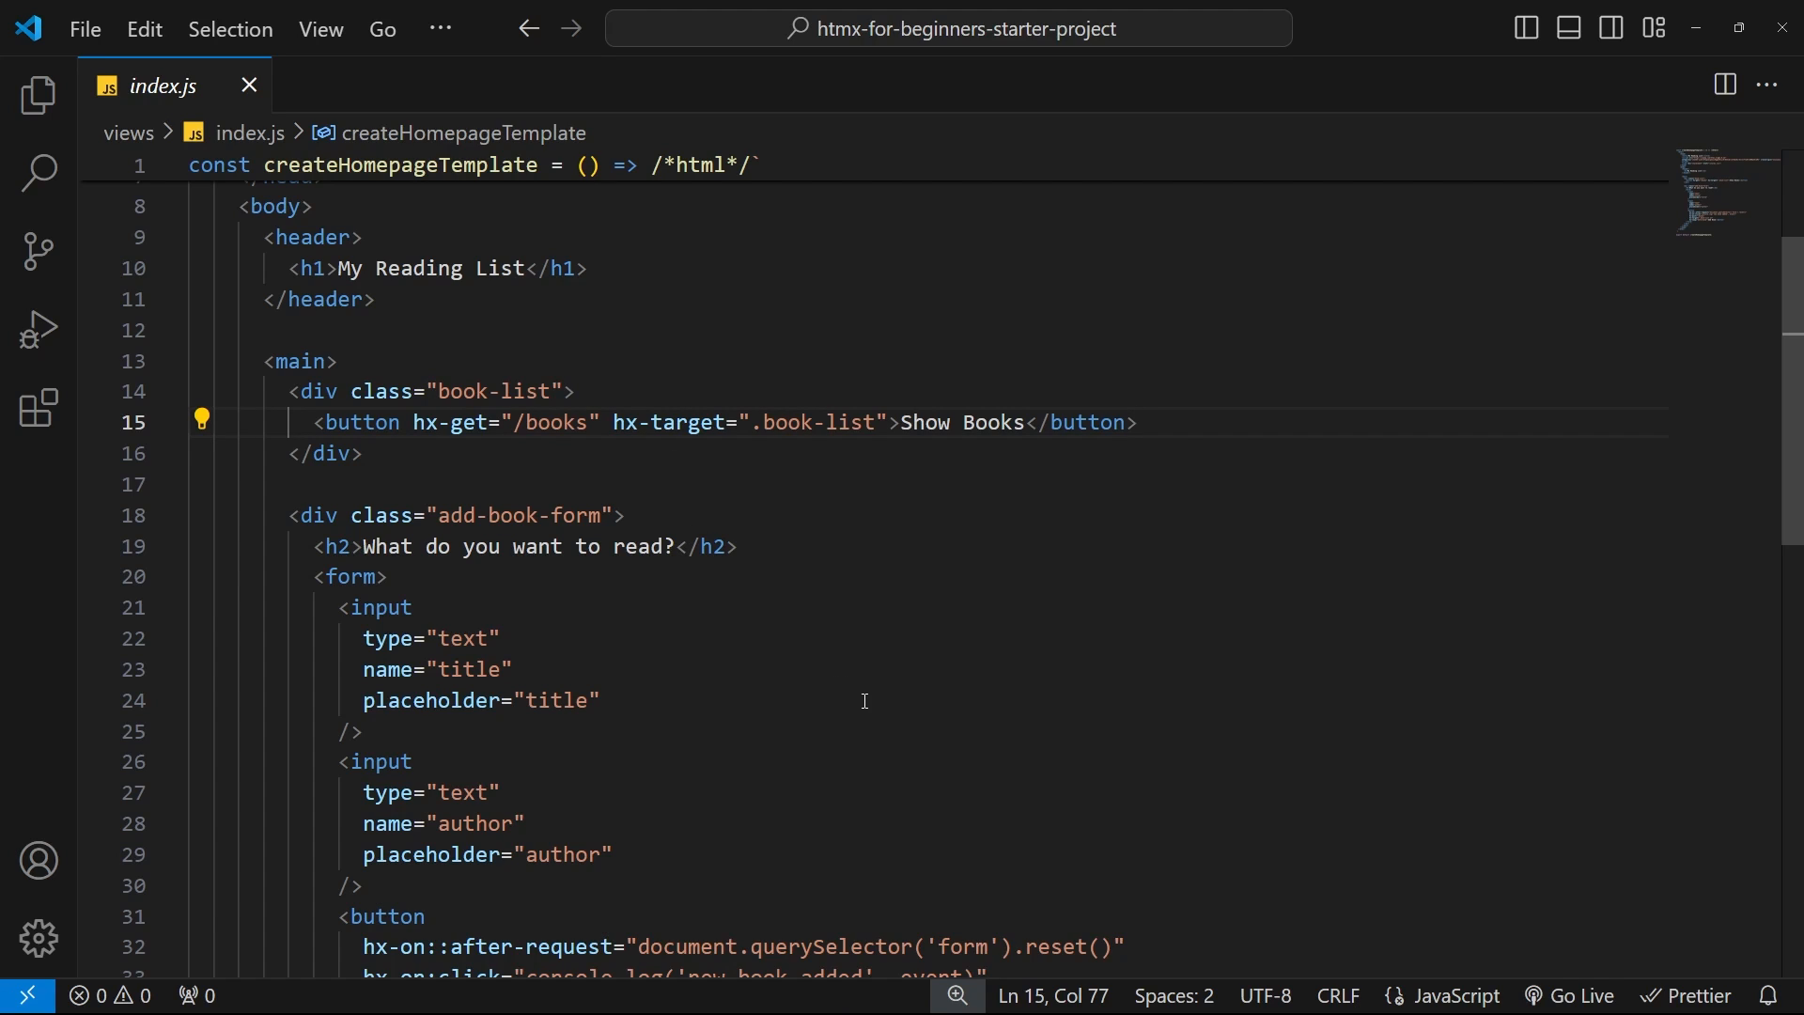
click(888, 422)
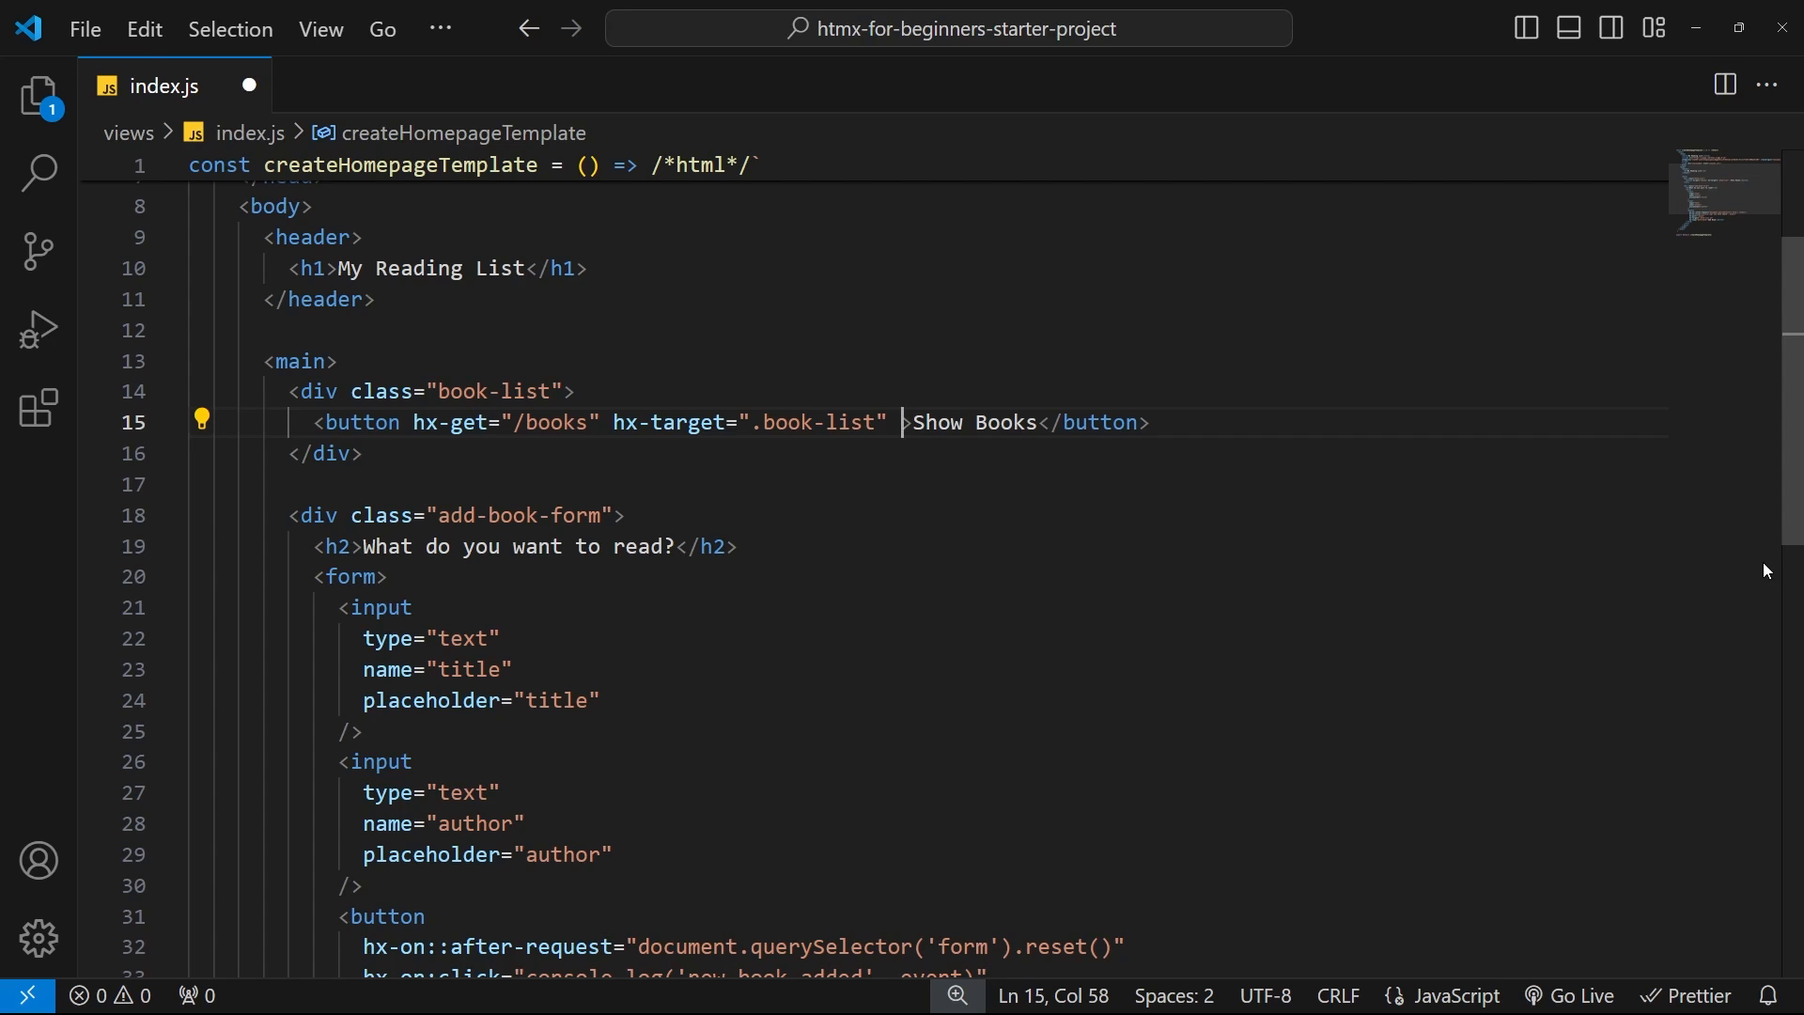
Add hx-trigger="dblclick" to the Show Books button and save index.js
text(hx-trigger)
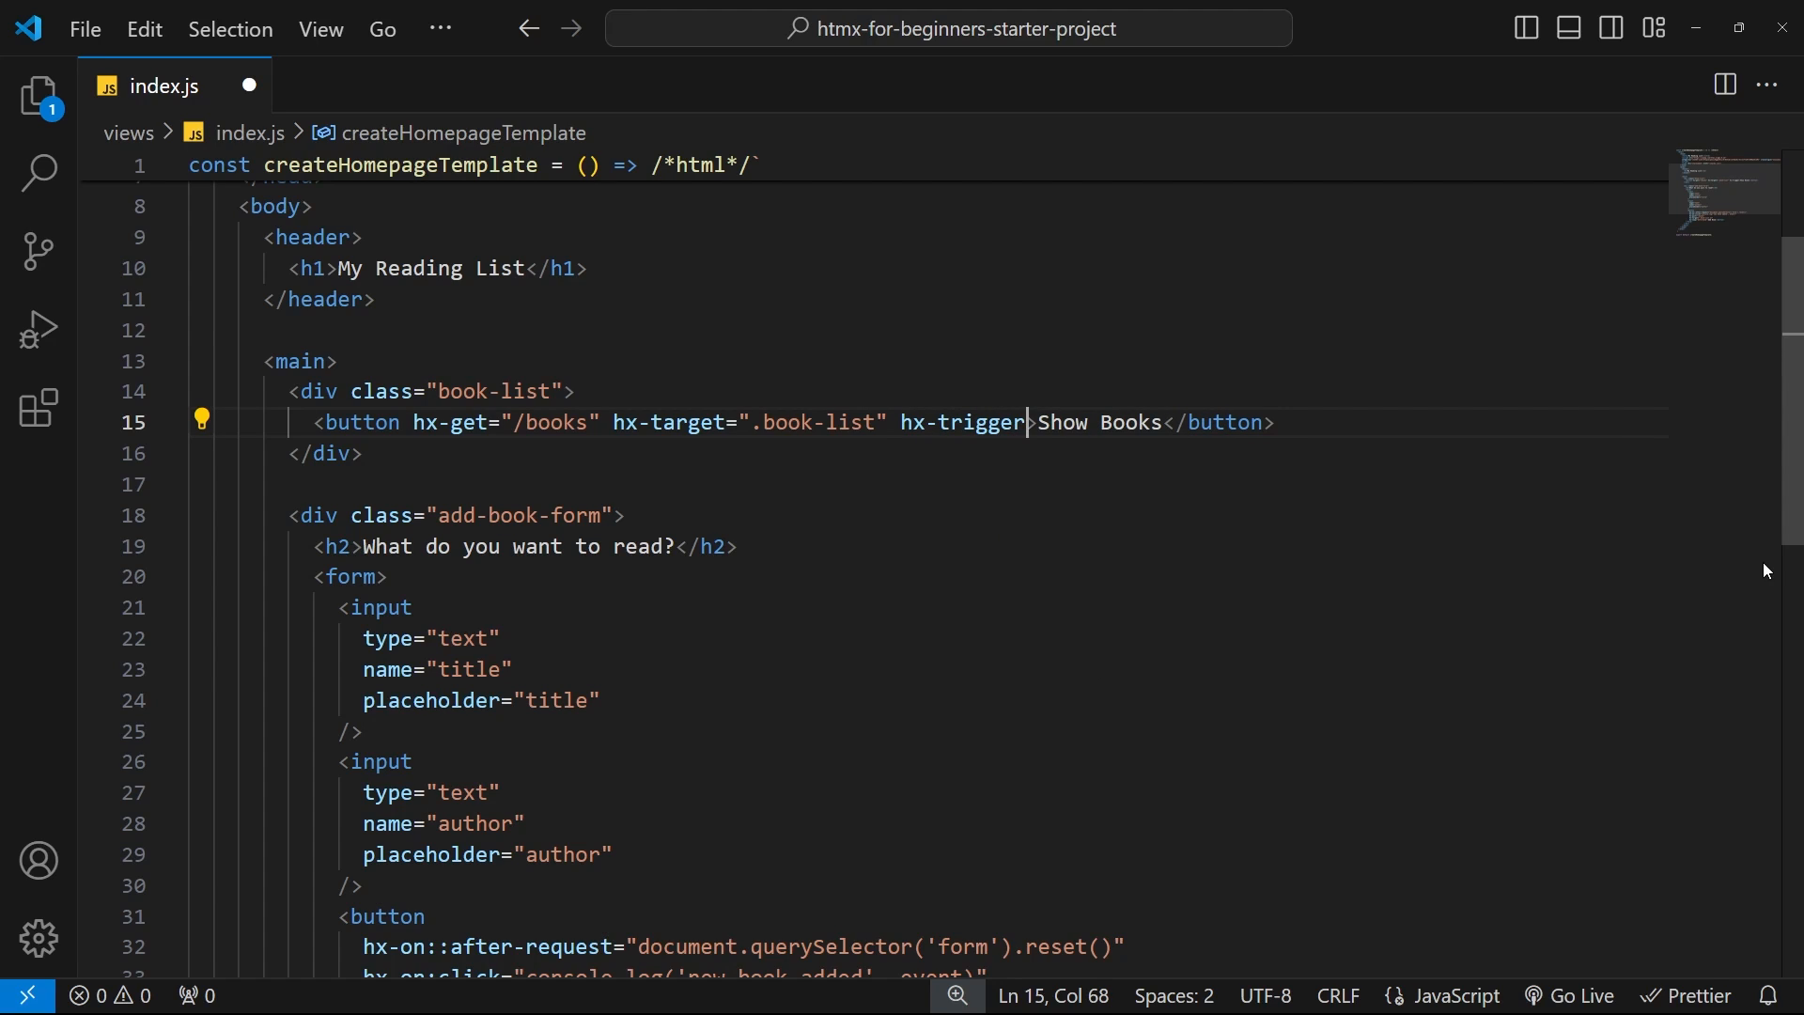
text(=")
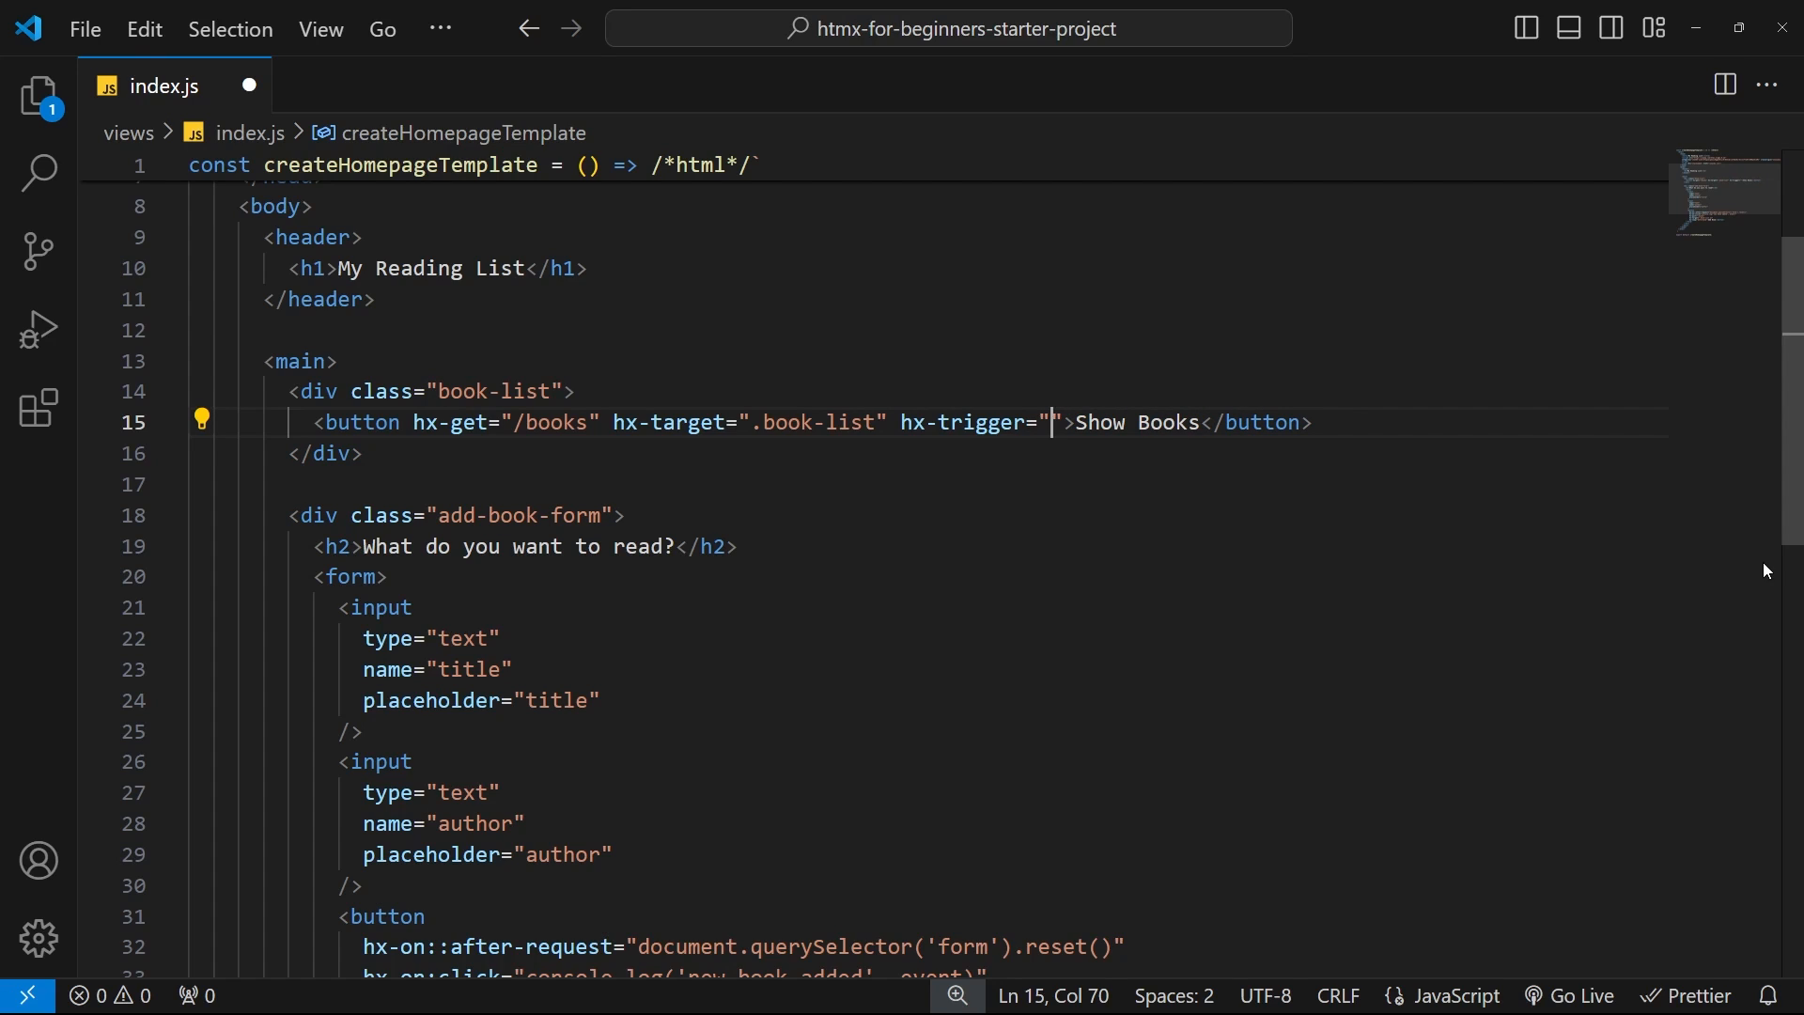
text(db)
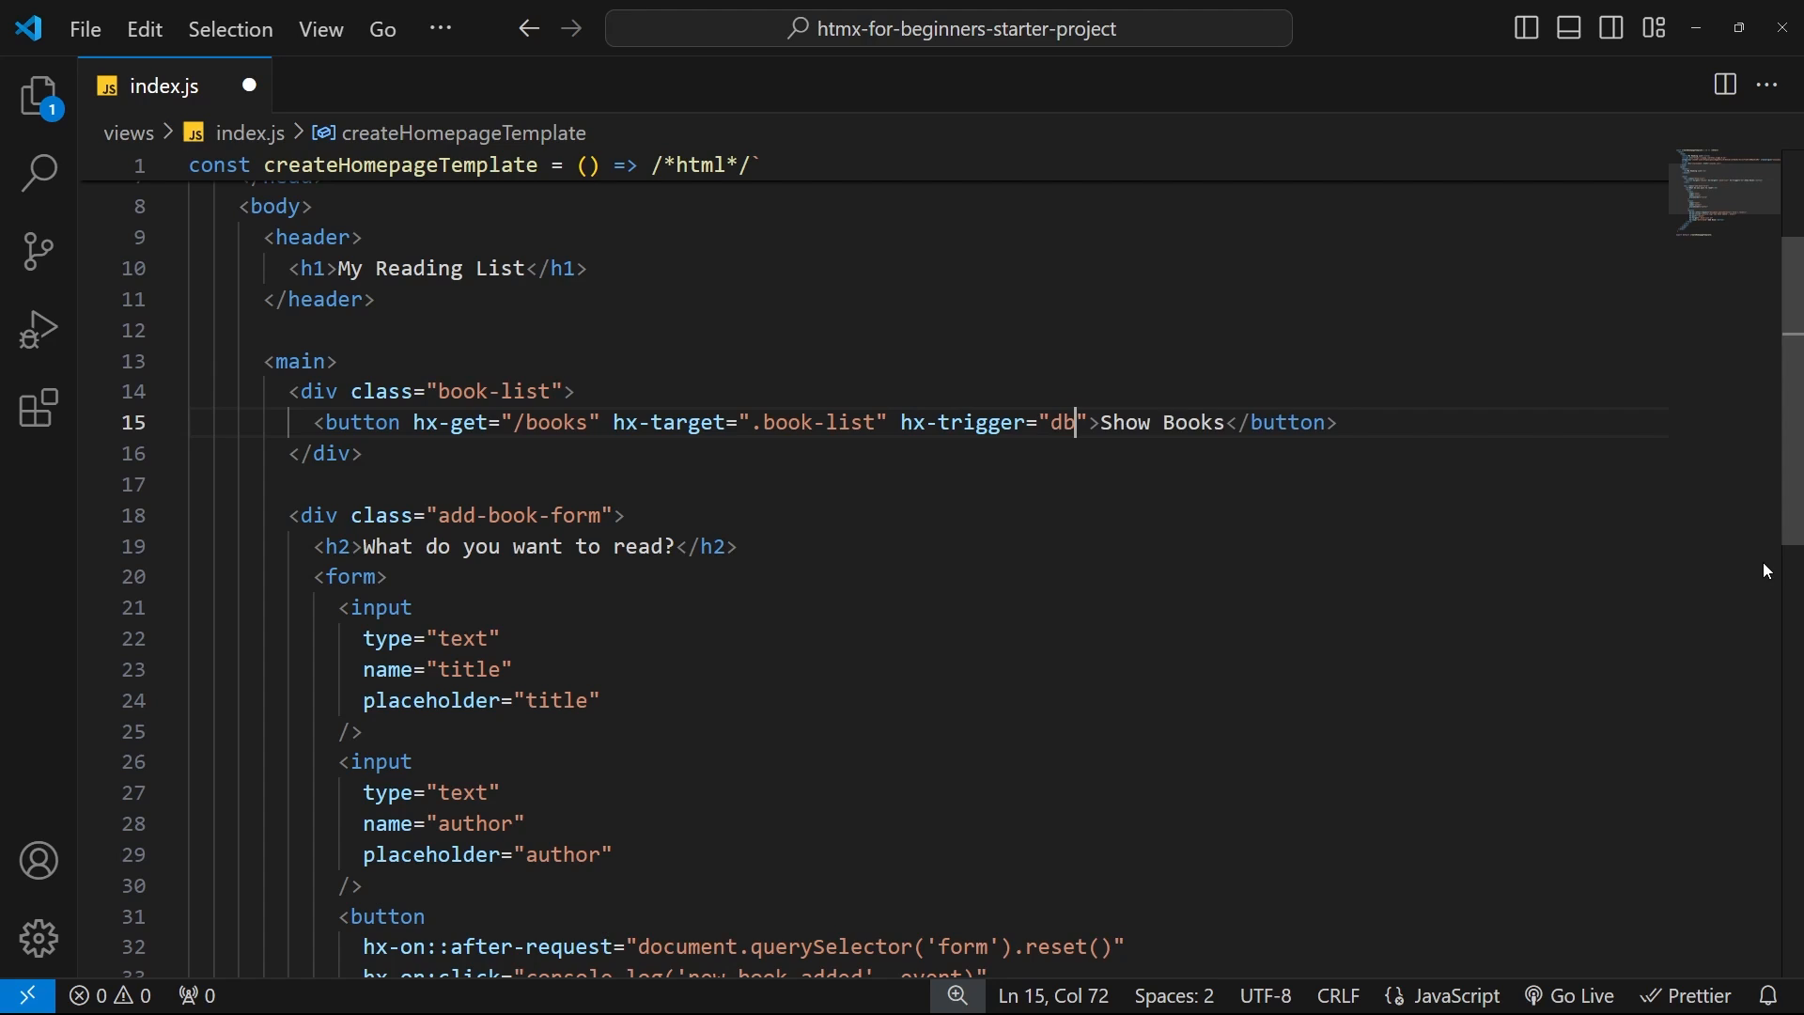
text(lclick)
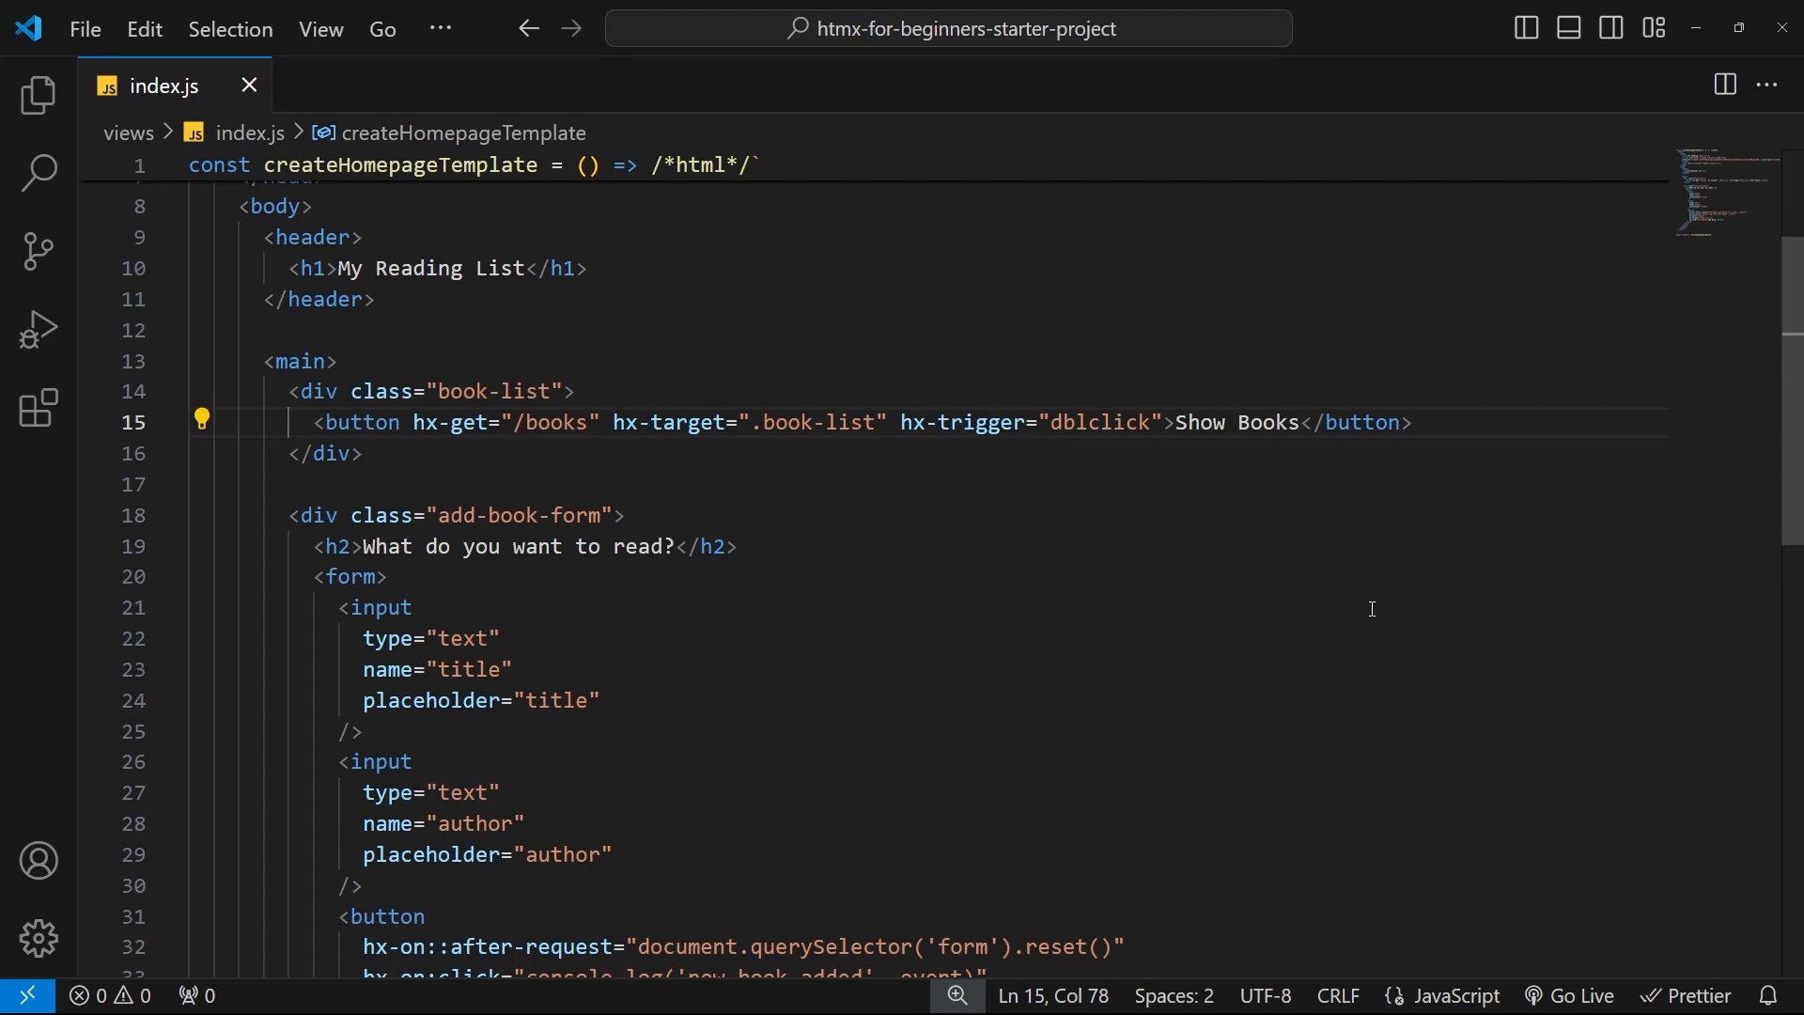
mouse_move(1300, 477)
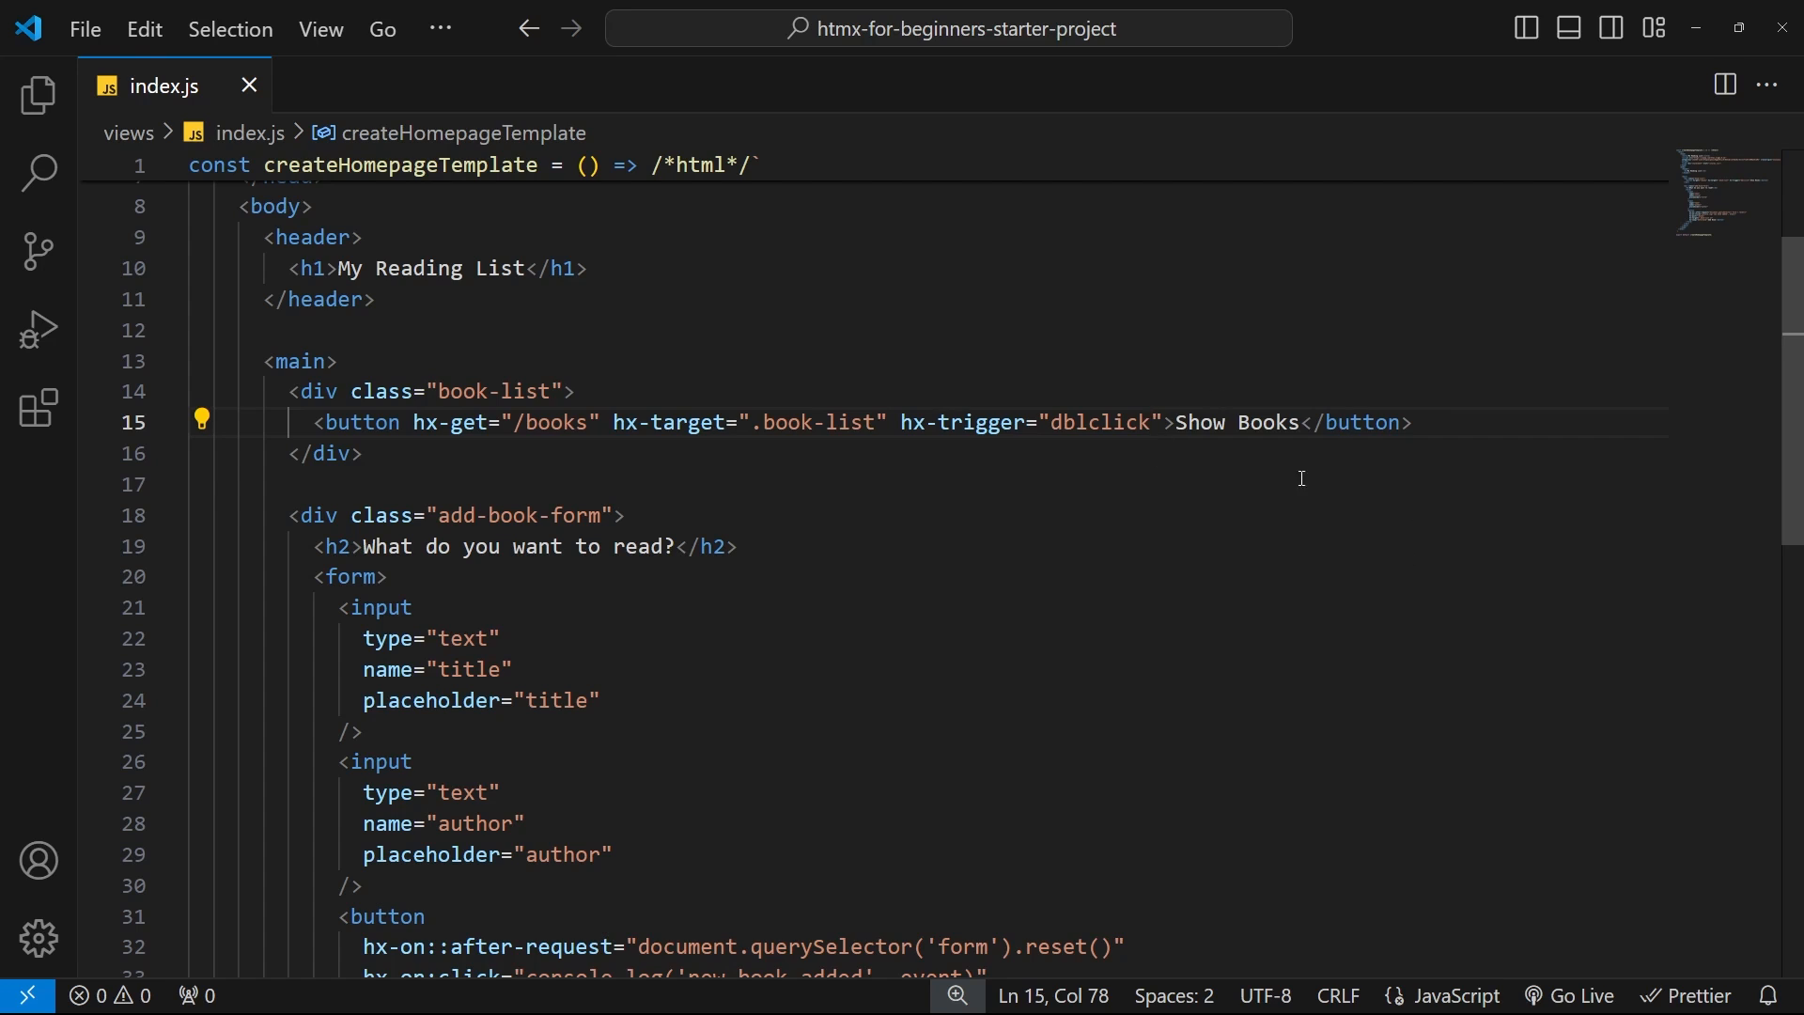
mouse_move(1284, 481)
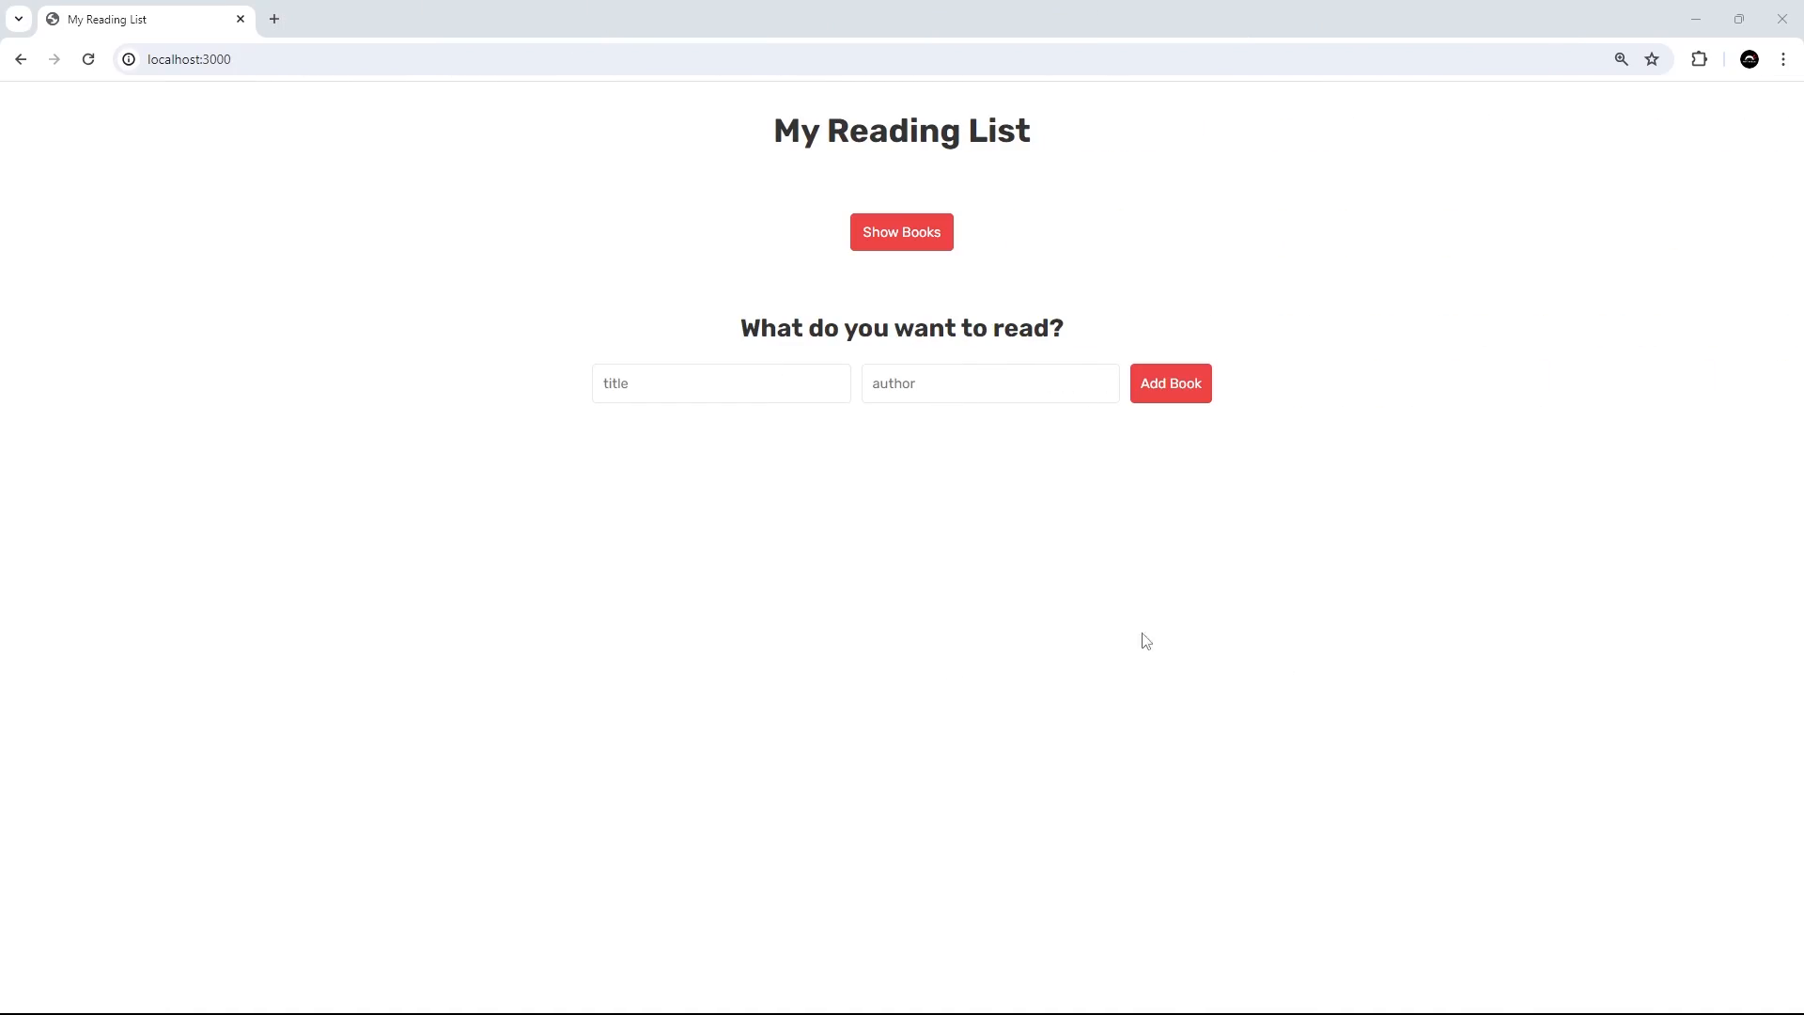
mouse_move(977, 295)
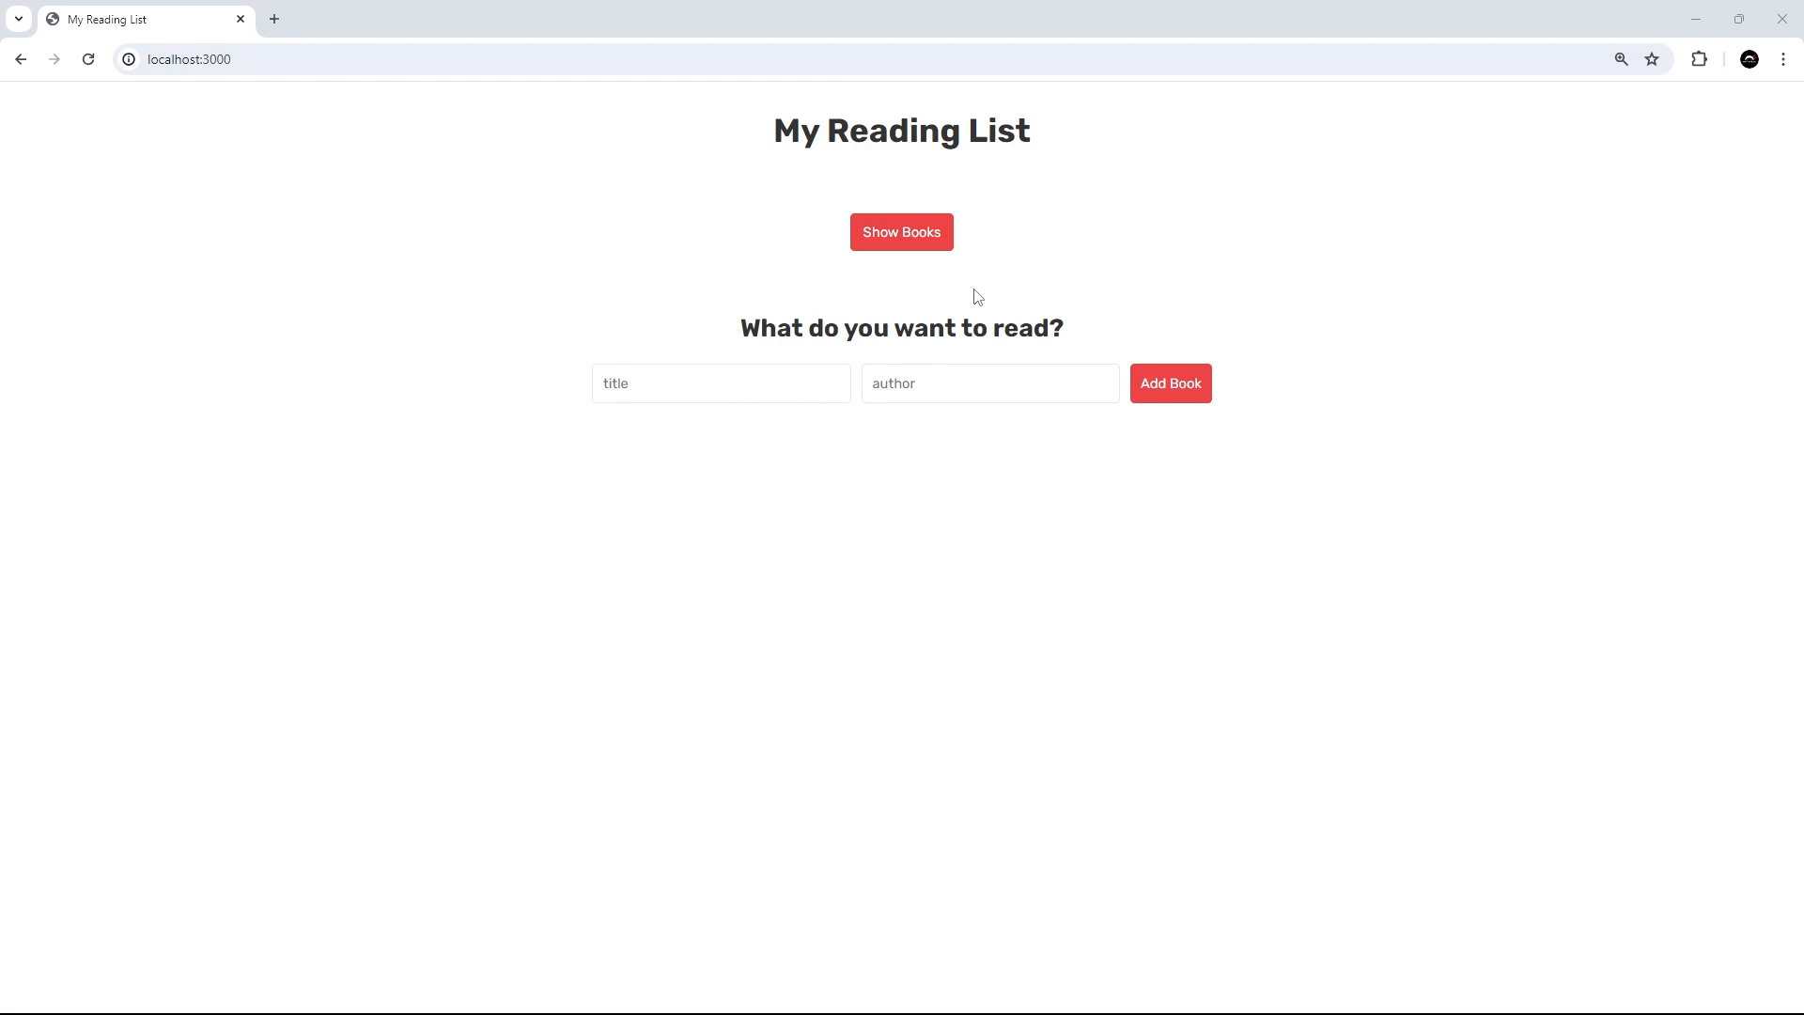
mouse_move(969, 229)
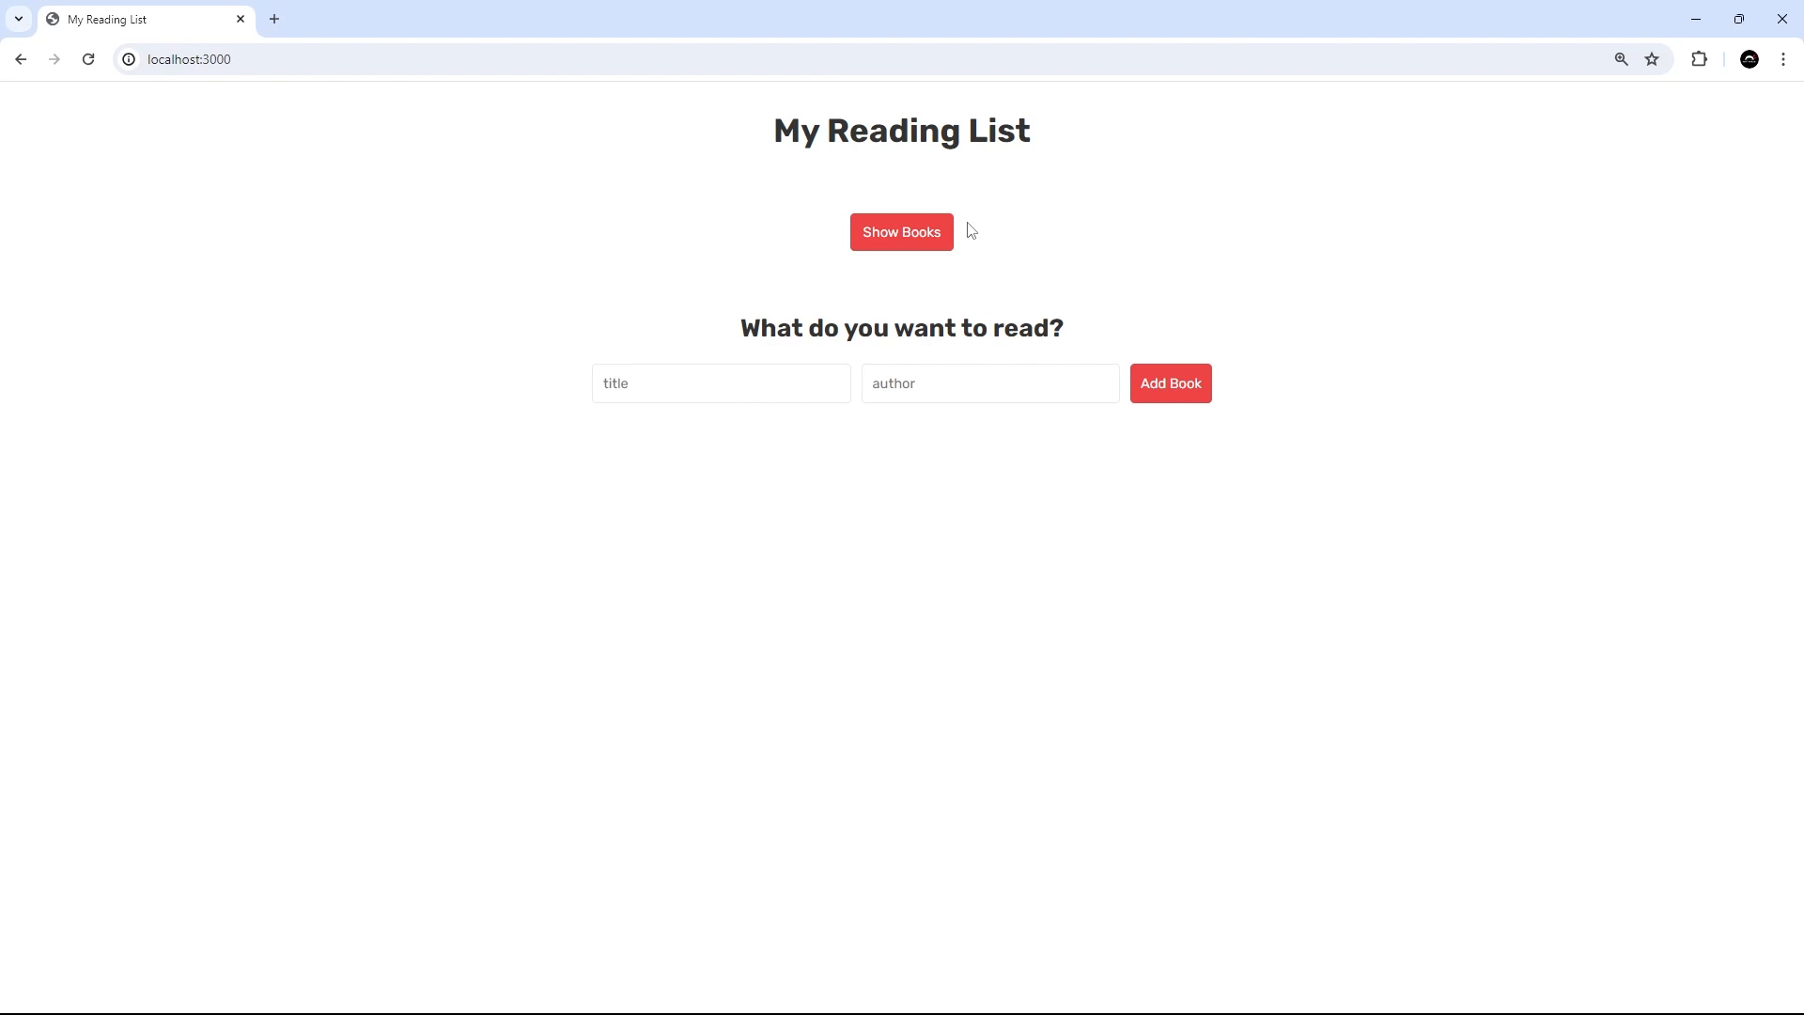
Load the book list on localhost:3000 so the two Brandon Sanderson books appear
click(900, 231)
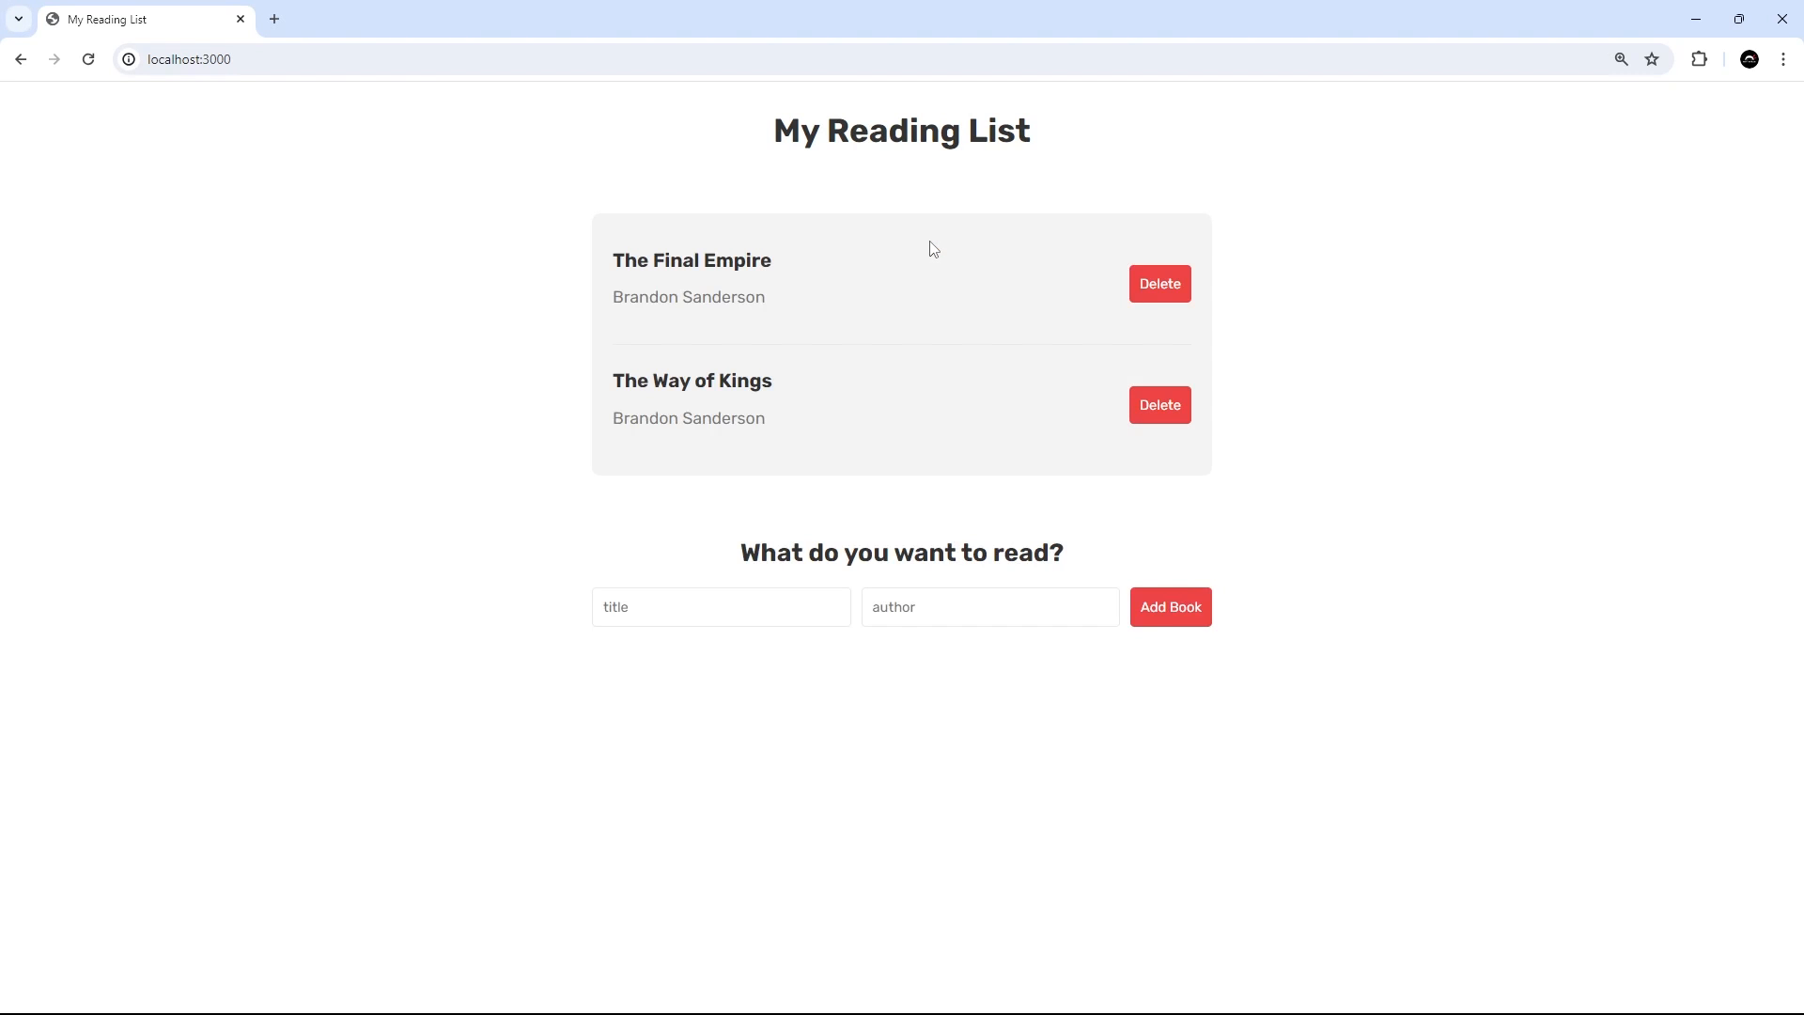
mouse_move(1289, 619)
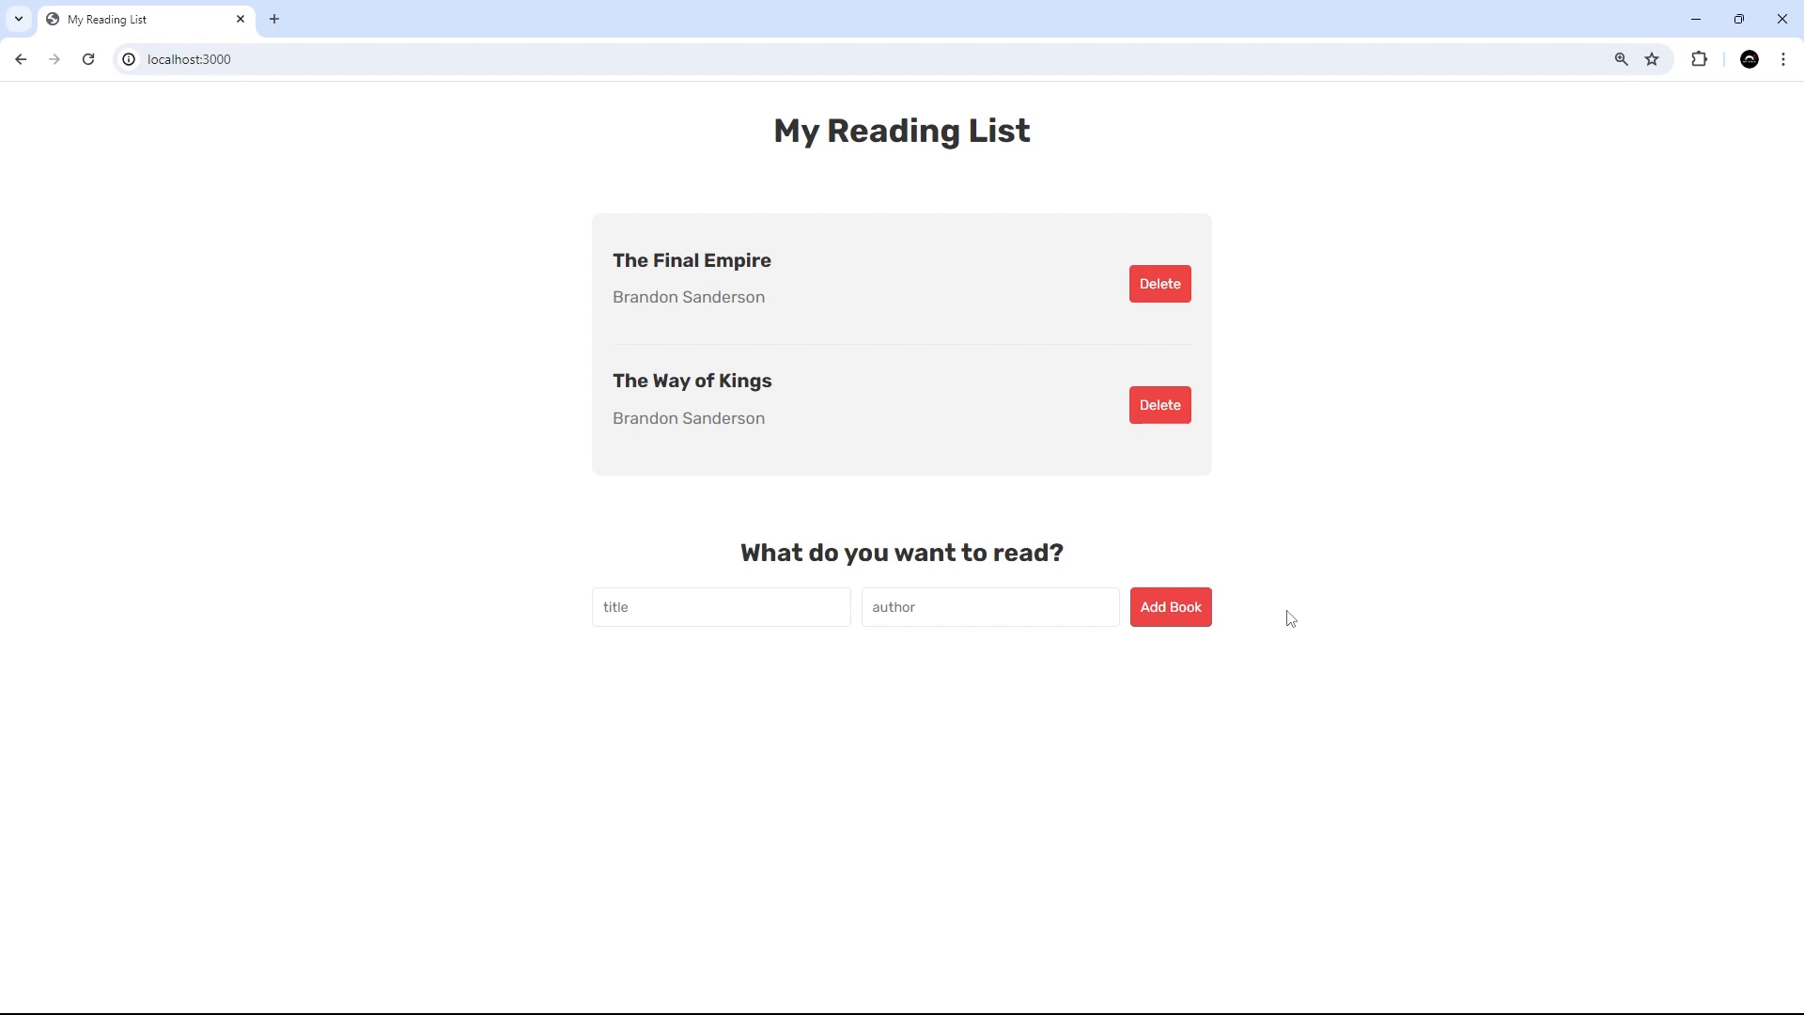
mouse_move(1248, 628)
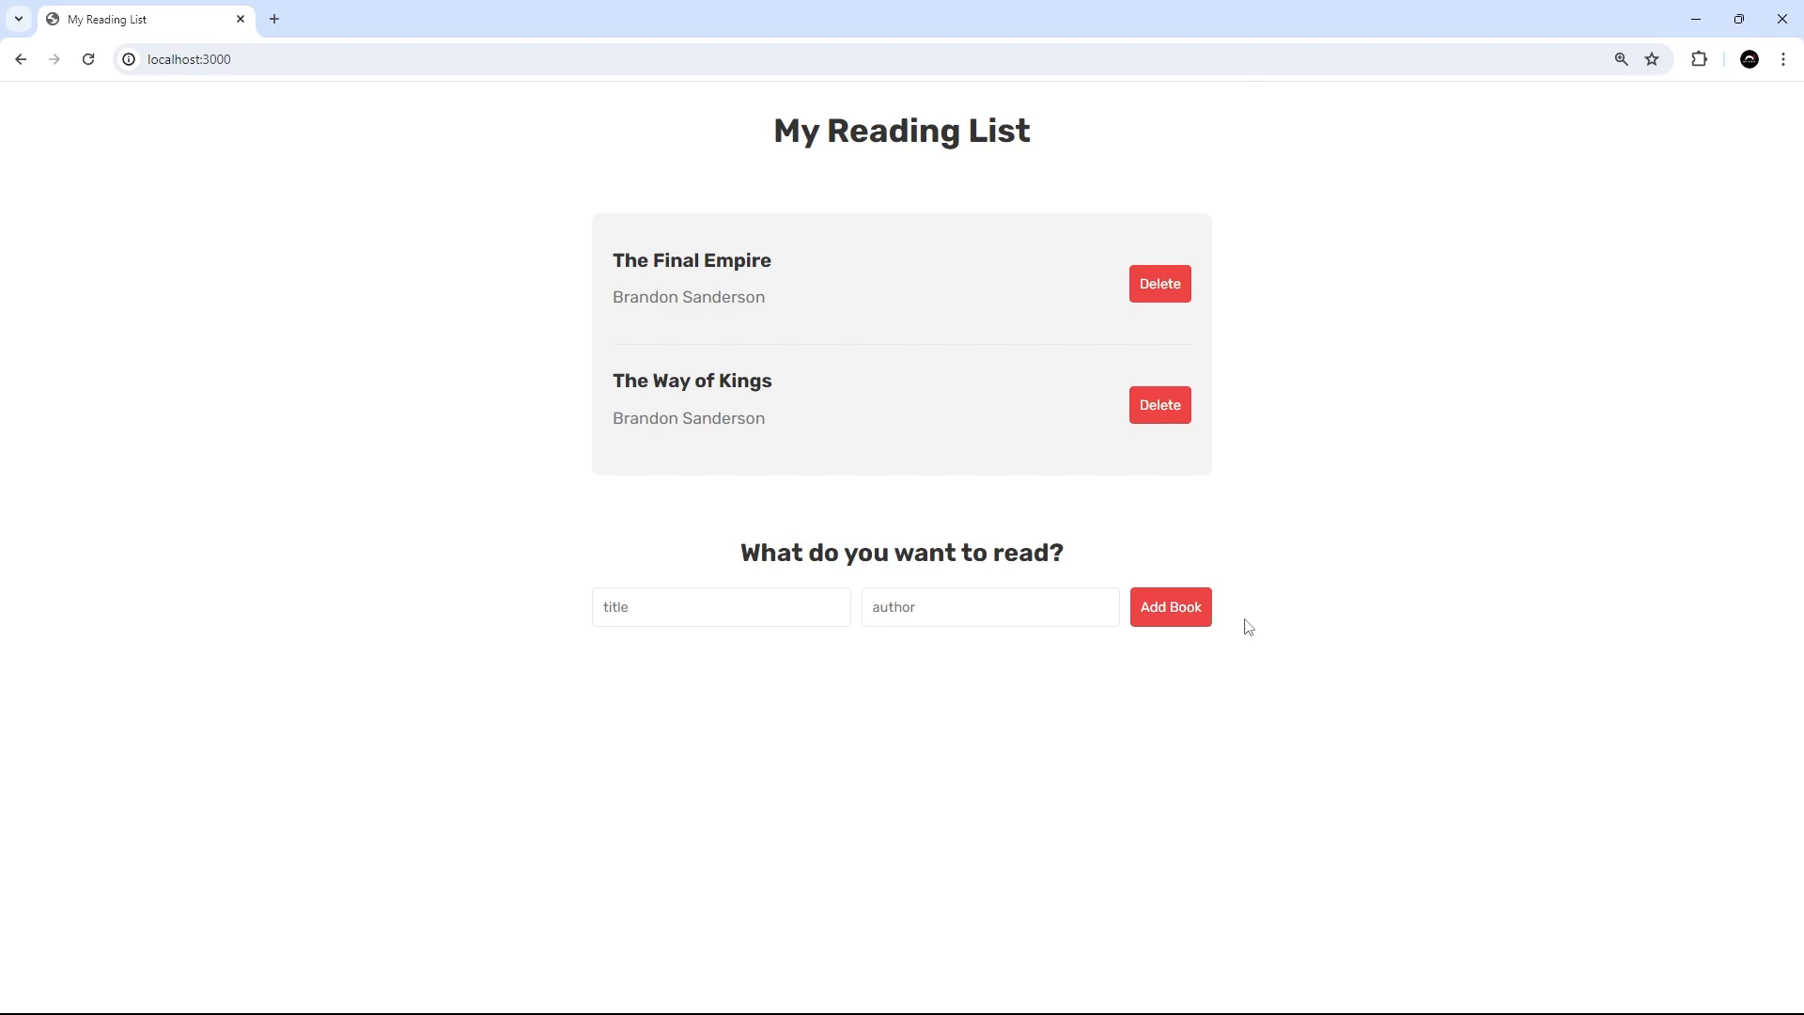
mouse_move(1185, 475)
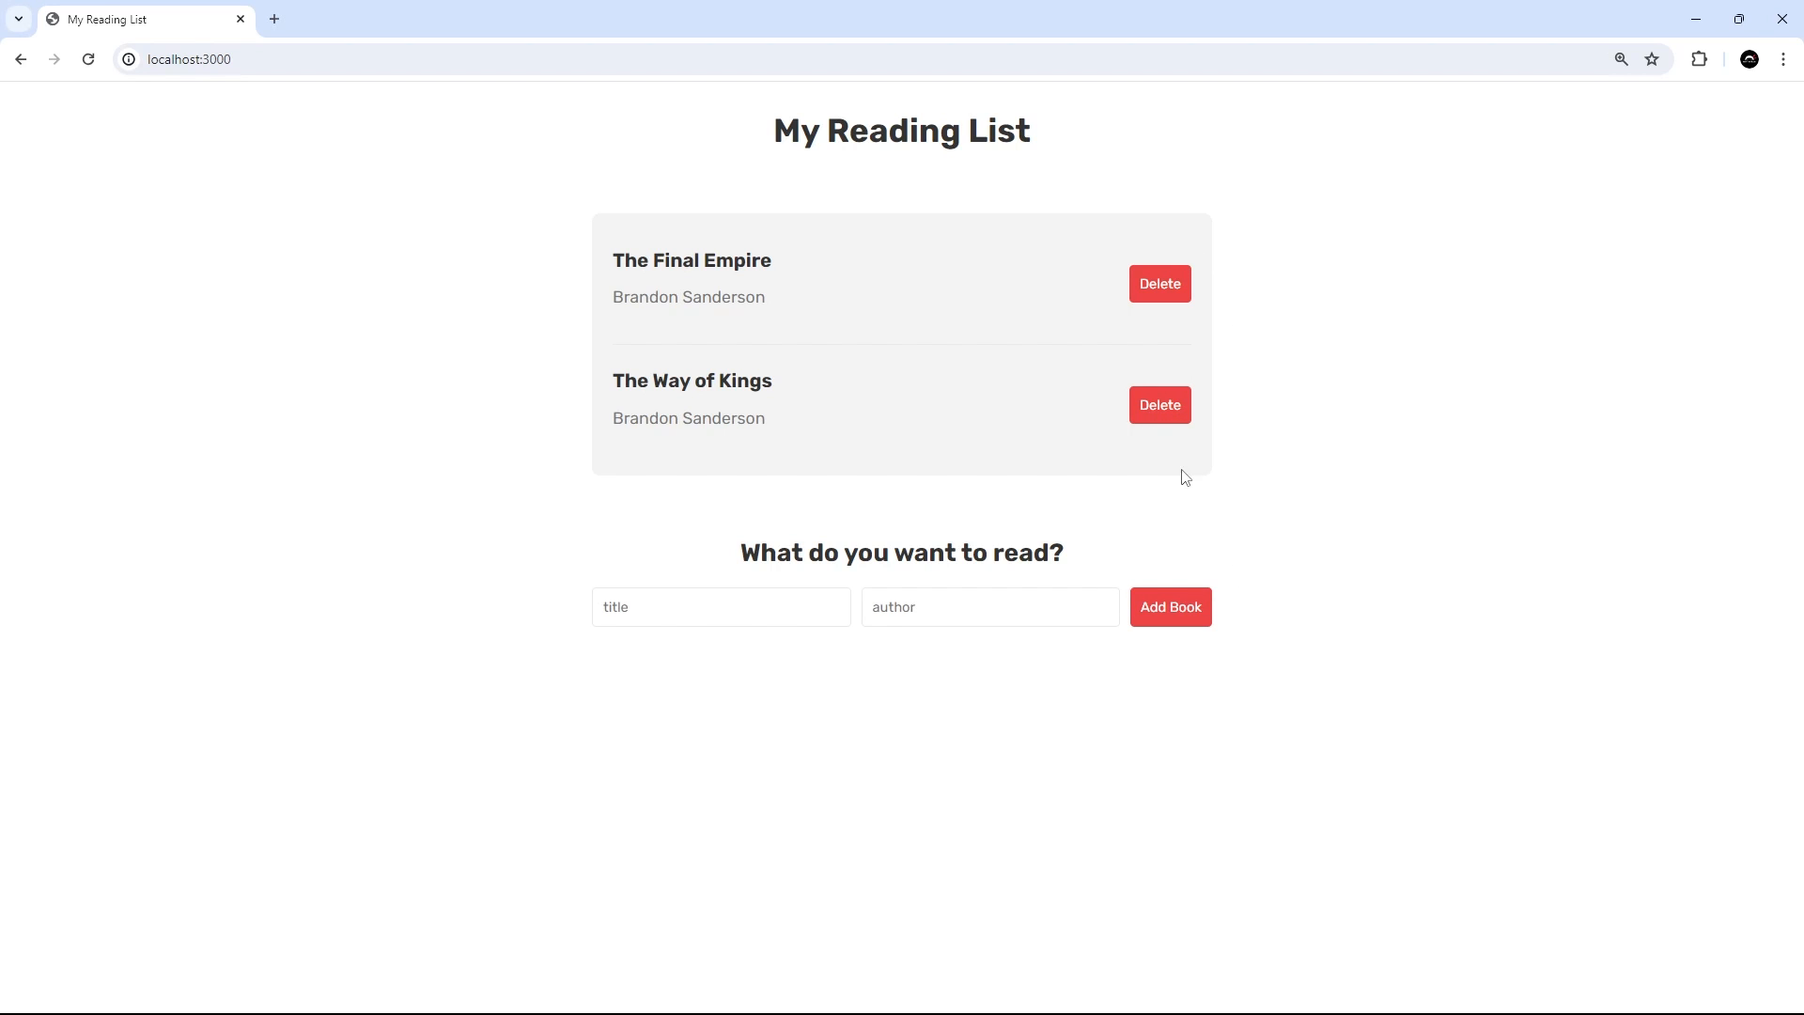
mouse_move(1280, 596)
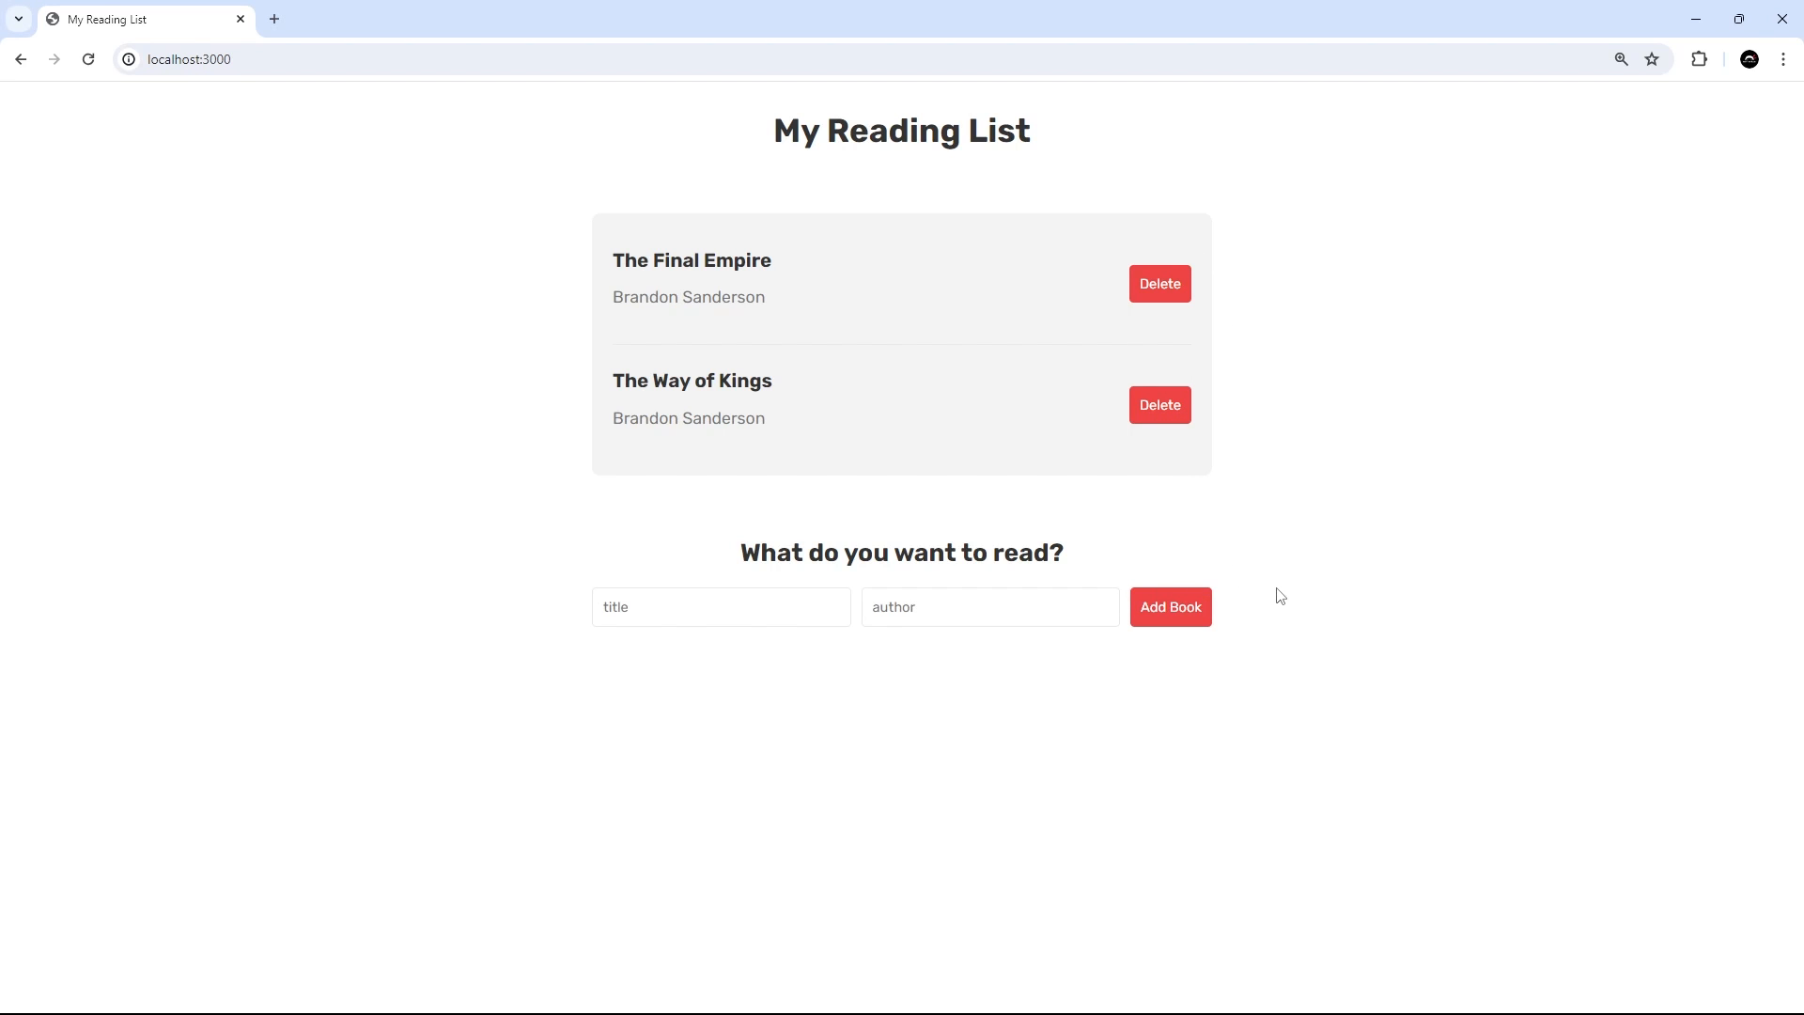
mouse_move(1196, 581)
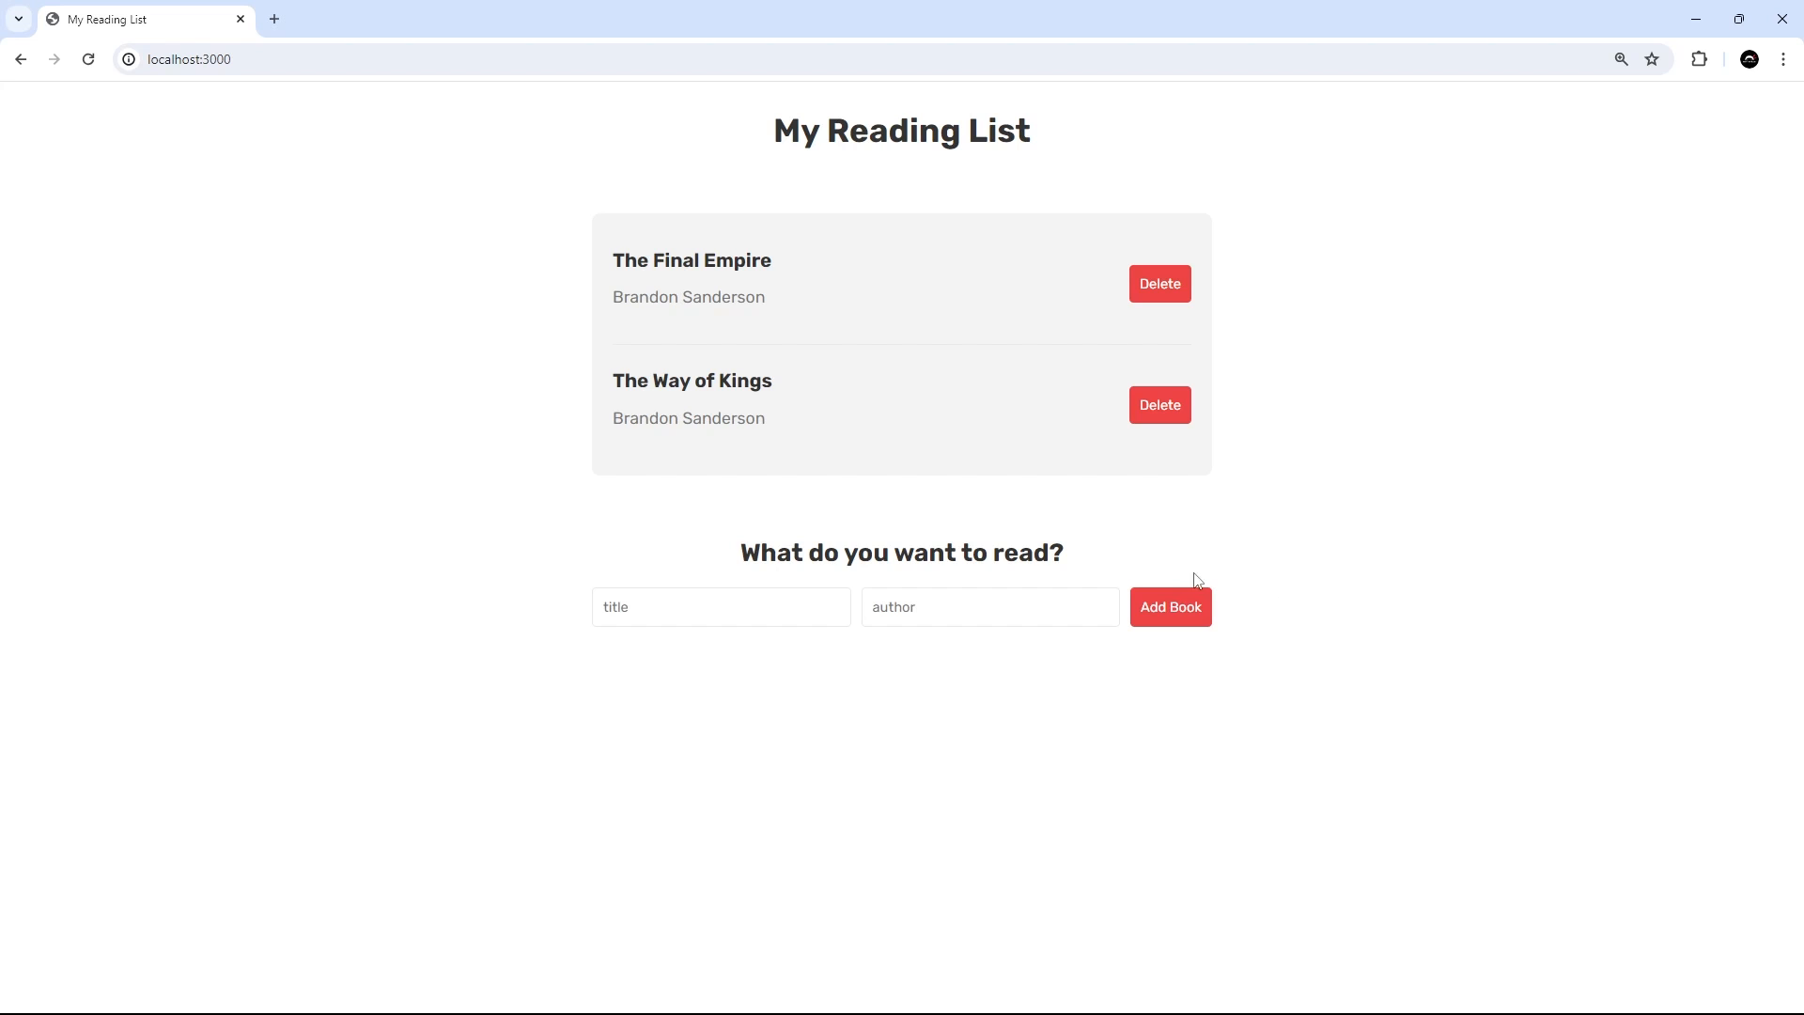
mouse_move(704, 567)
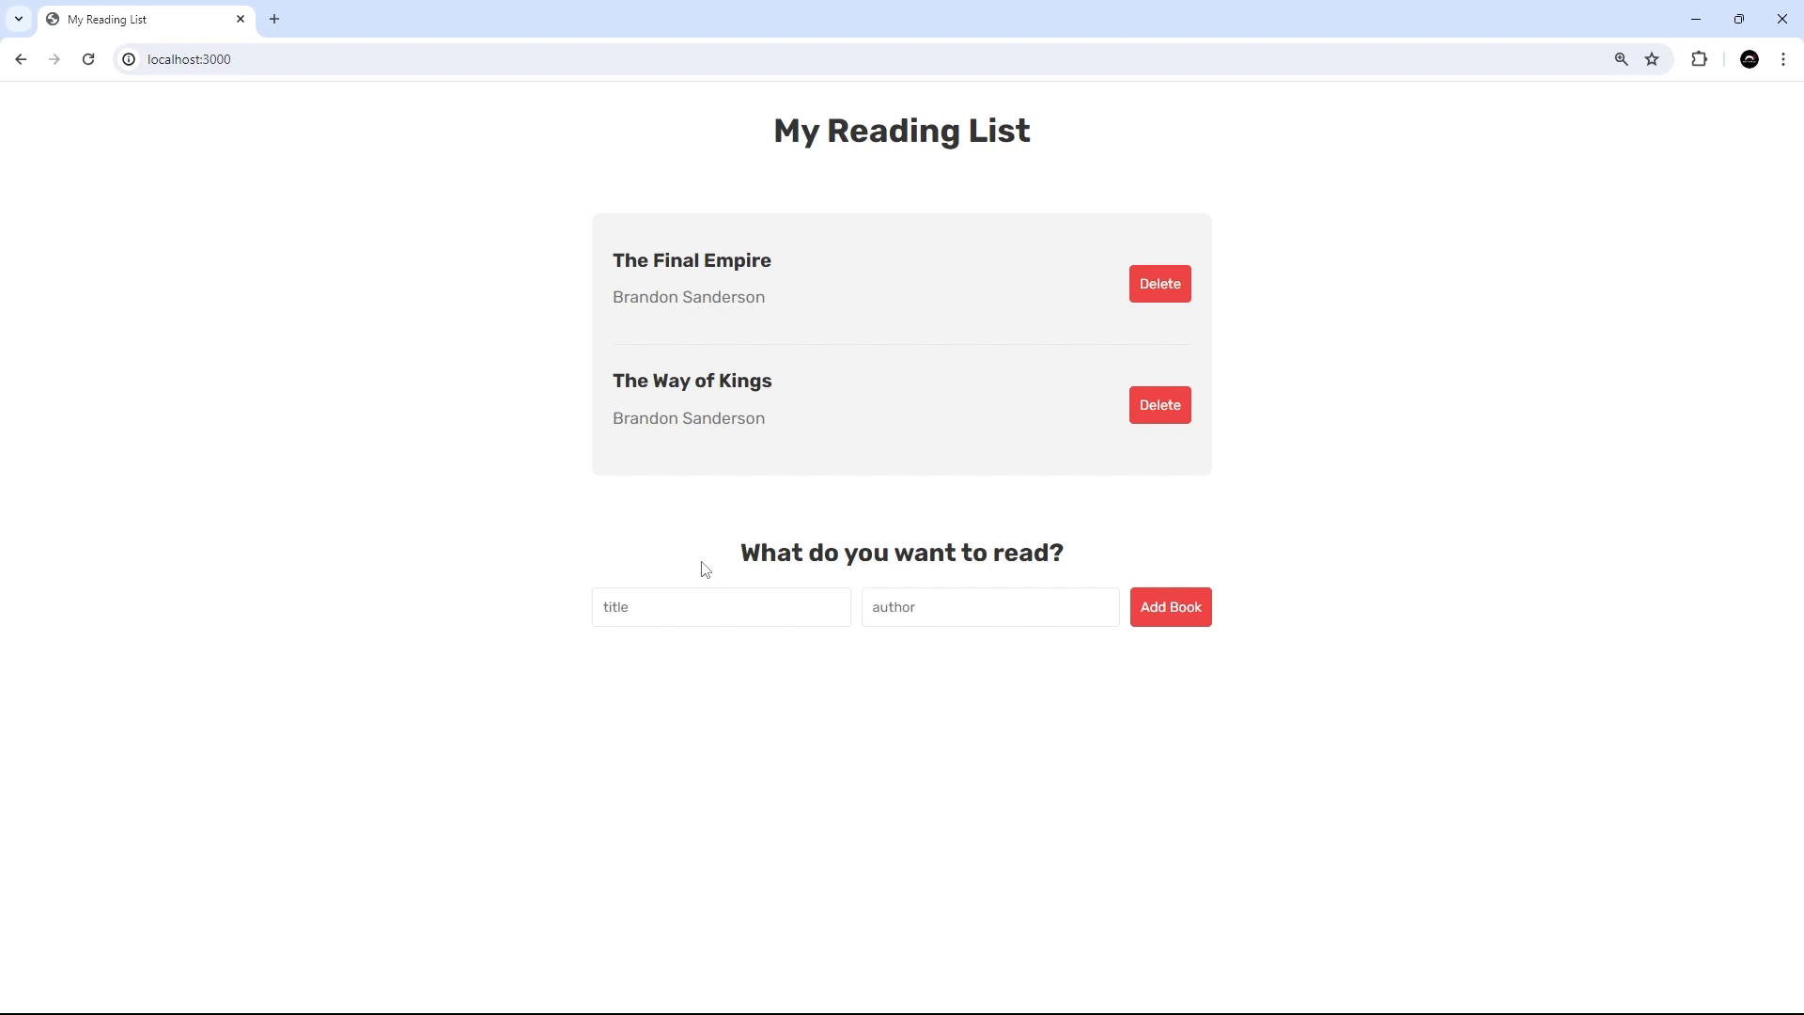
mouse_move(1109, 624)
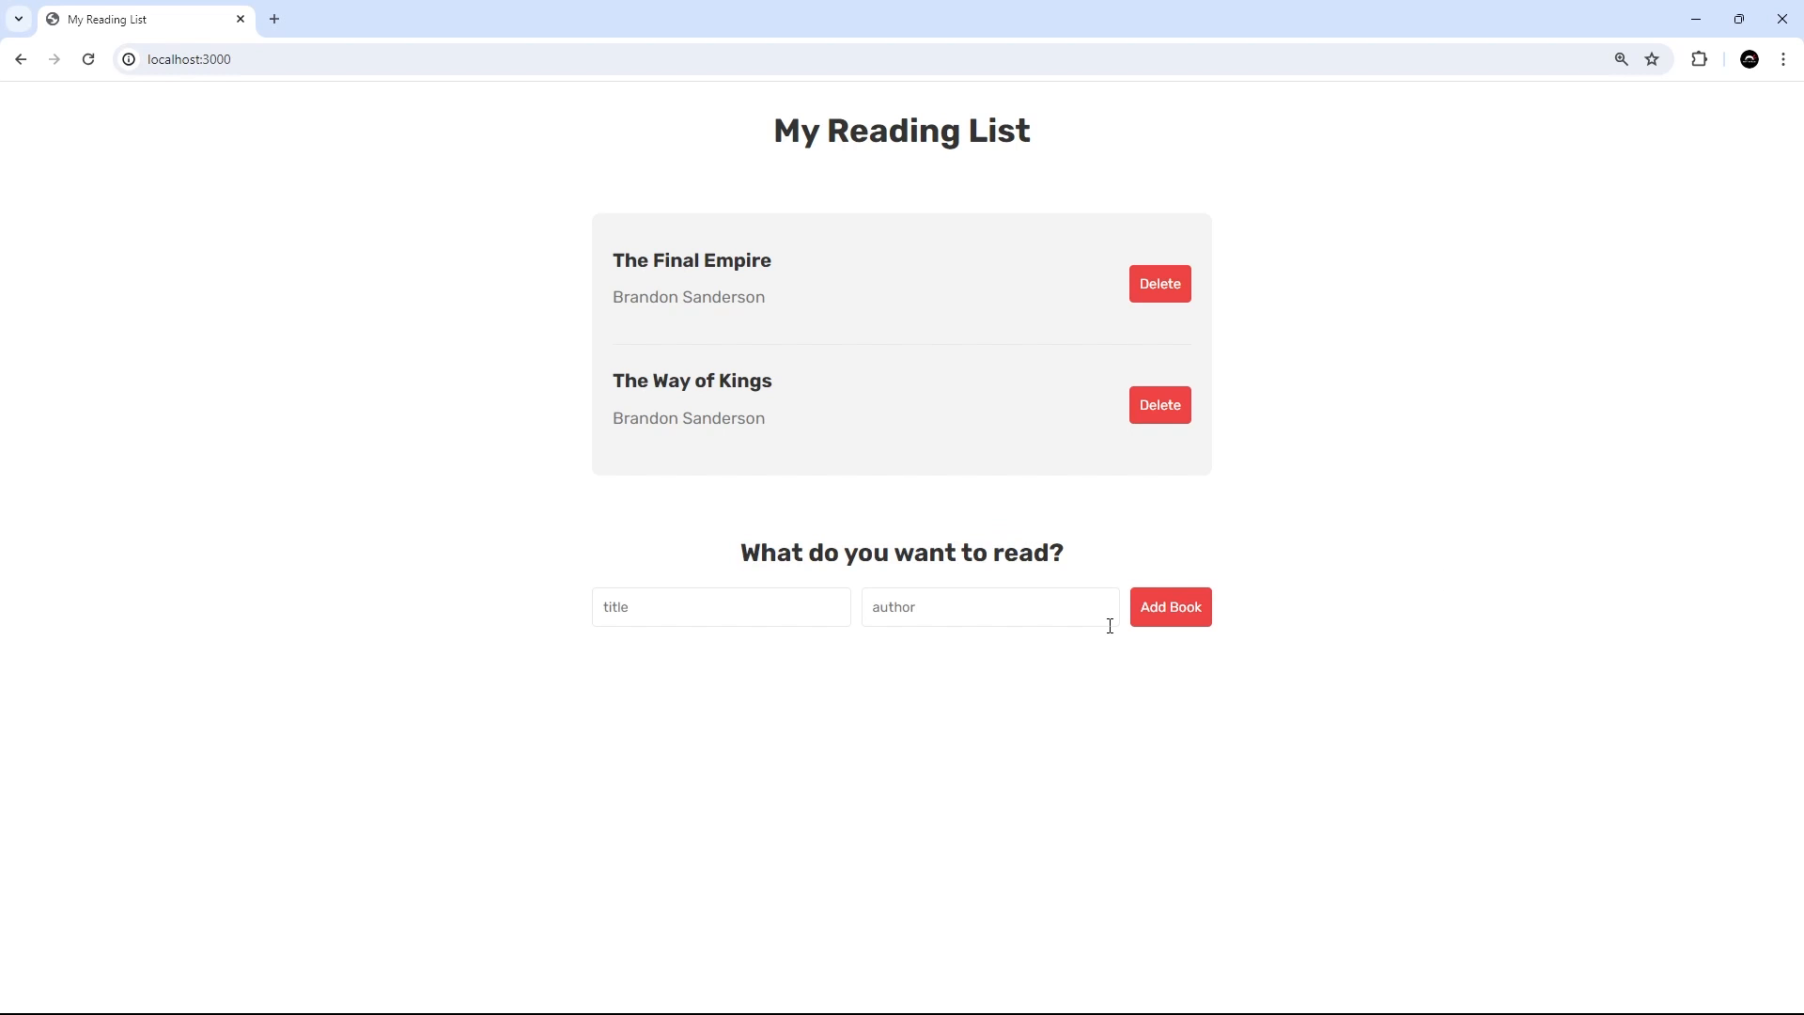
mouse_move(1064, 739)
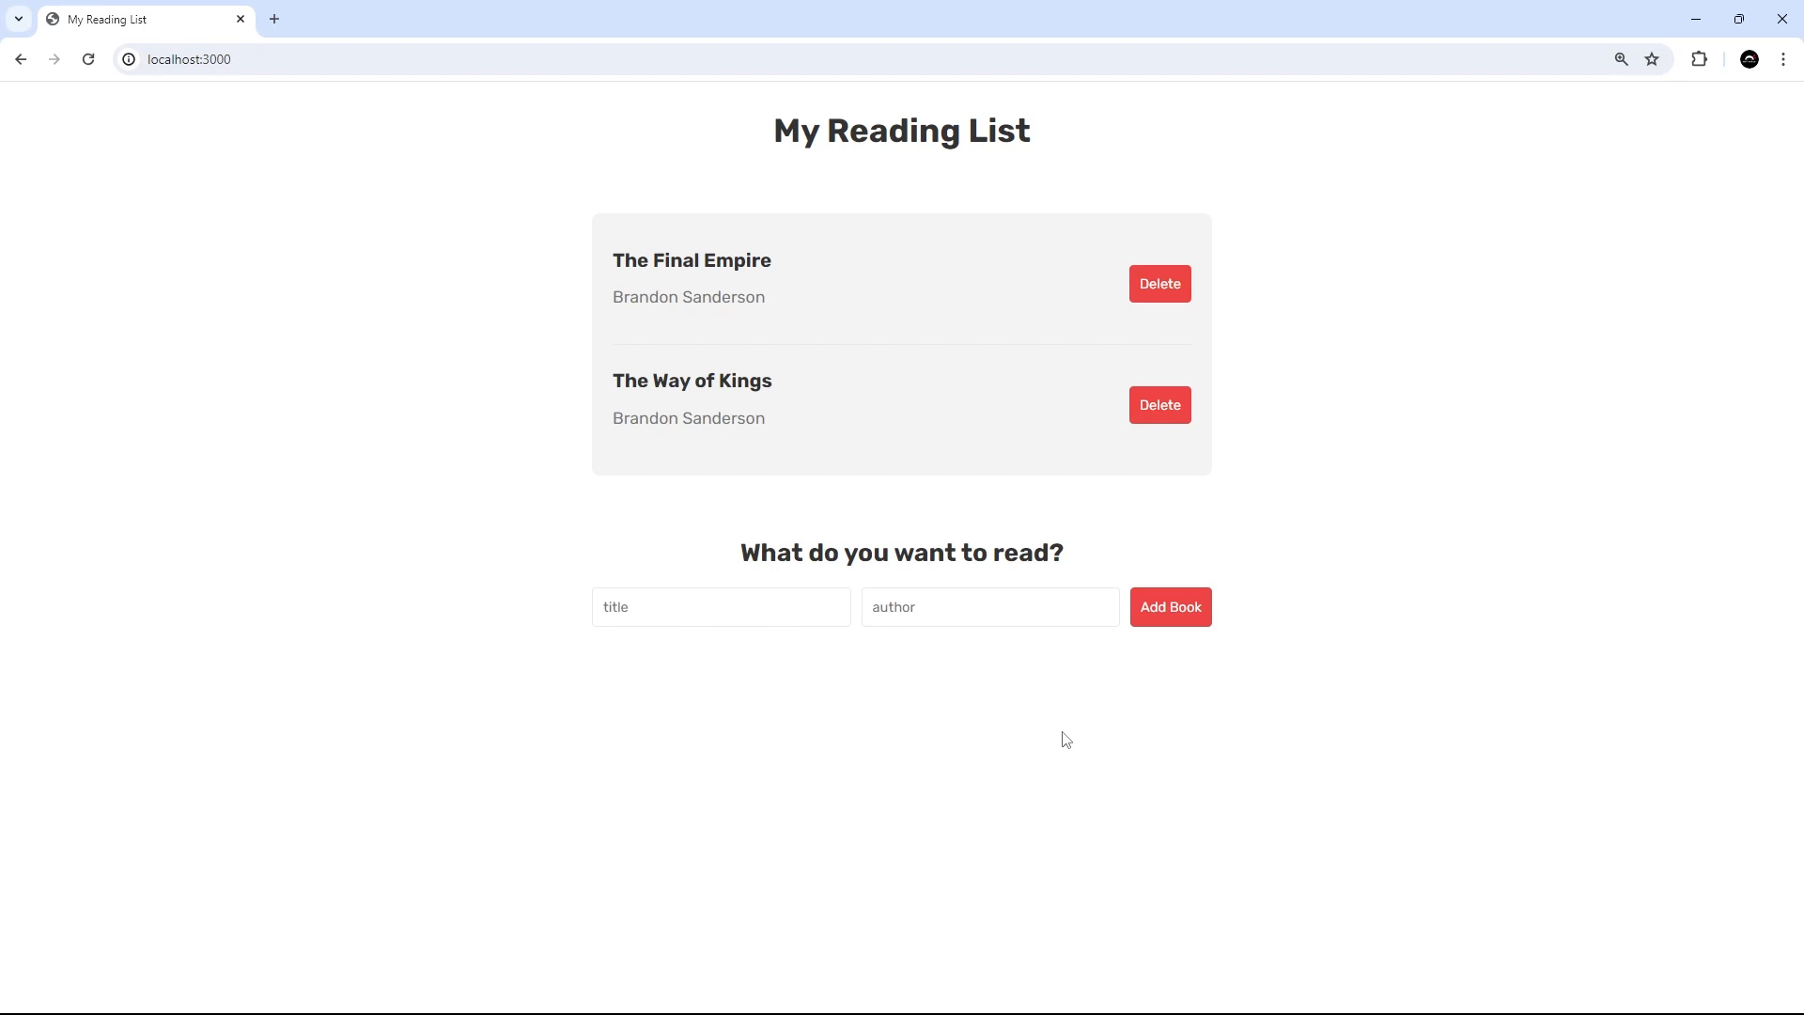
mouse_move(1073, 736)
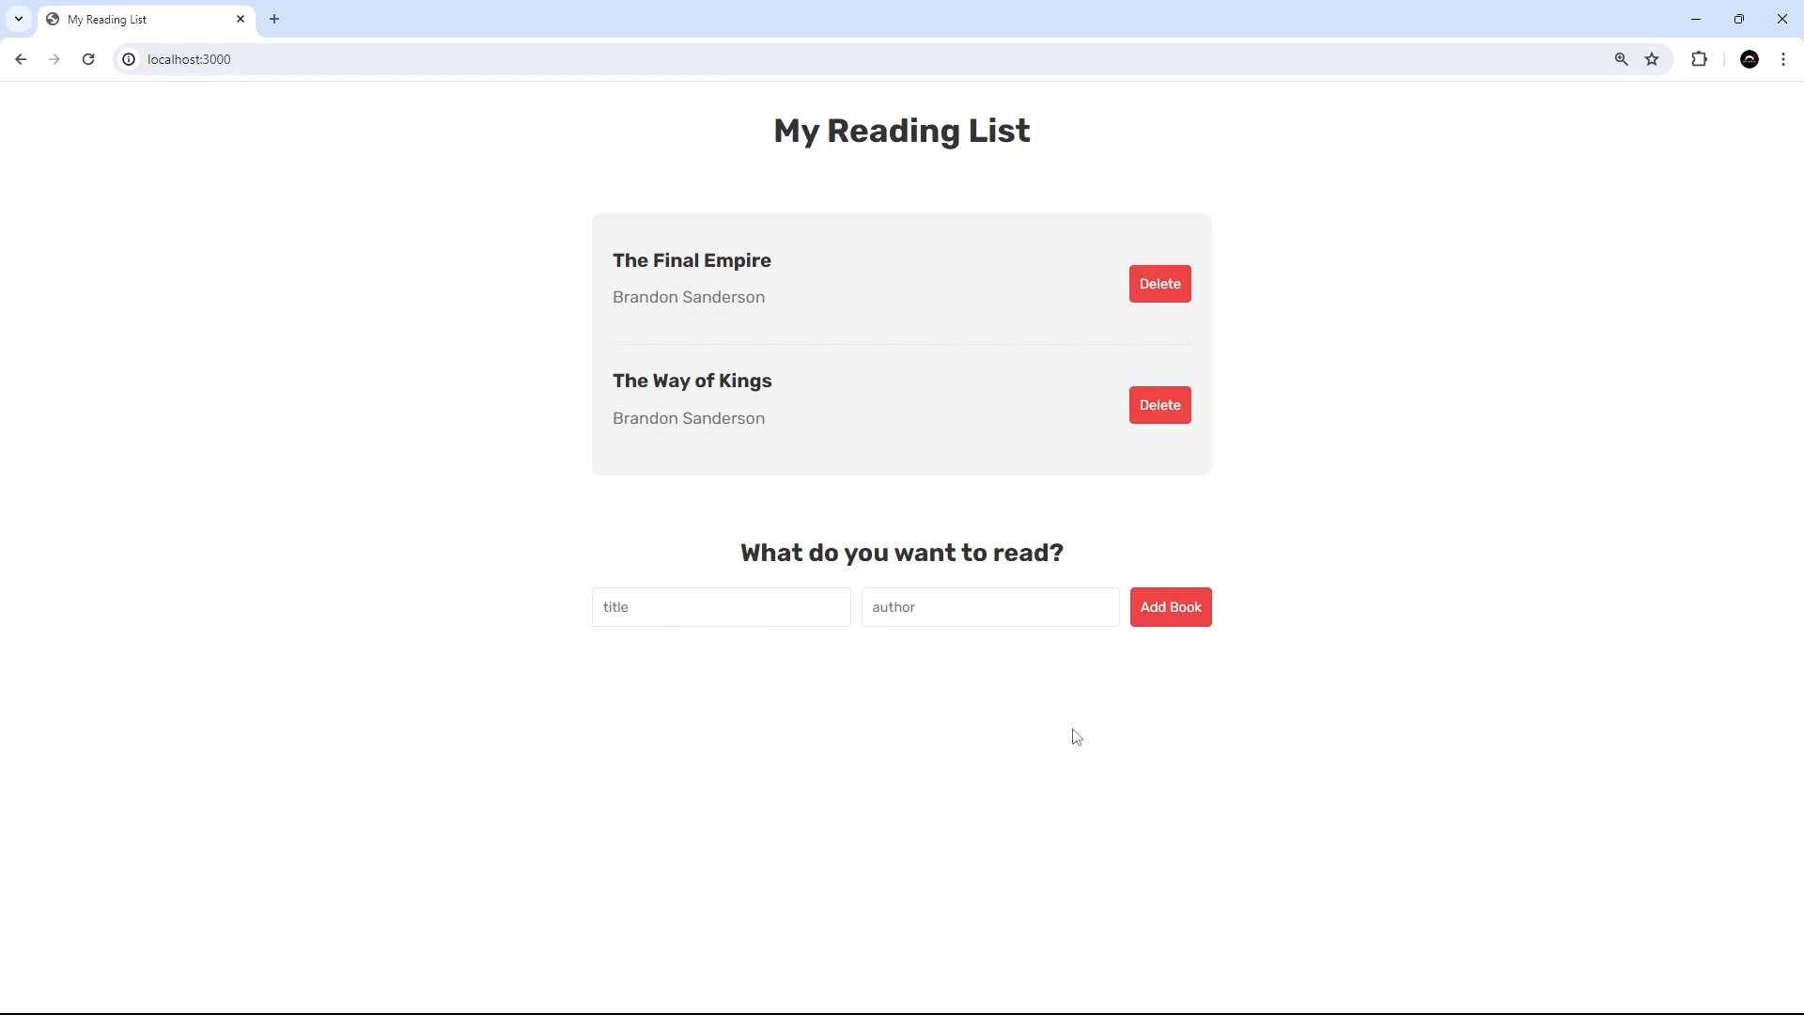
mouse_move(1218, 603)
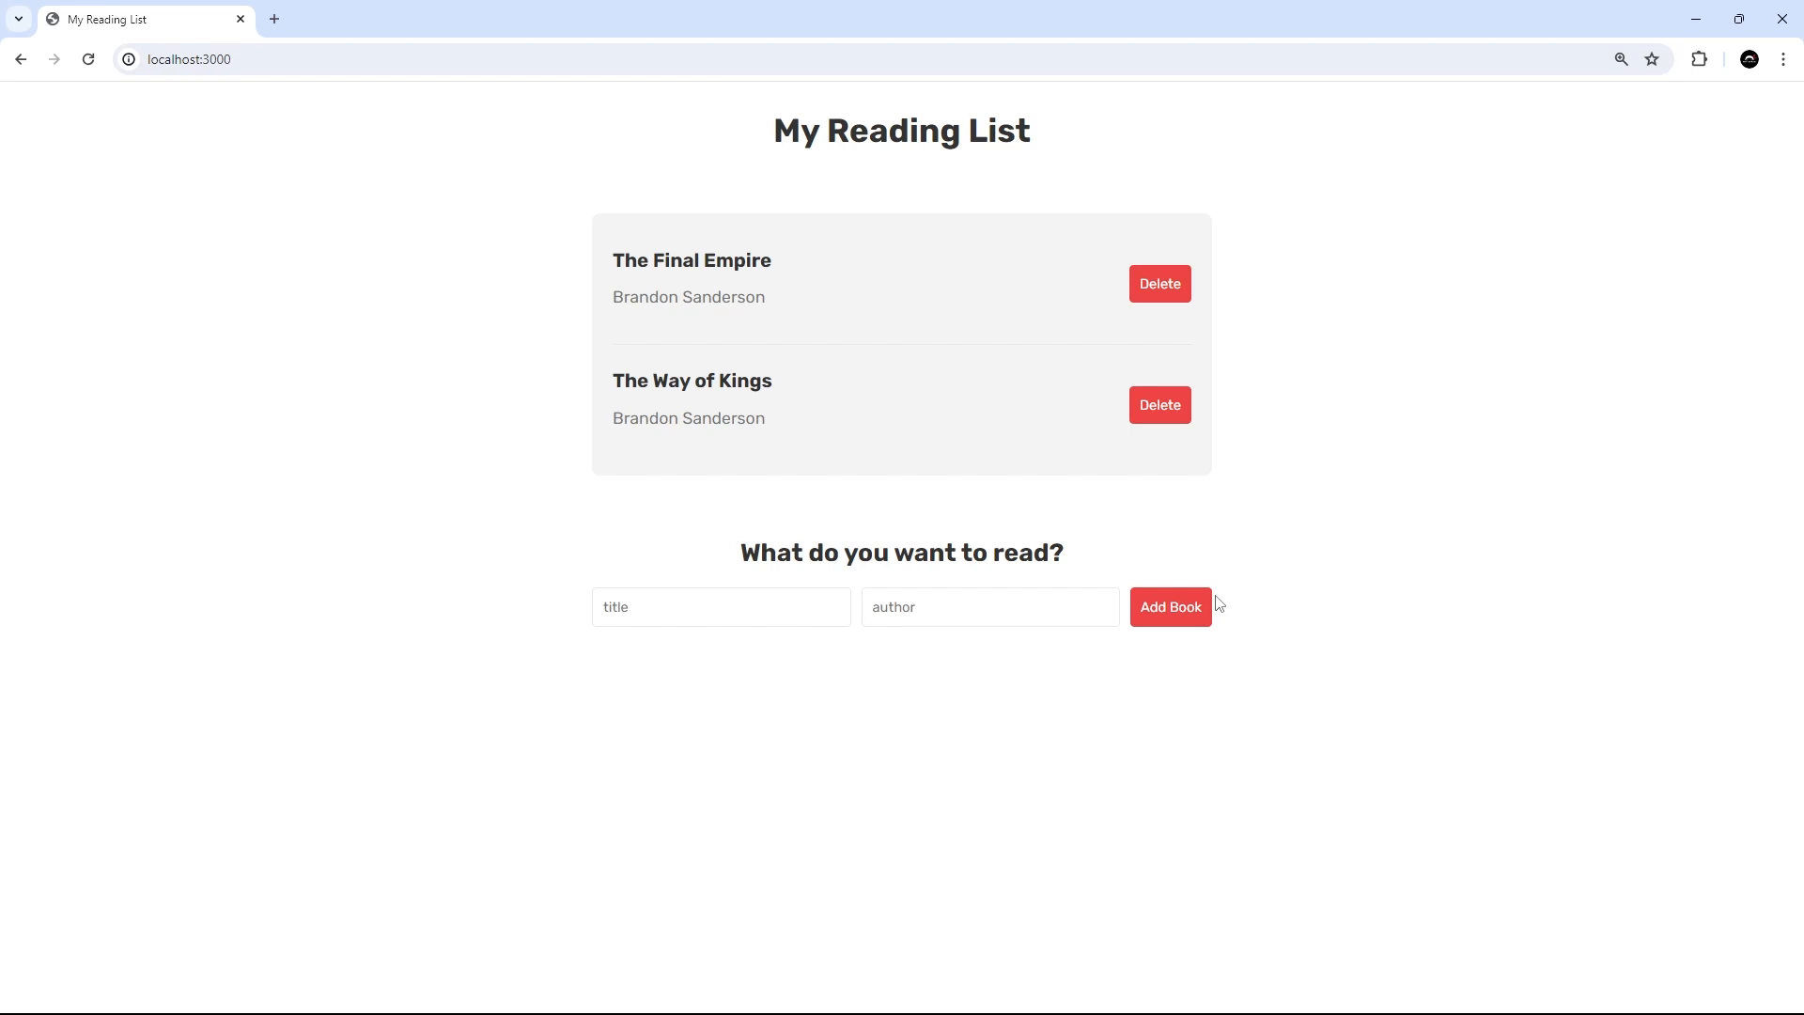
mouse_move(1242, 502)
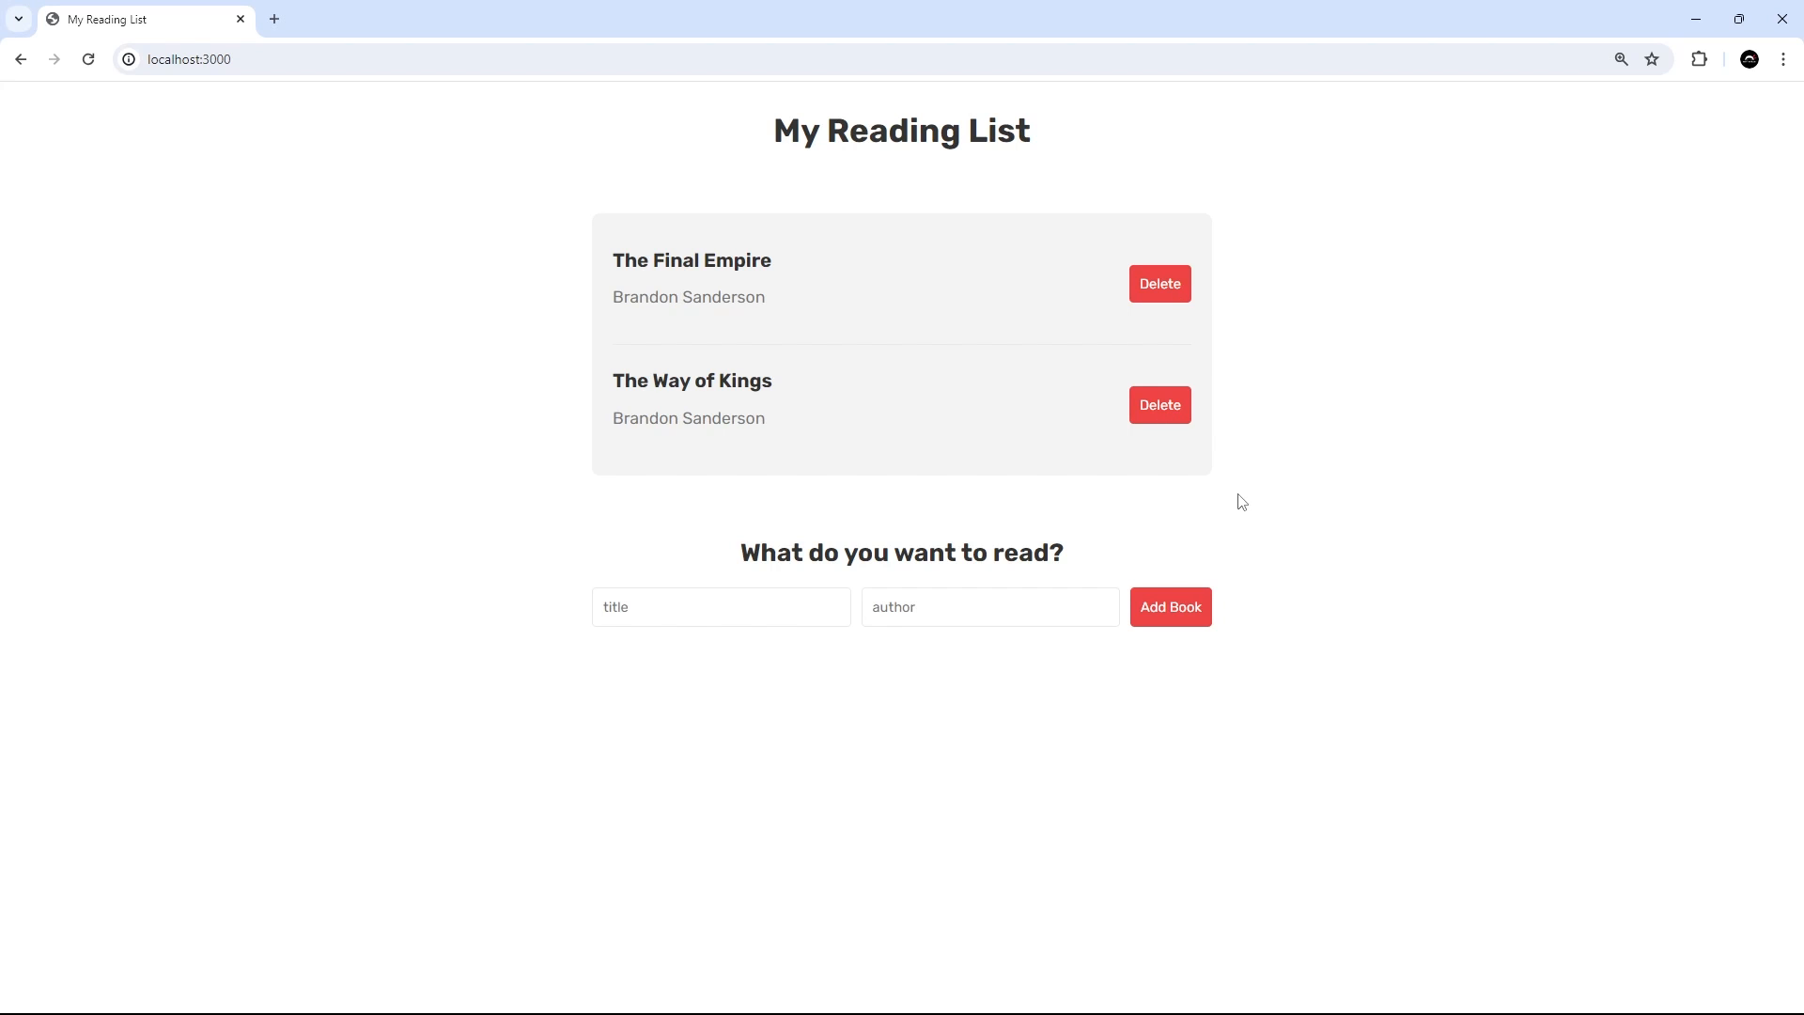
mouse_move(1115, 544)
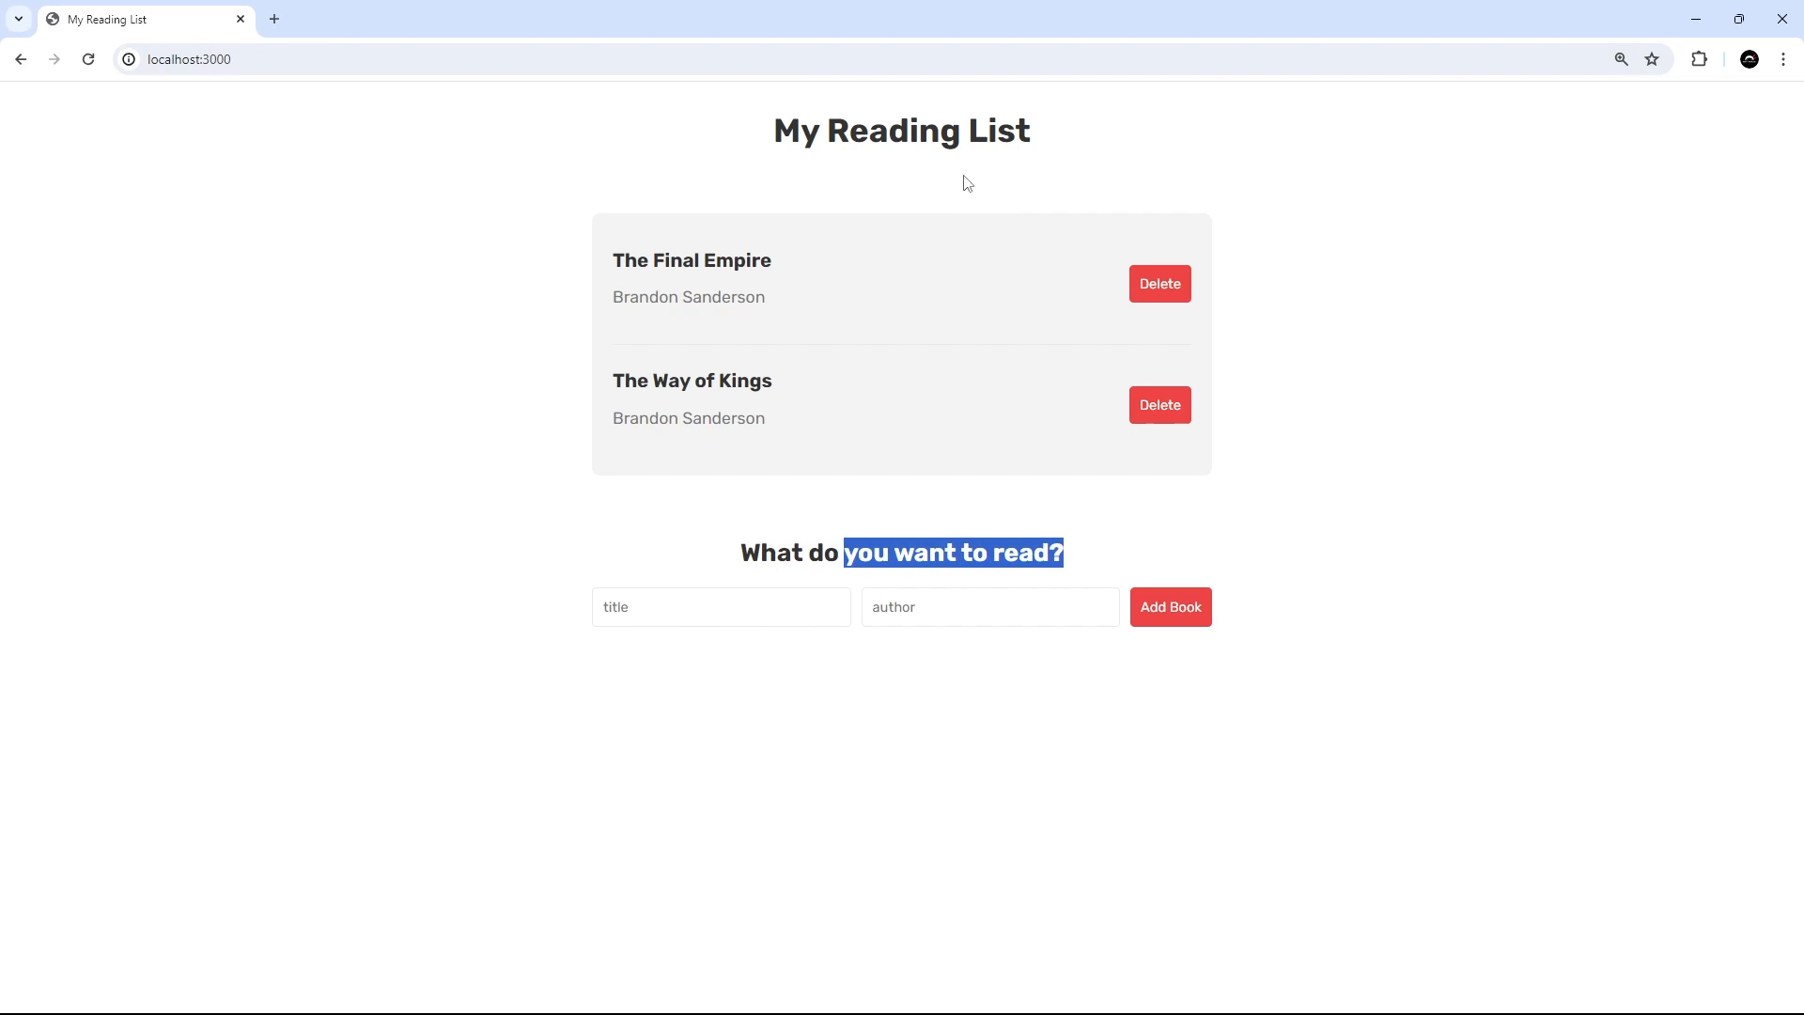
click(511, 357)
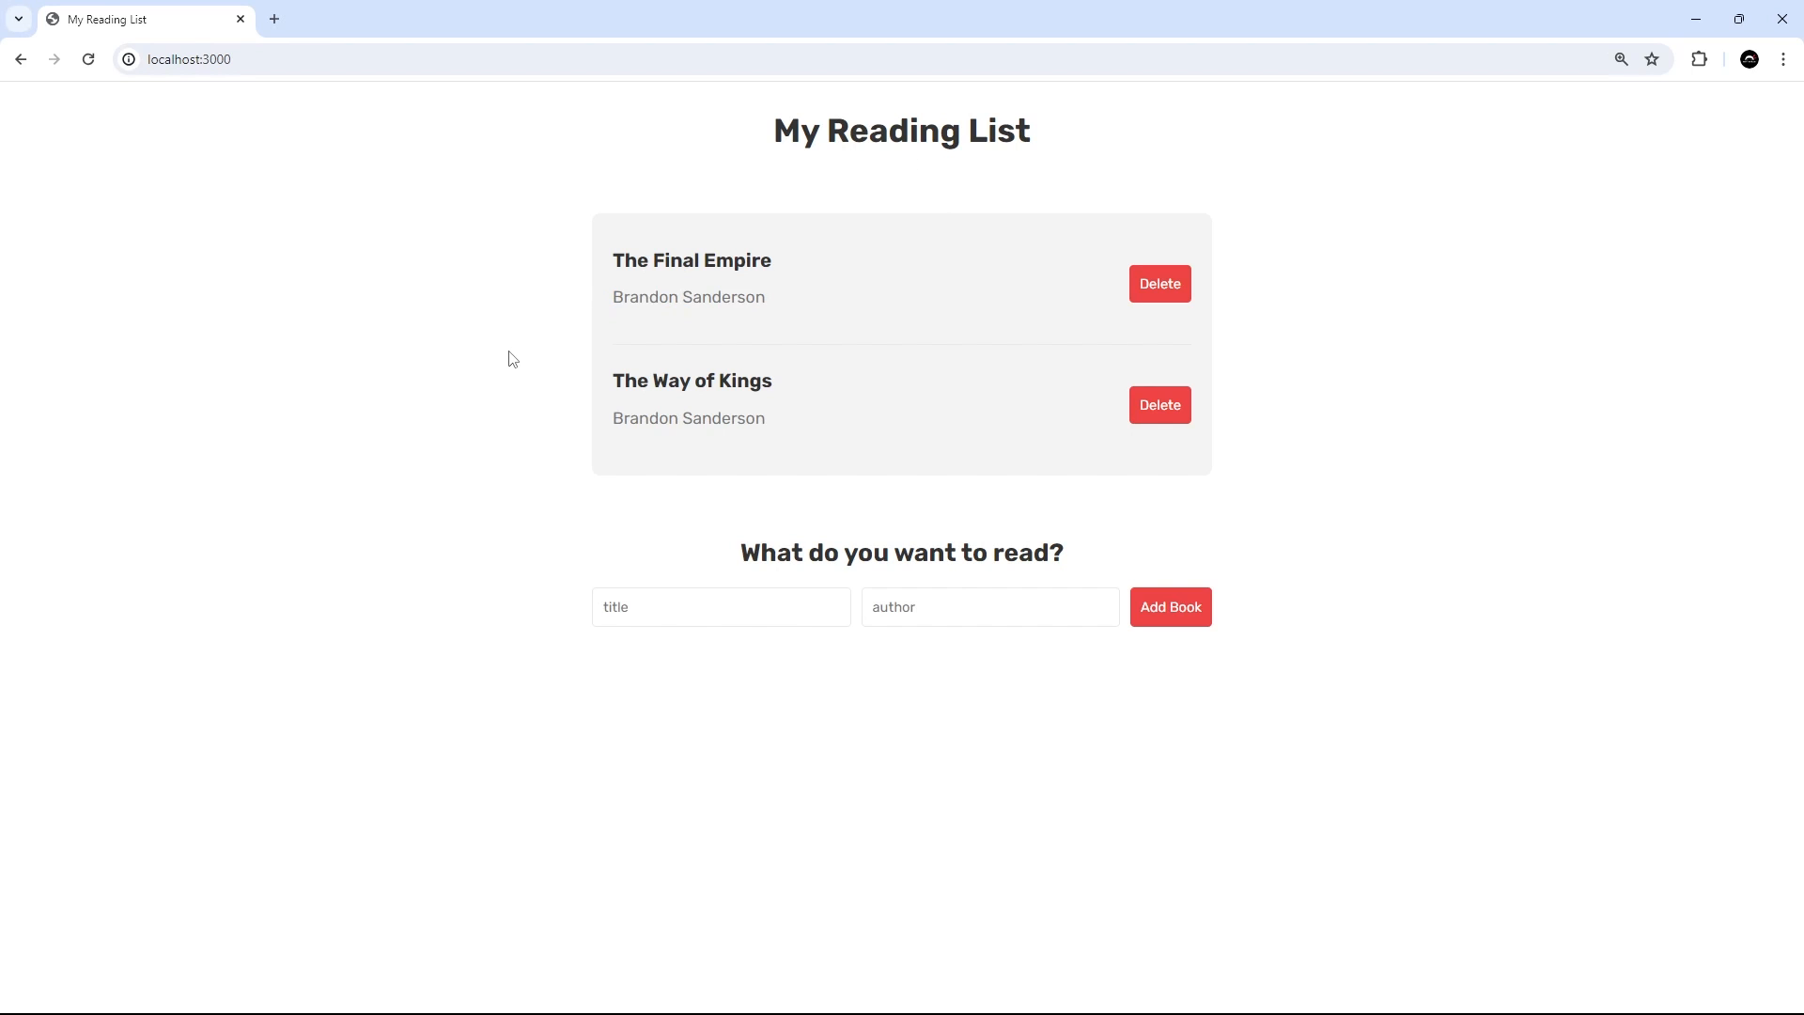
mouse_move(549, 339)
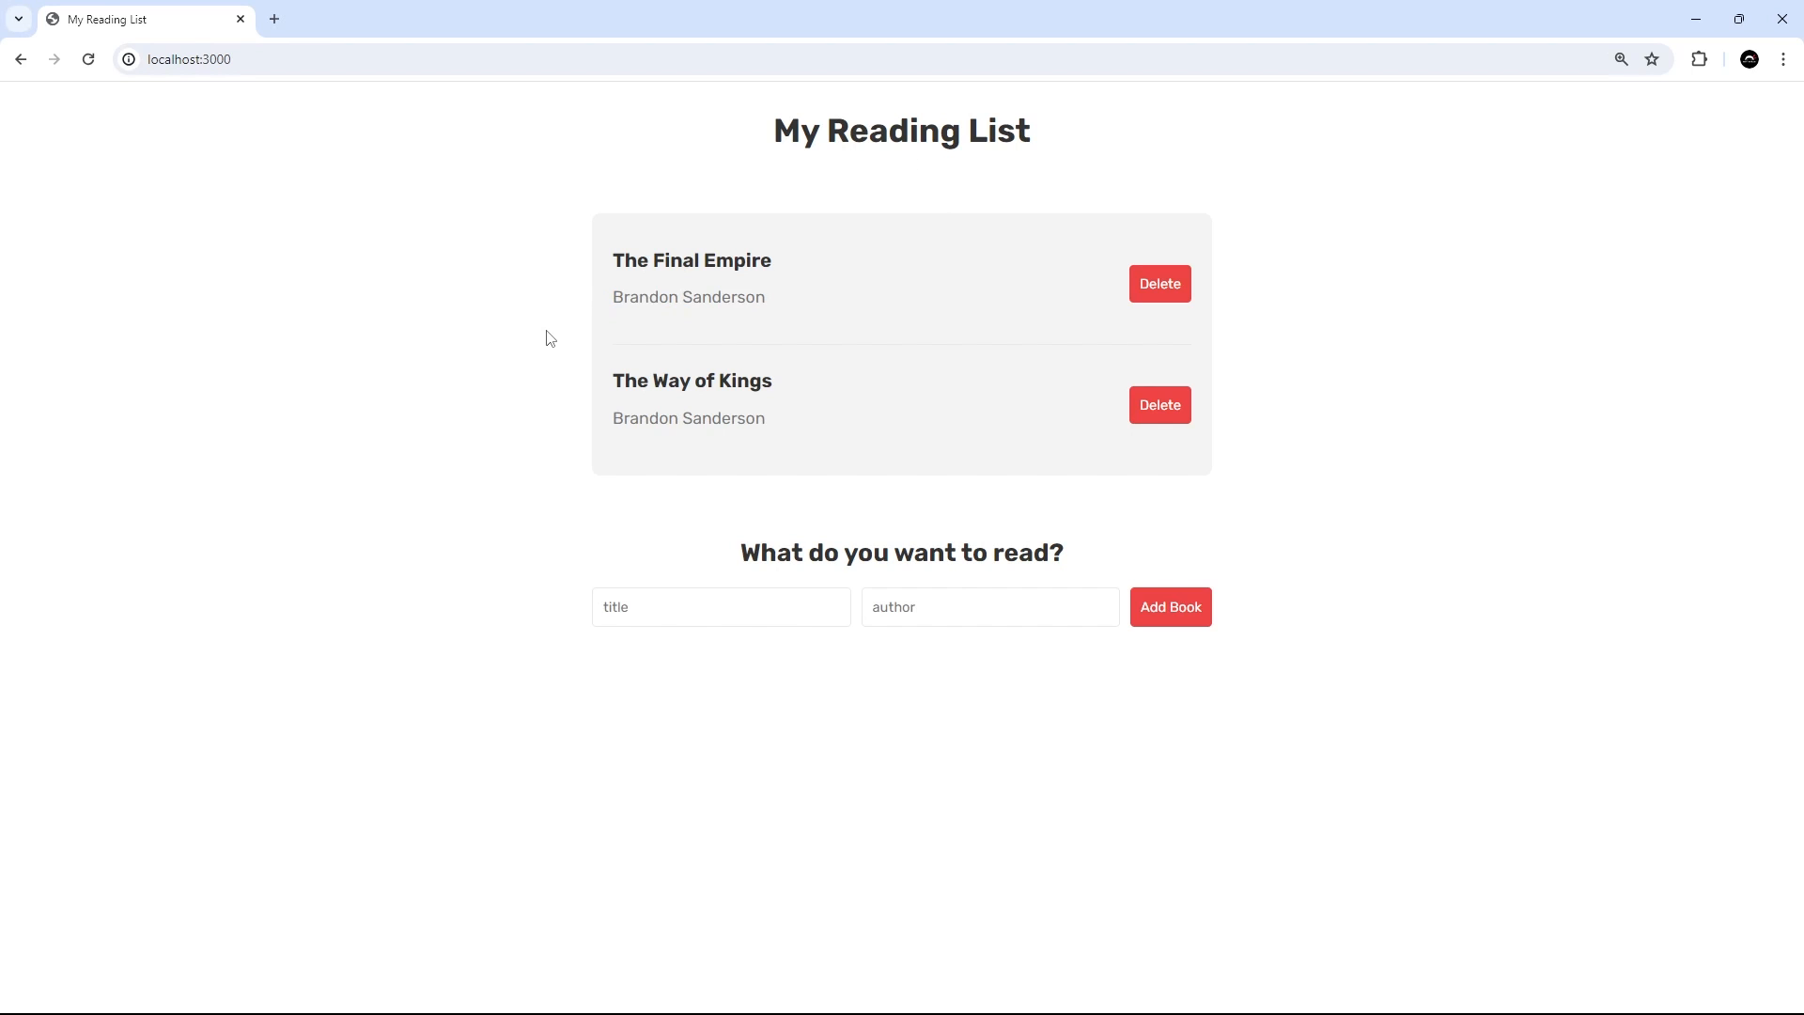
mouse_move(909, 458)
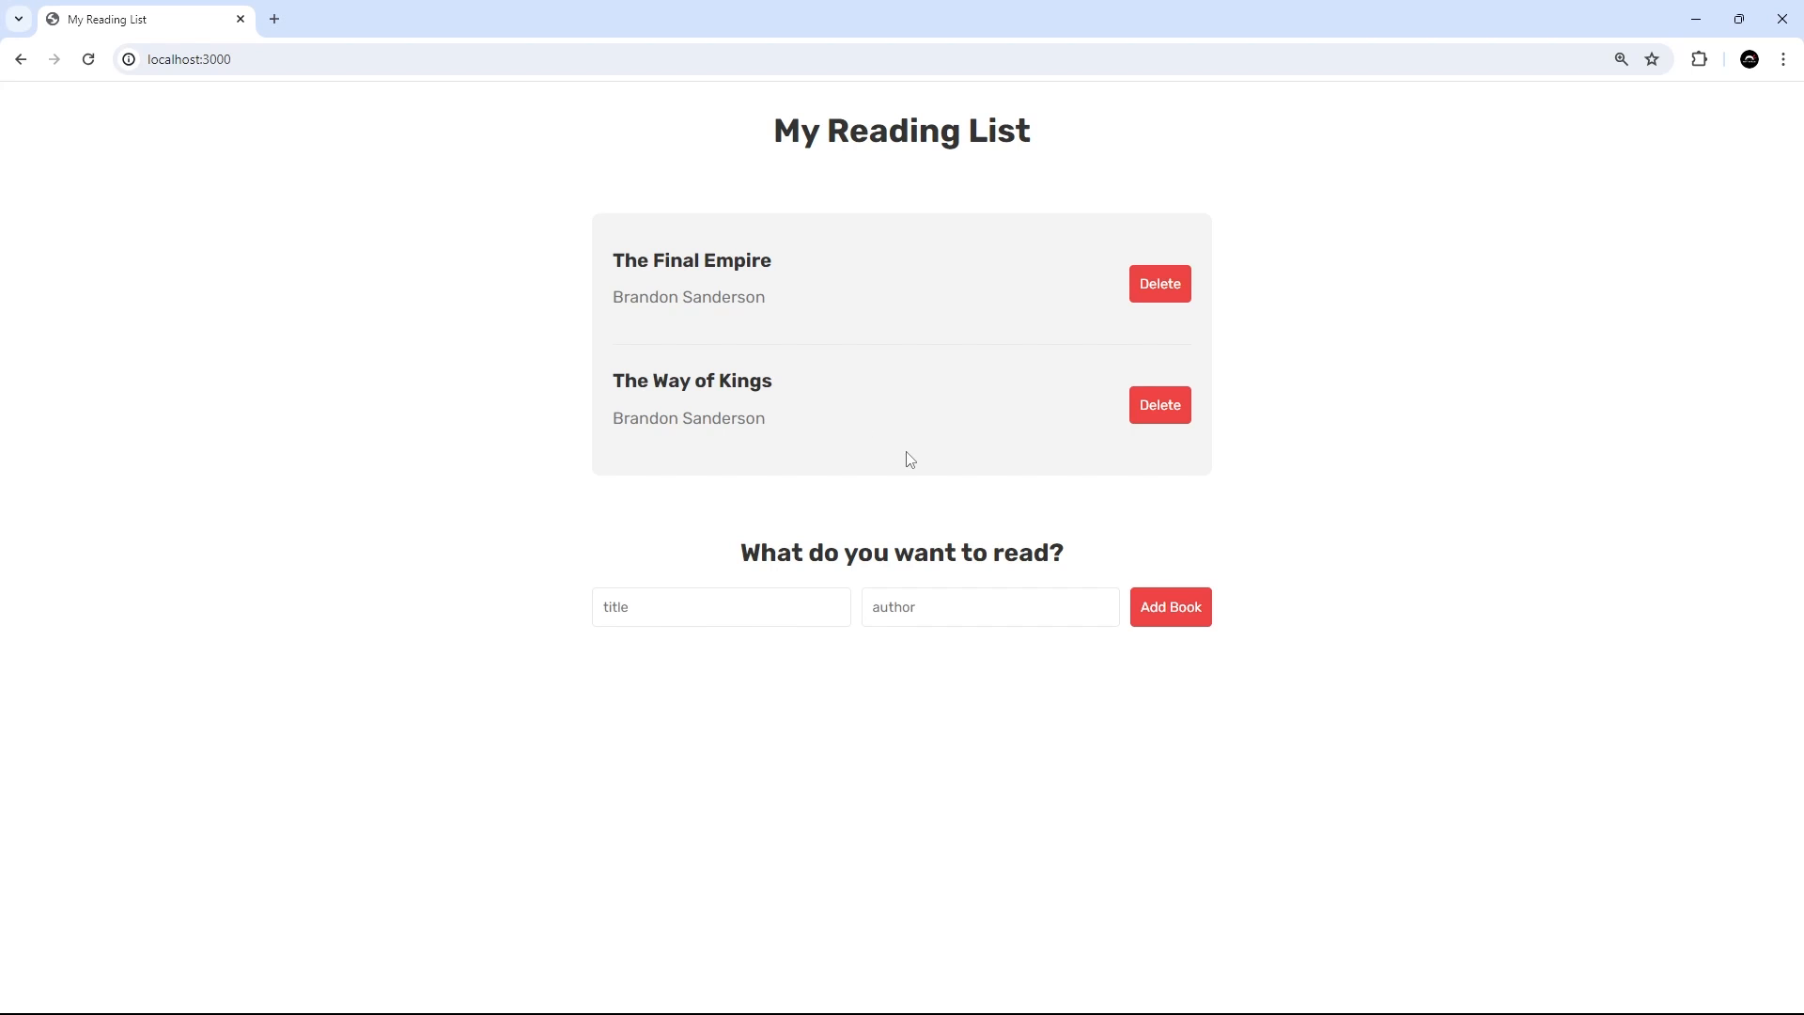
mouse_move(906, 680)
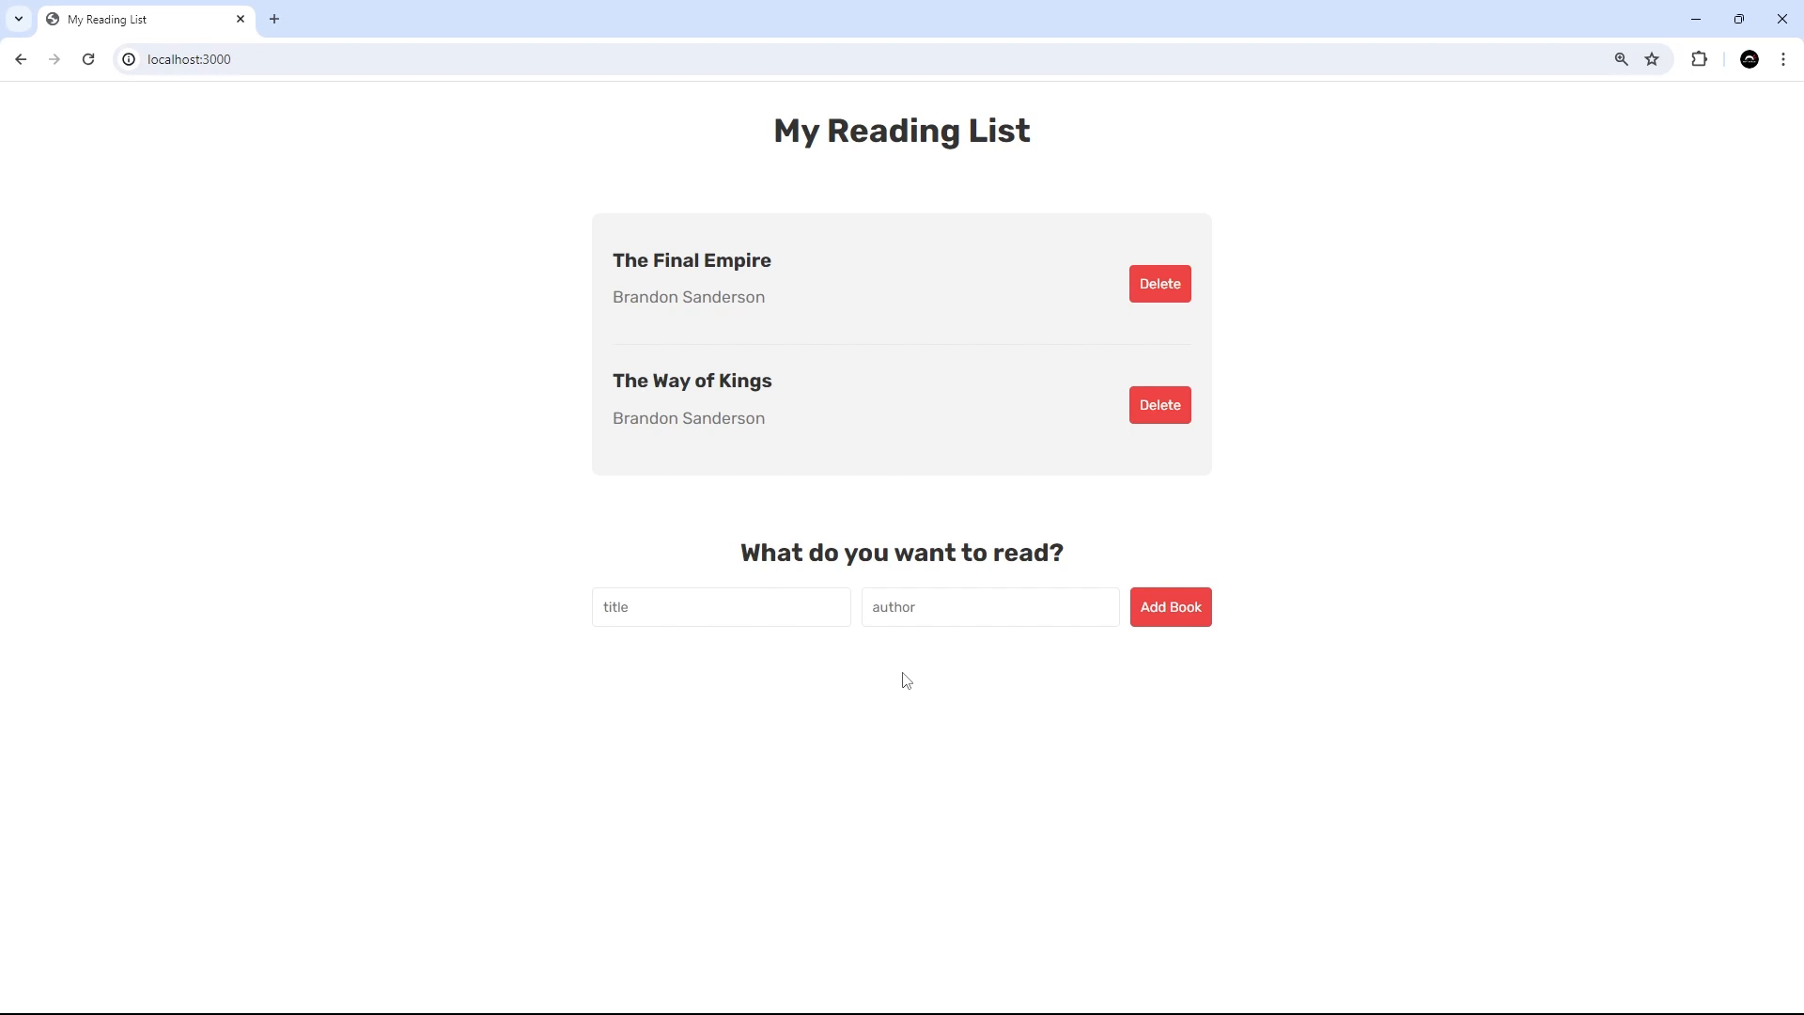
text(gfhfg)
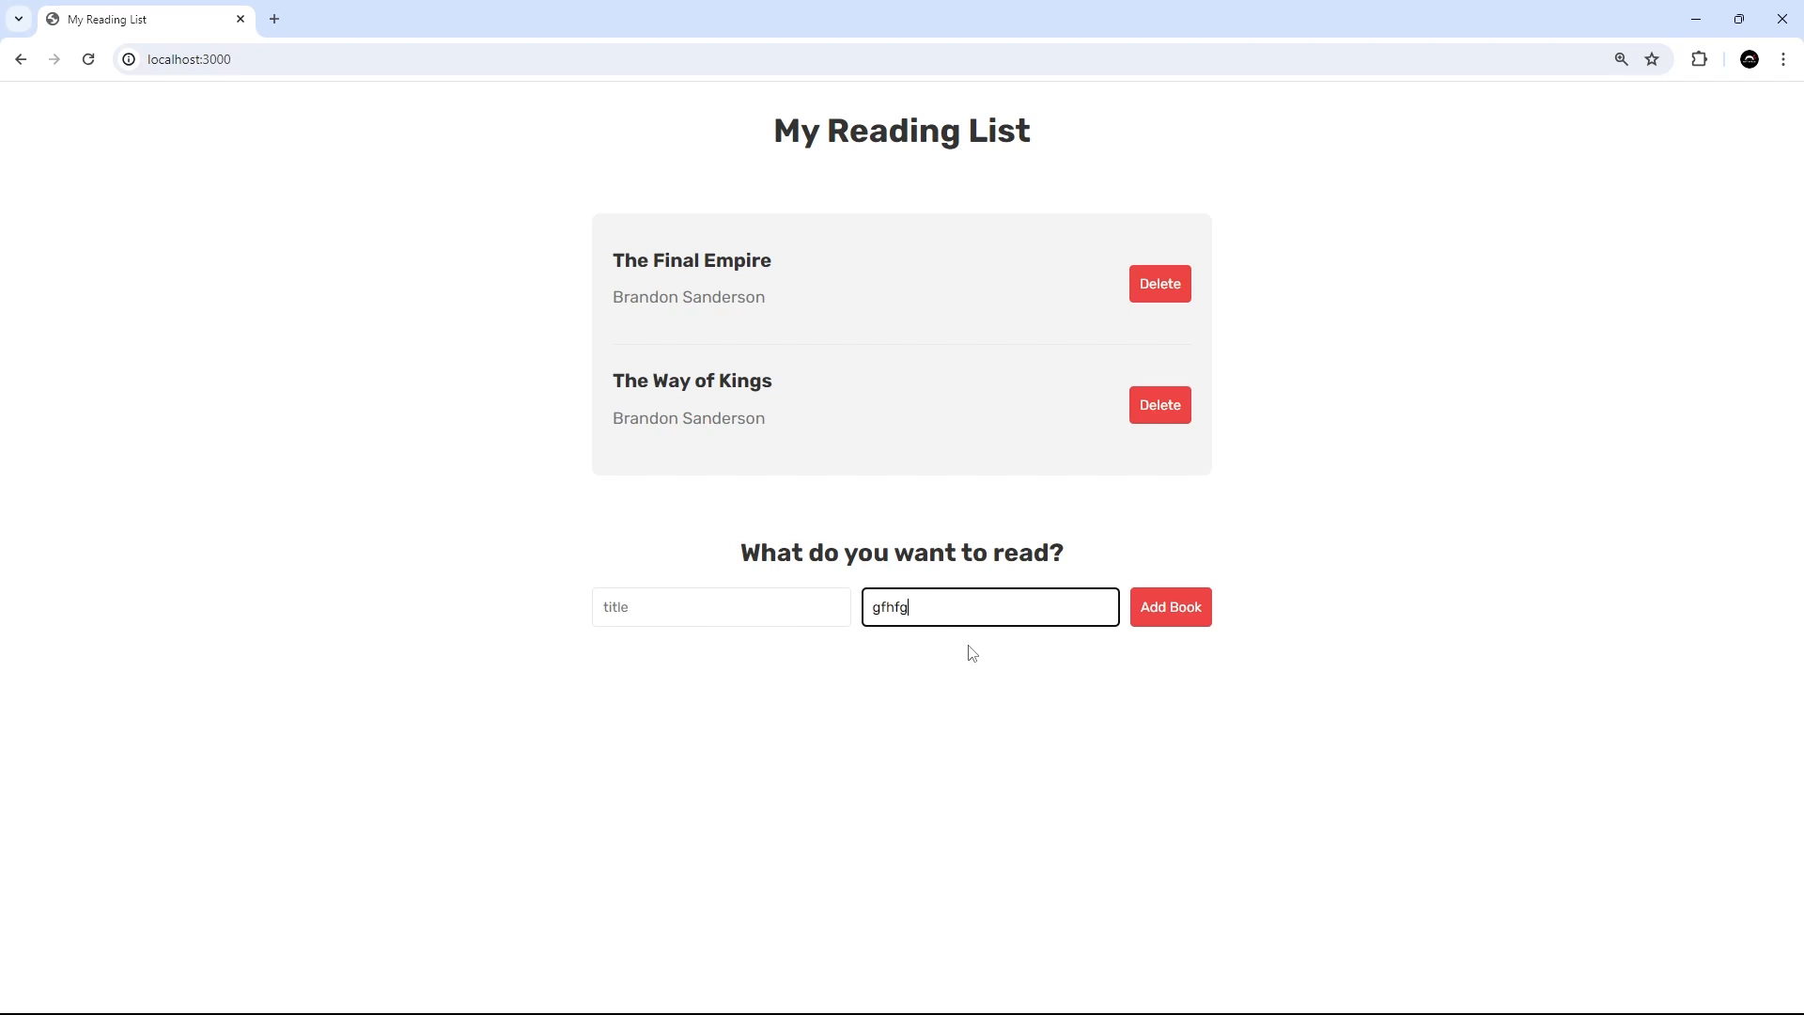
key(Backspace)
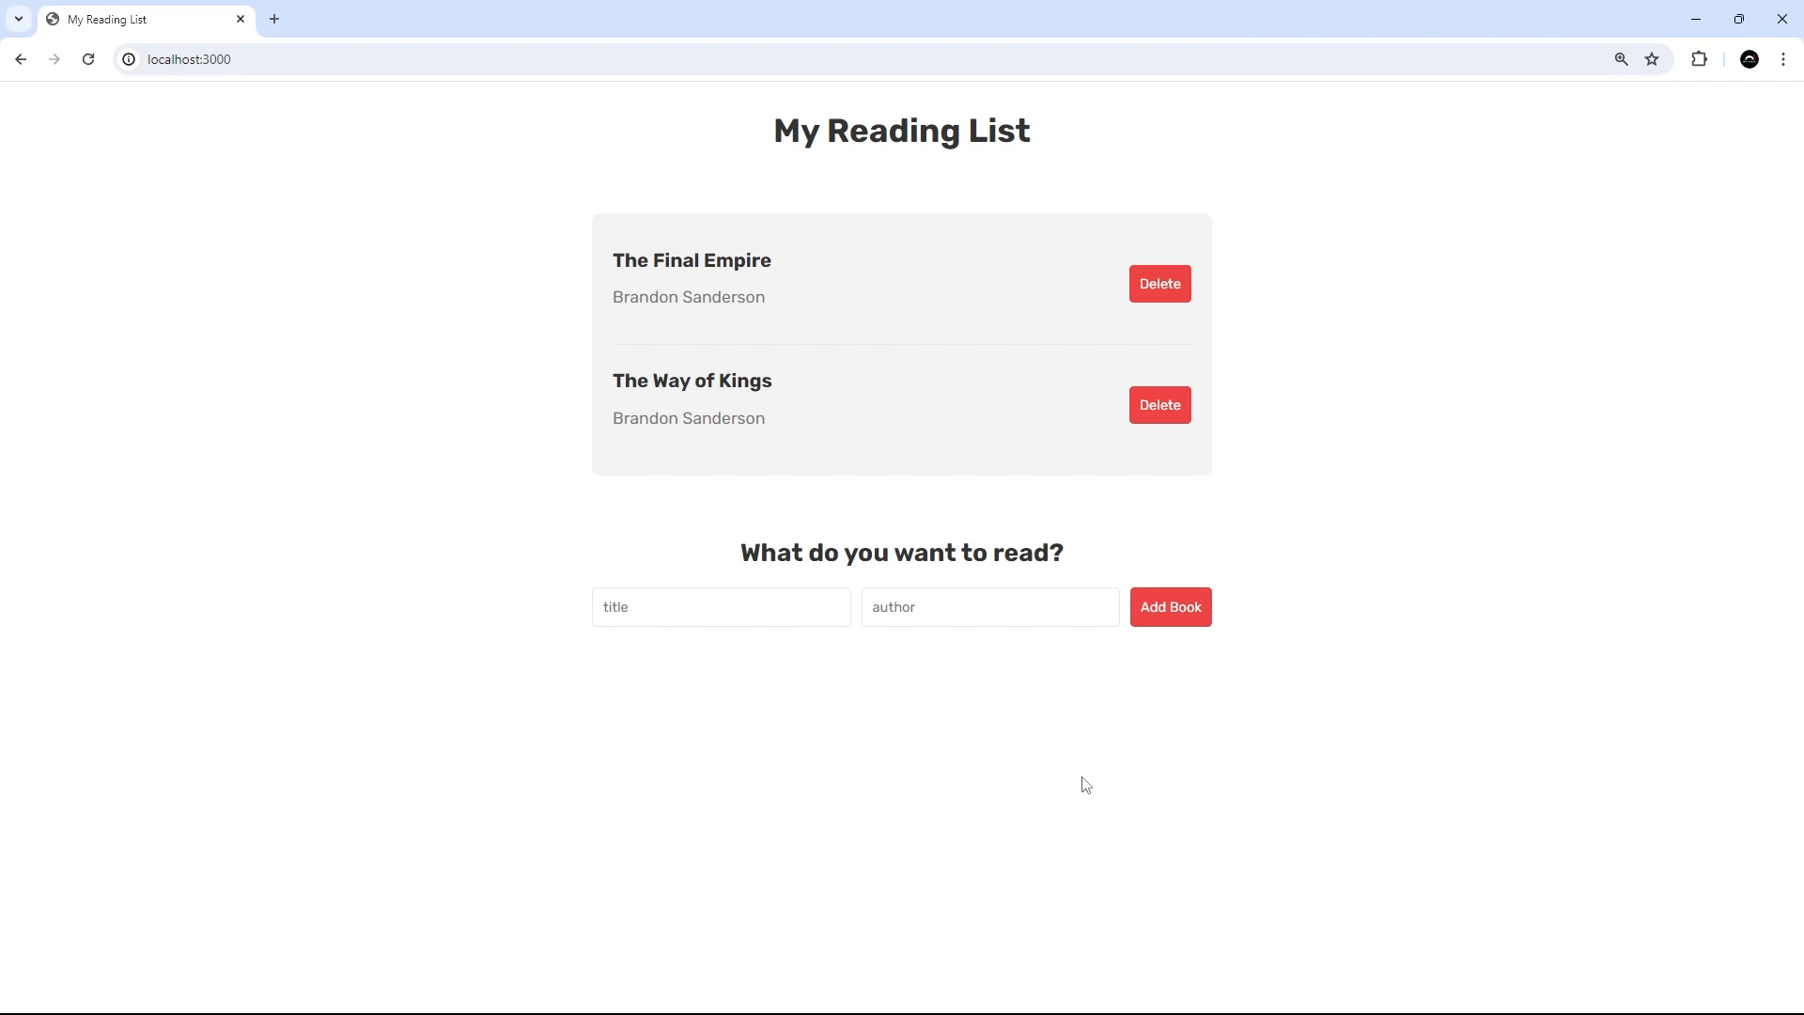
mouse_move(926, 835)
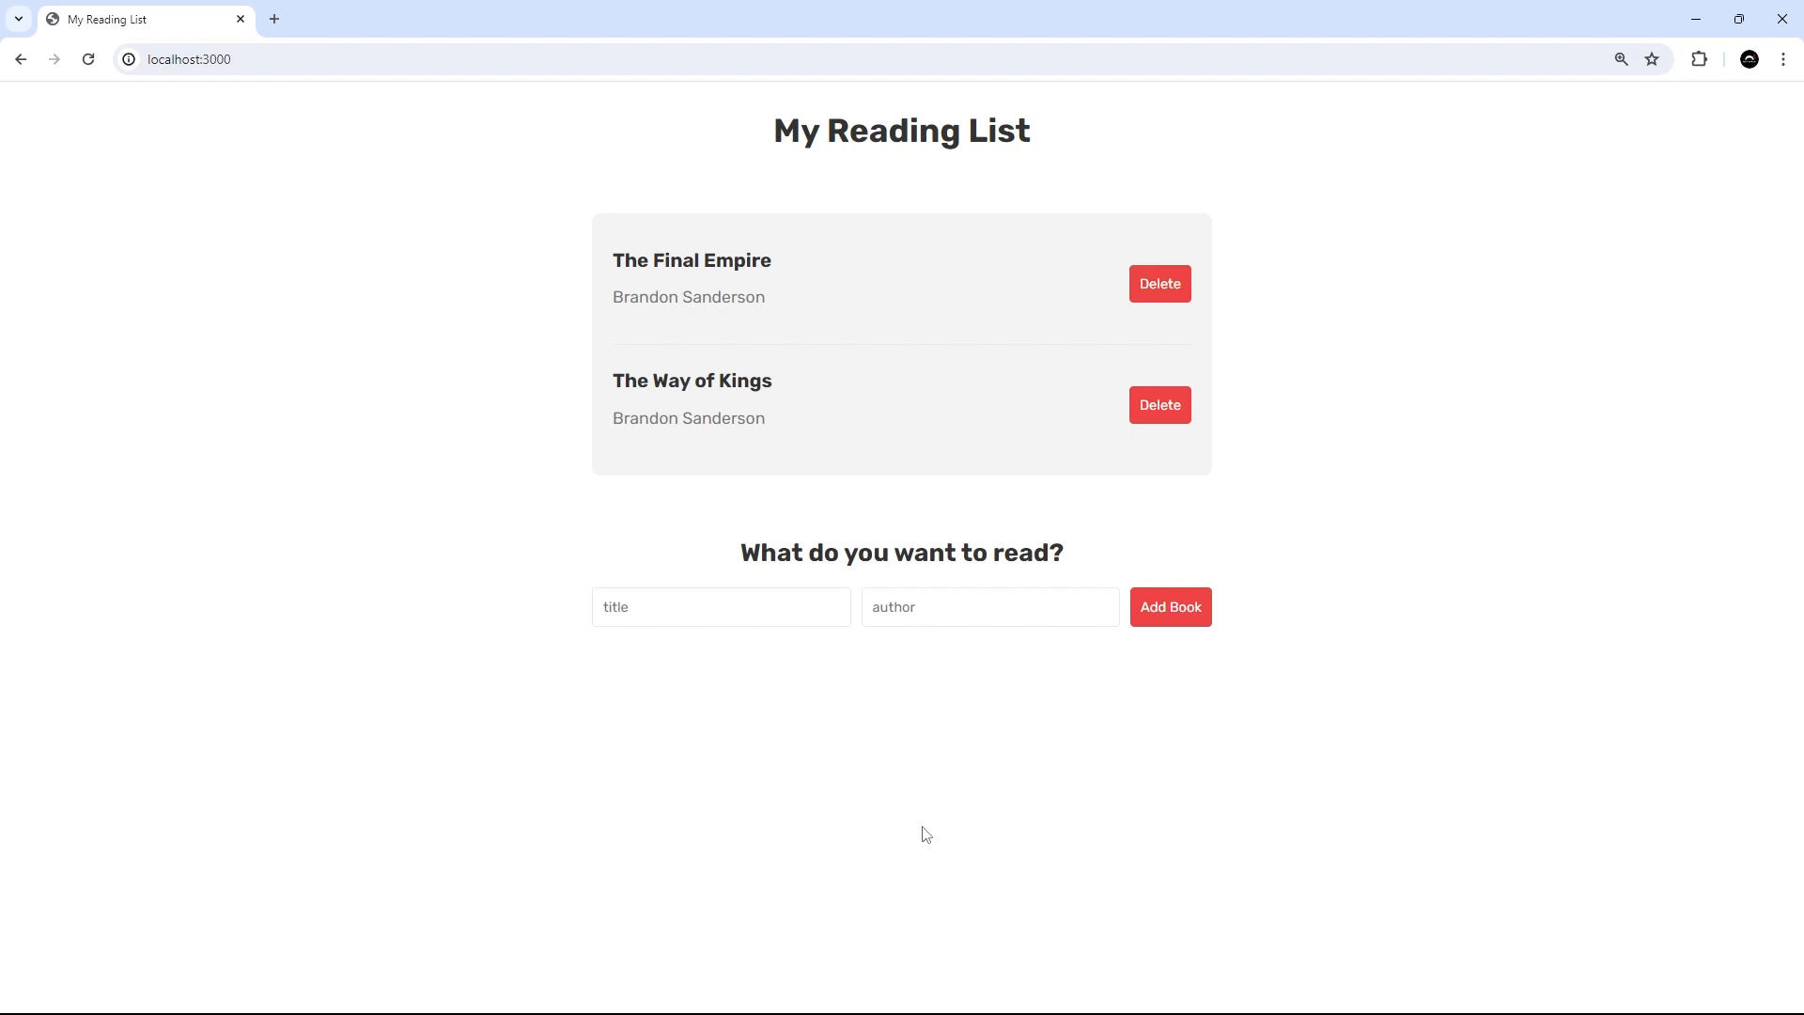
mouse_move(834, 808)
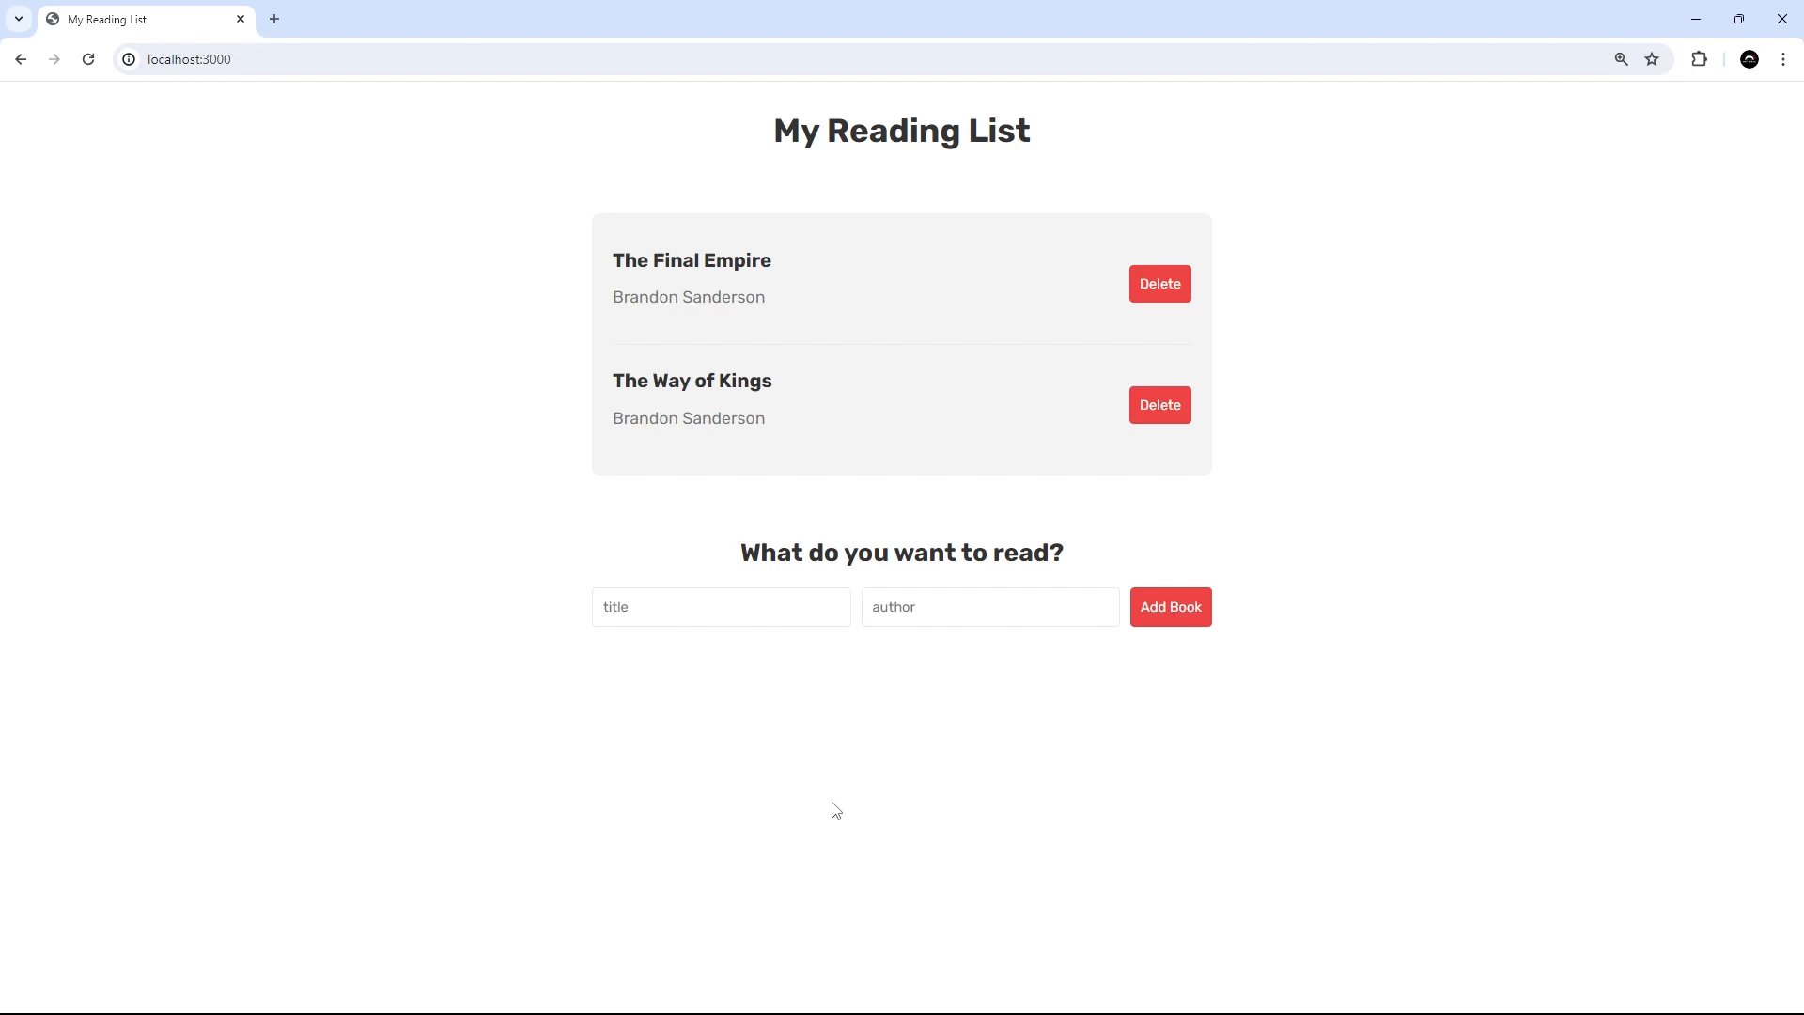
mouse_move(857, 814)
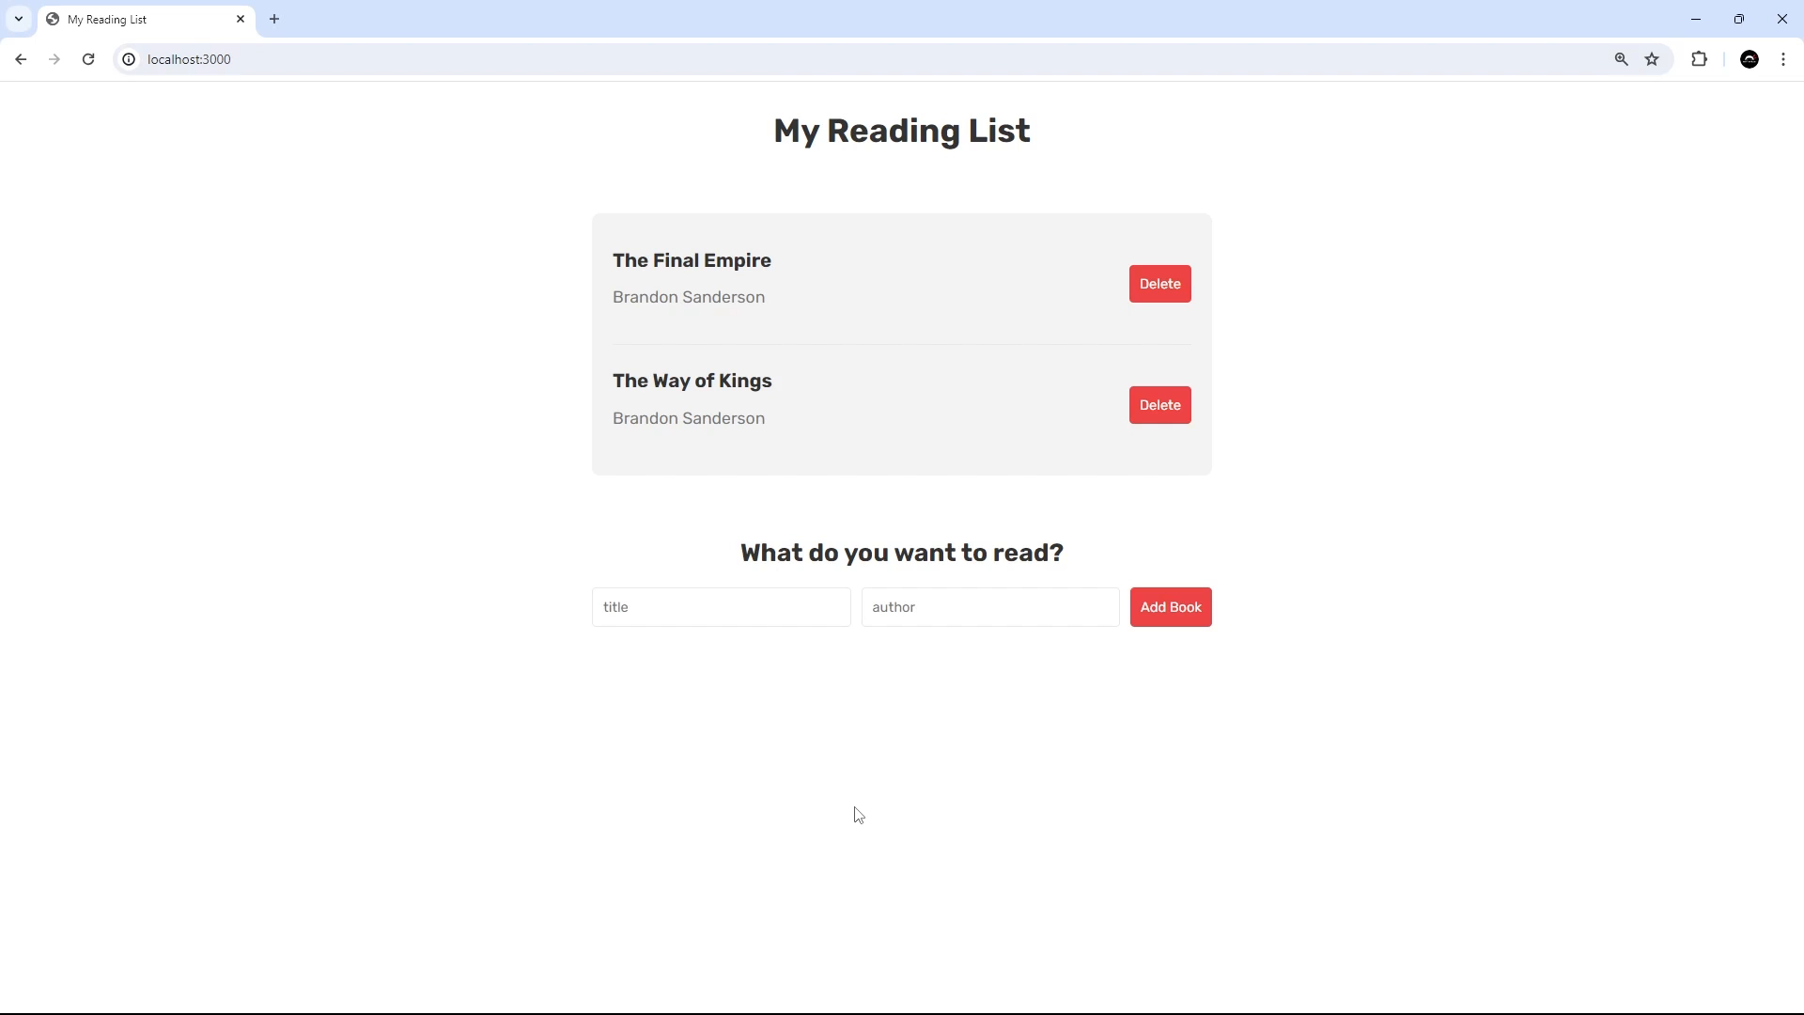
mouse_move(776, 695)
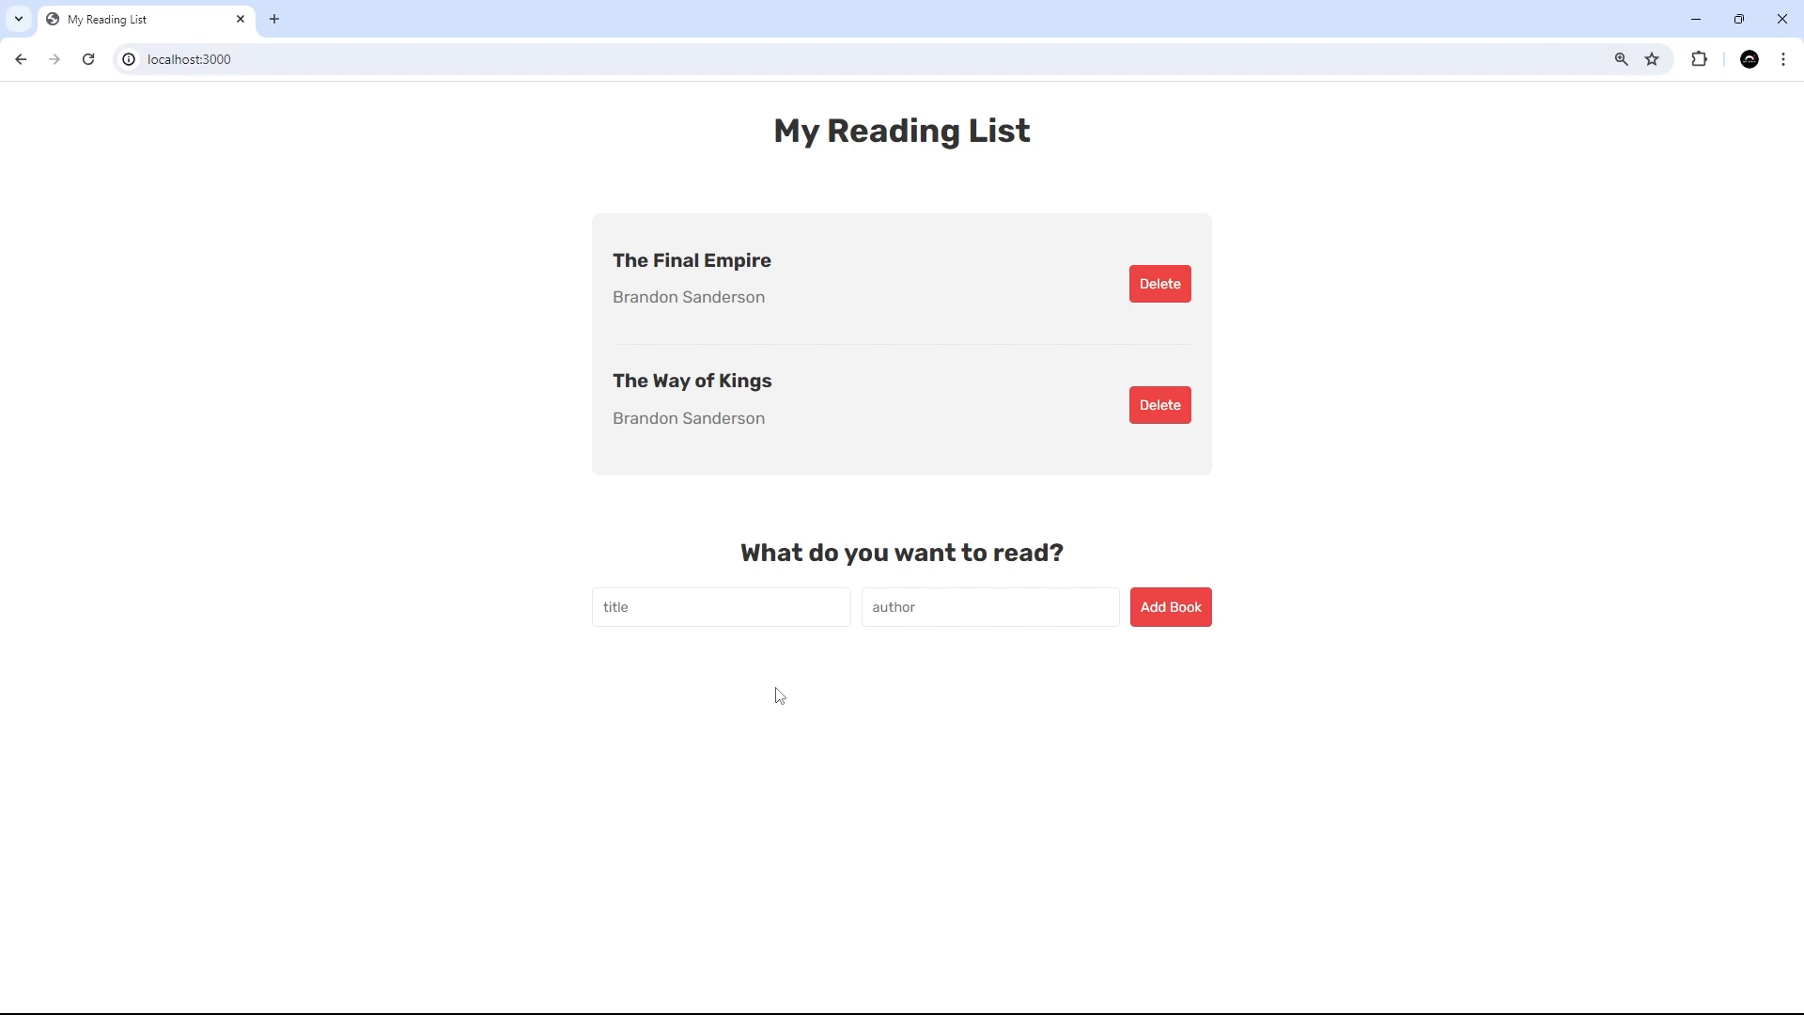
mouse_move(1079, 680)
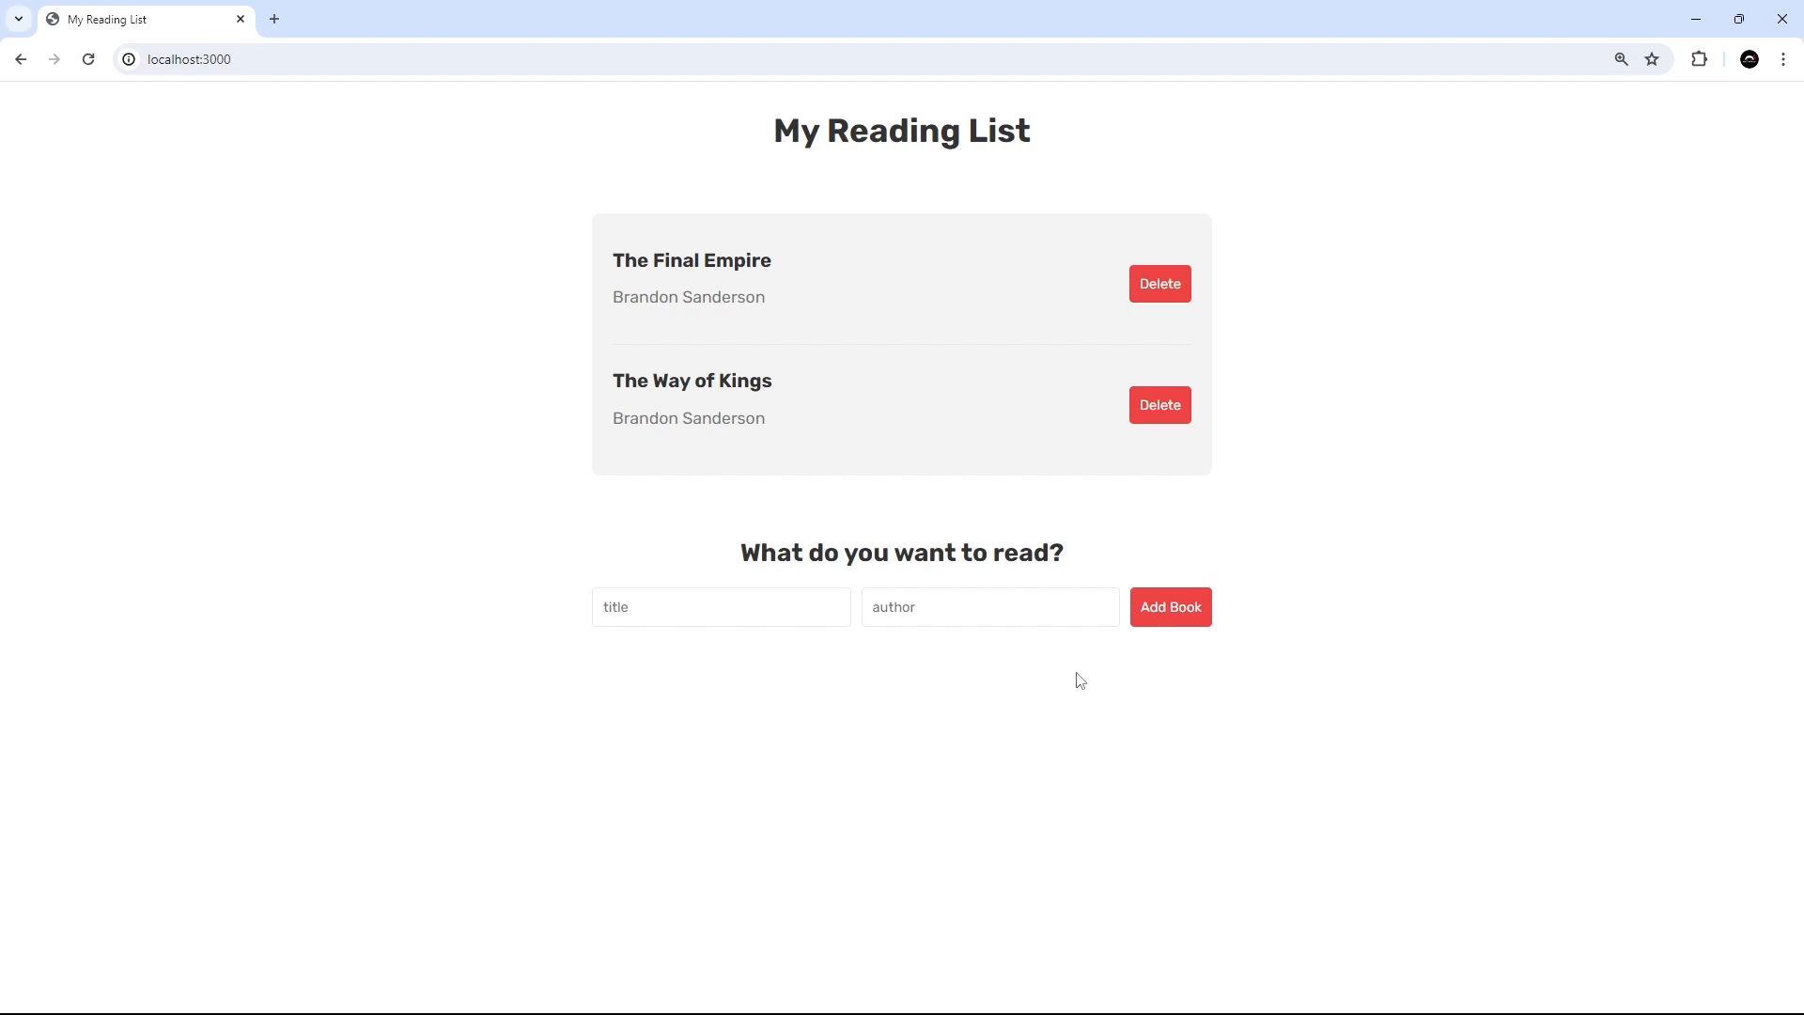
mouse_move(976, 720)
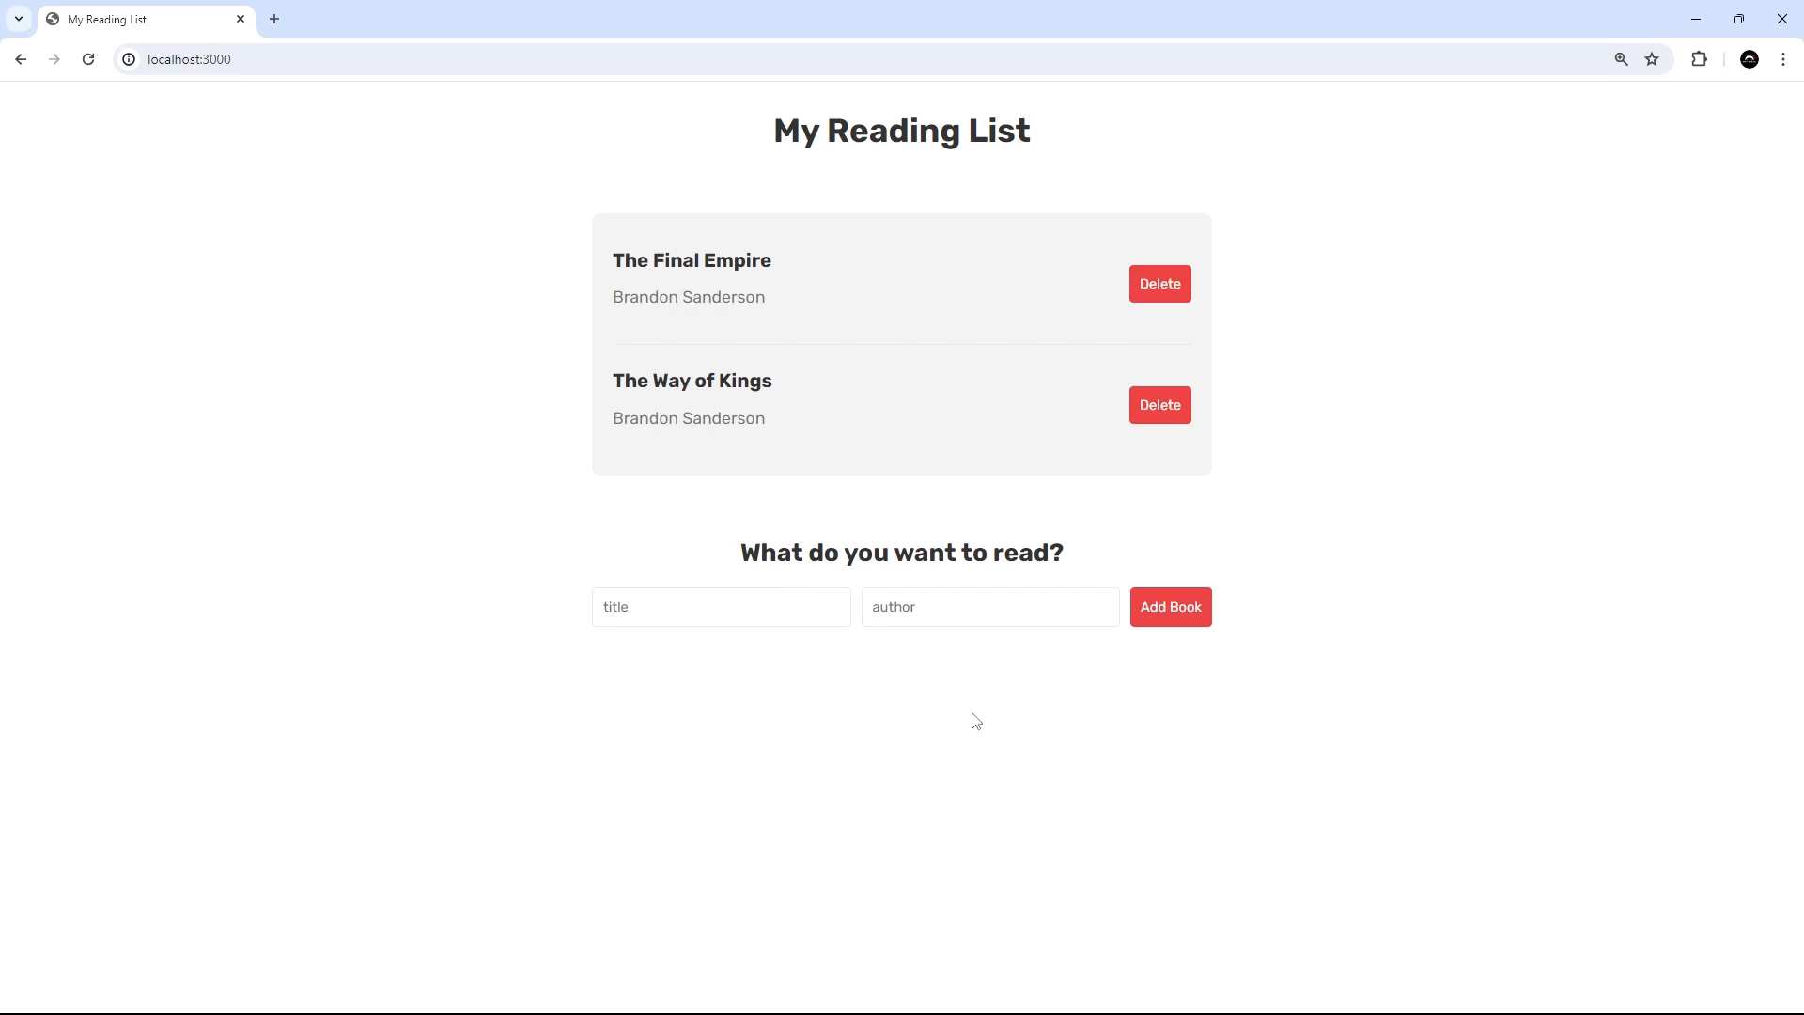
mouse_move(768, 682)
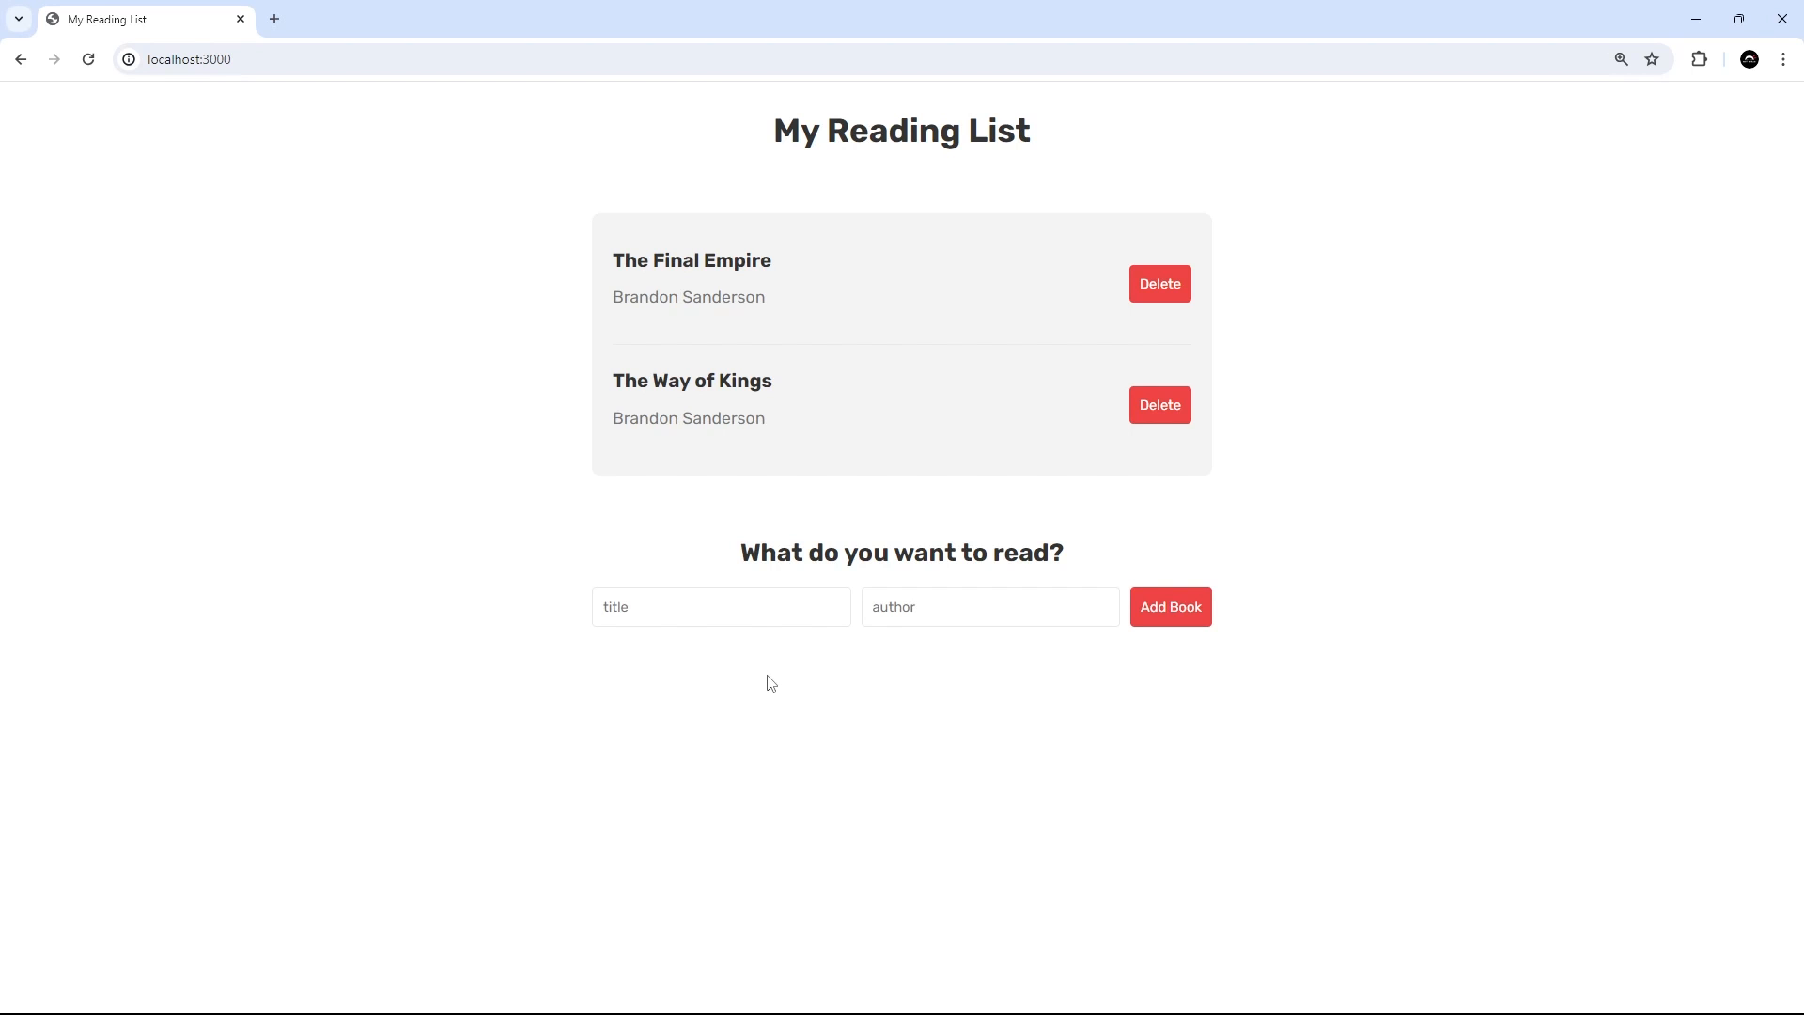
click(986, 607)
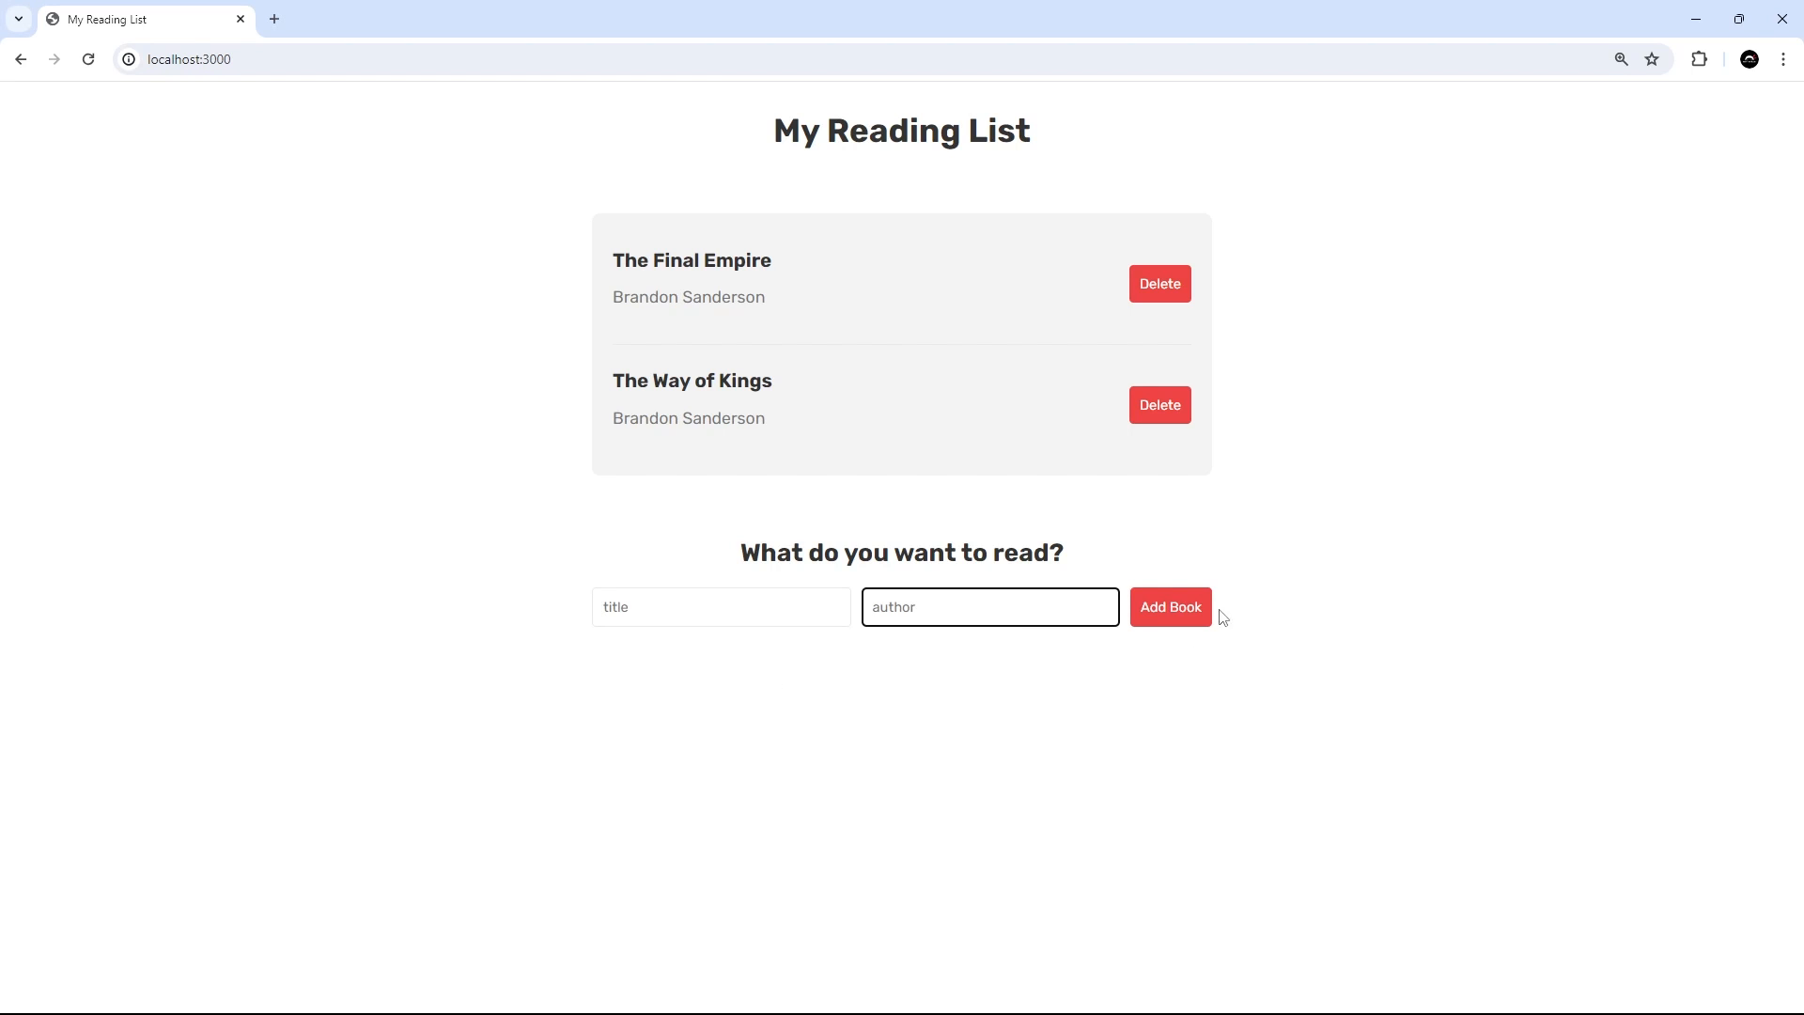
click(1168, 607)
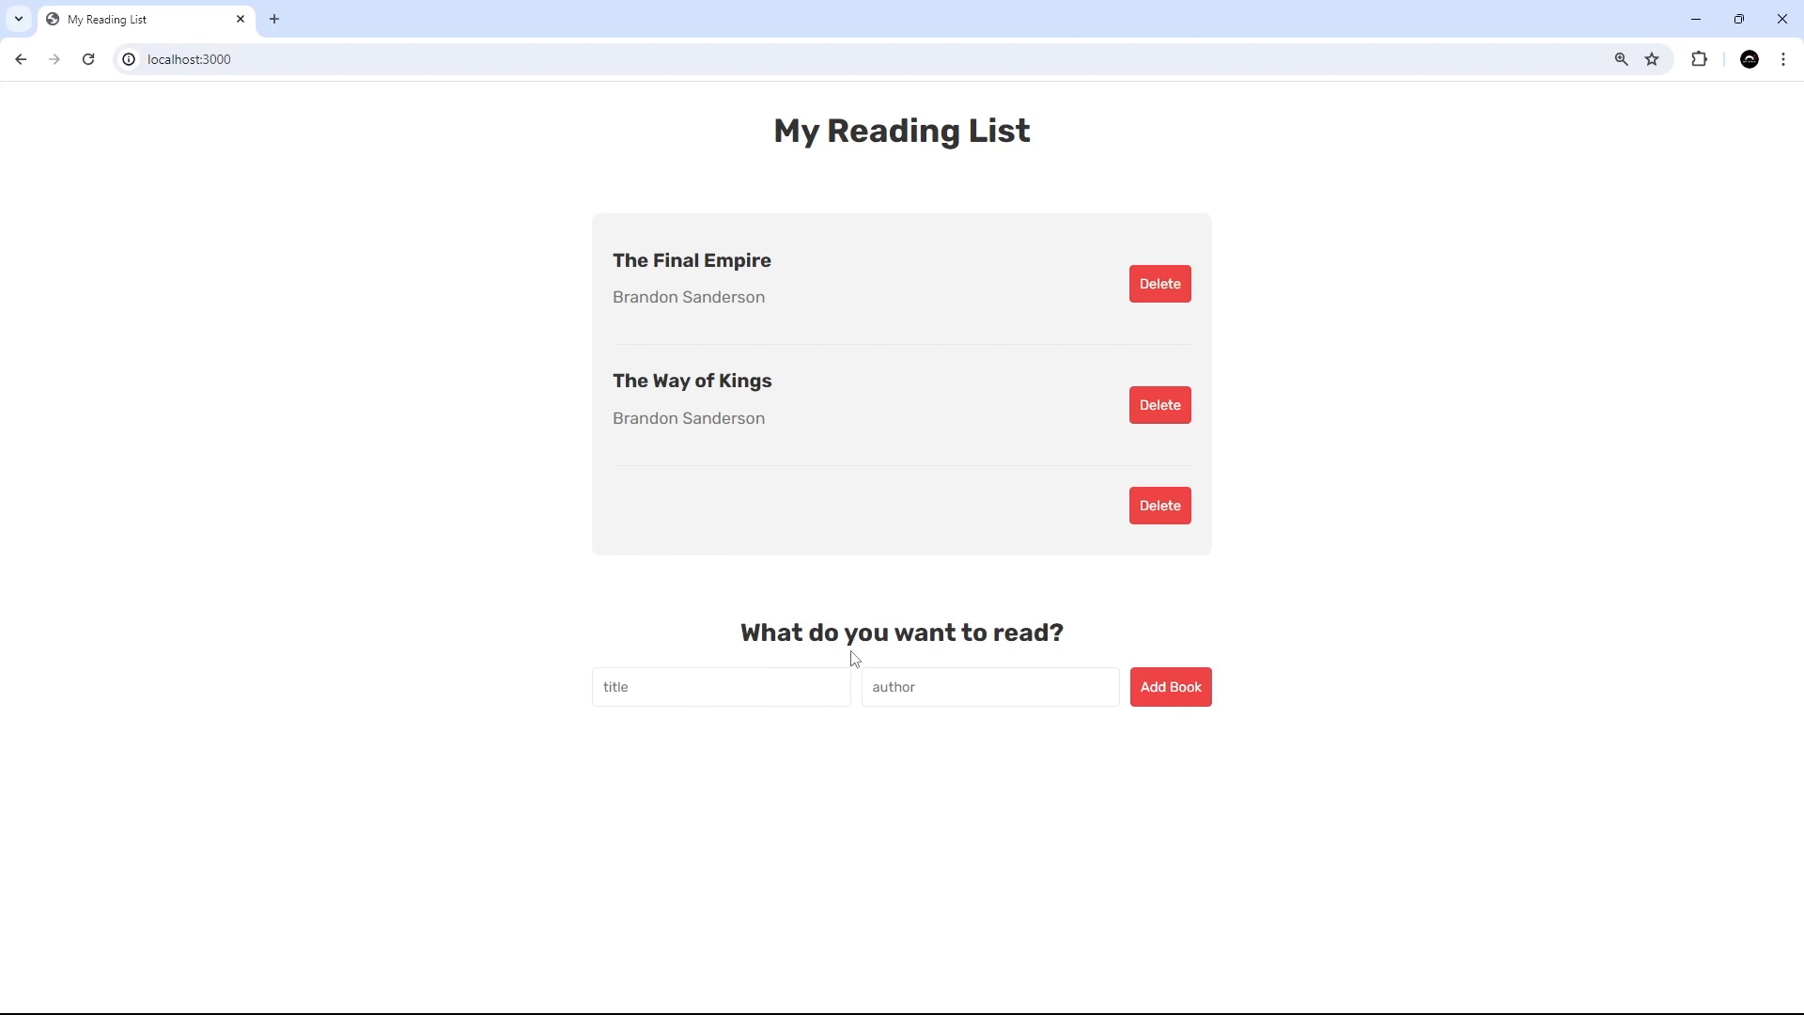
mouse_move(757, 705)
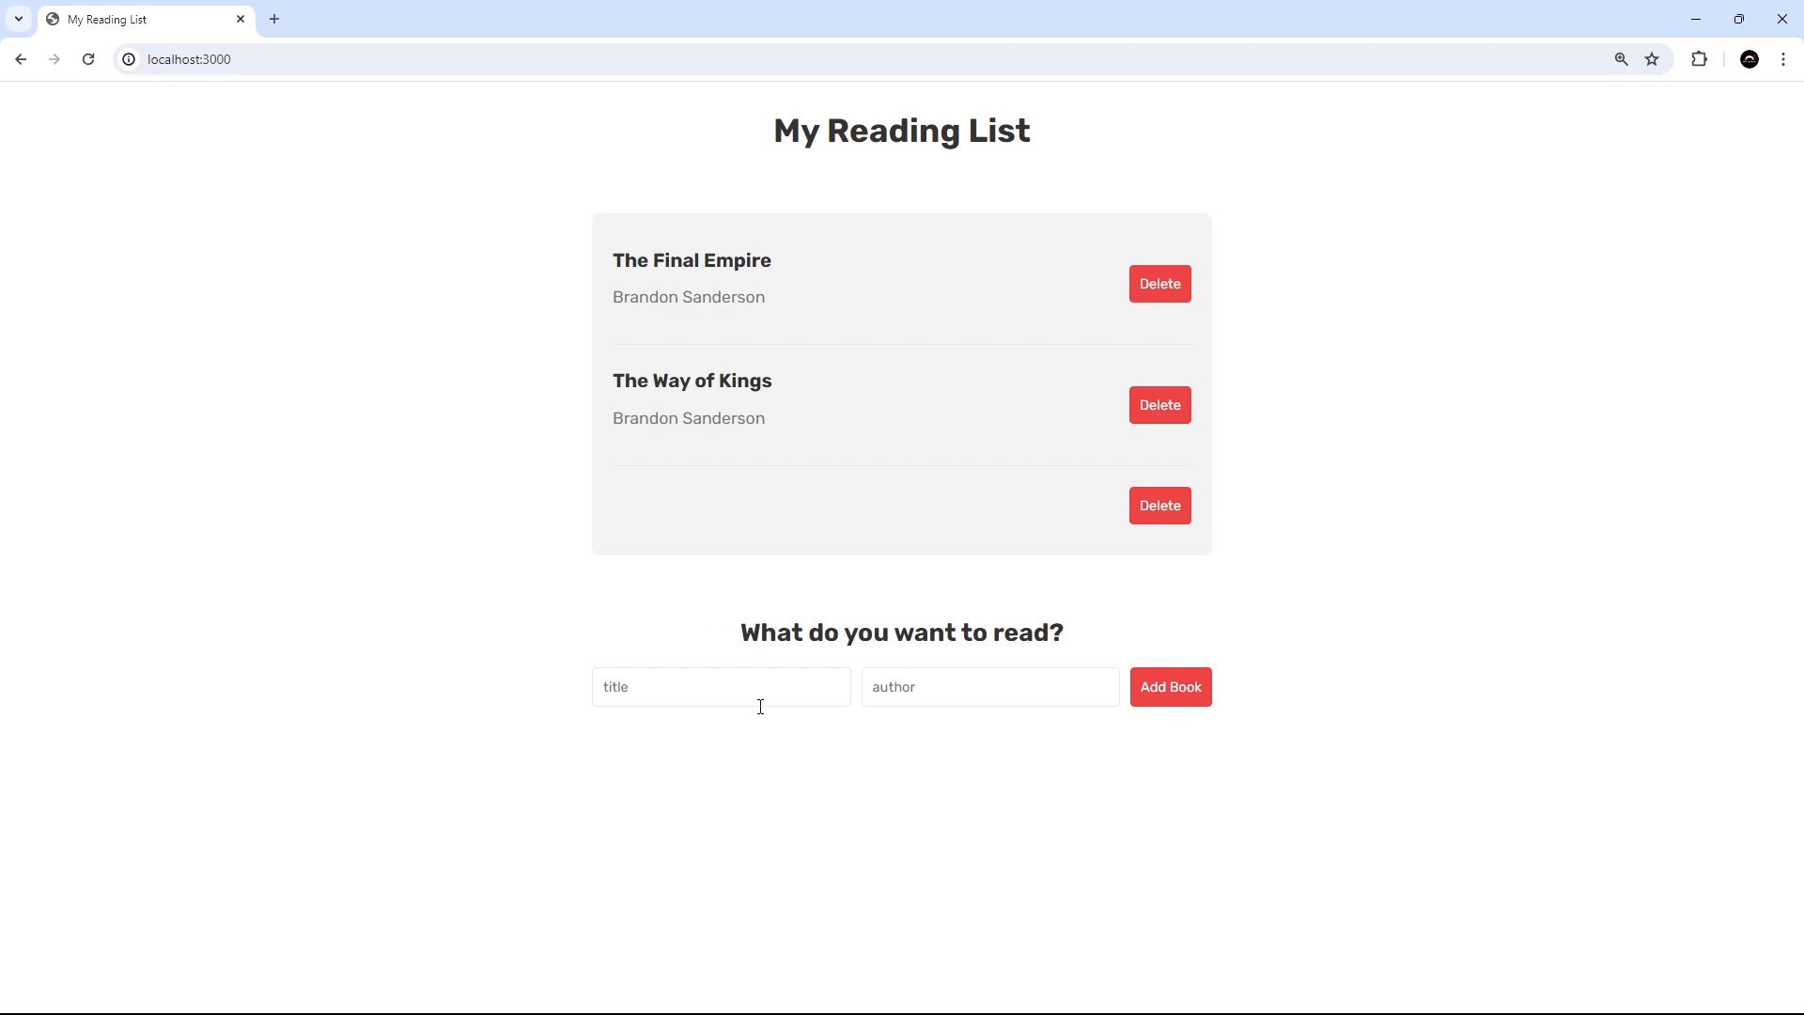
mouse_move(936, 699)
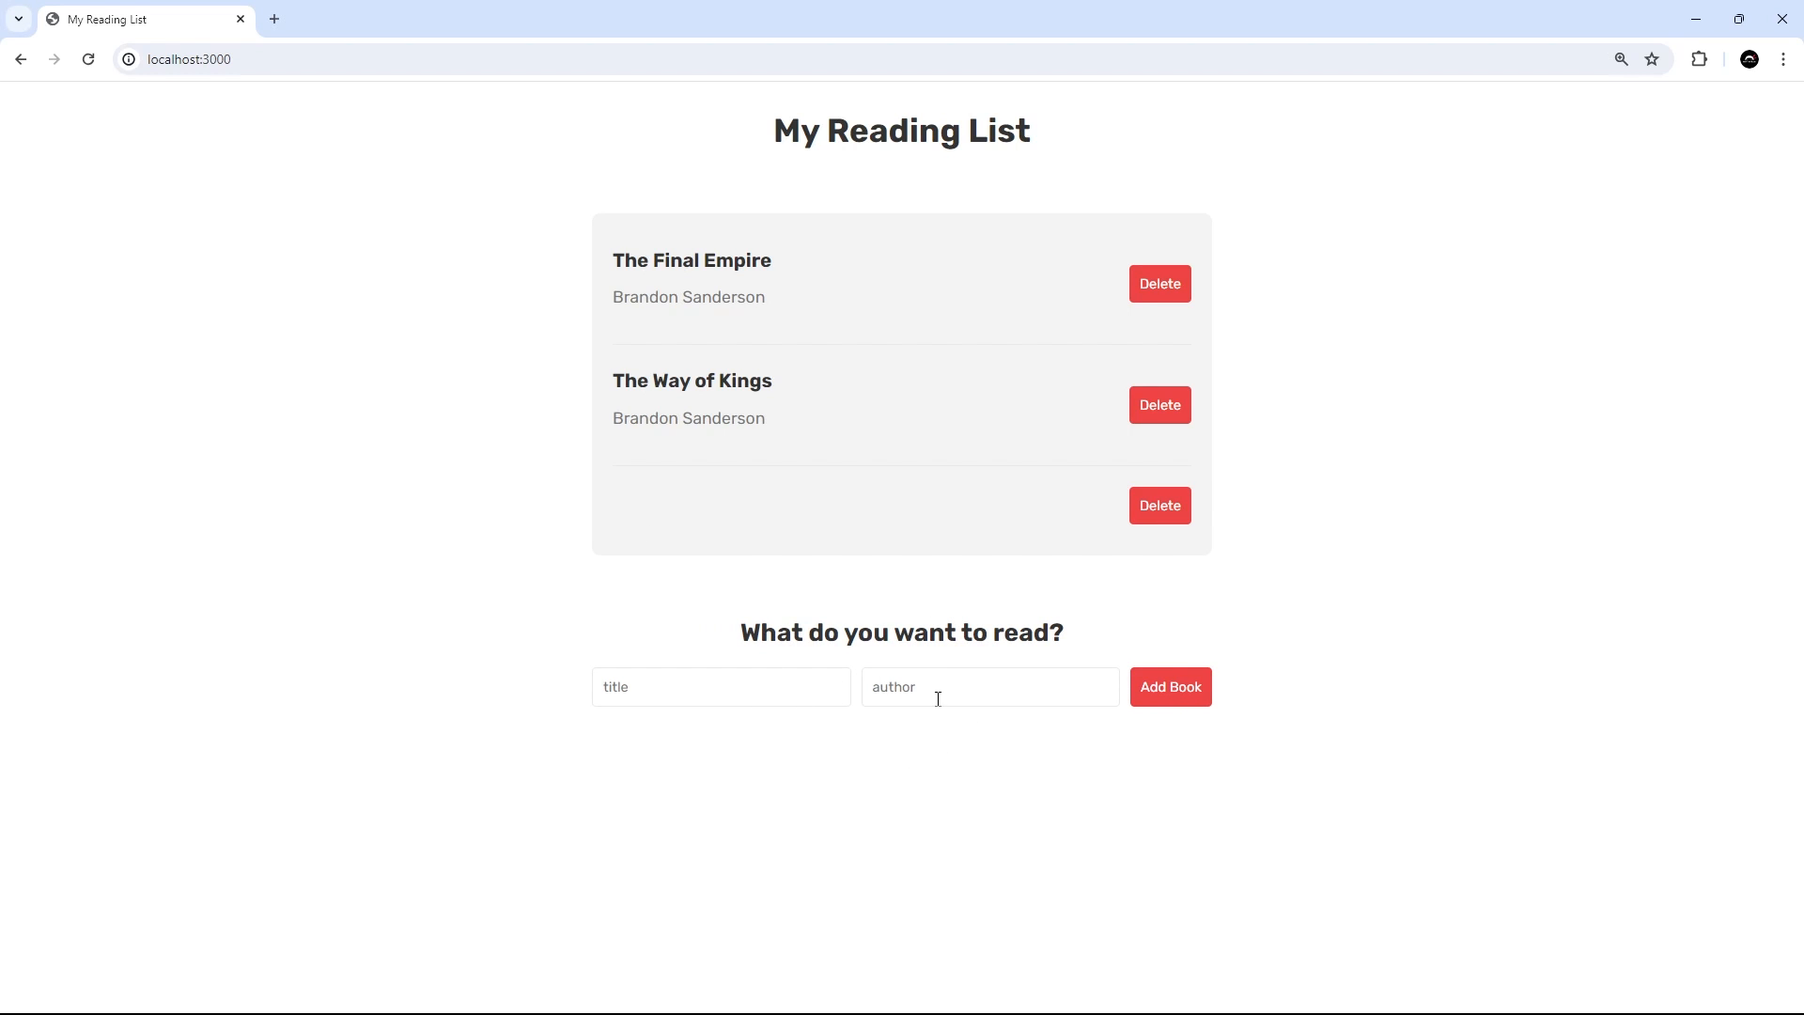
mouse_move(944, 767)
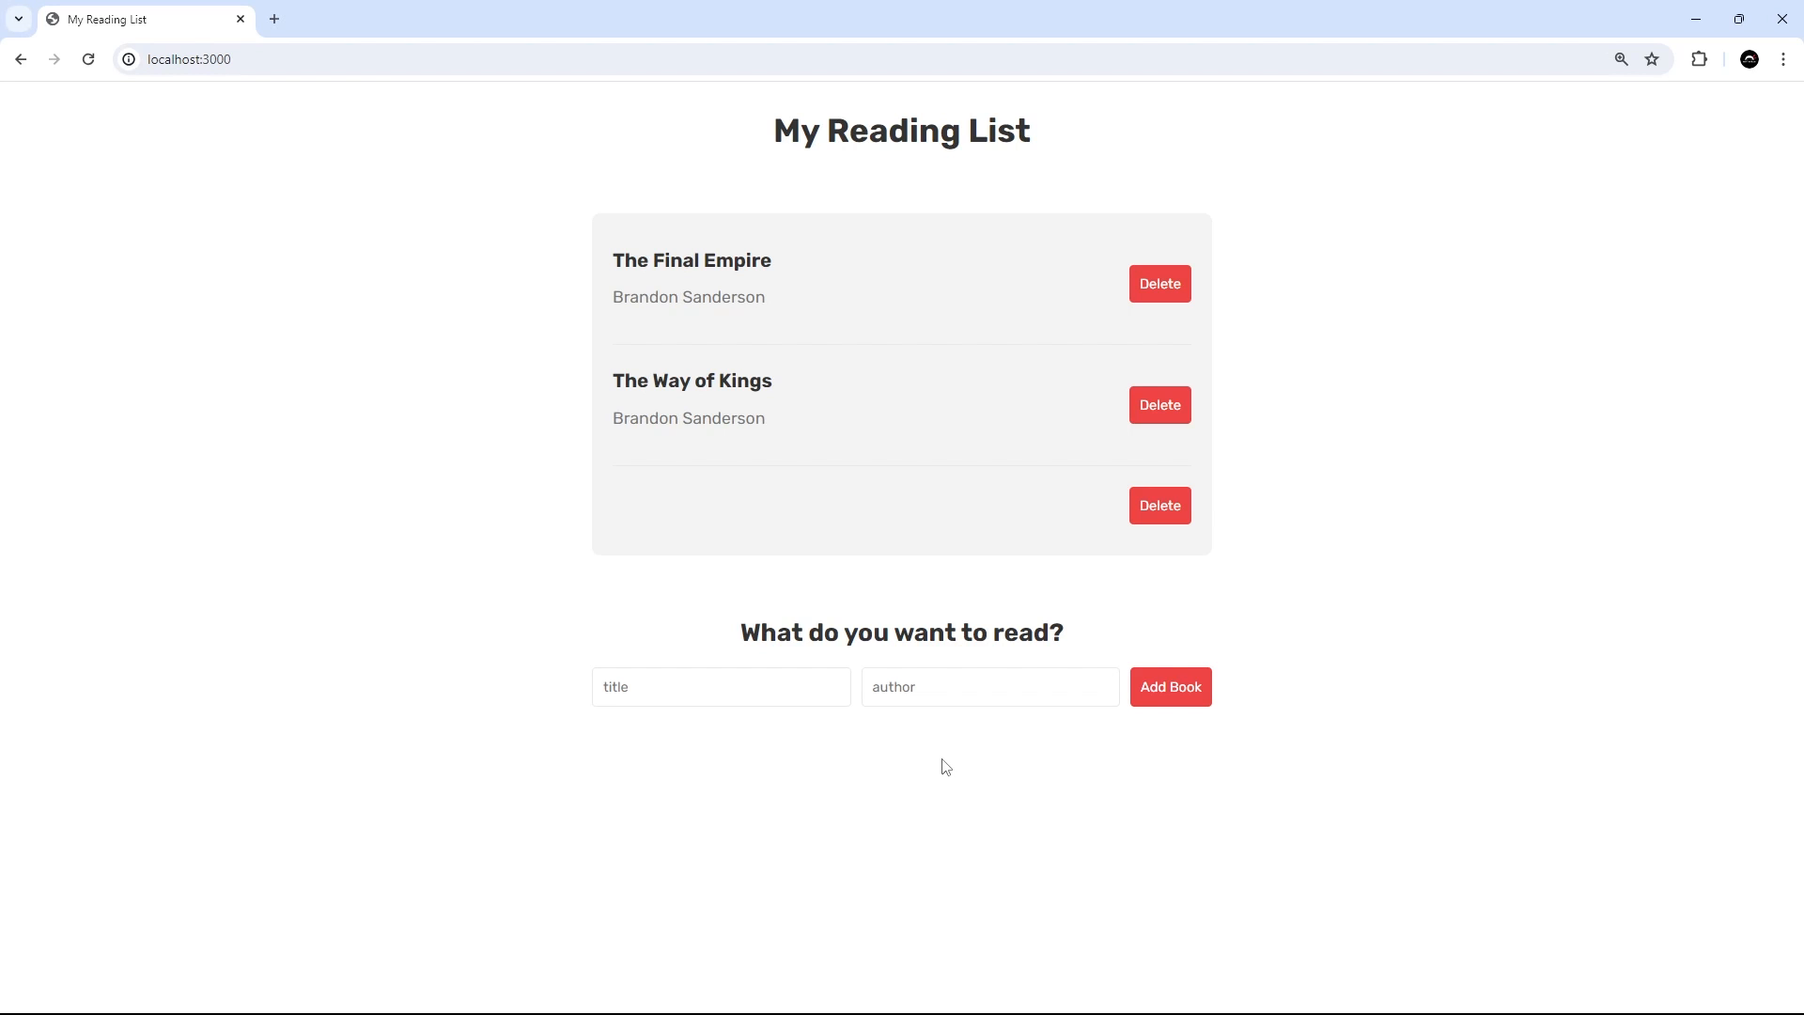
click(1160, 506)
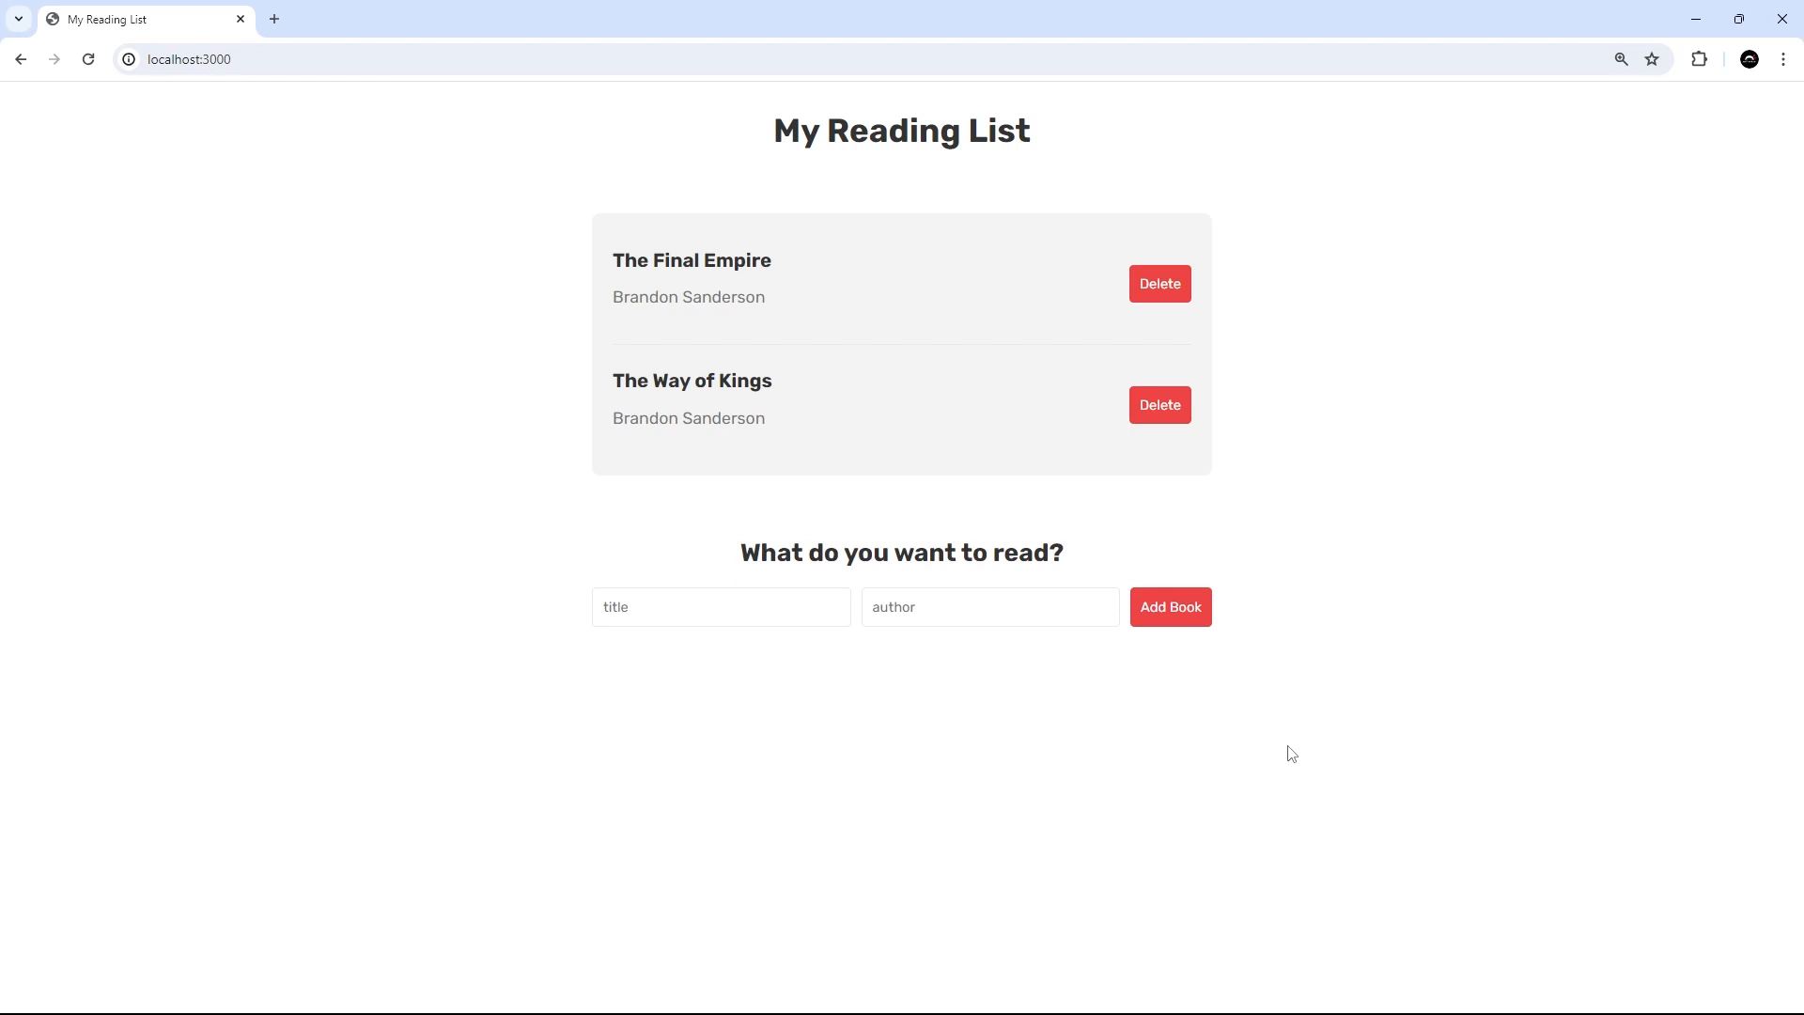
mouse_move(801, 693)
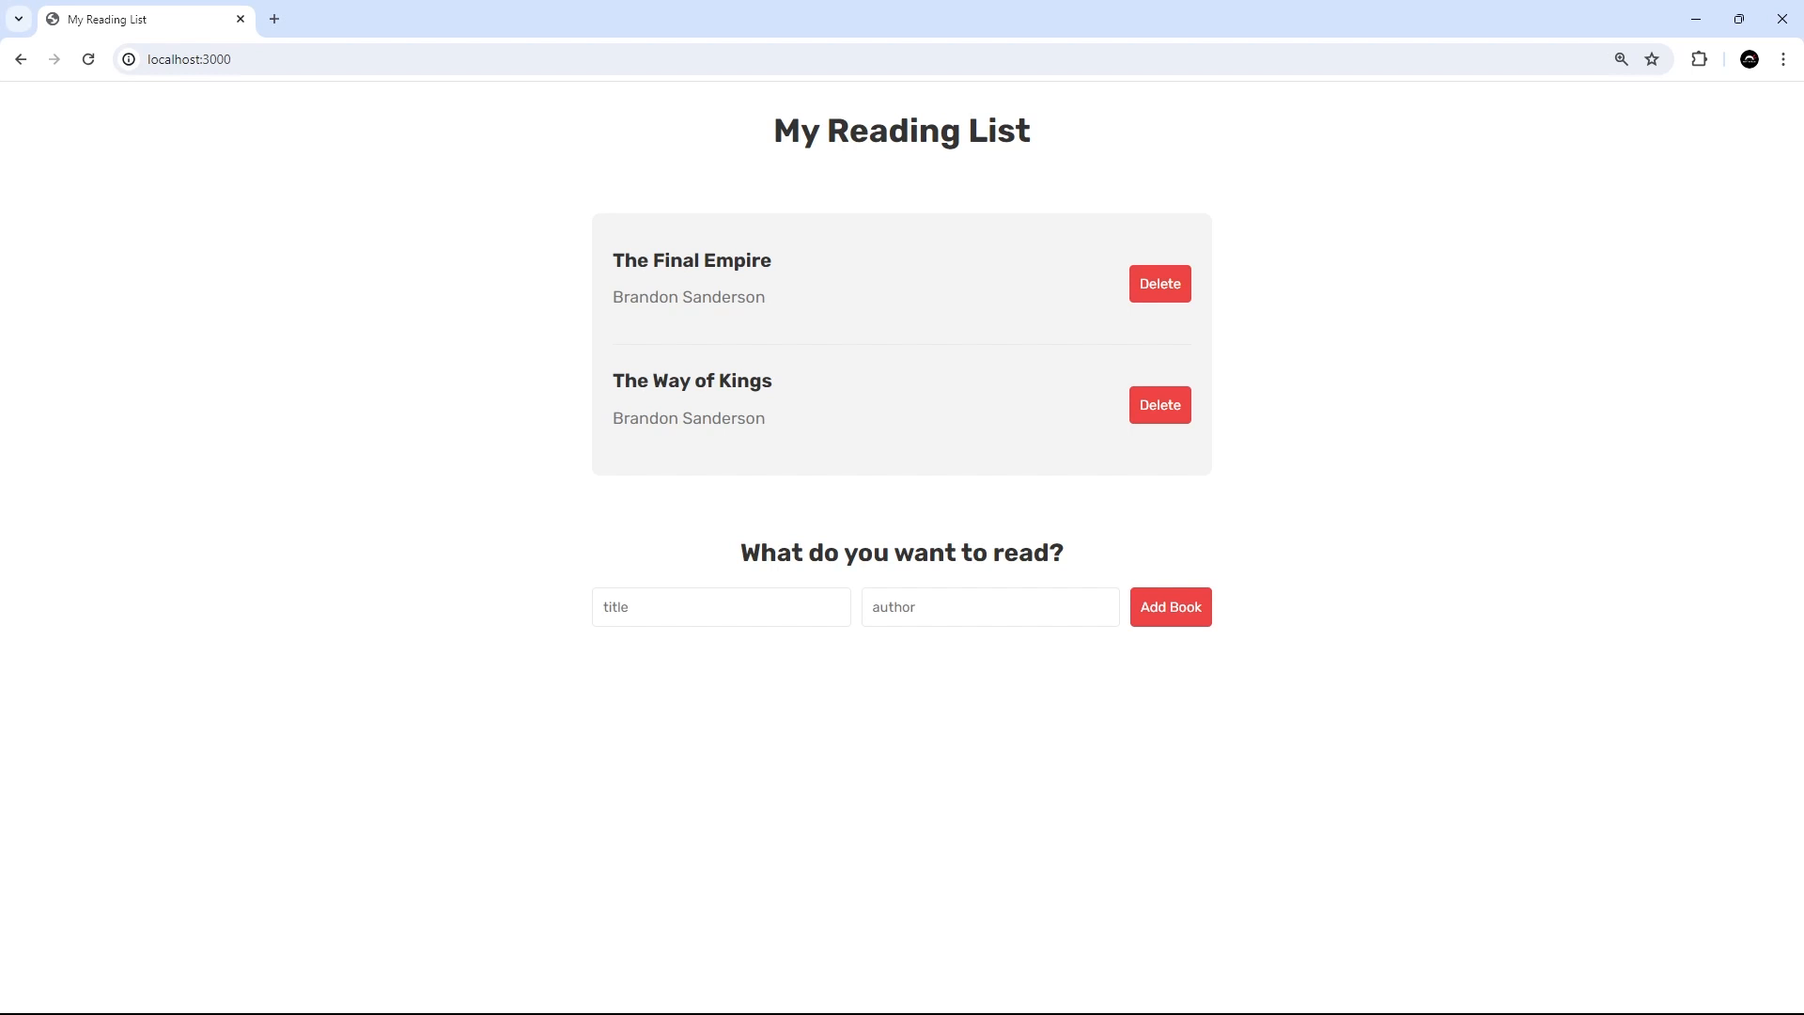
mouse_move(843, 694)
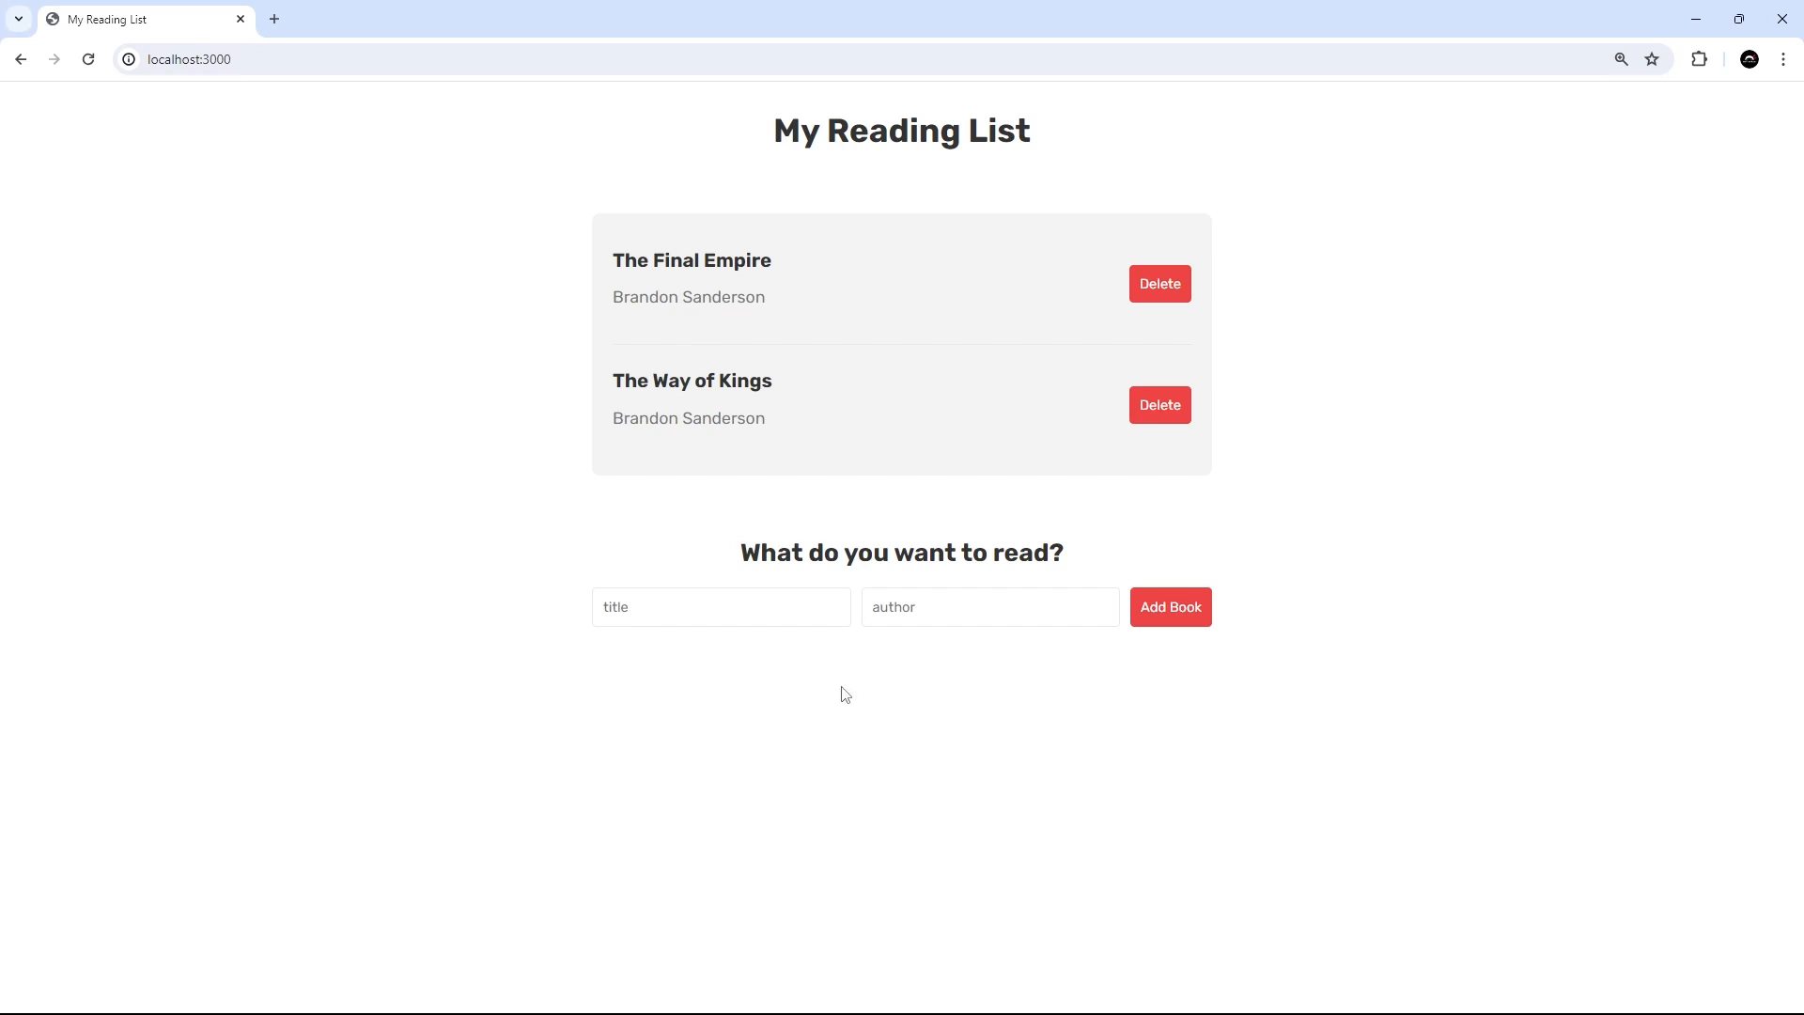
mouse_move(808, 682)
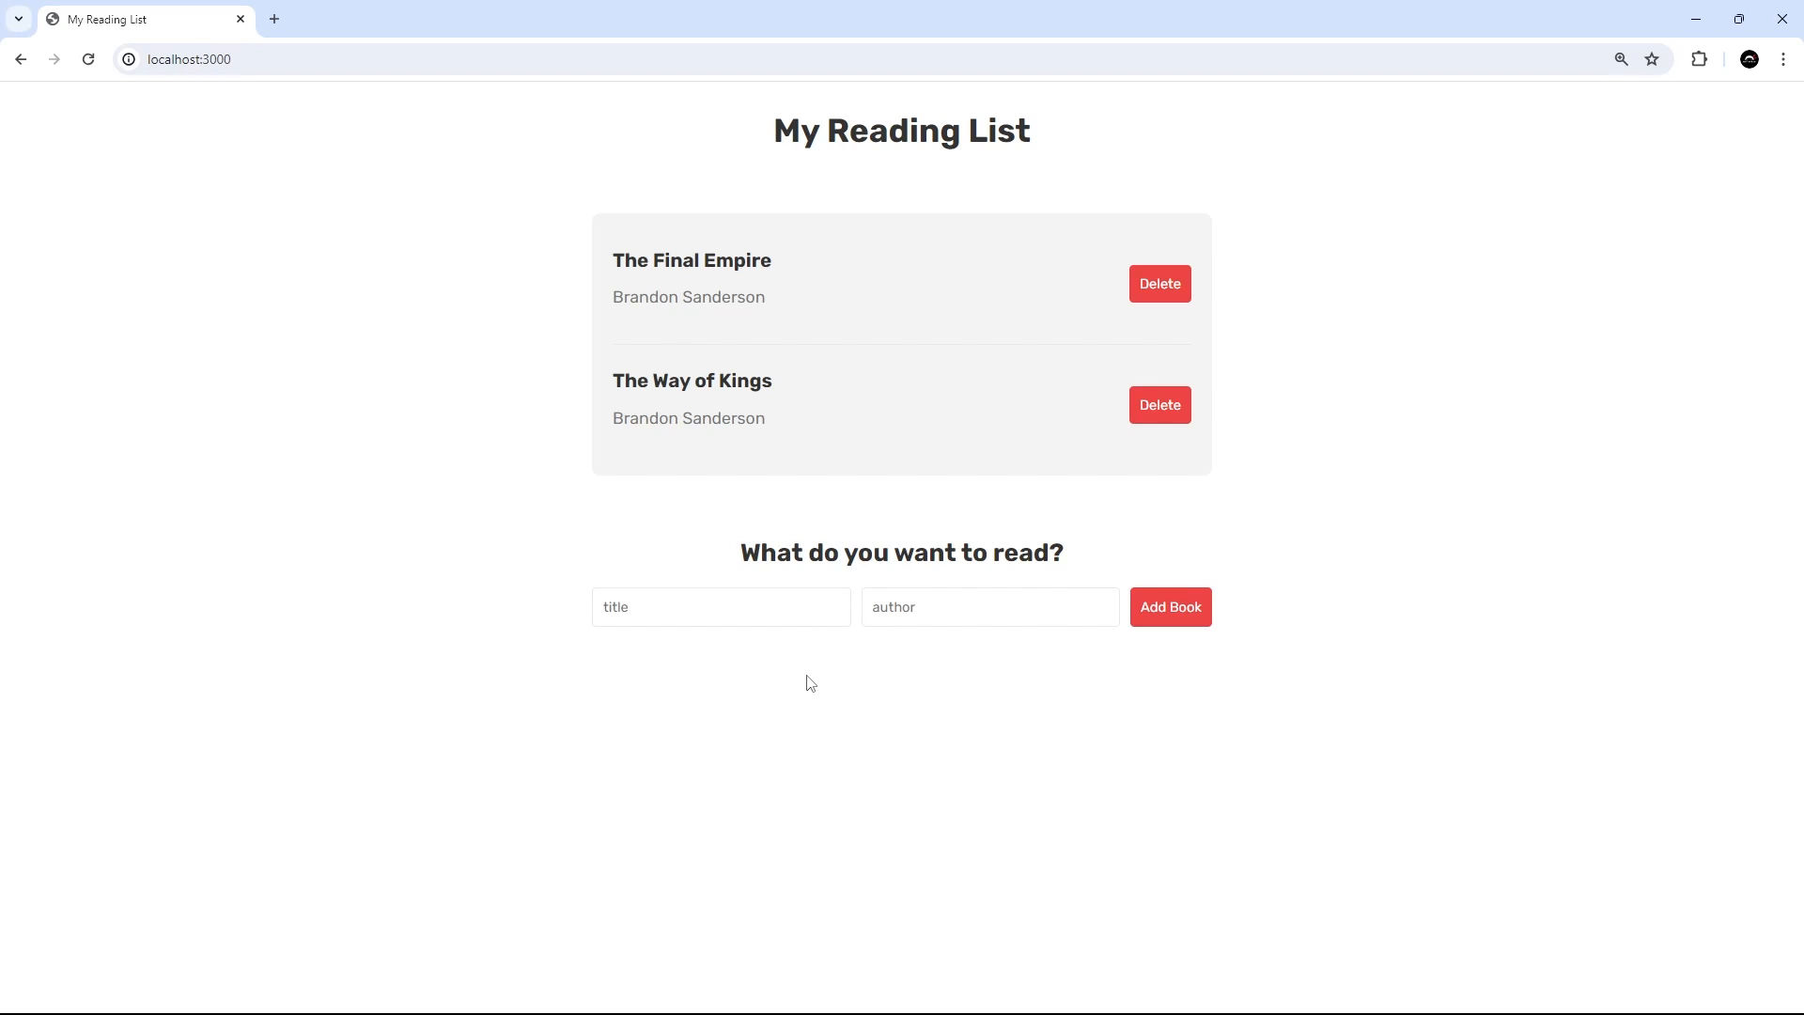
mouse_move(1118, 725)
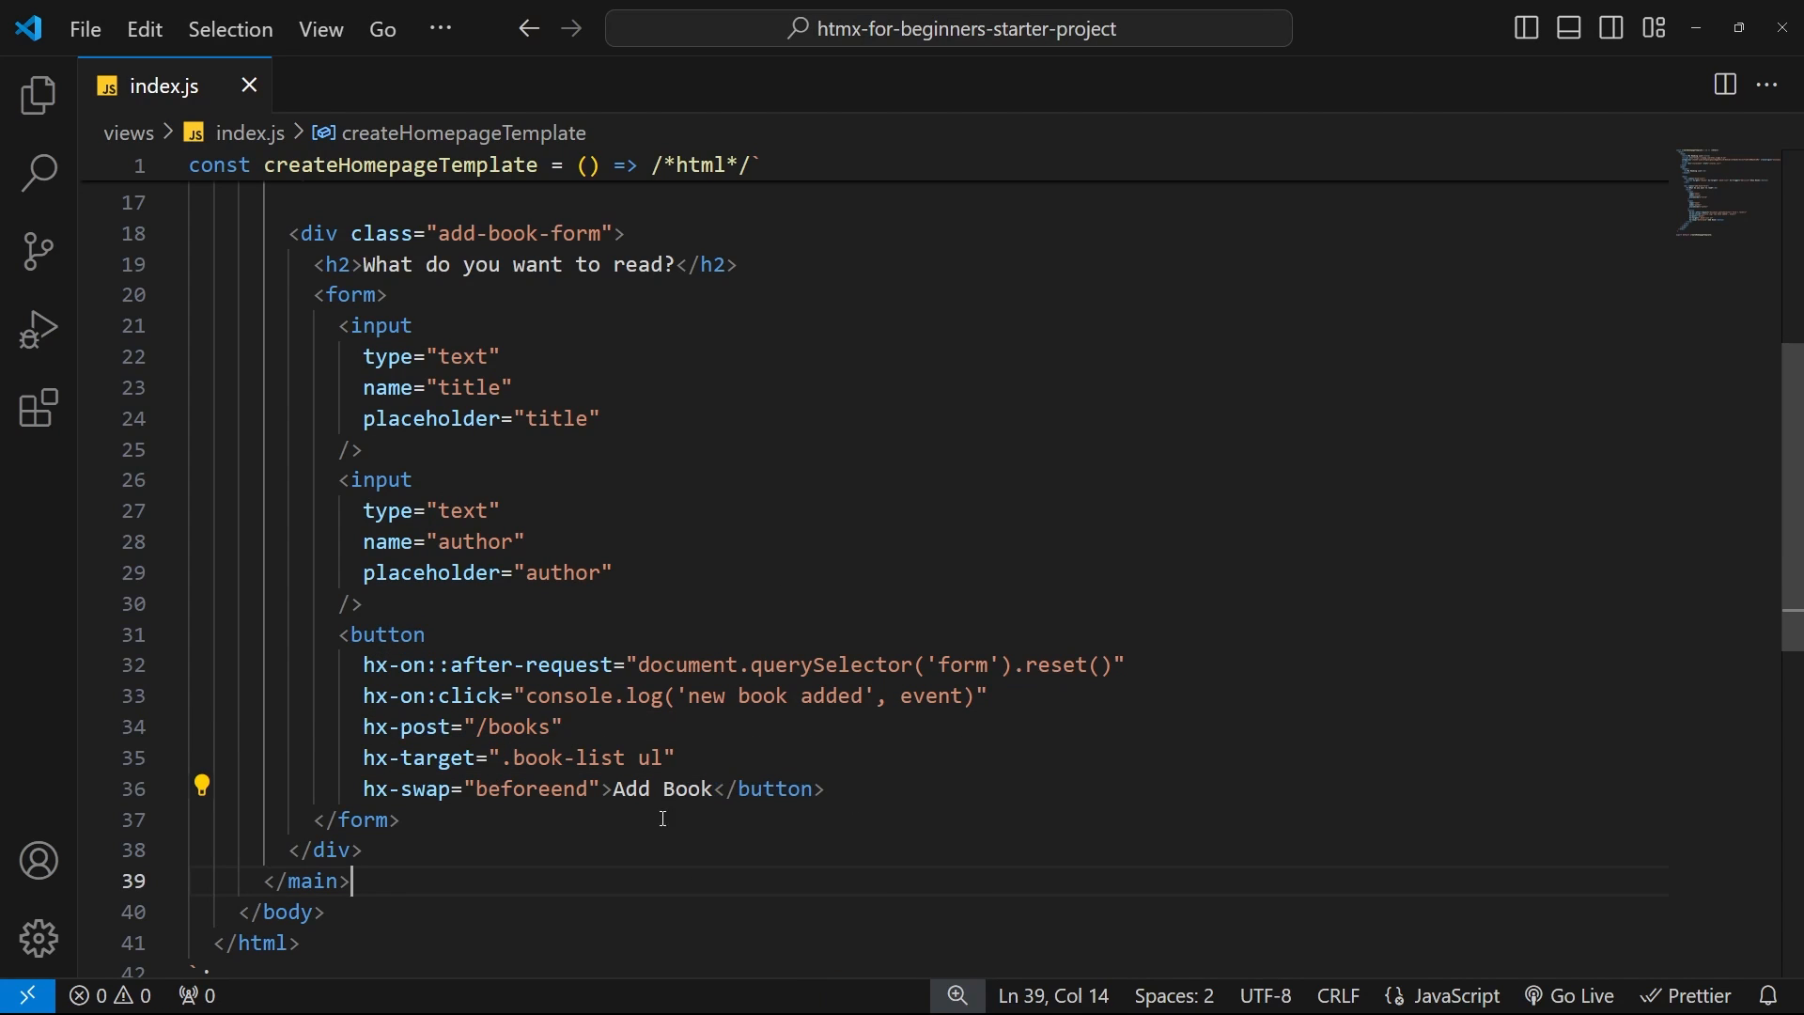
Add hx-post="/books" to the form tag, cut hx-target from the button, and start one attribute per line
click(329, 295)
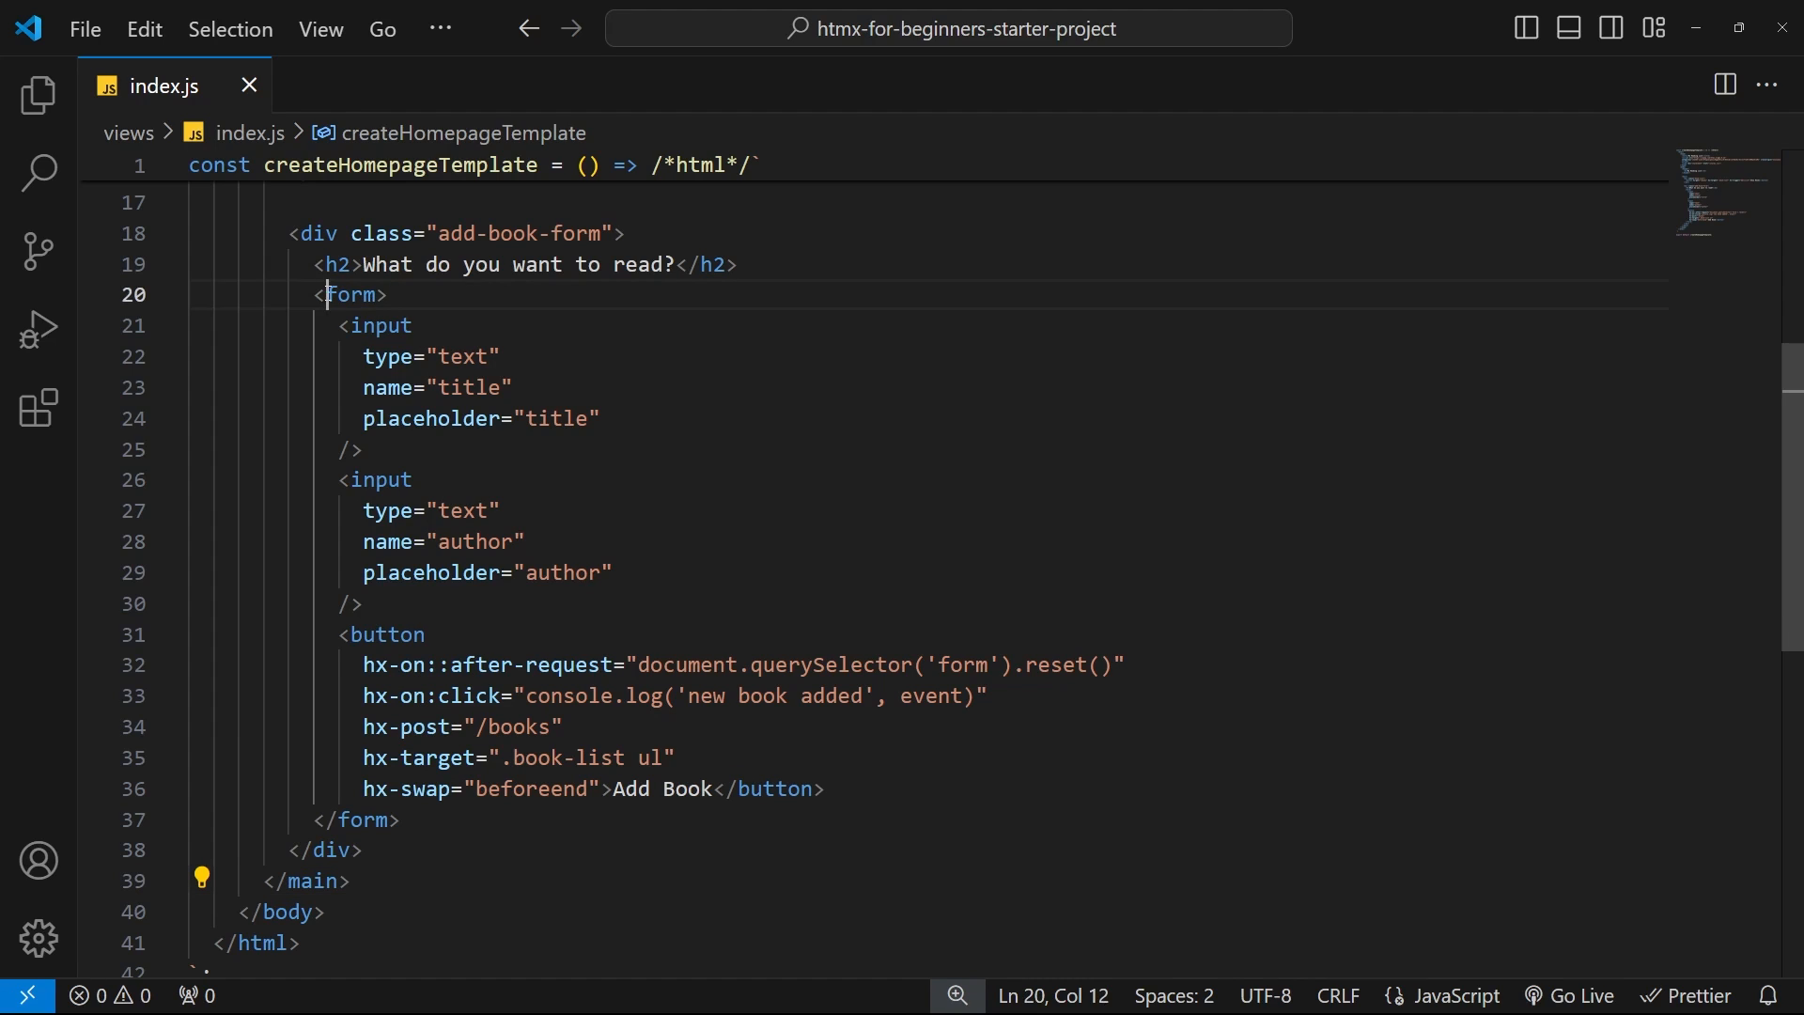
double_click(350, 295)
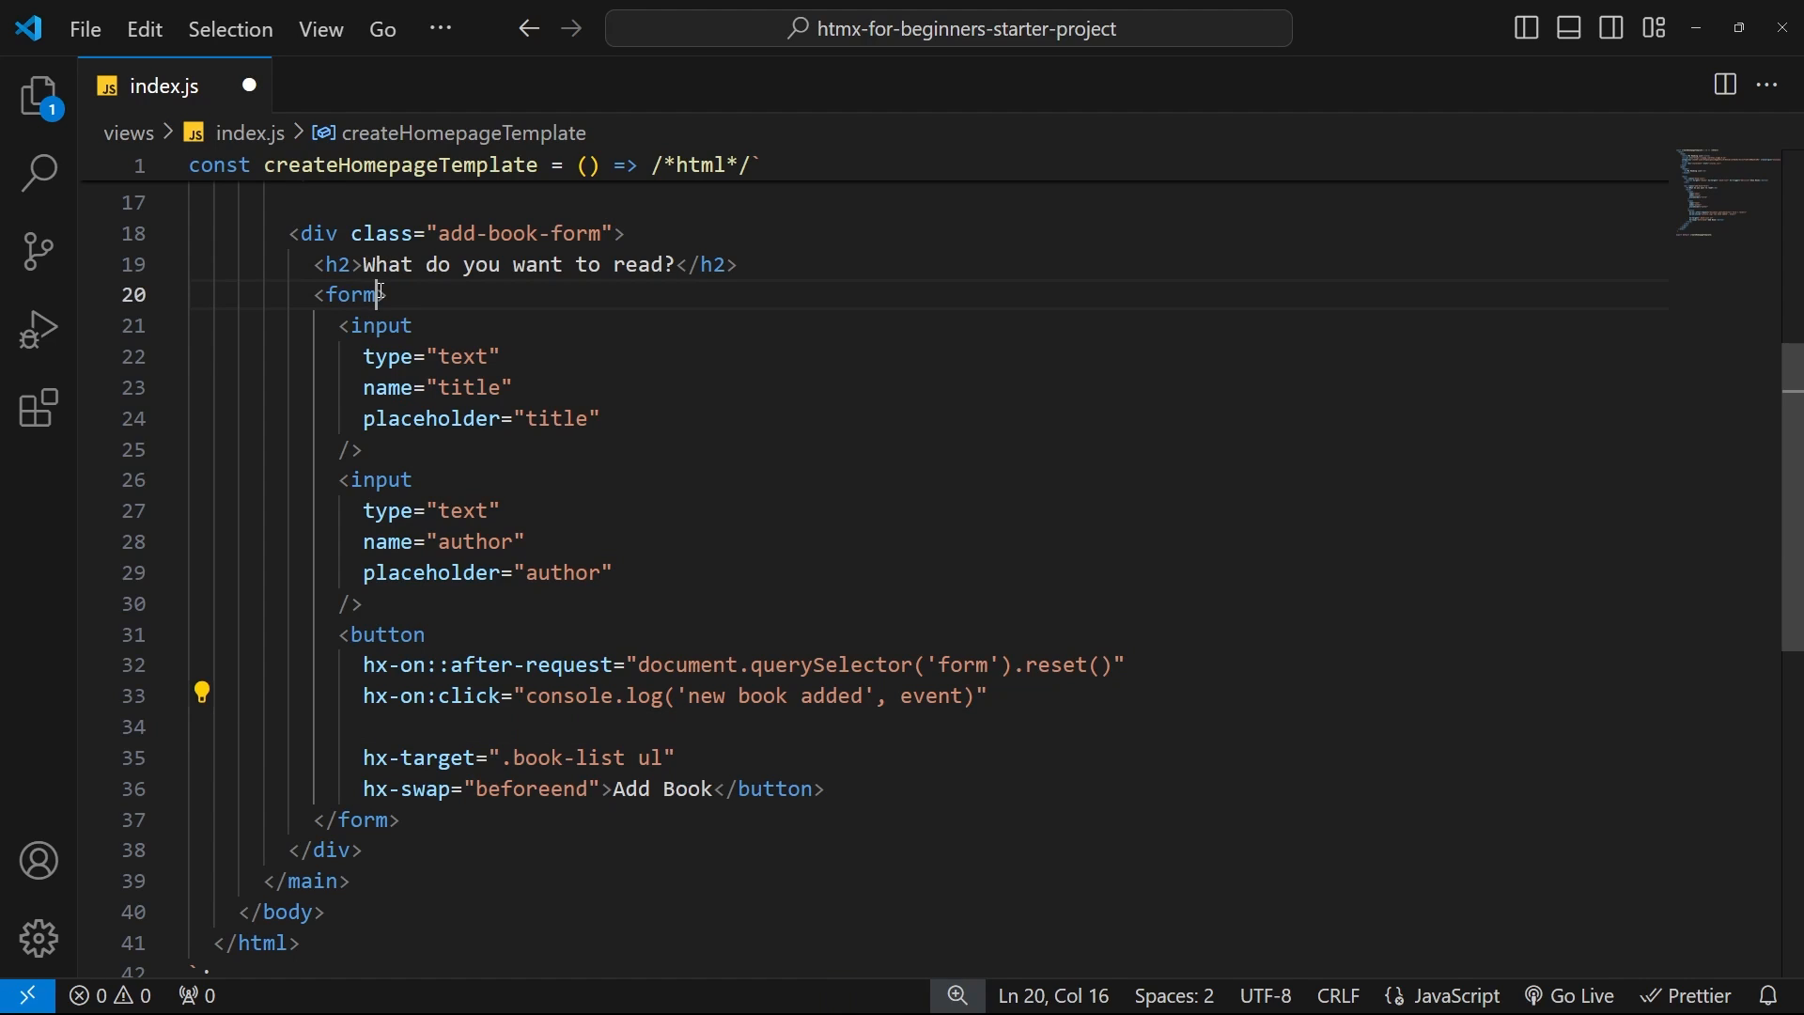
text(hx-post="/books" hx-on::after-request="document.querySelector('form').reset()
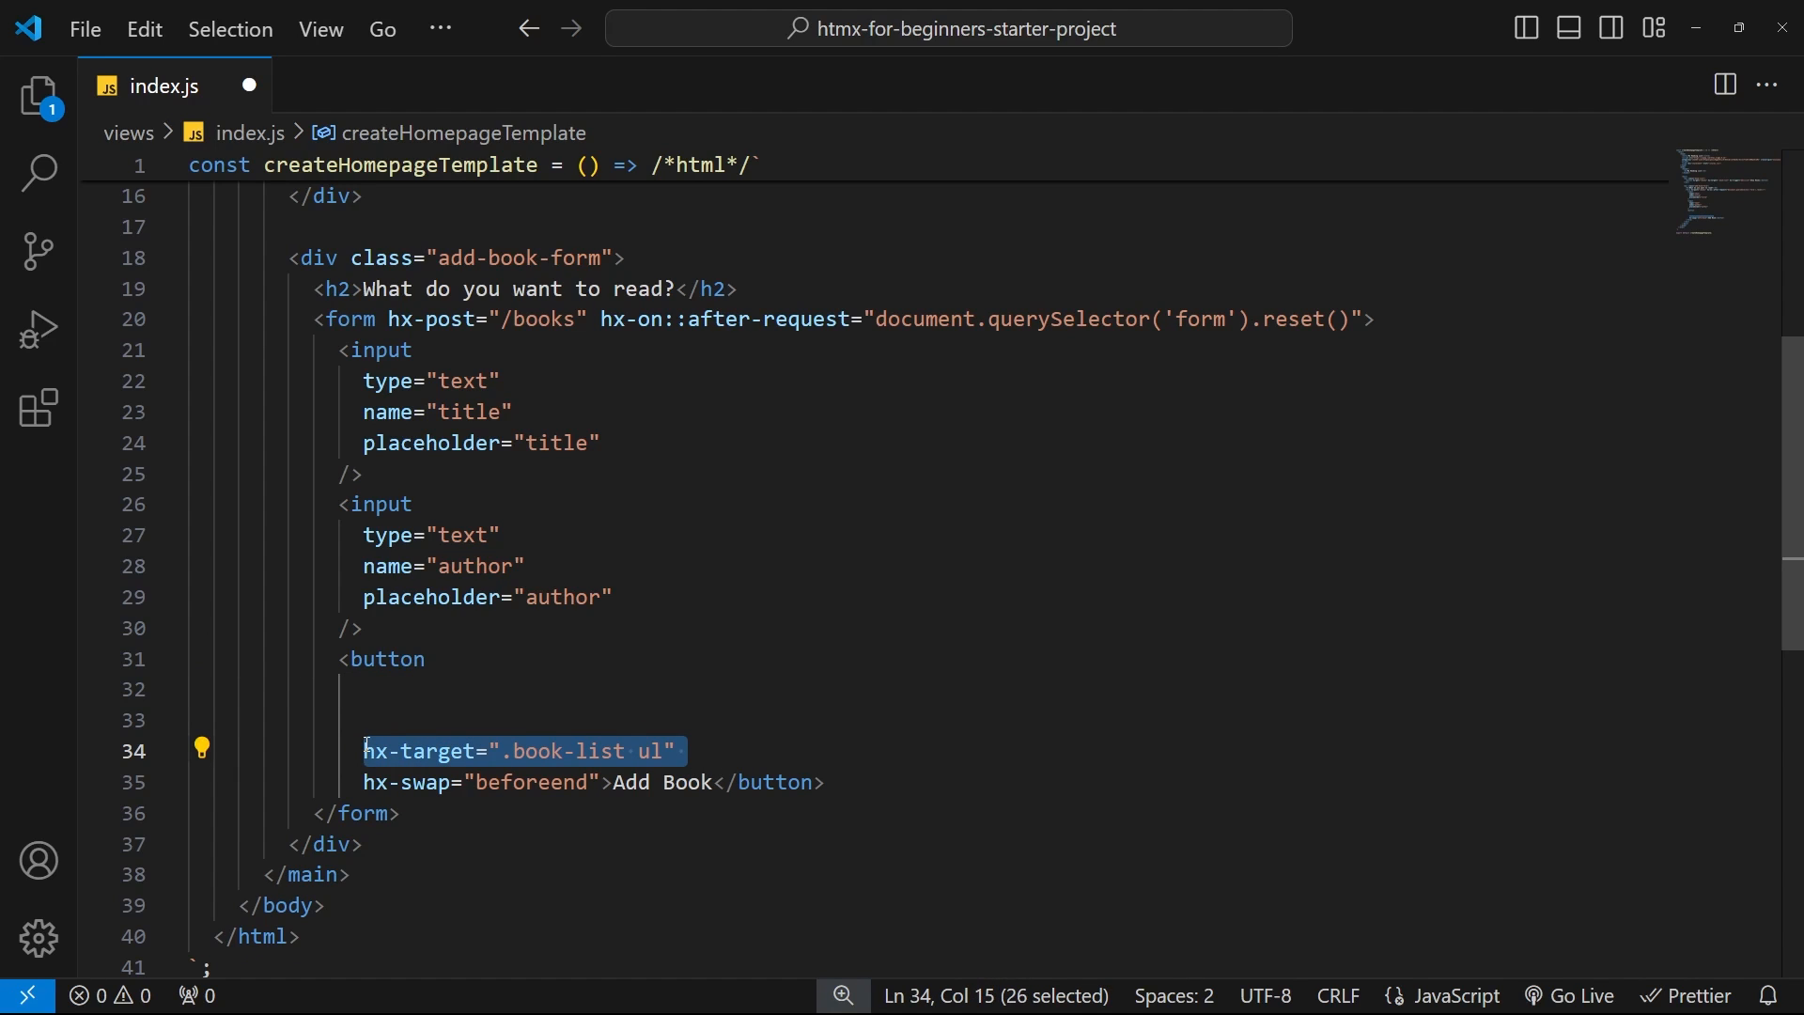
key(Delete)
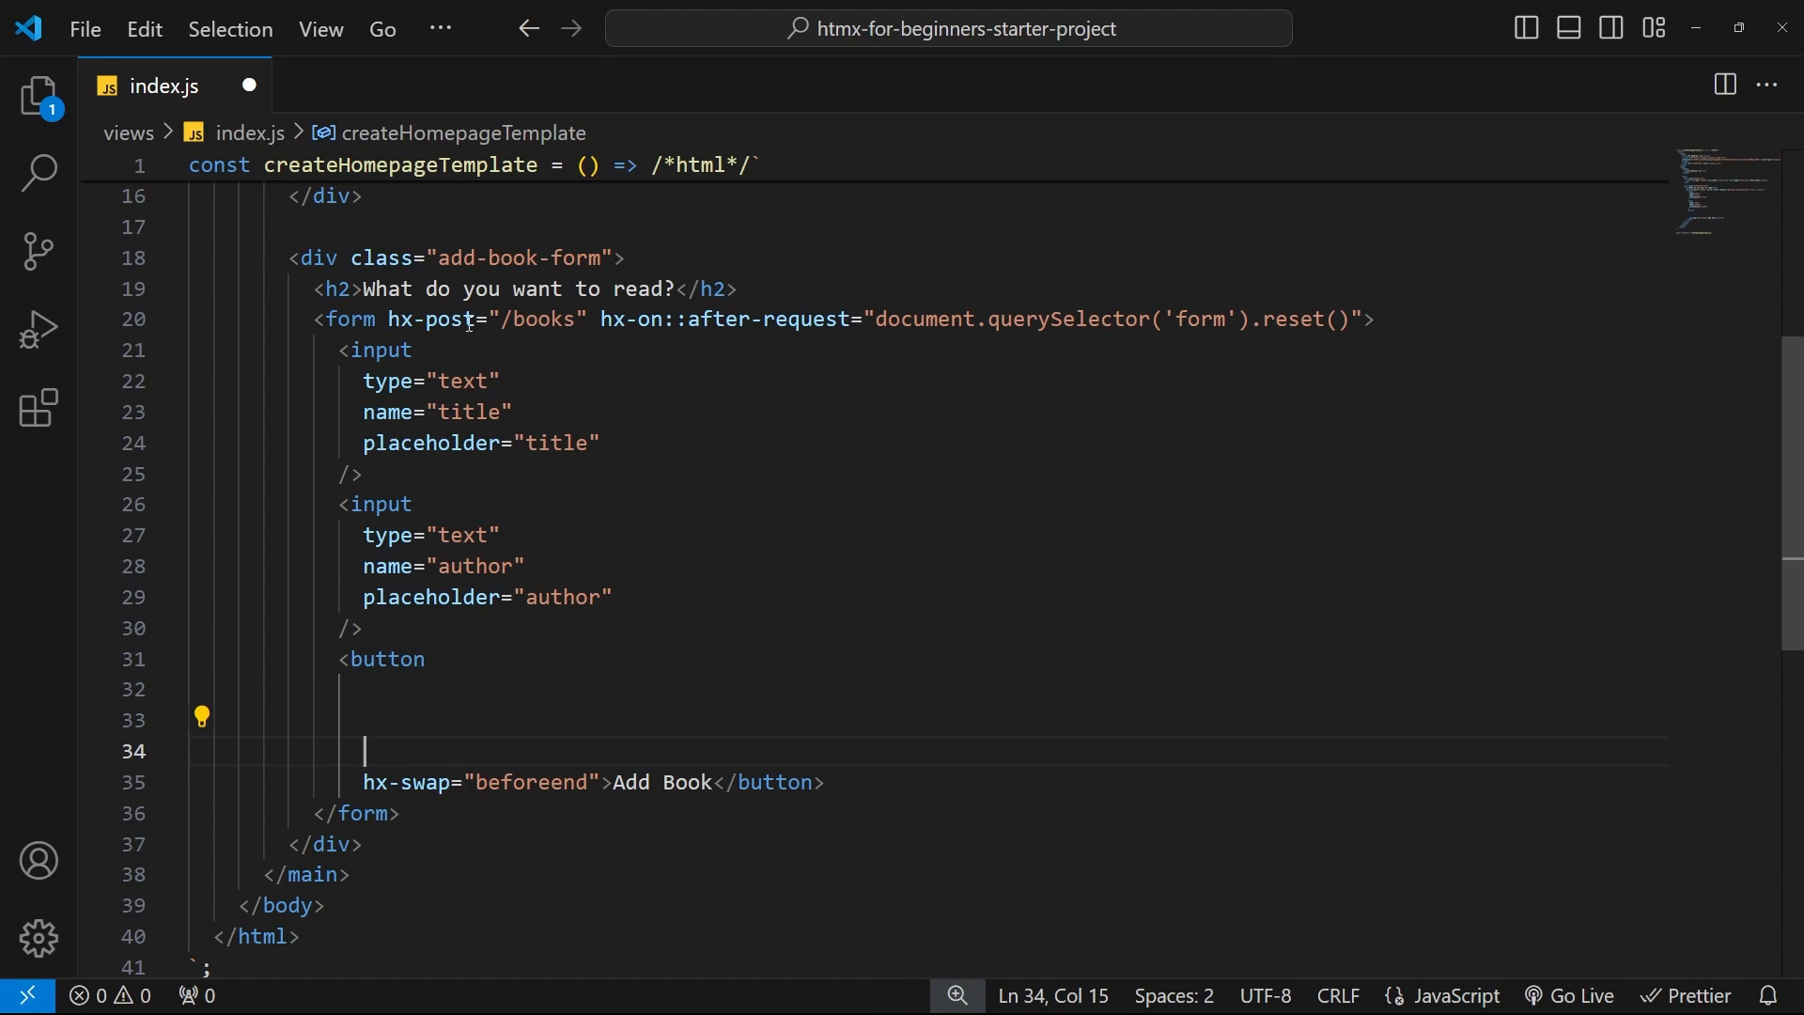
click(1376, 320)
text( hx-target=".book-list ul" )
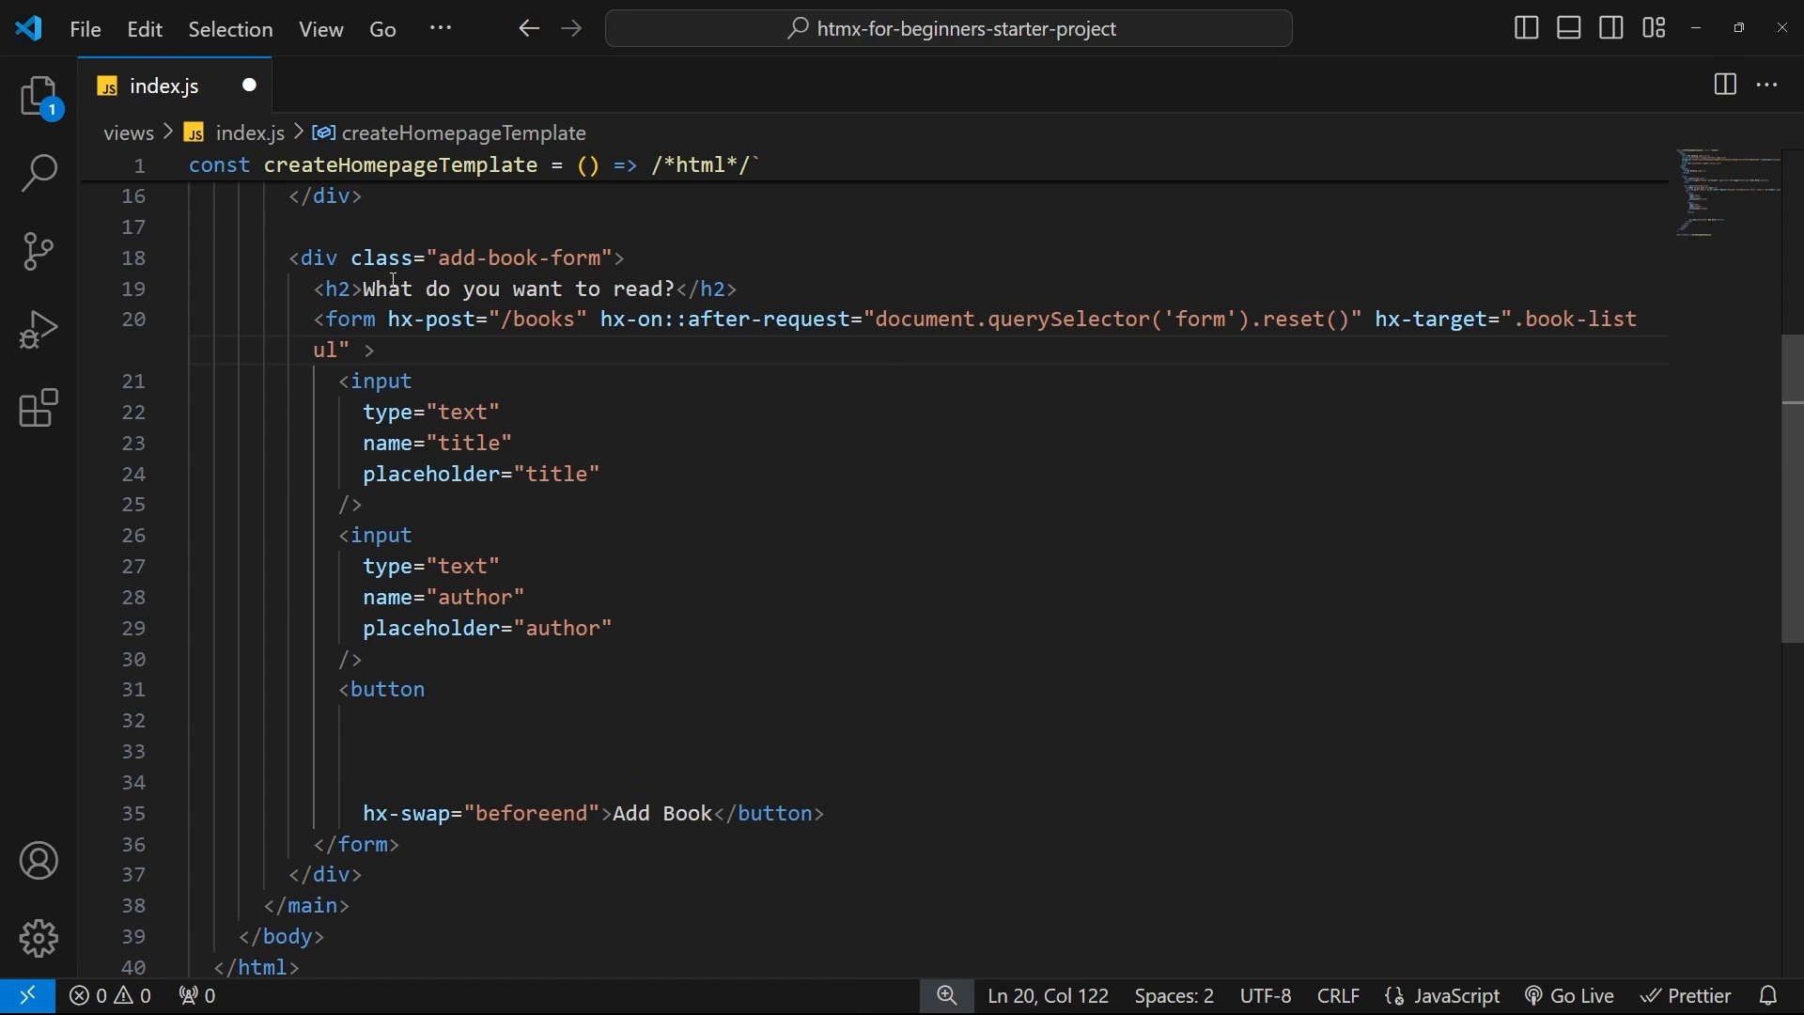
key(Enter)
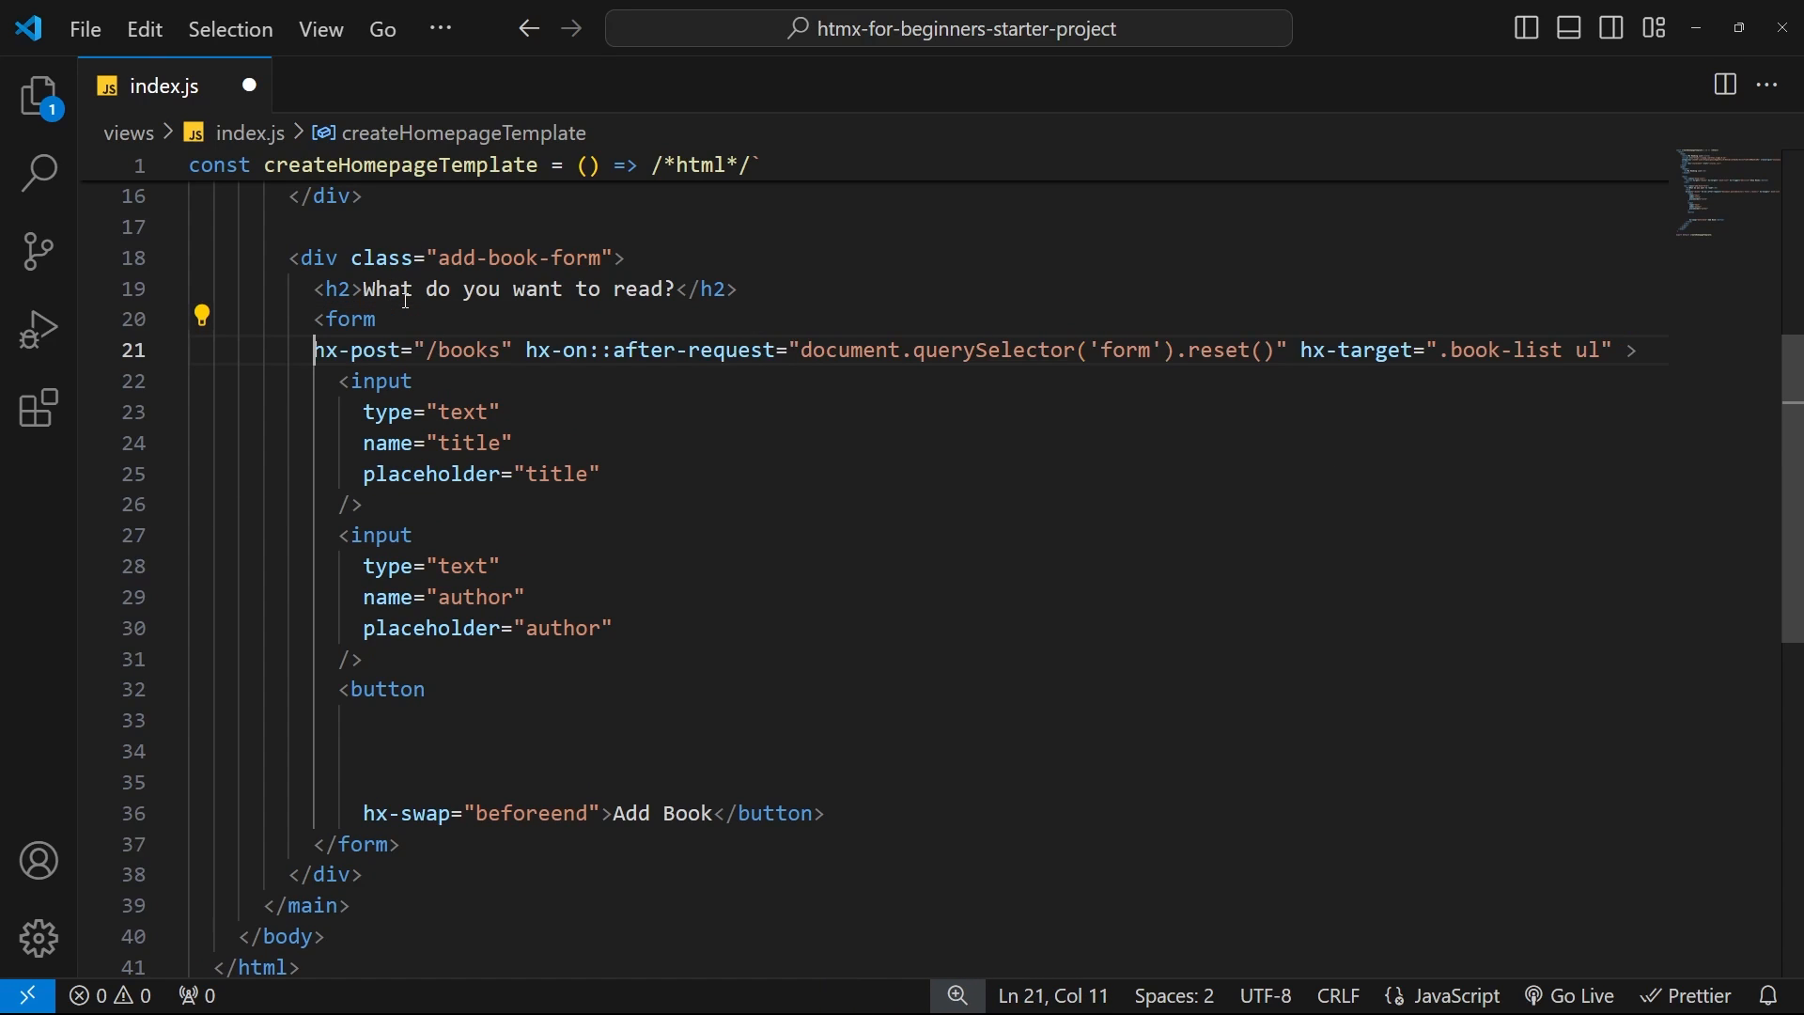
key(Enter)
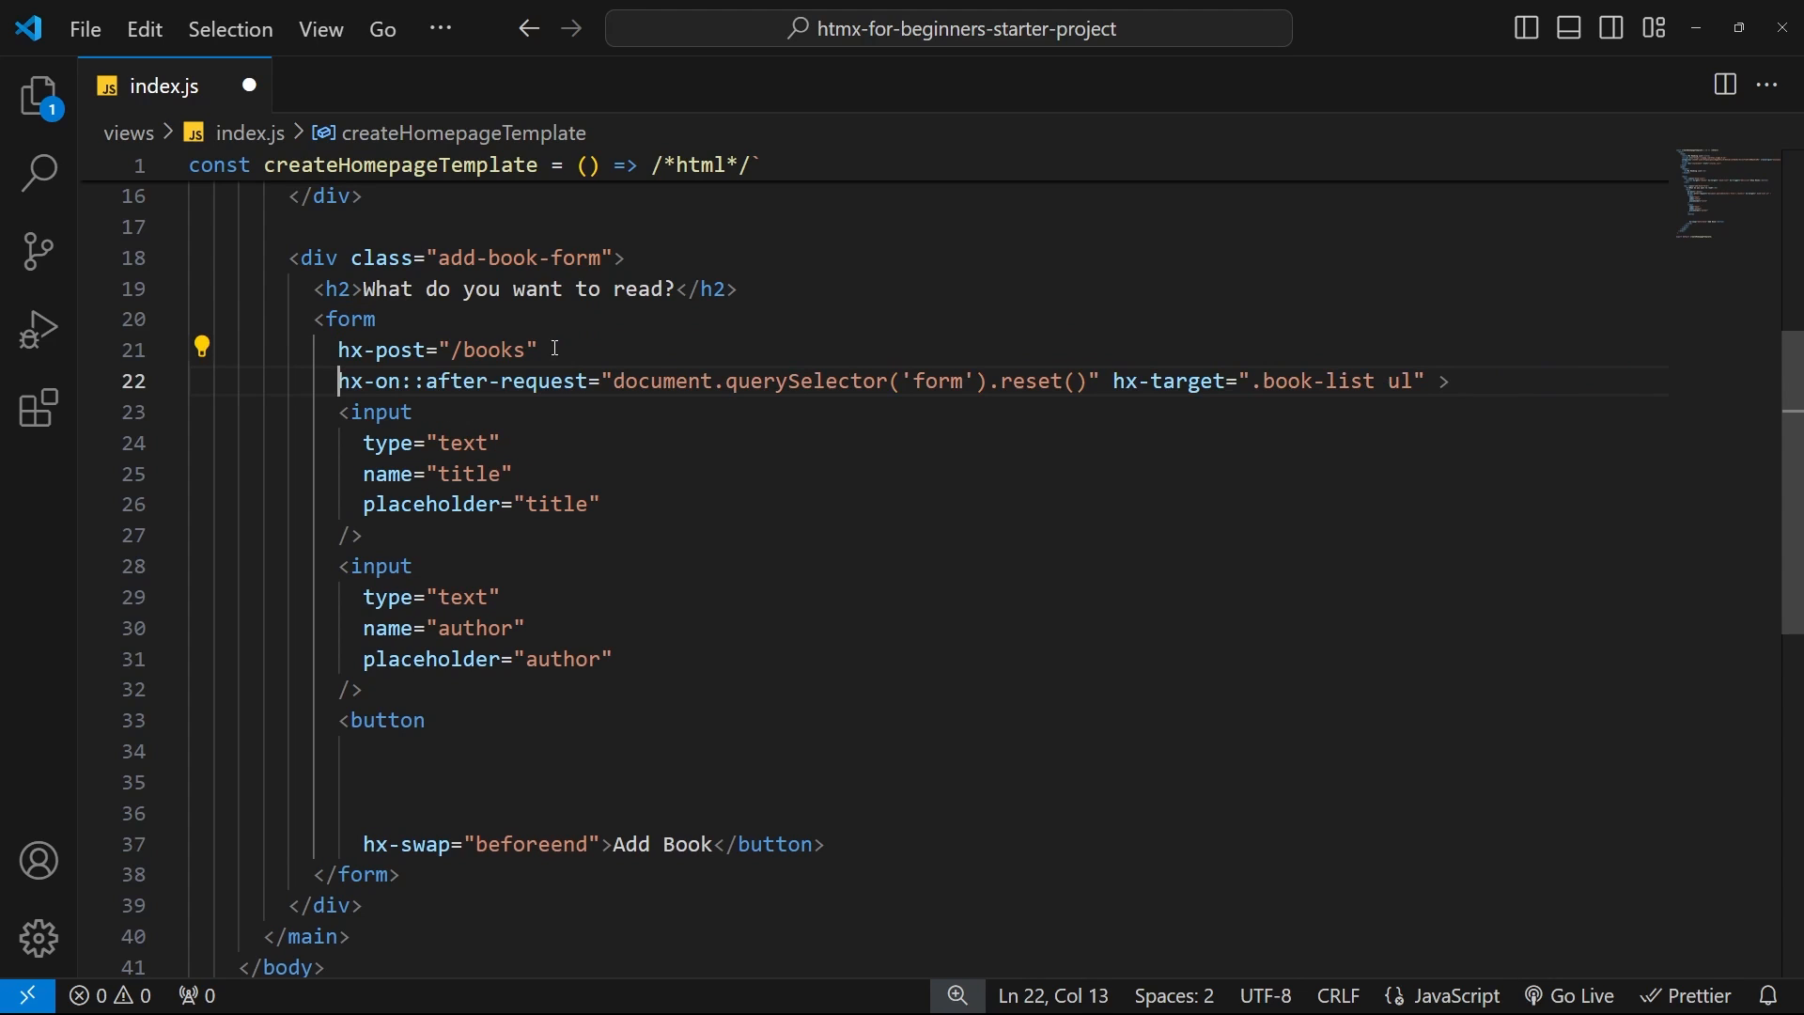
Put hx-target and hx-swap="beforeend" on their own lines in the form tag and save
click(1115, 381)
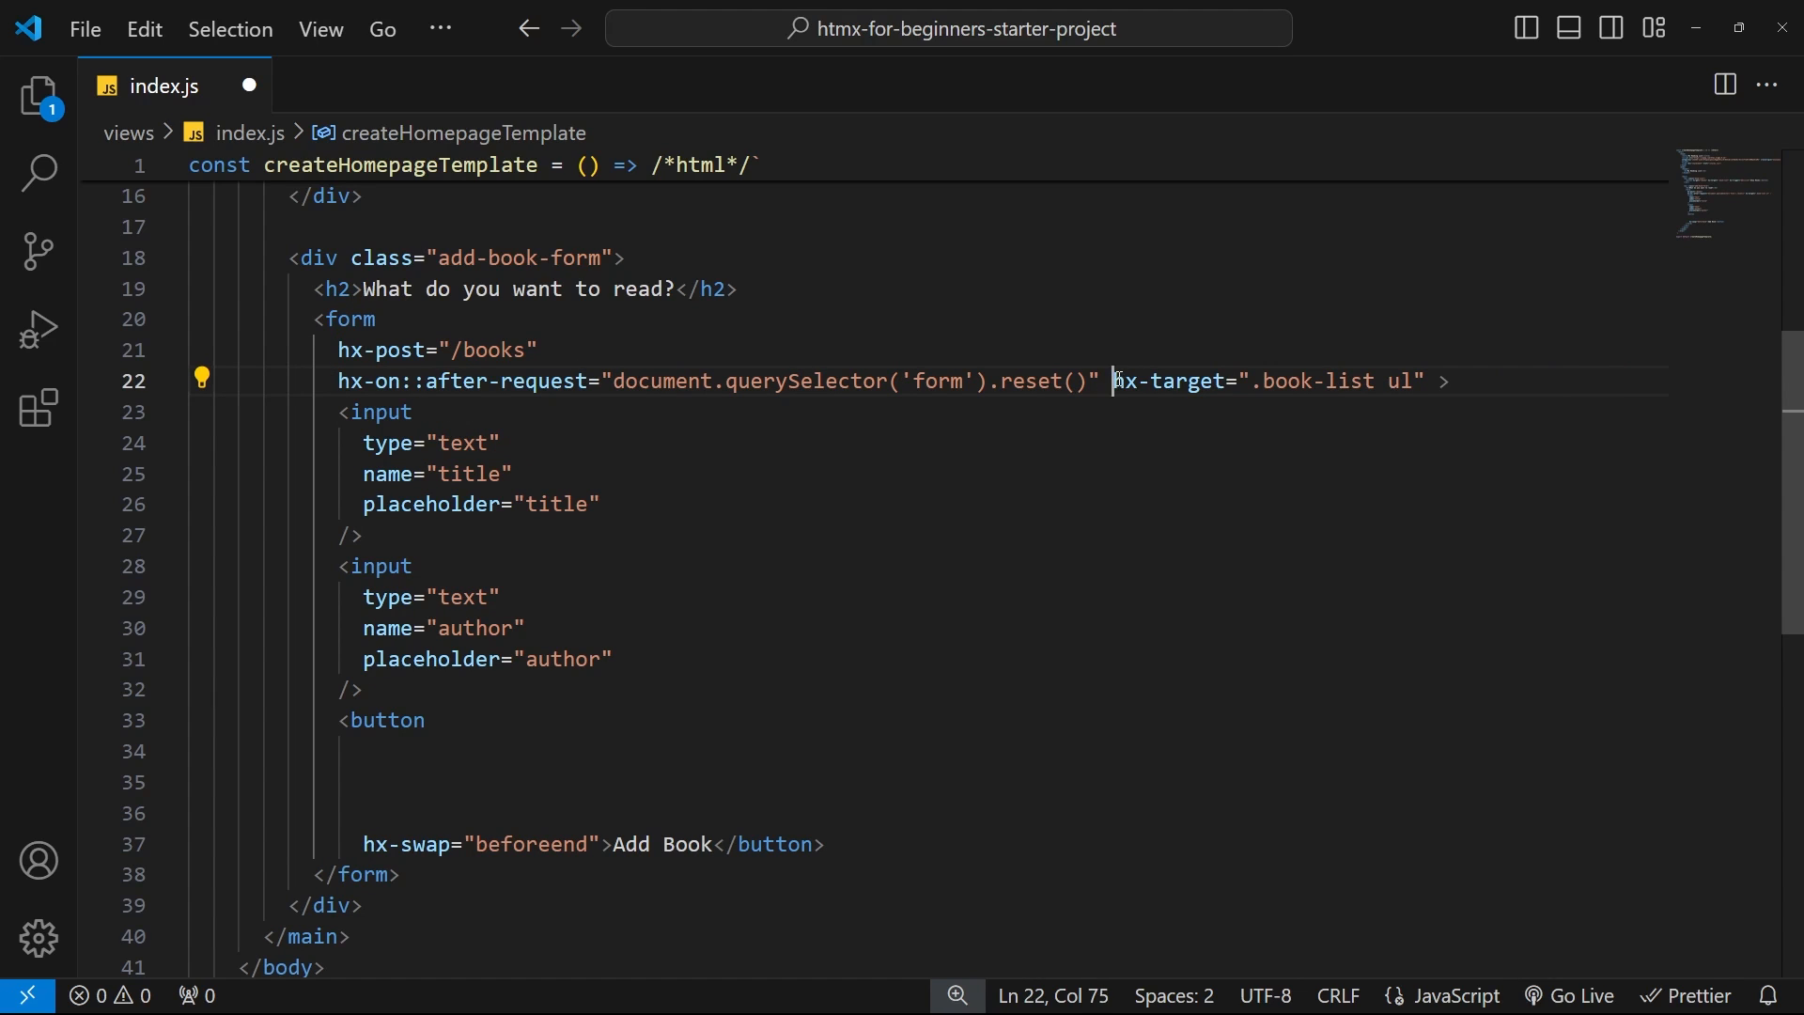
key(Enter)
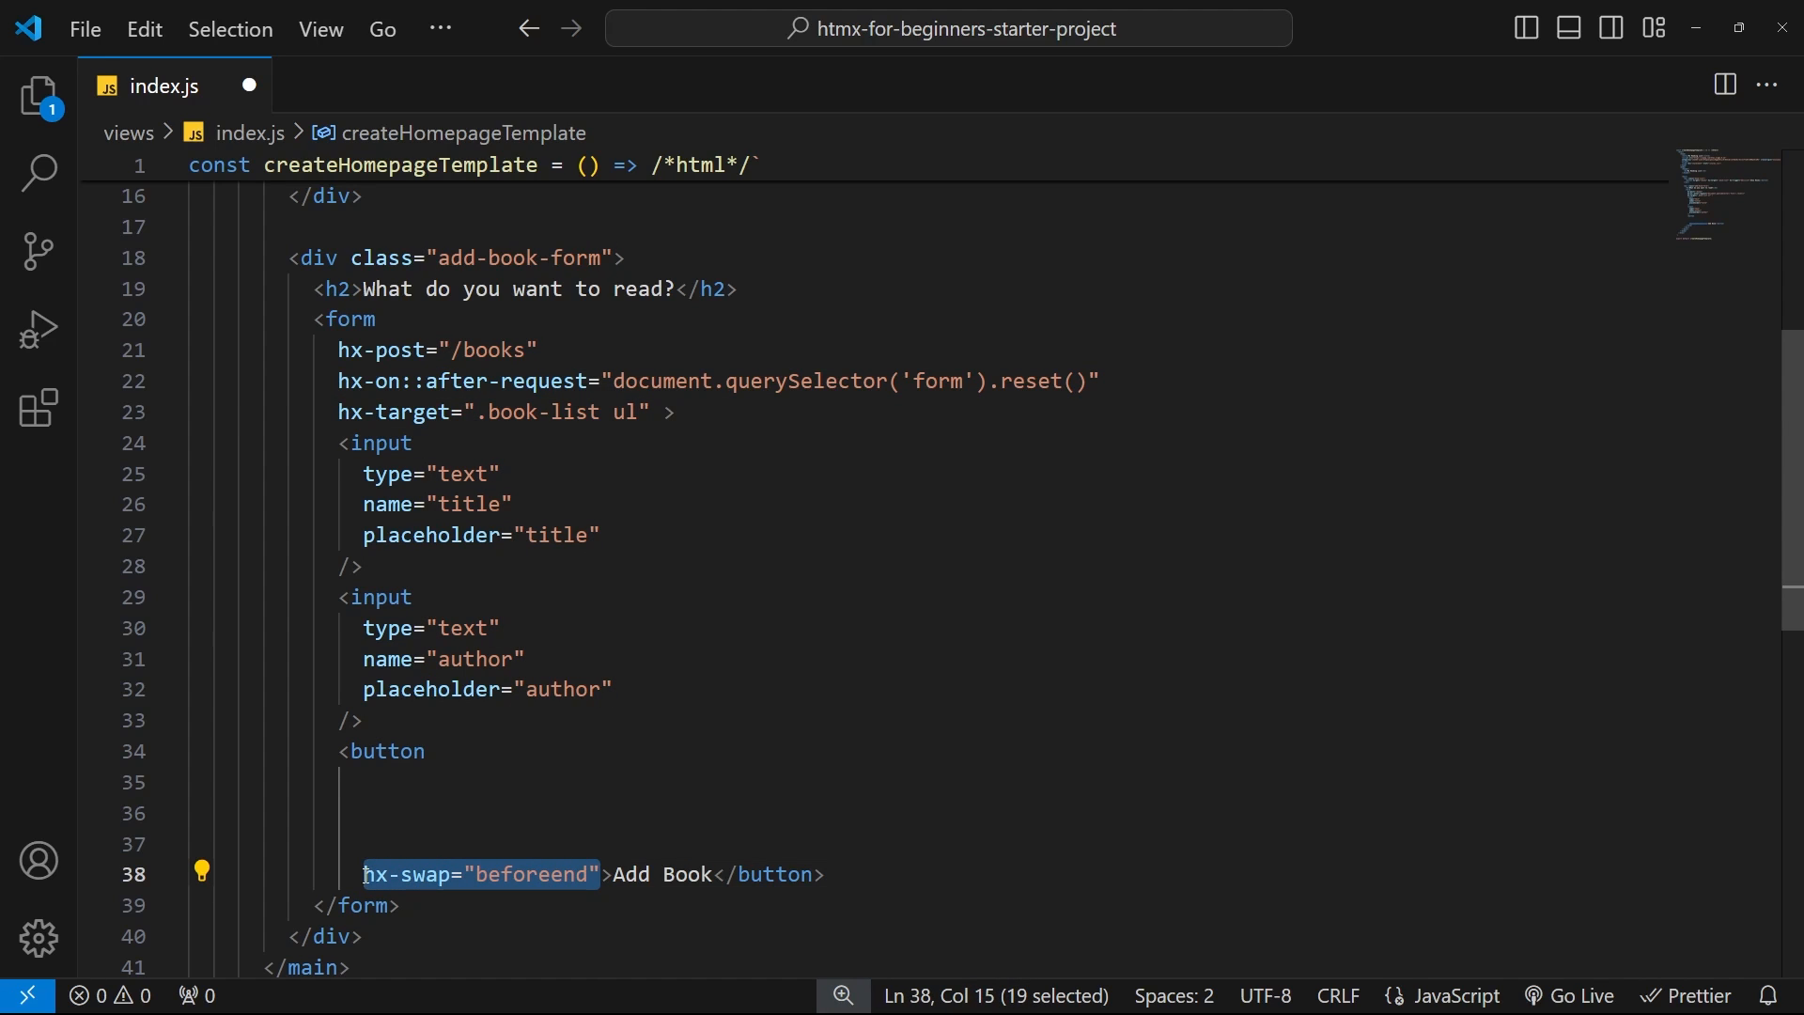
key(Delete)
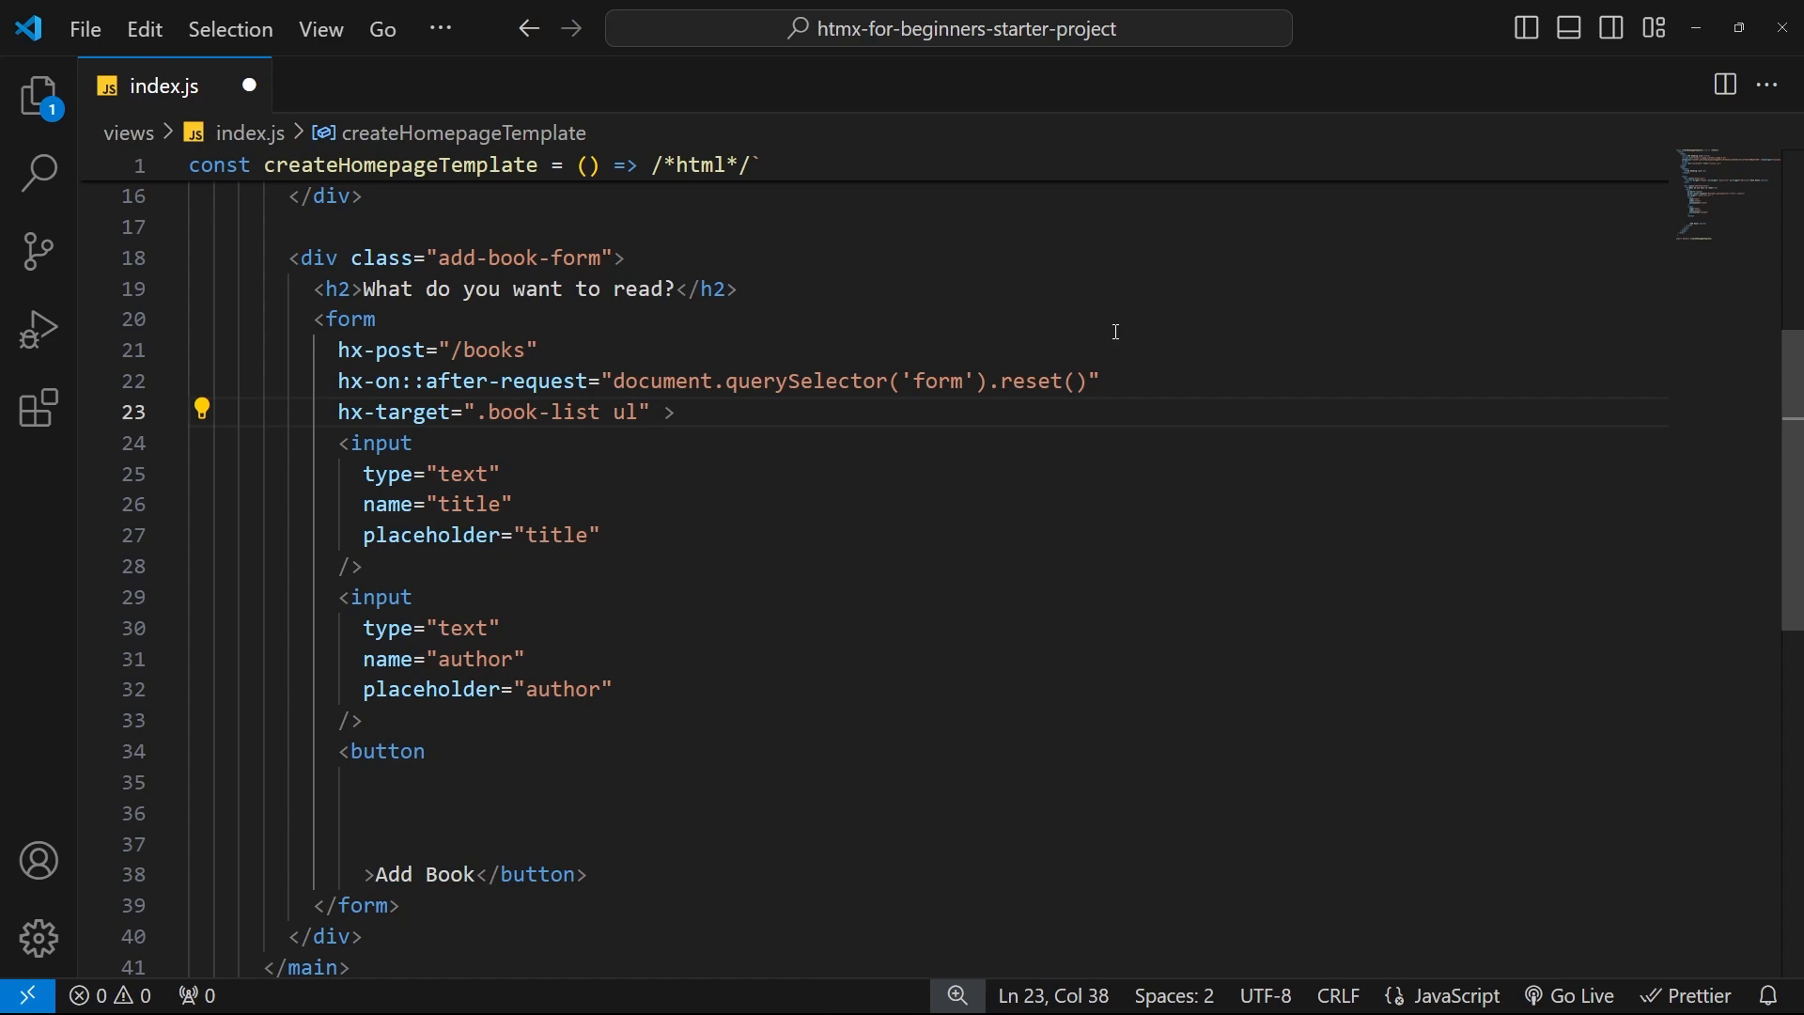
text(hx-swap="beforeend" >)
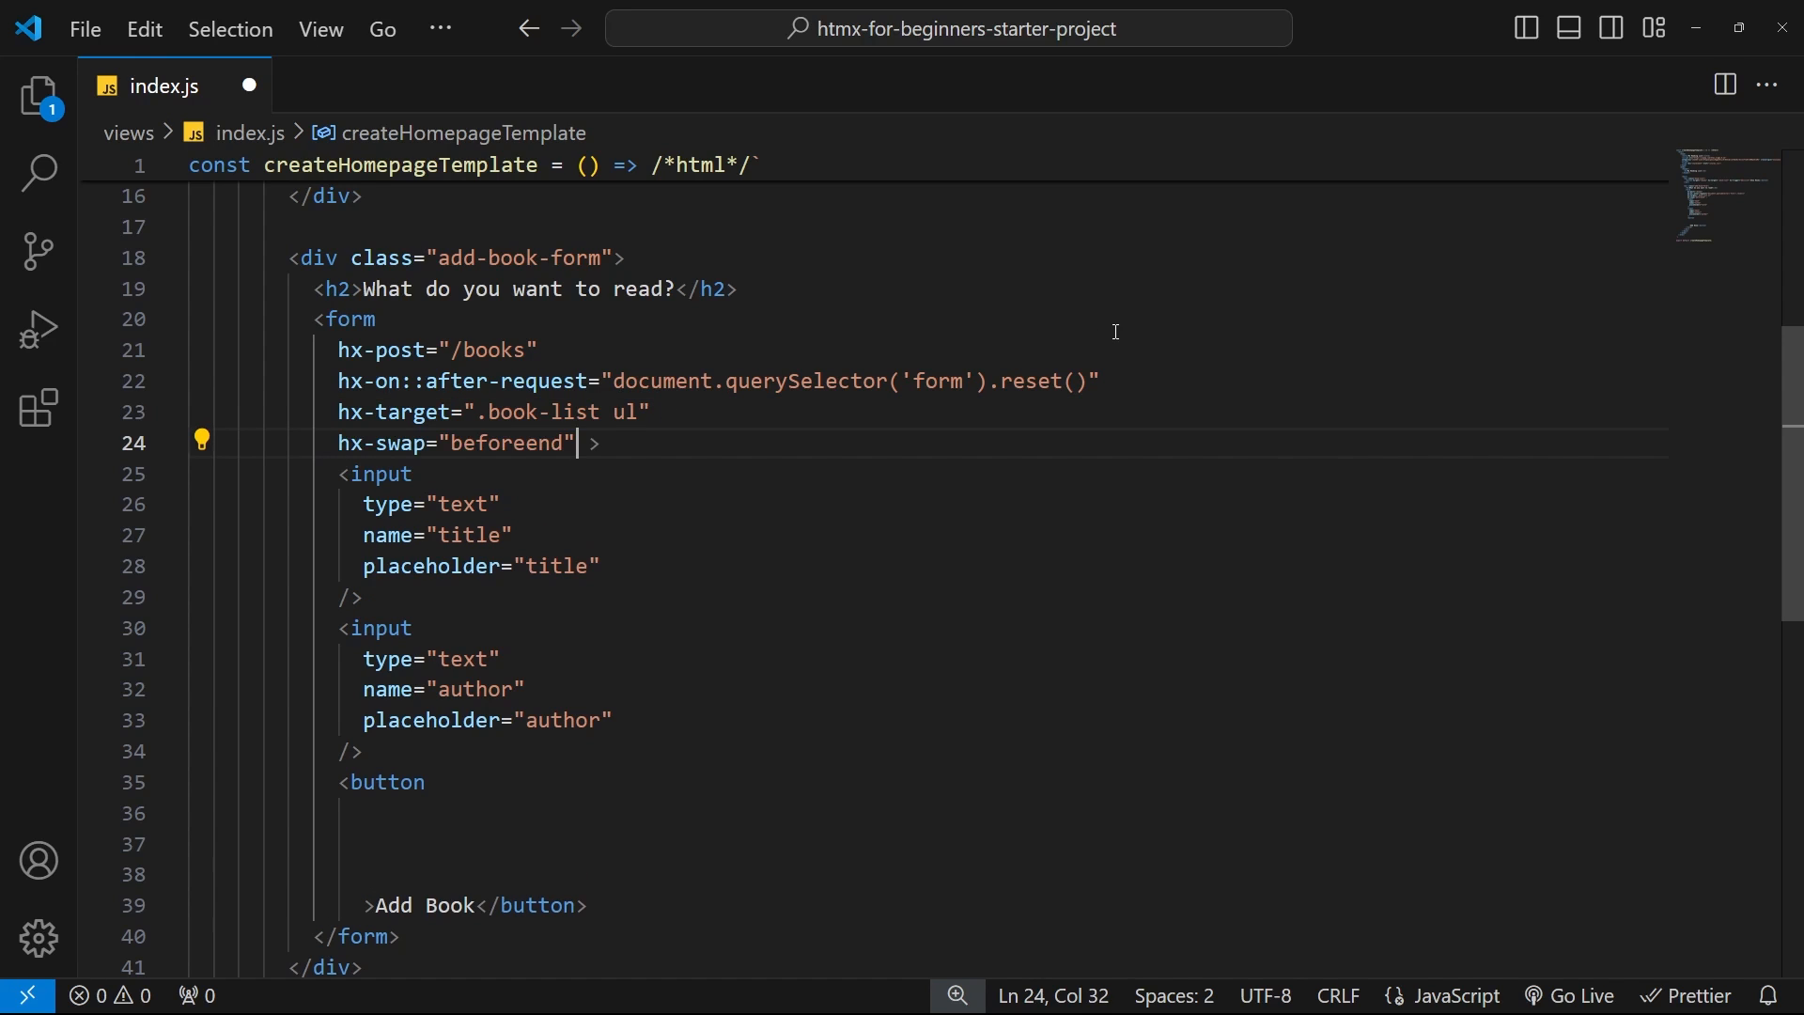
key(Enter)
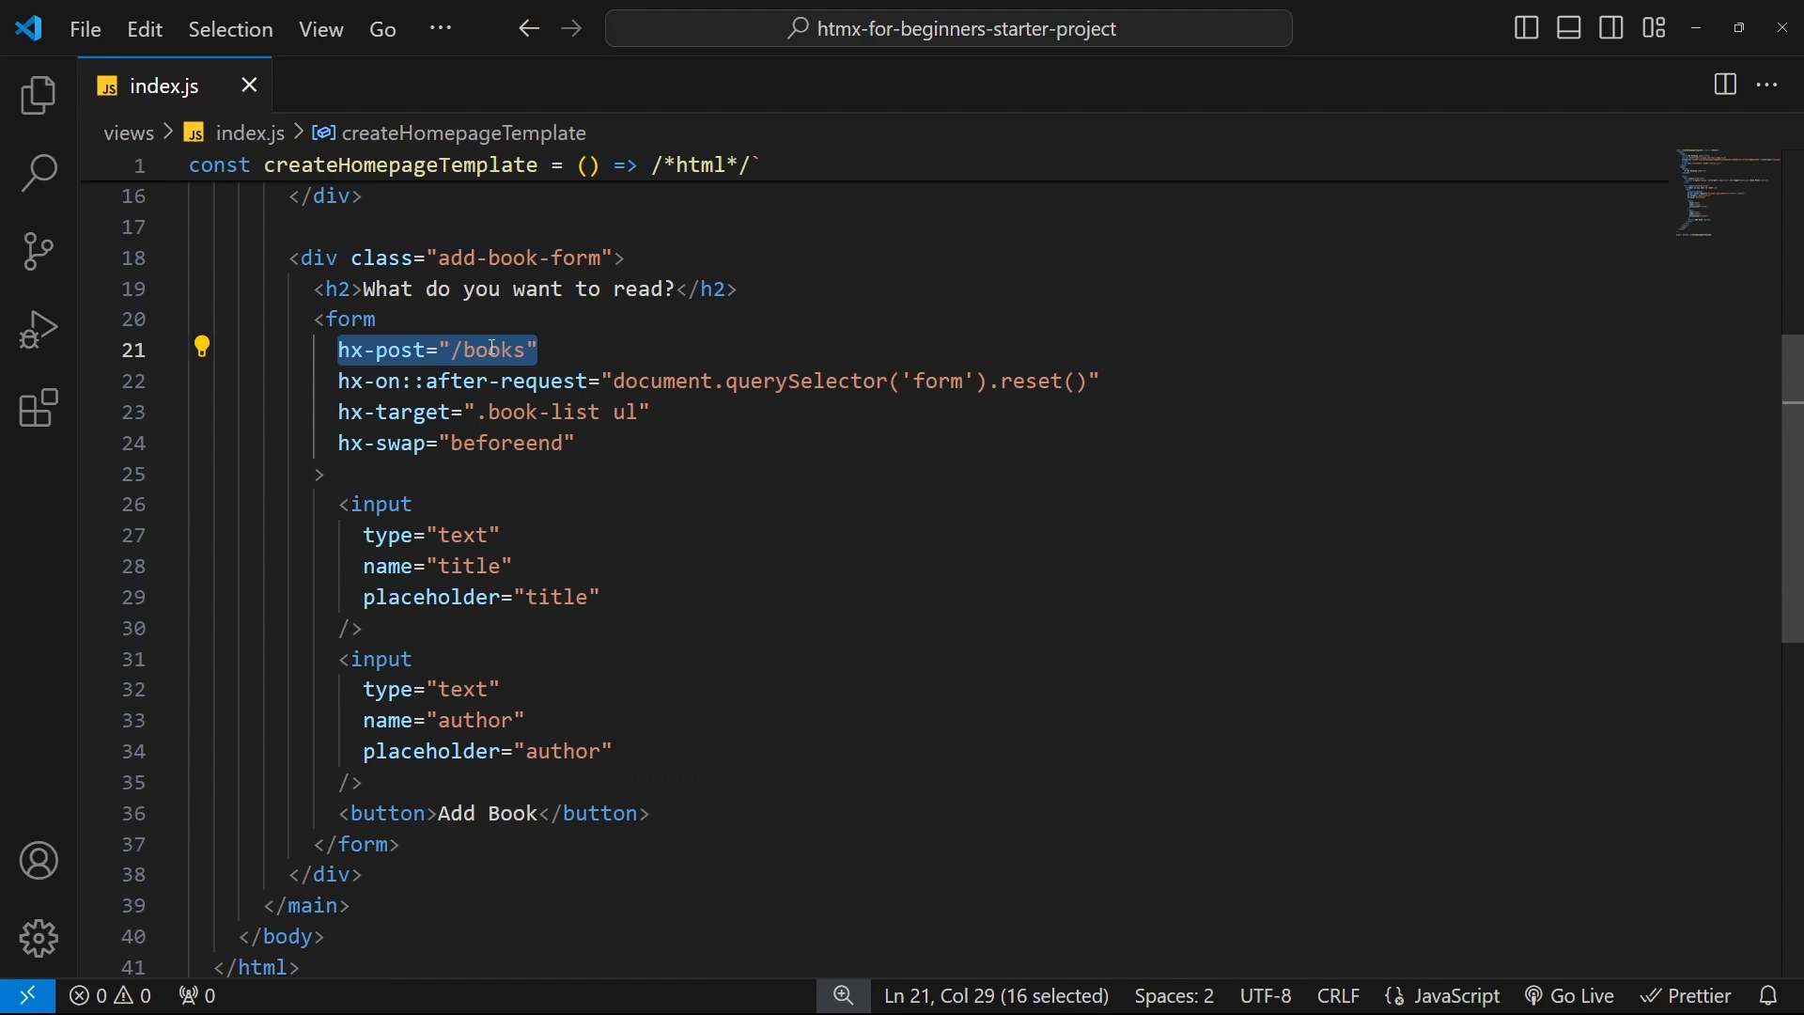
Add the required attribute to both the title and author inputs
click(695, 473)
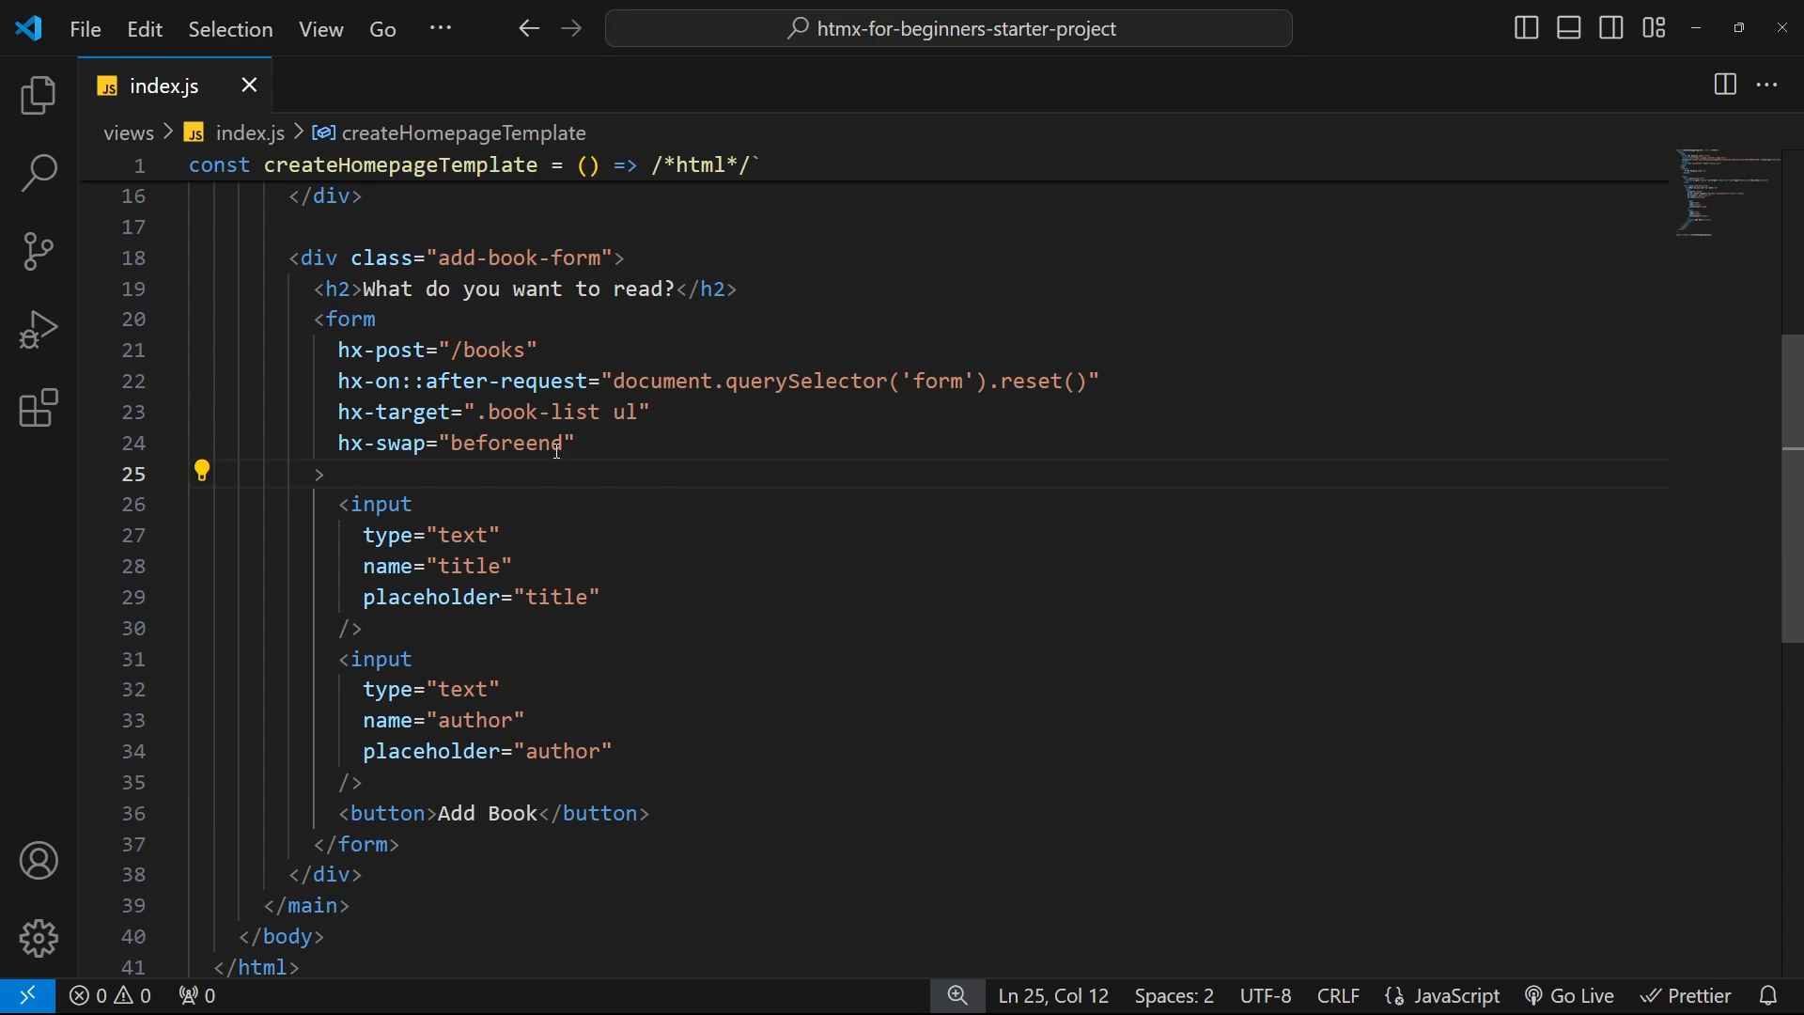
mouse_move(823, 573)
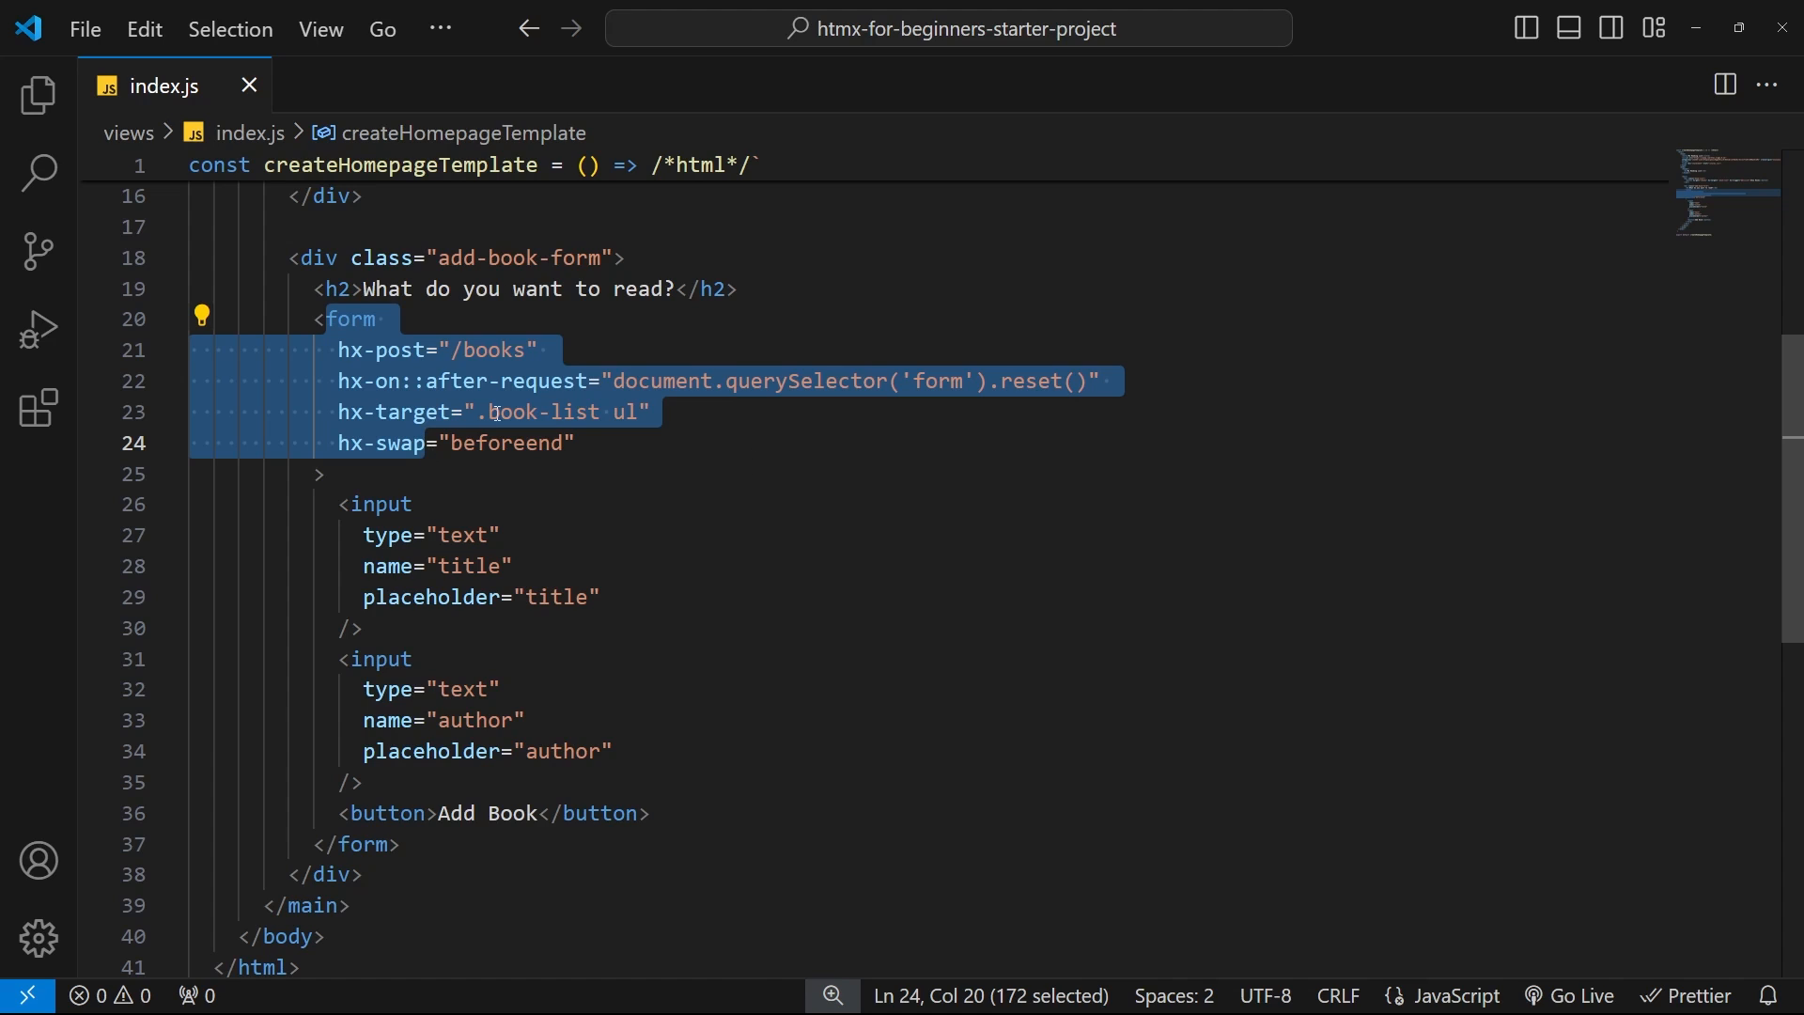
mouse_move(631, 592)
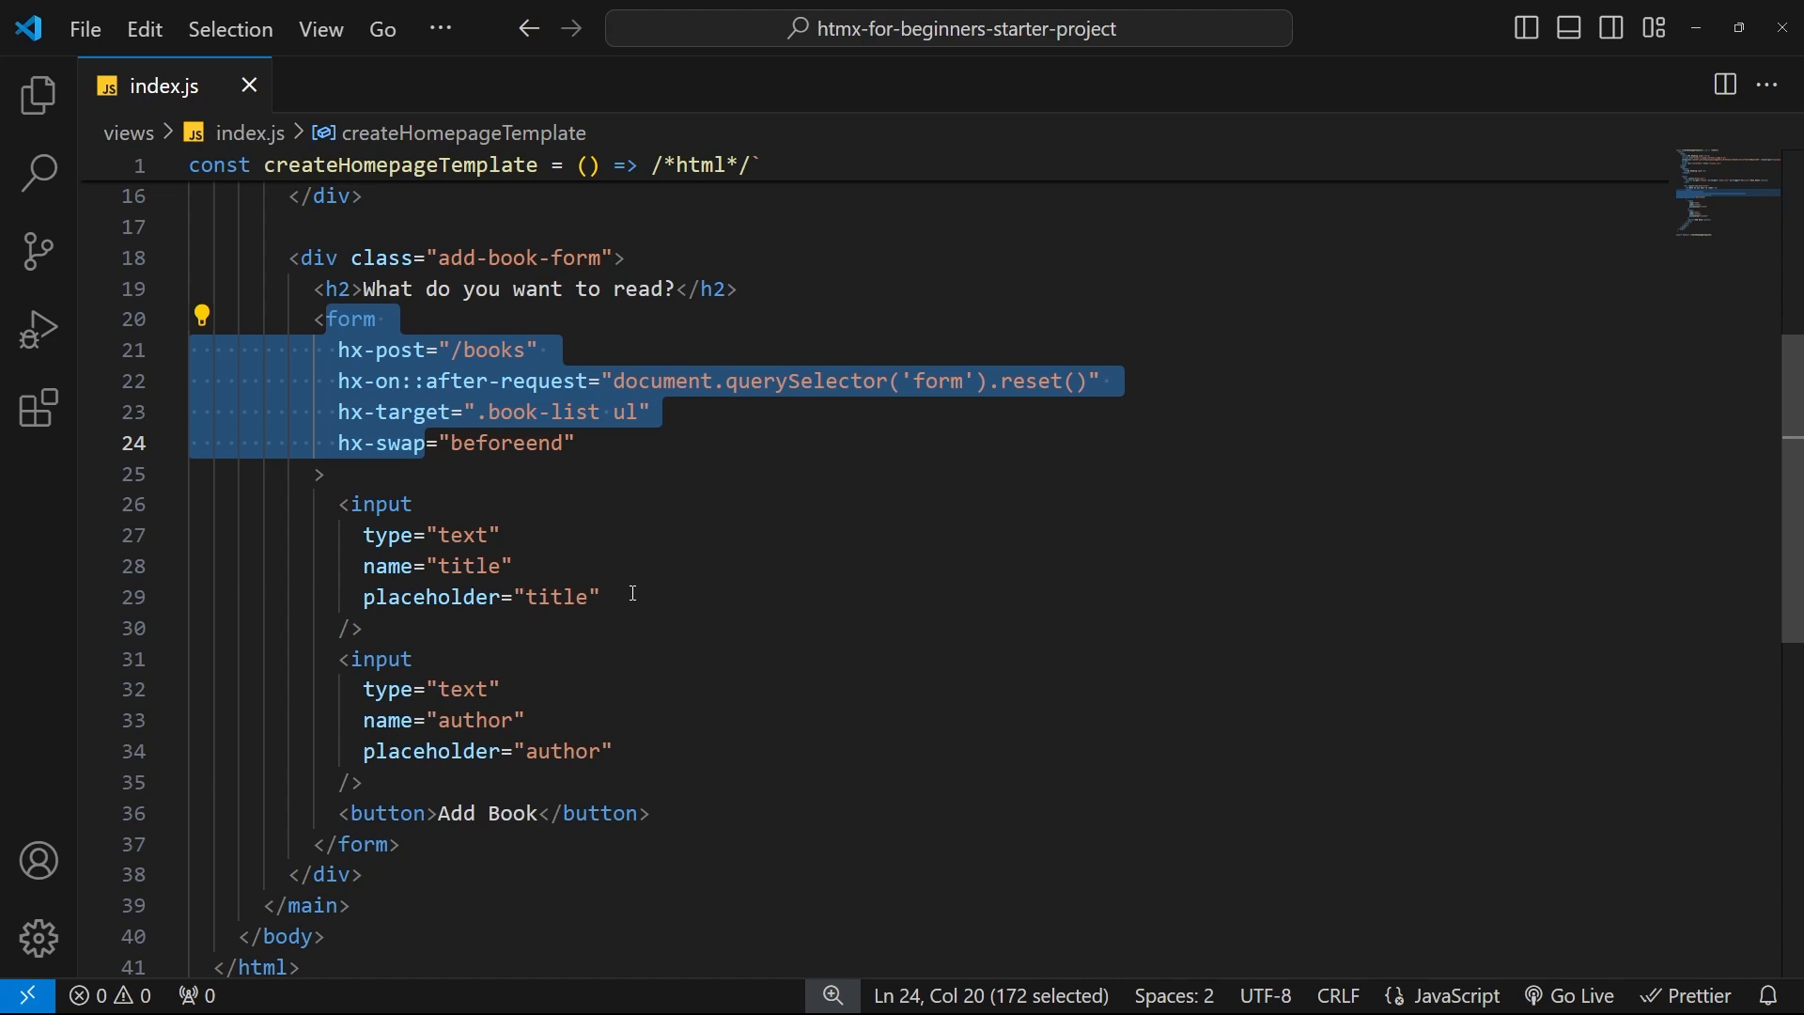
text(required)
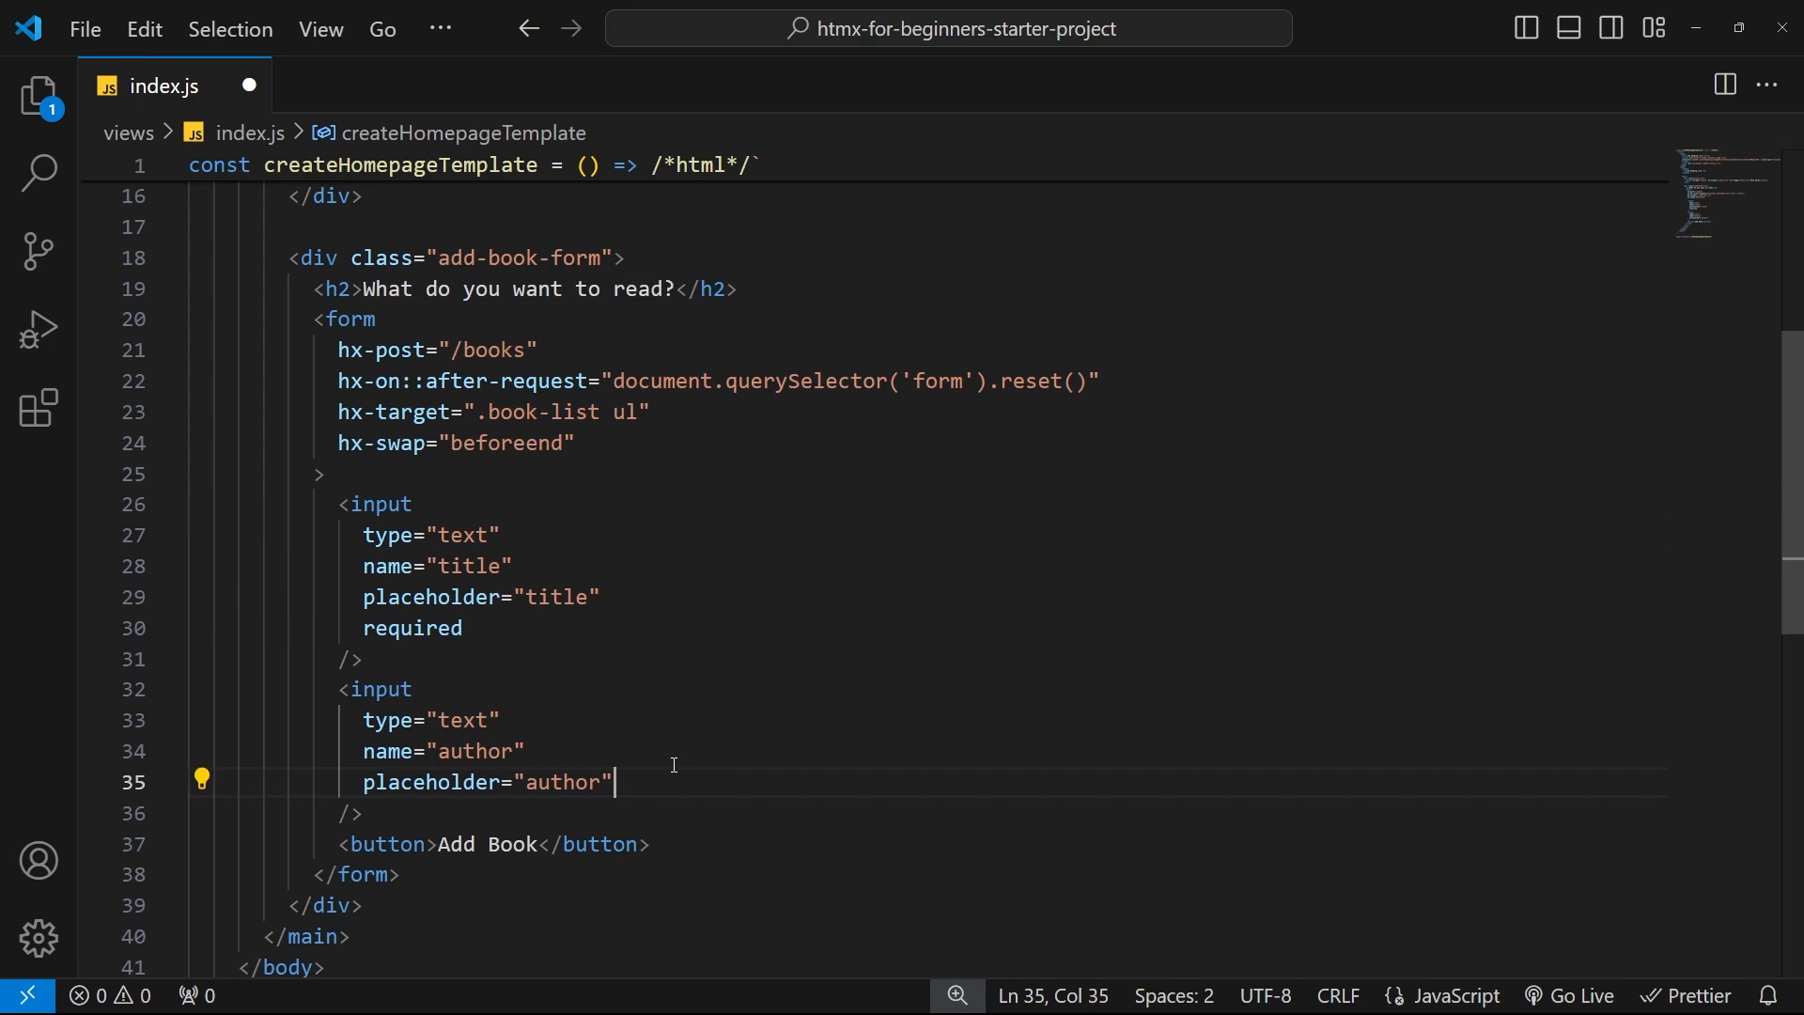
text(required)
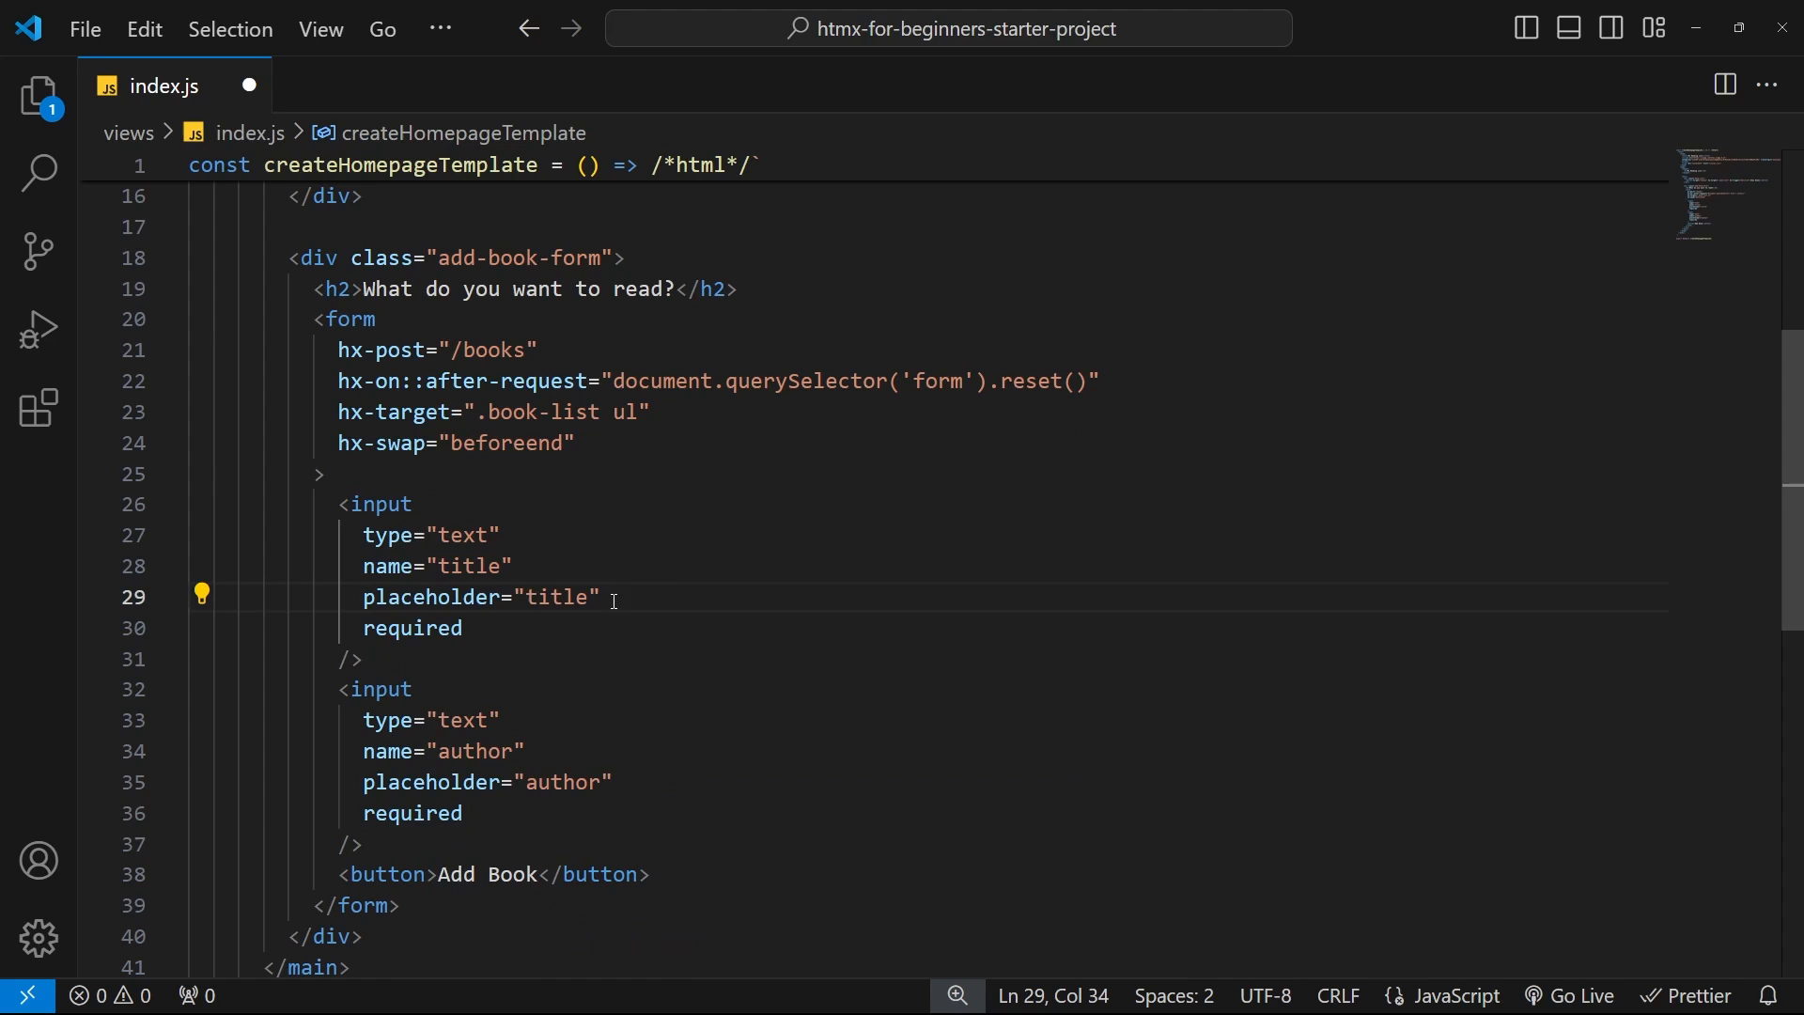
mouse_move(634, 562)
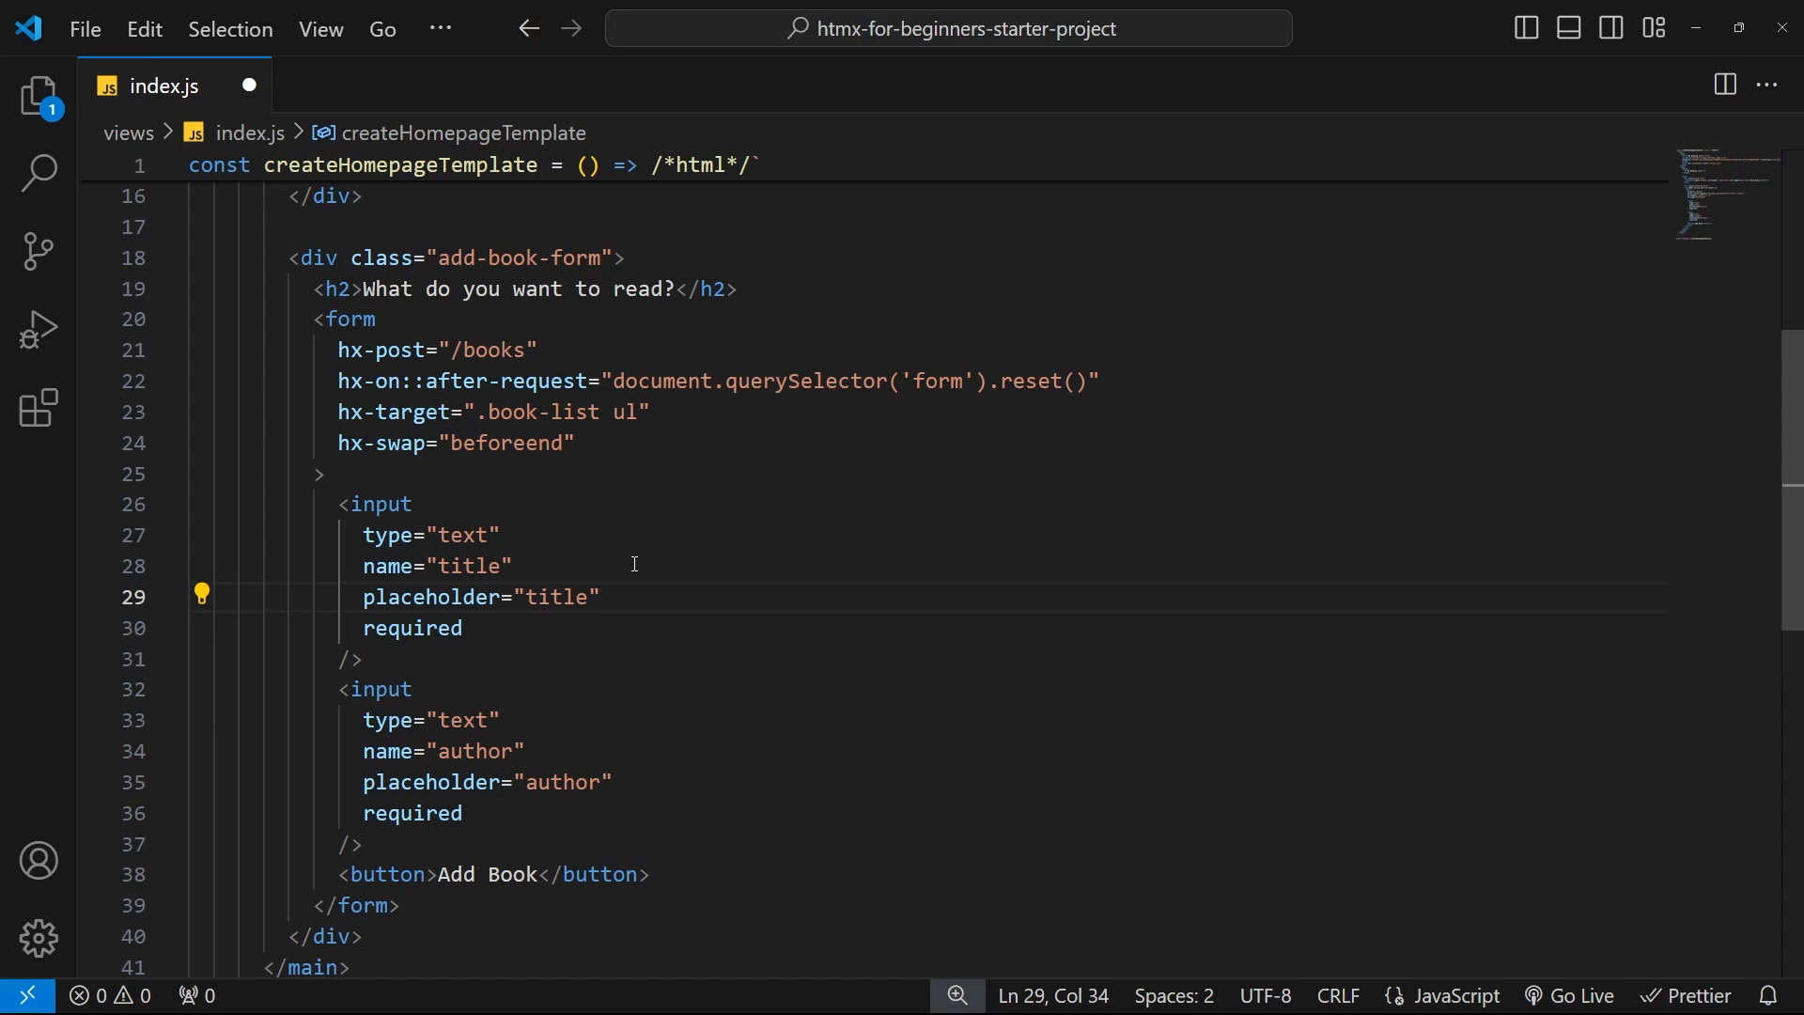
click(454, 627)
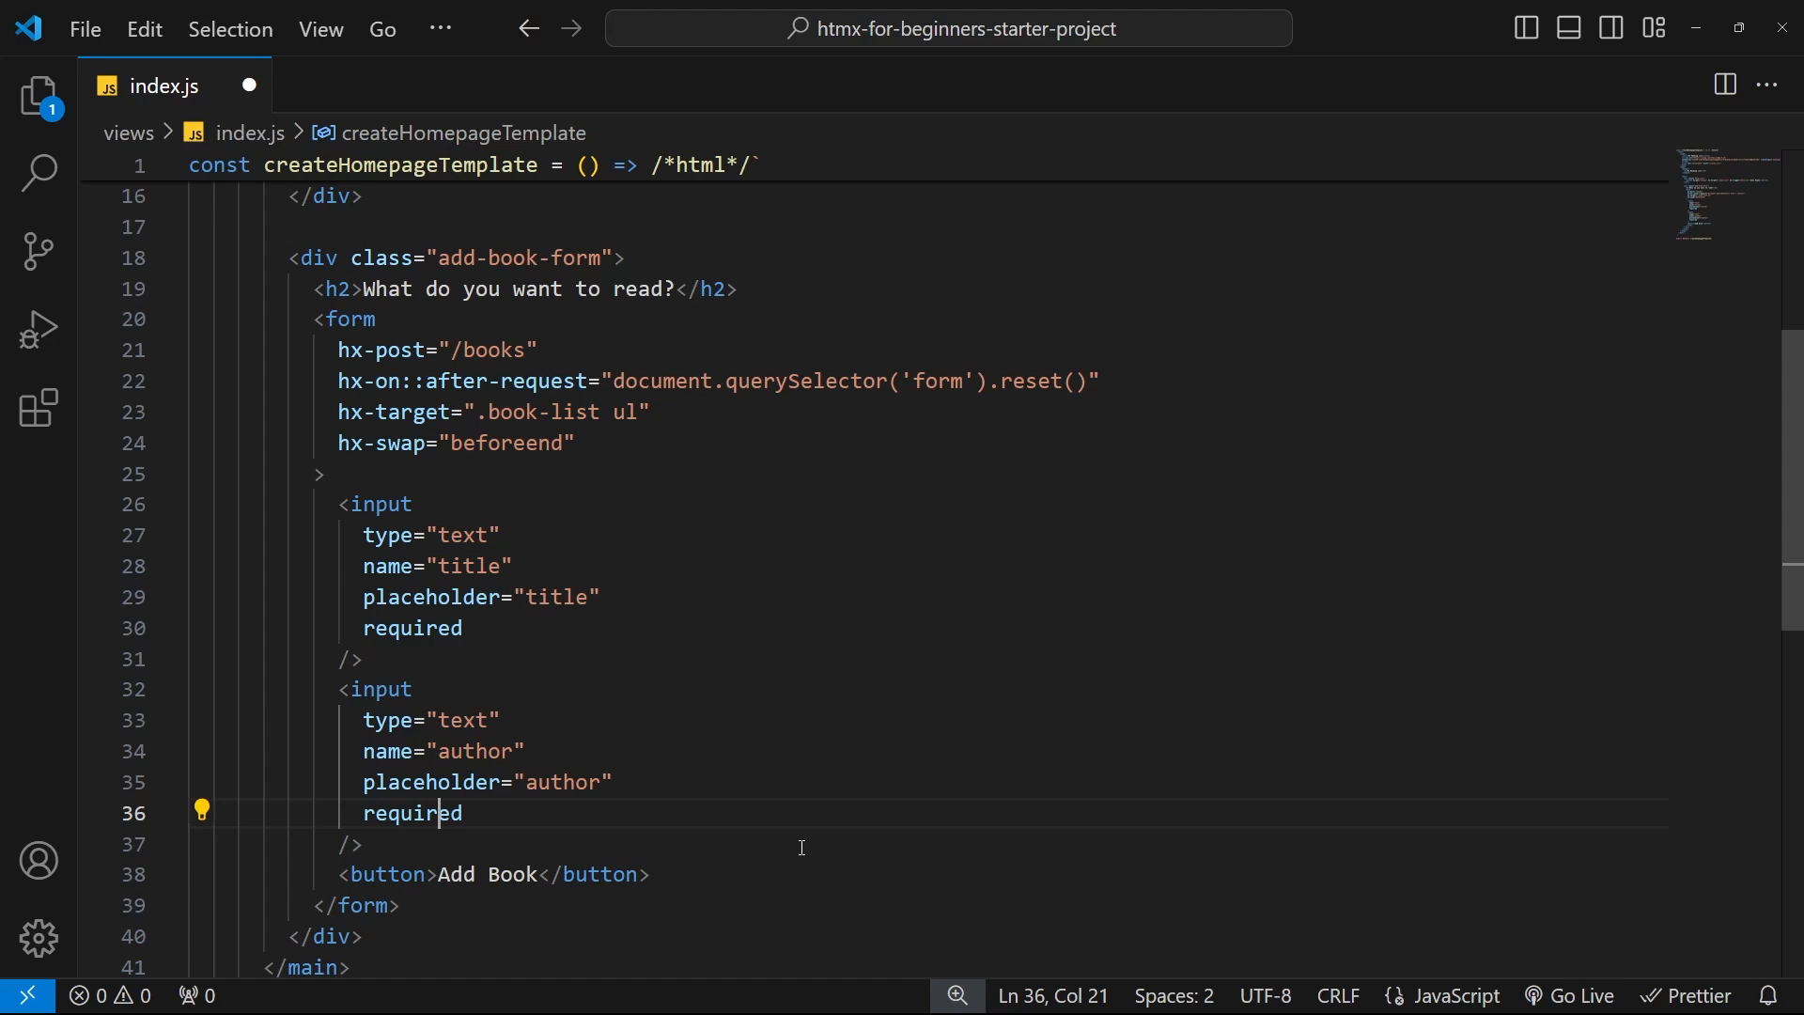
mouse_move(836, 643)
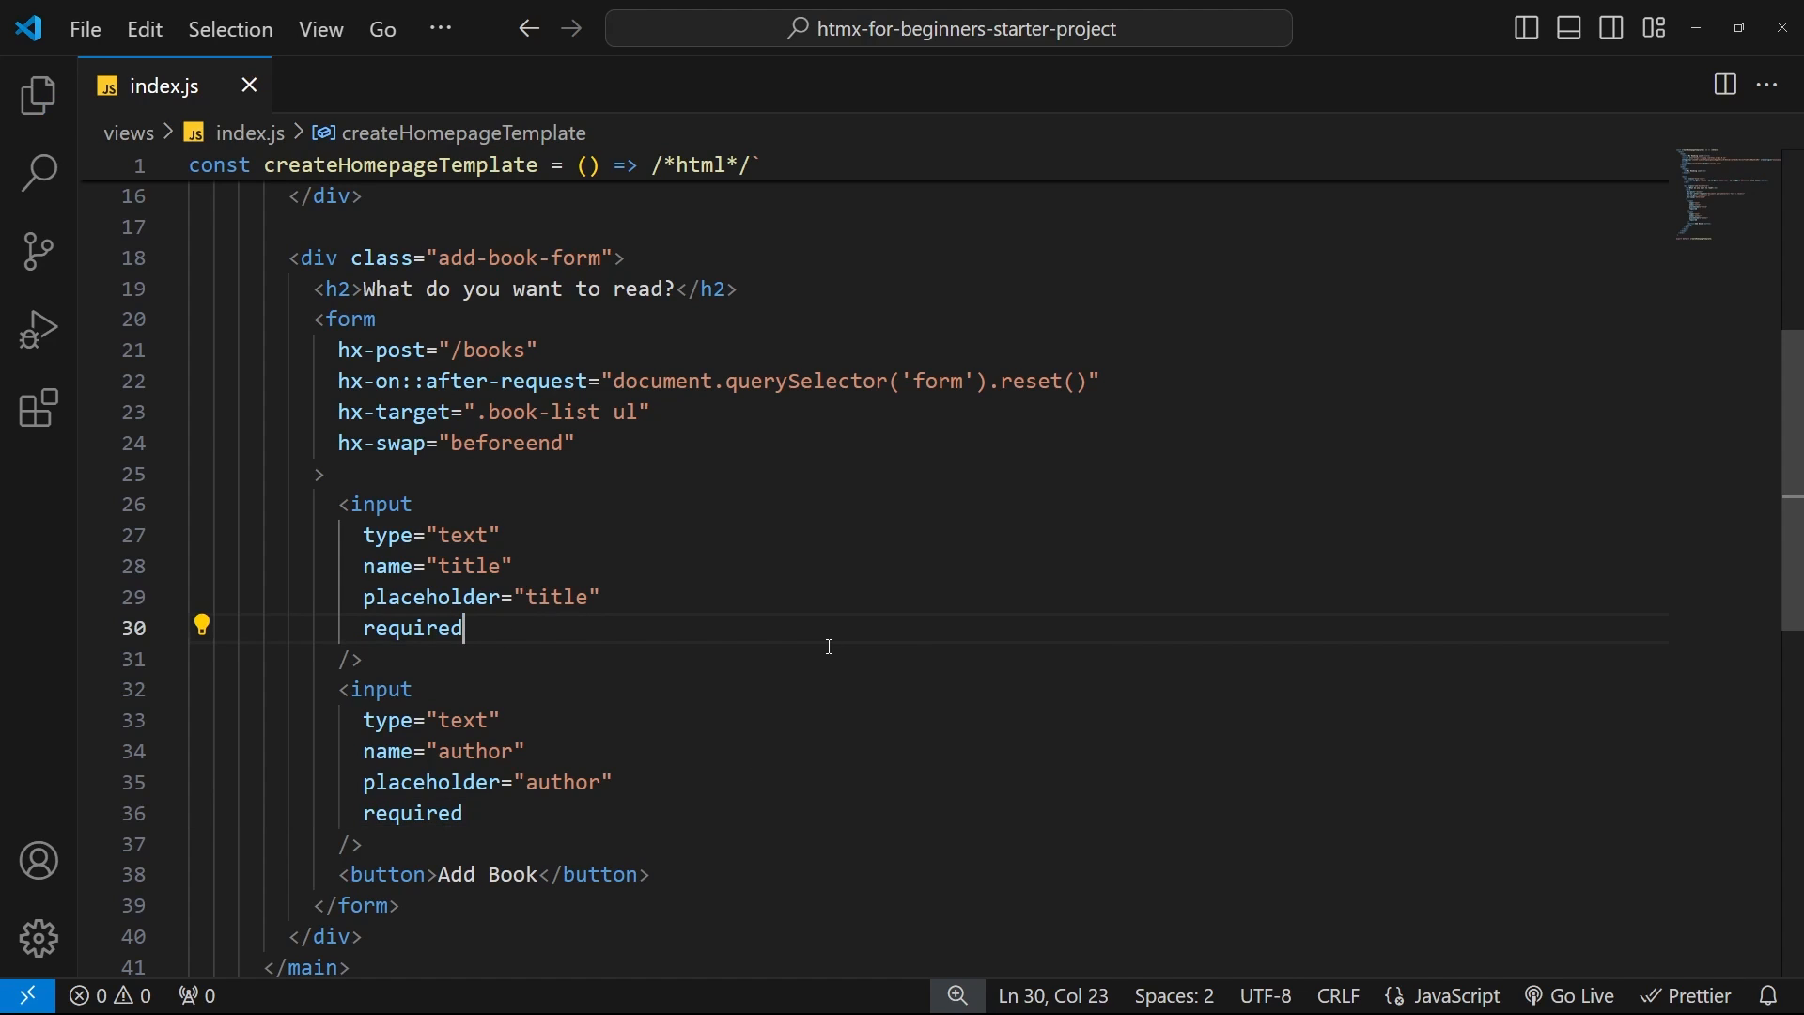
mouse_move(740, 520)
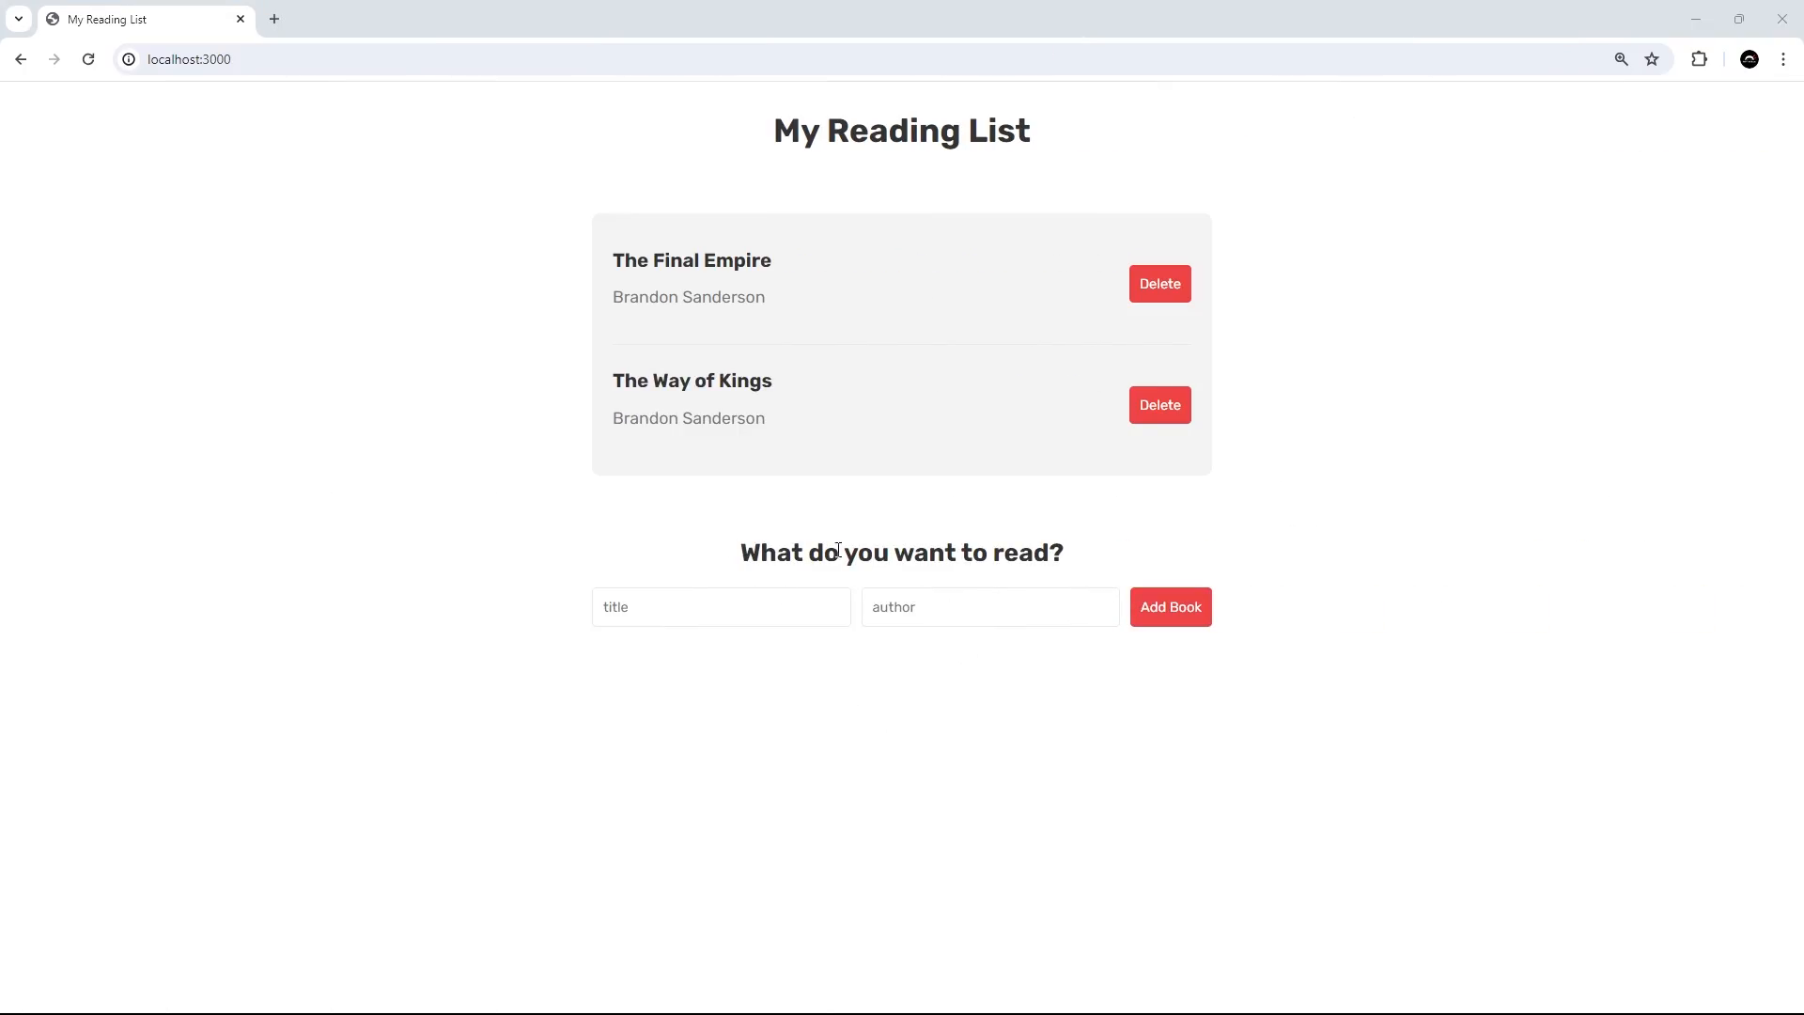
click(989, 606)
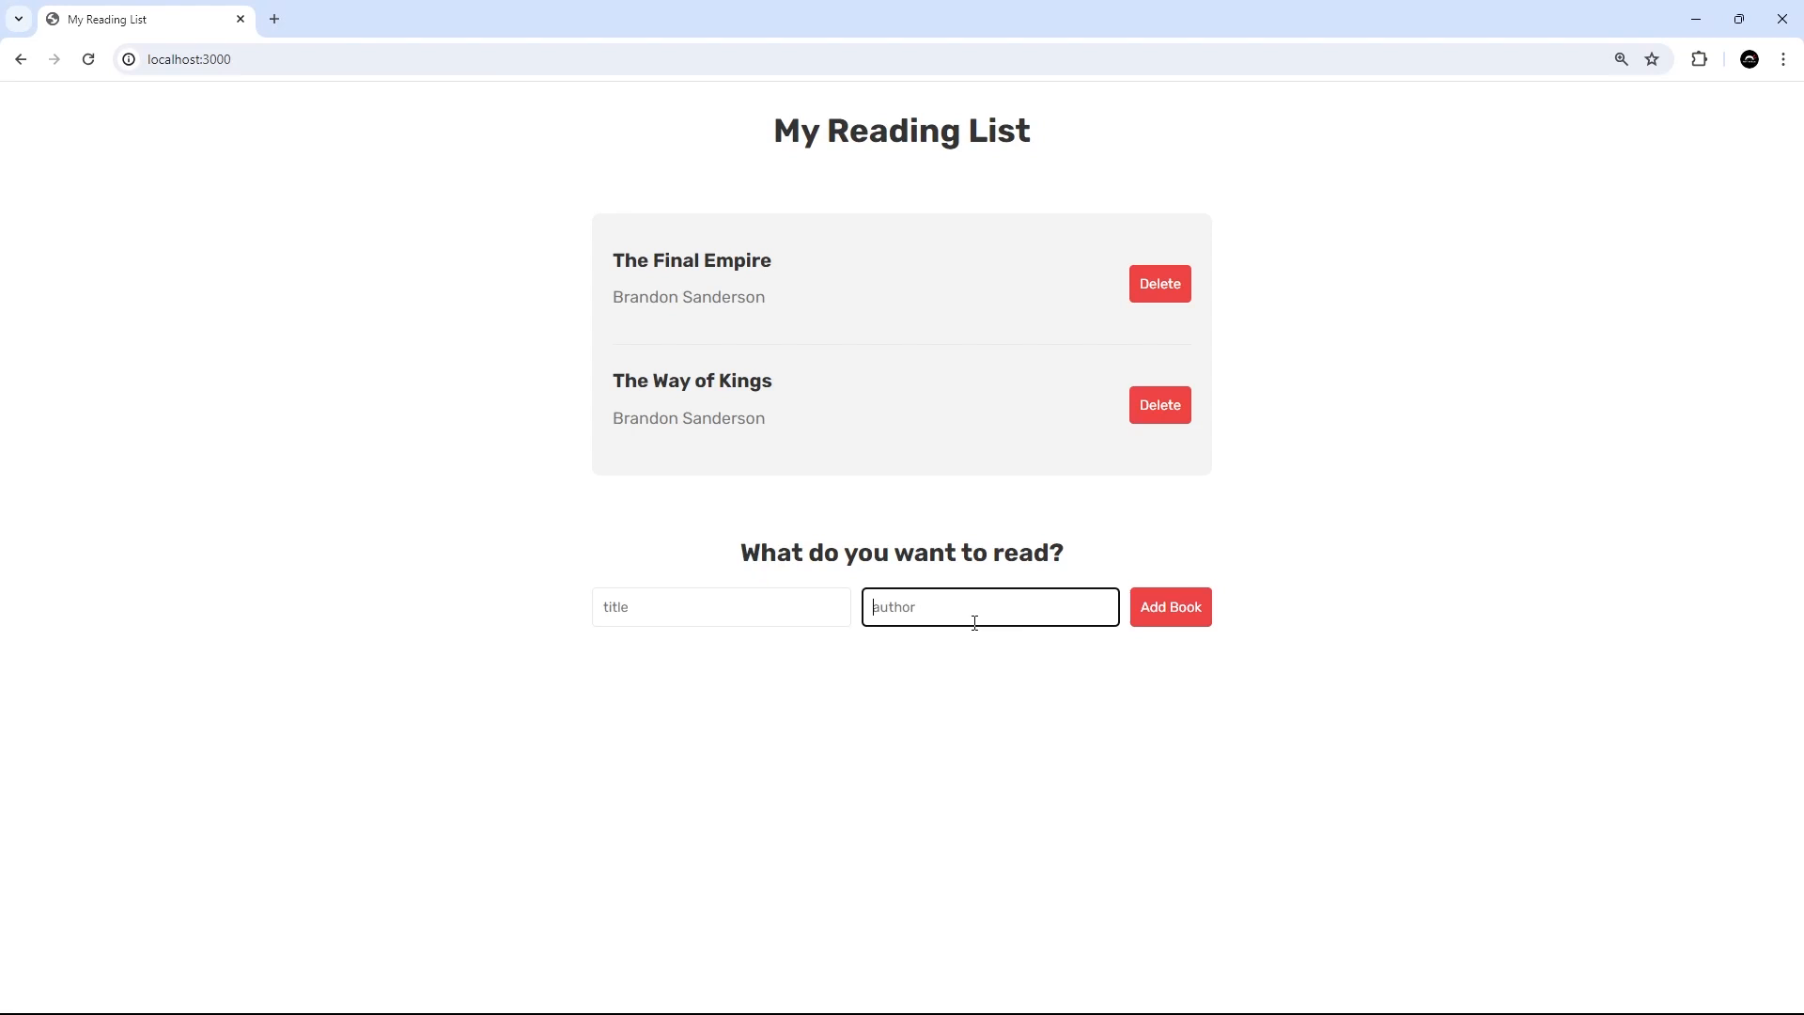
click(1169, 607)
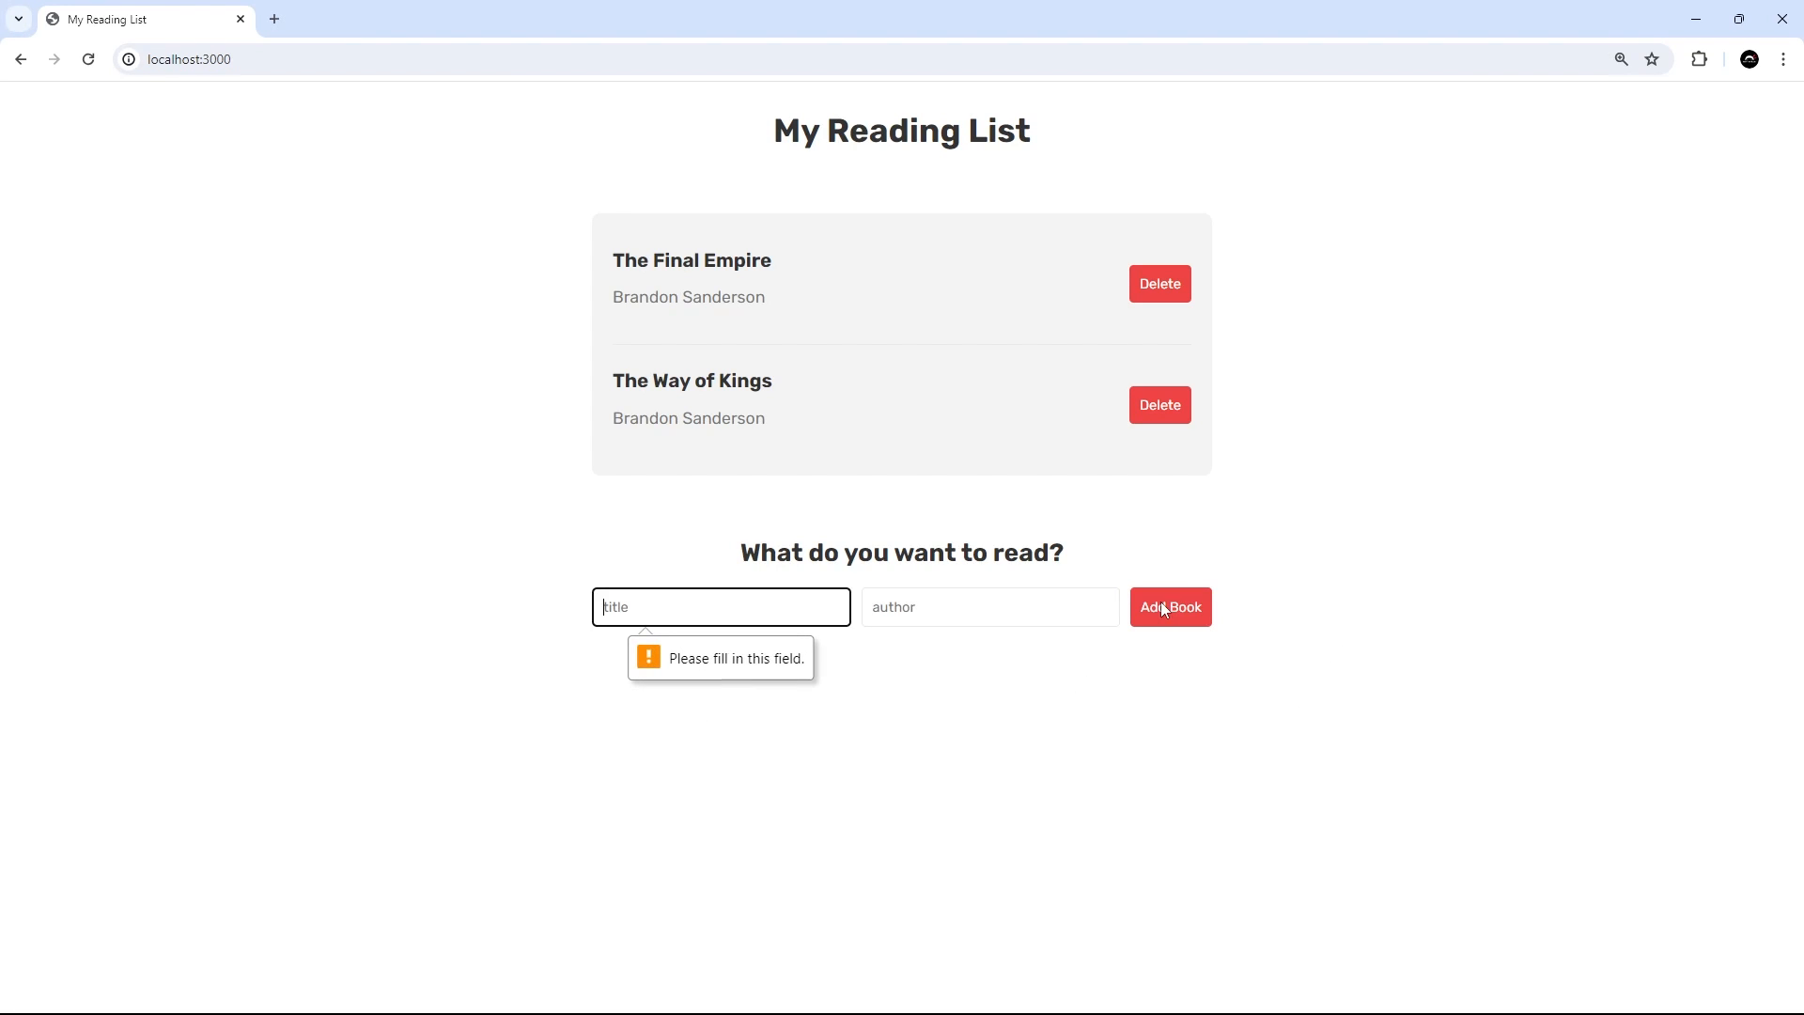
text(vbmvmv)
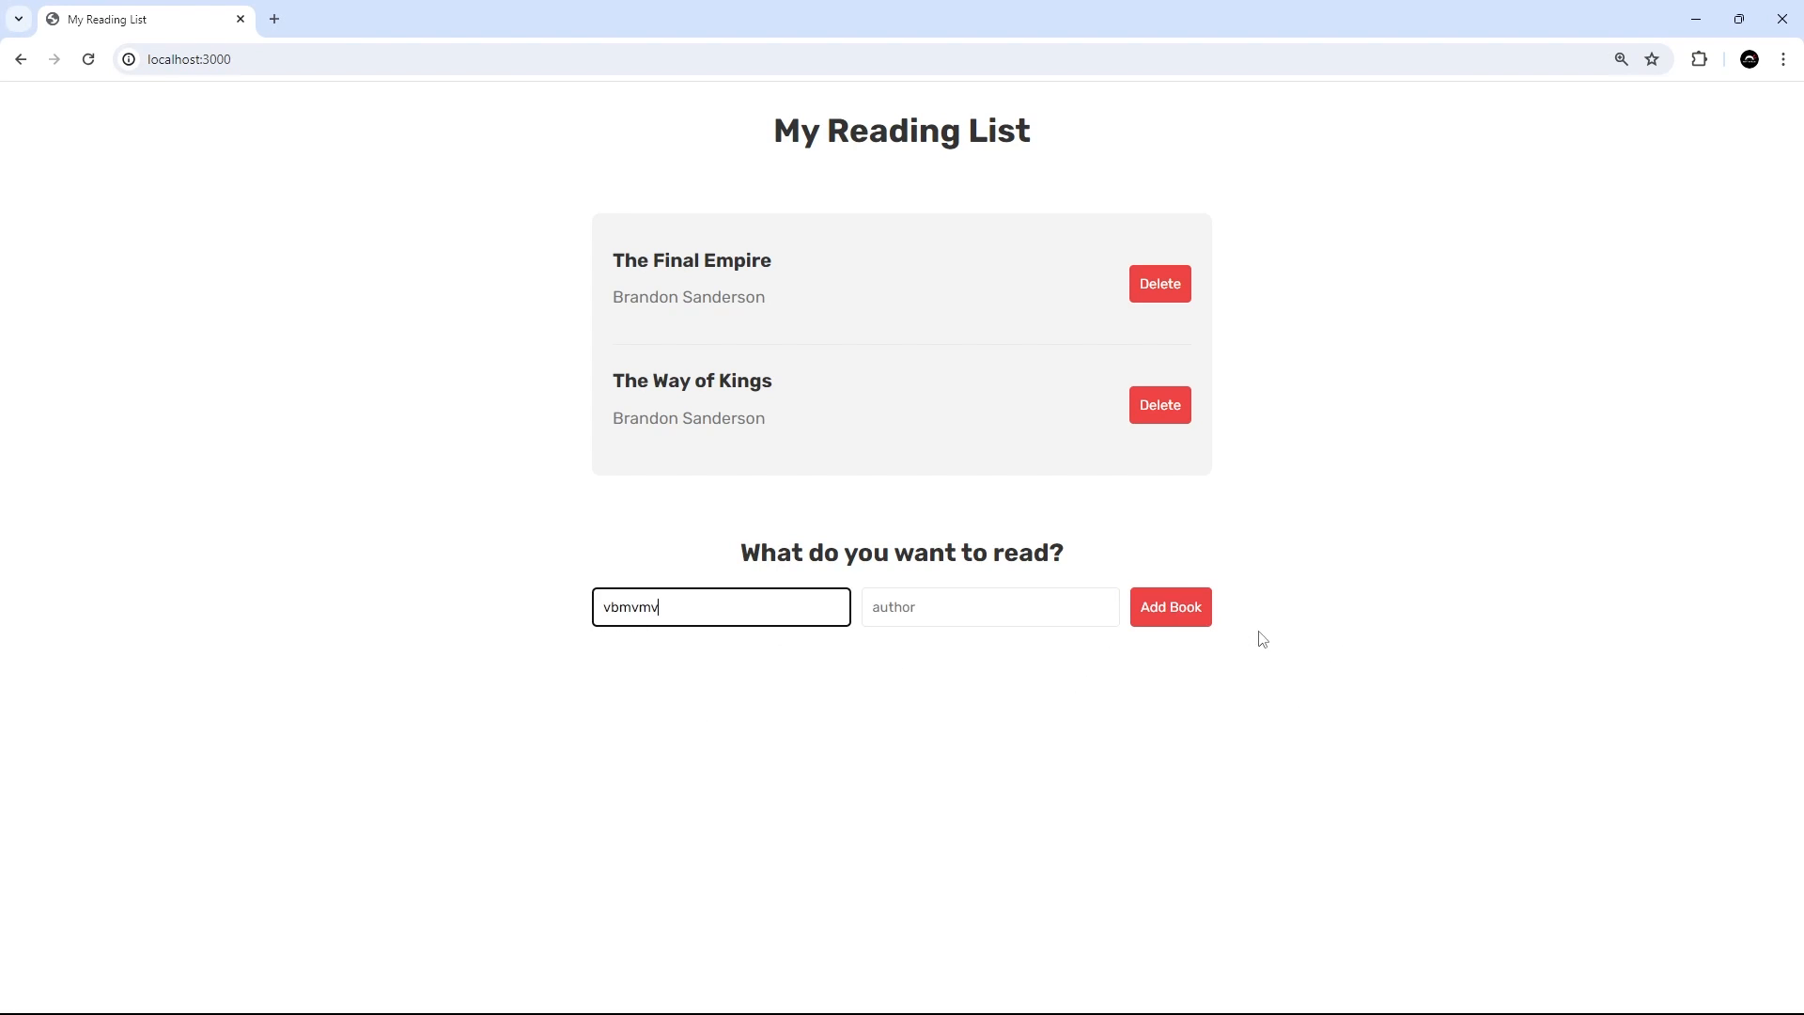
text(mvmvmb)
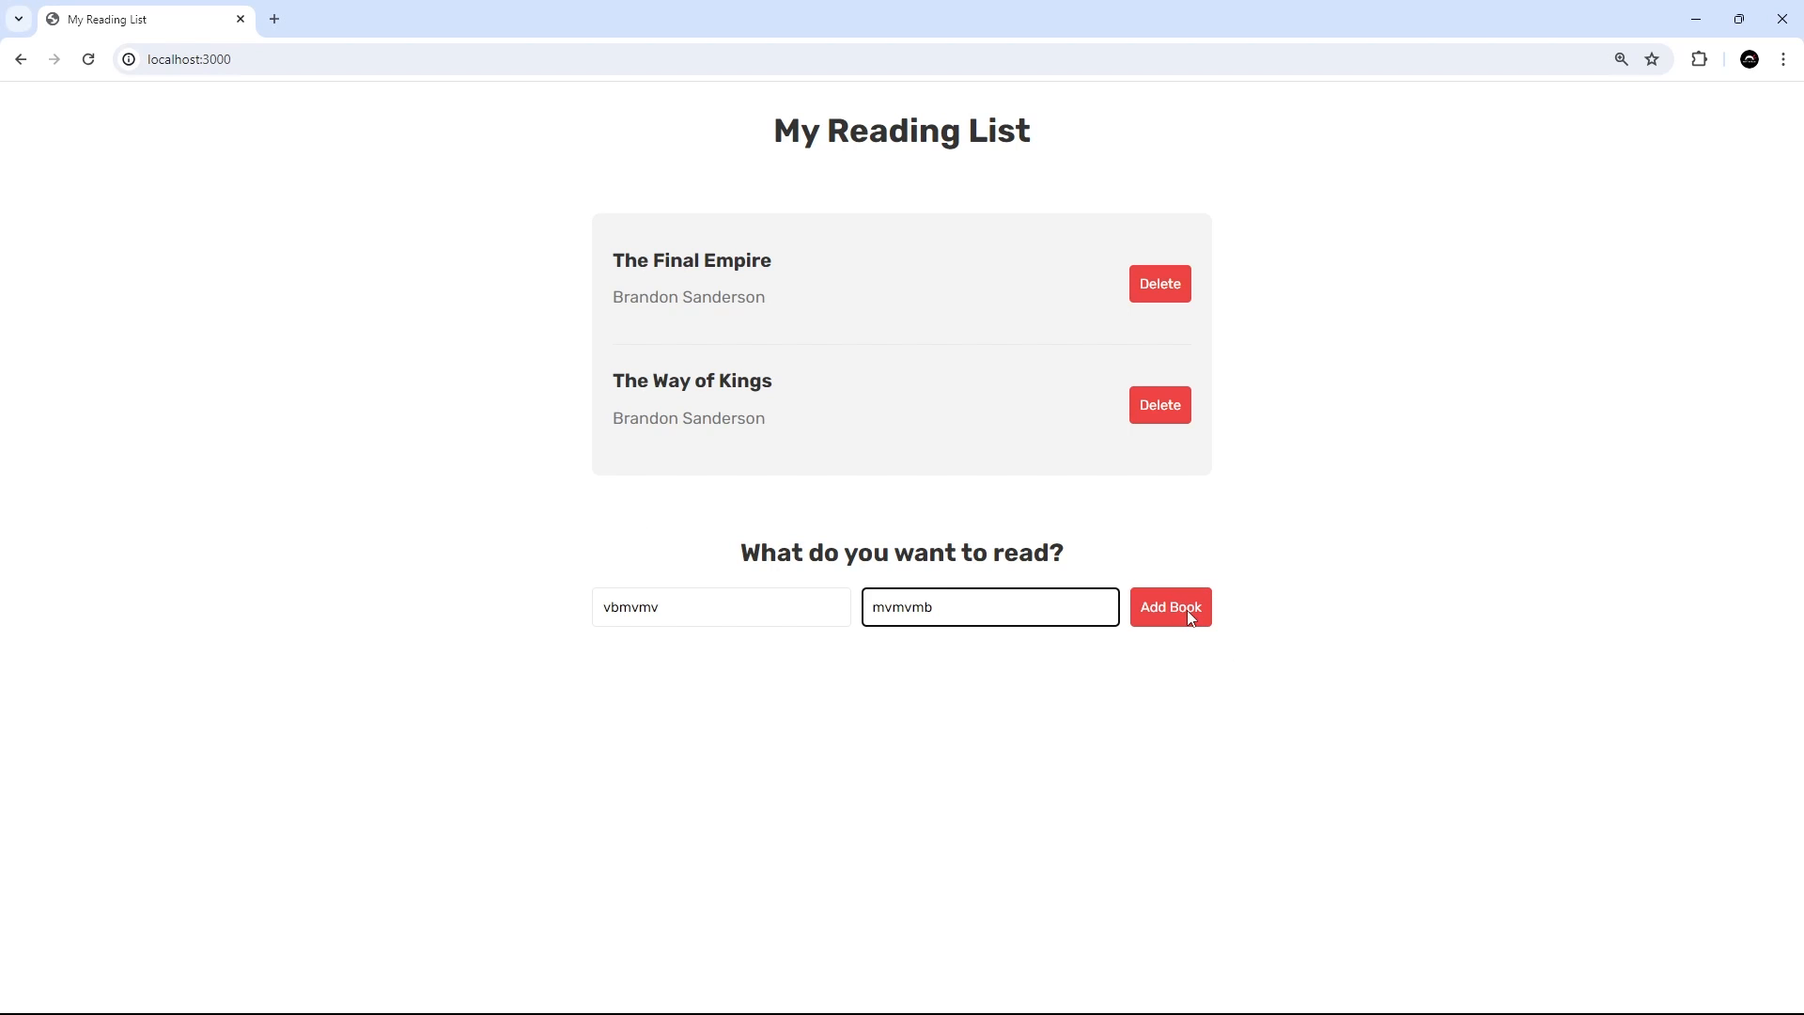
click(1169, 607)
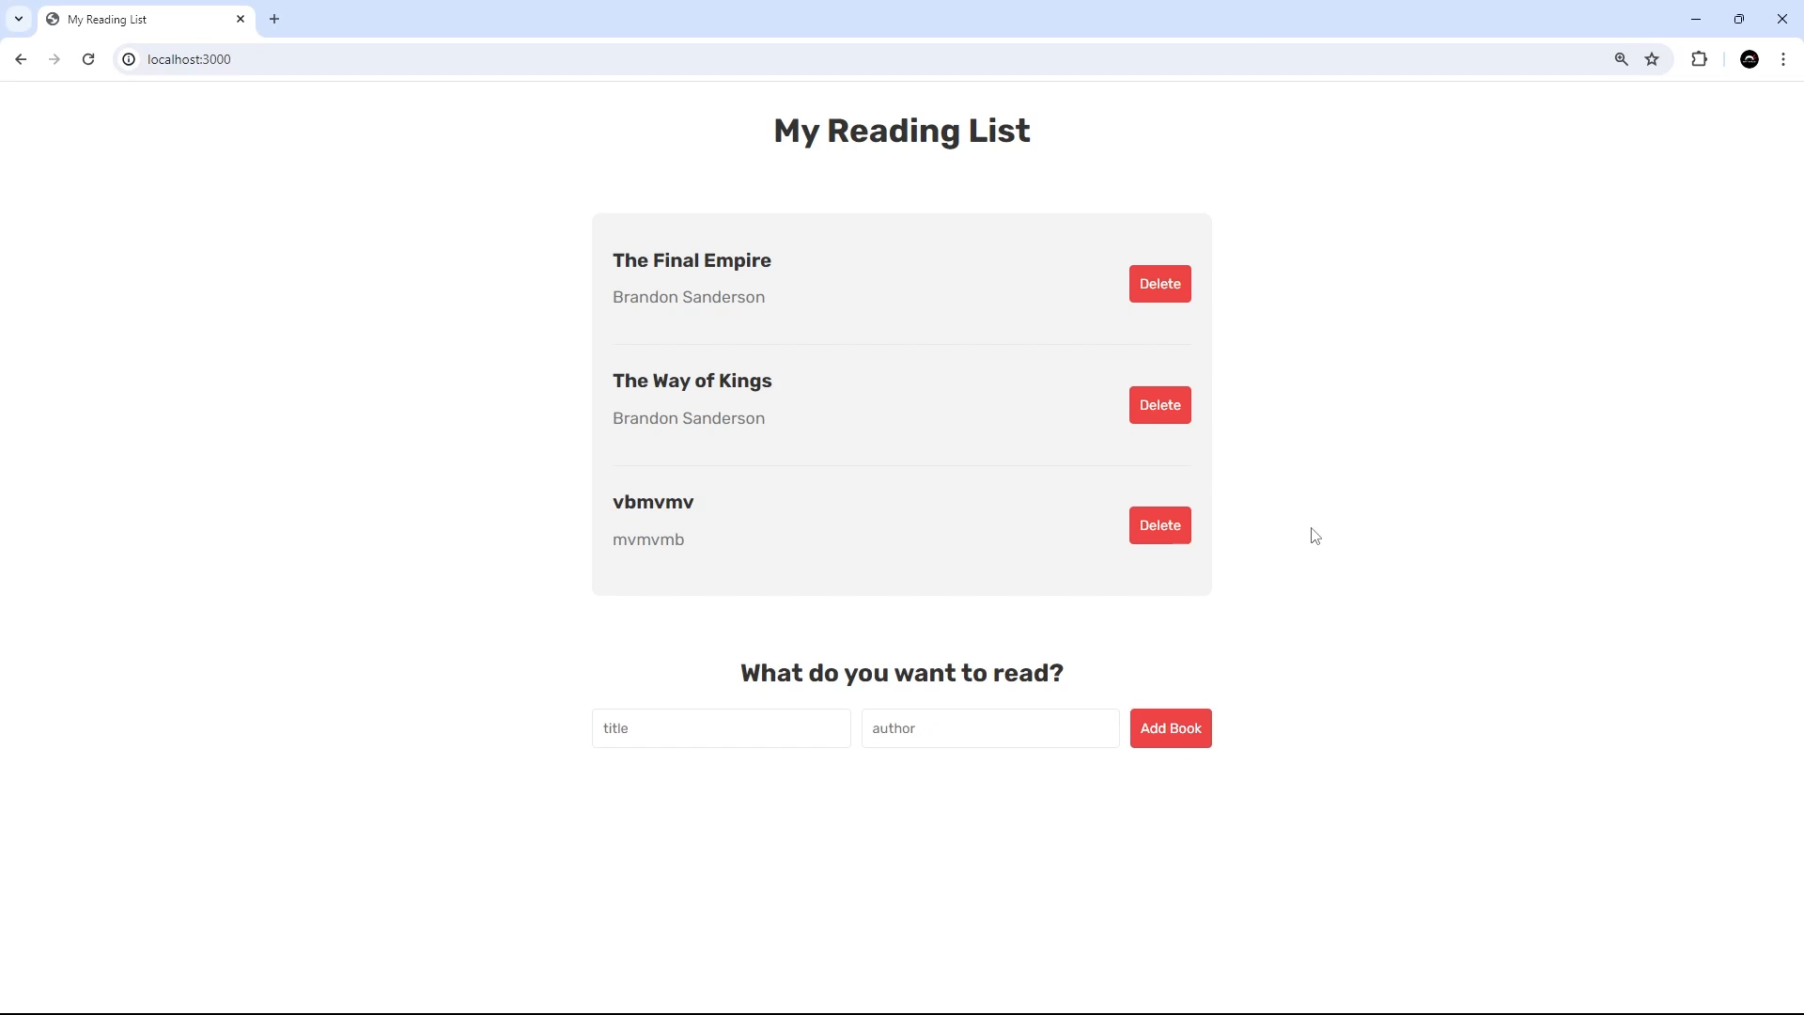
click(1159, 525)
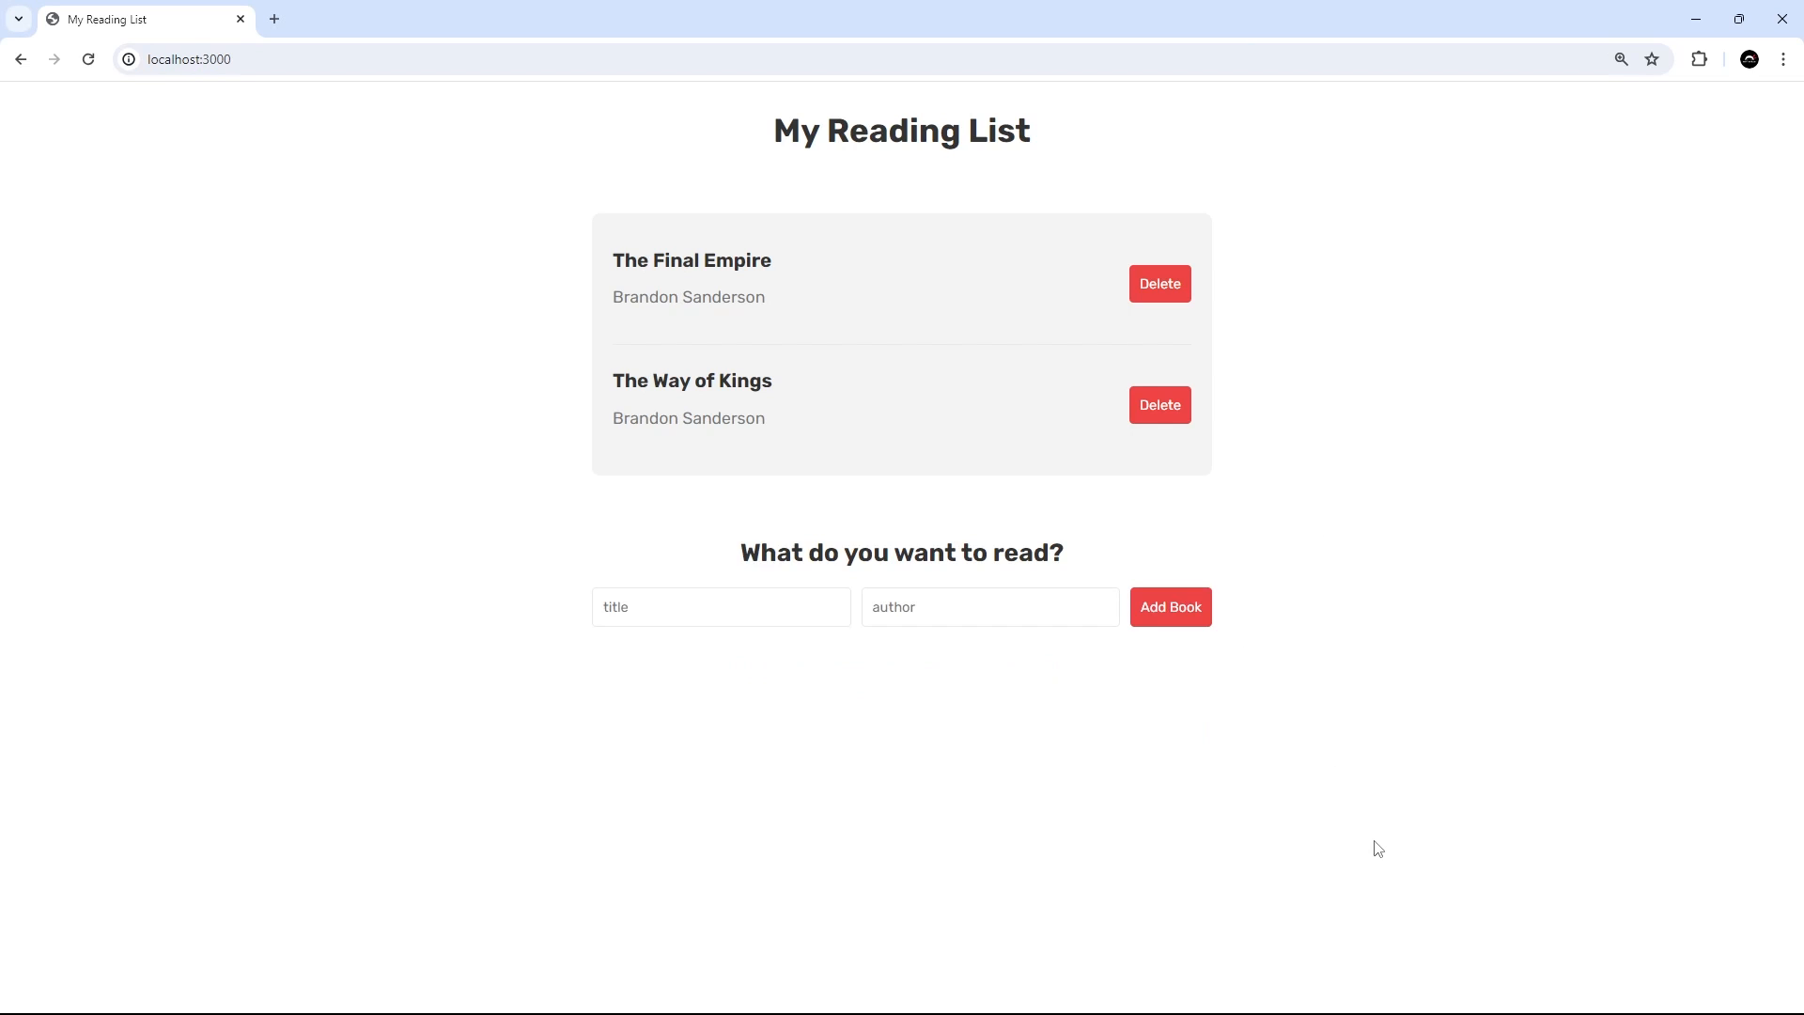